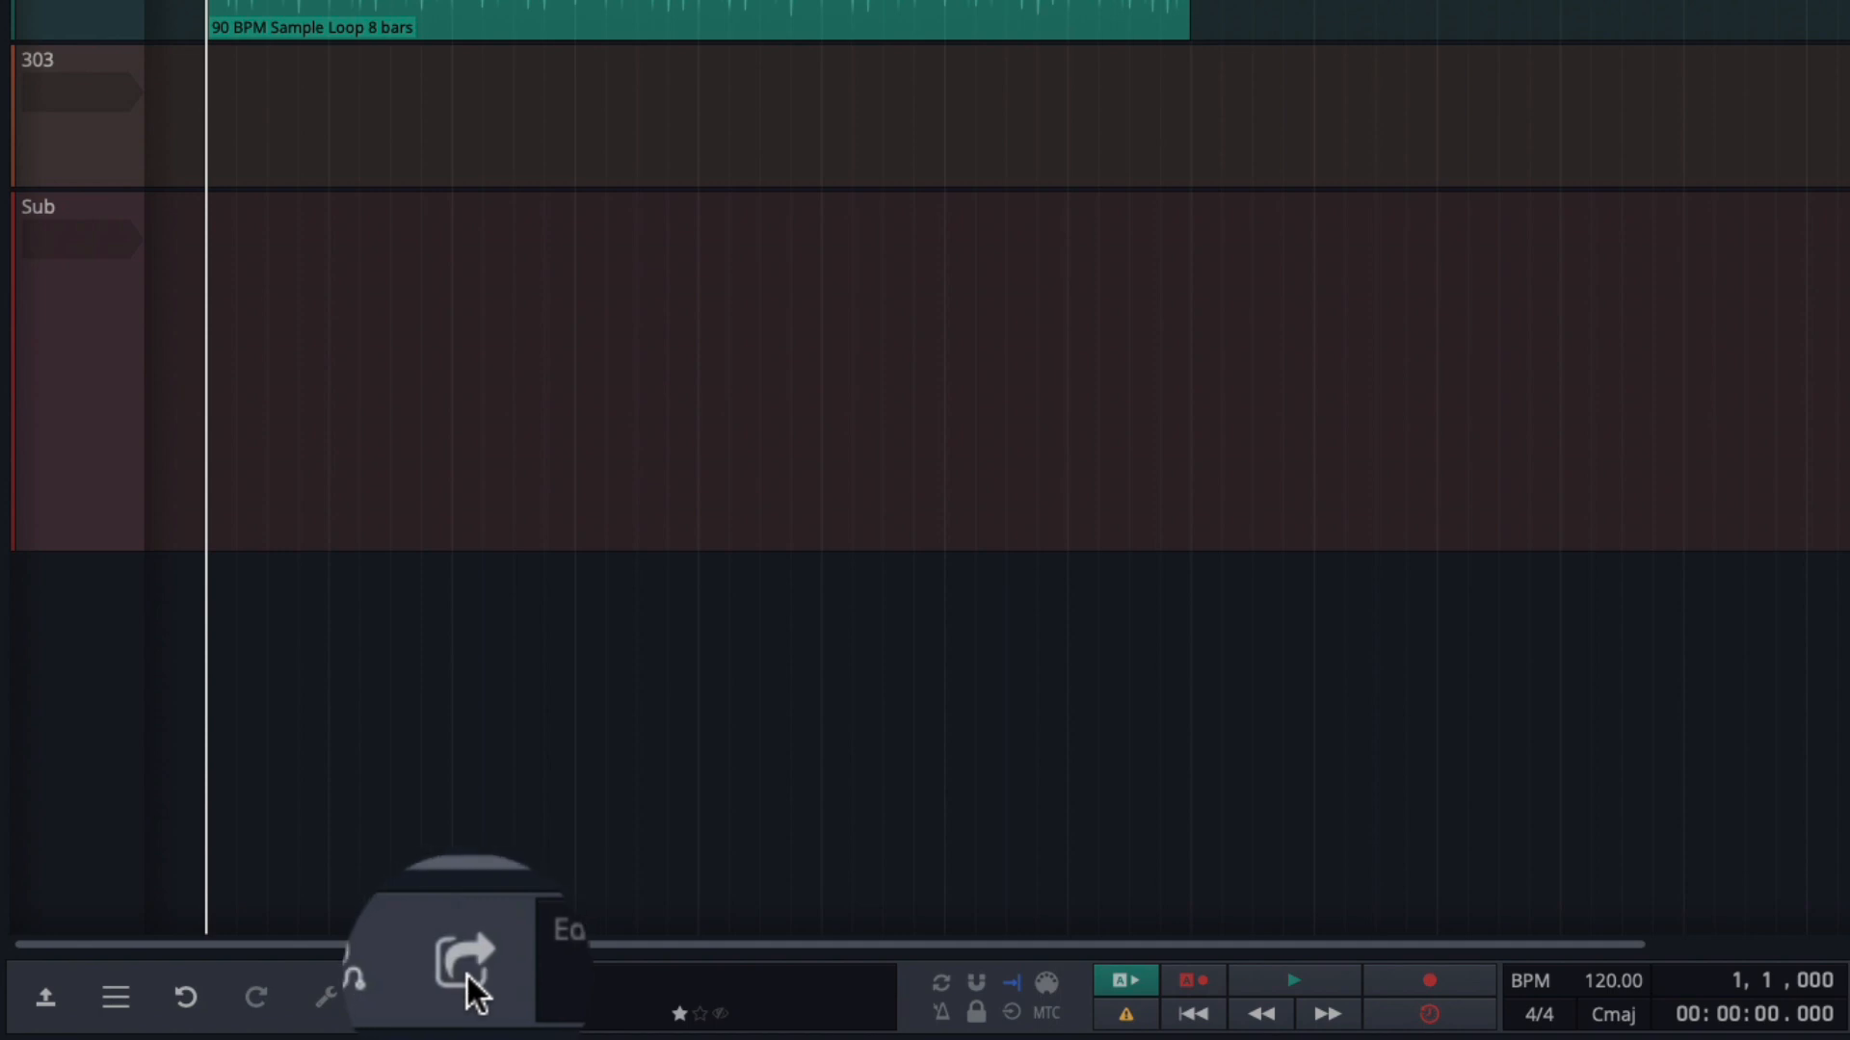
Pop Quick Actions out into a floating window and drag it up and left into place.
click(464, 963)
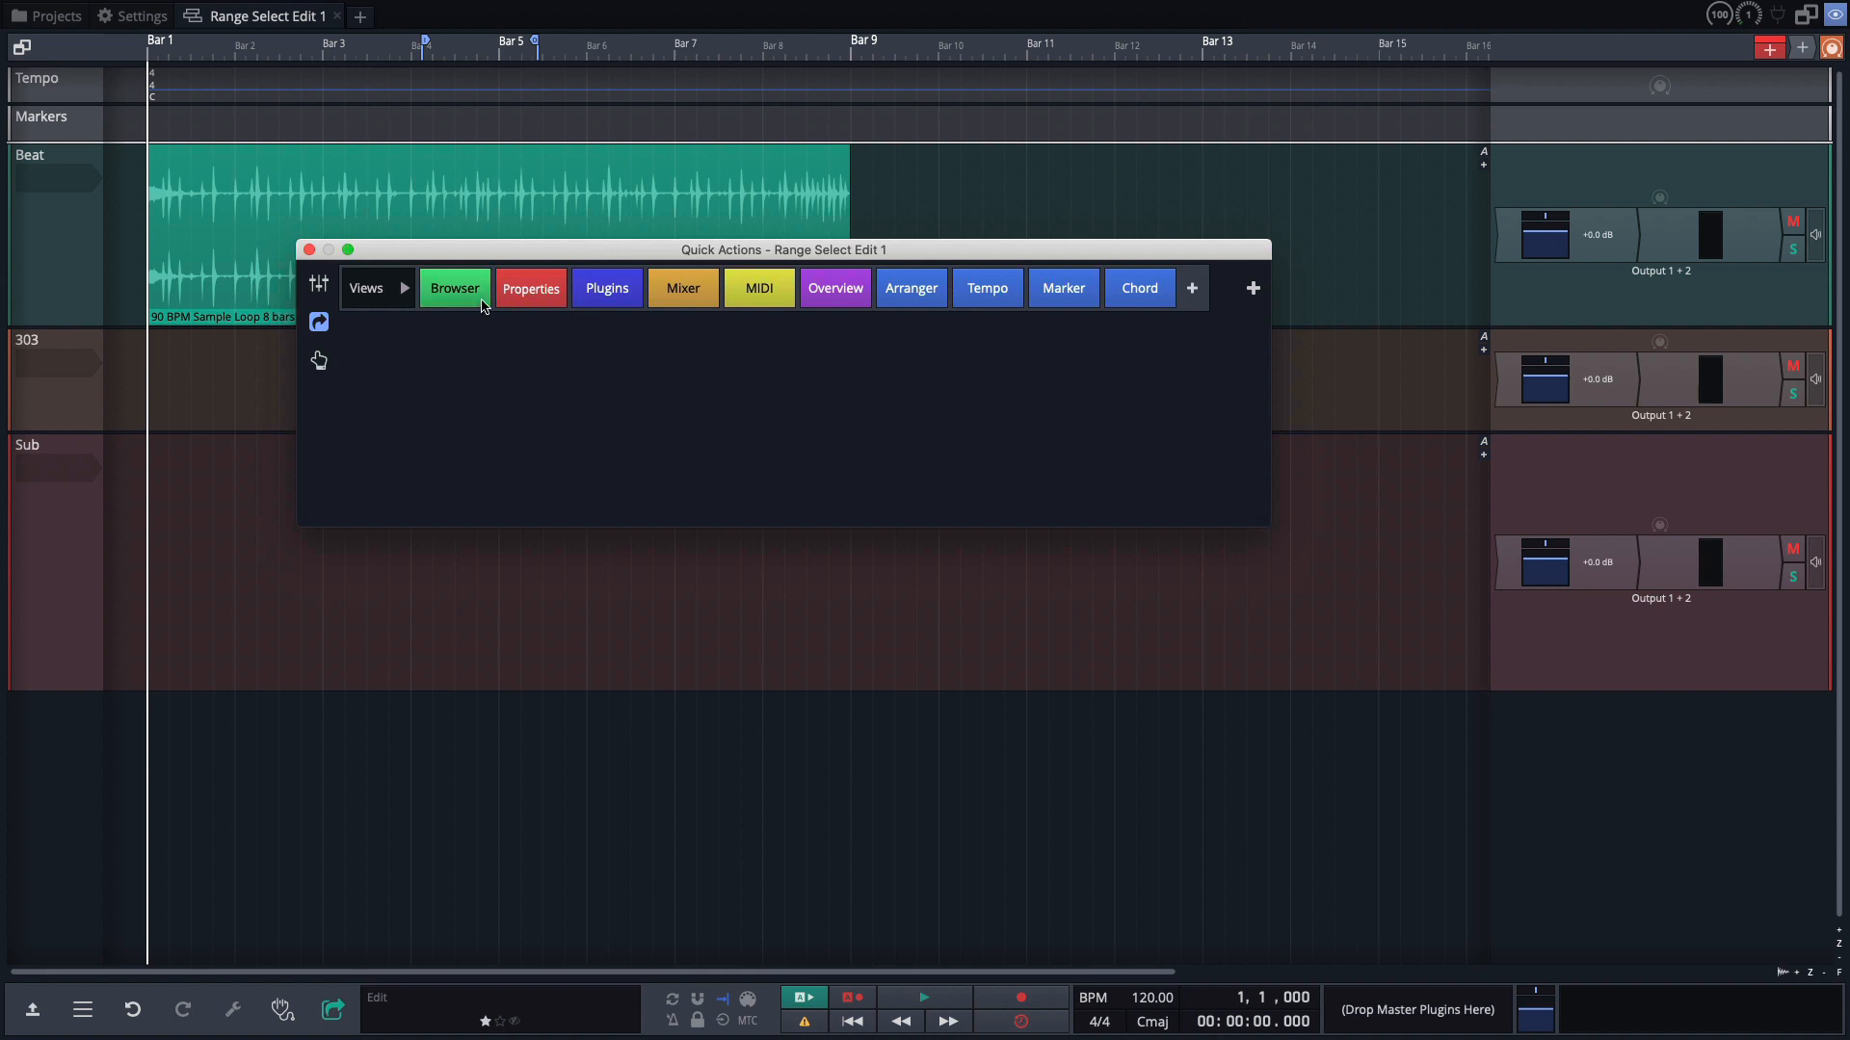
mouse_move(1067, 388)
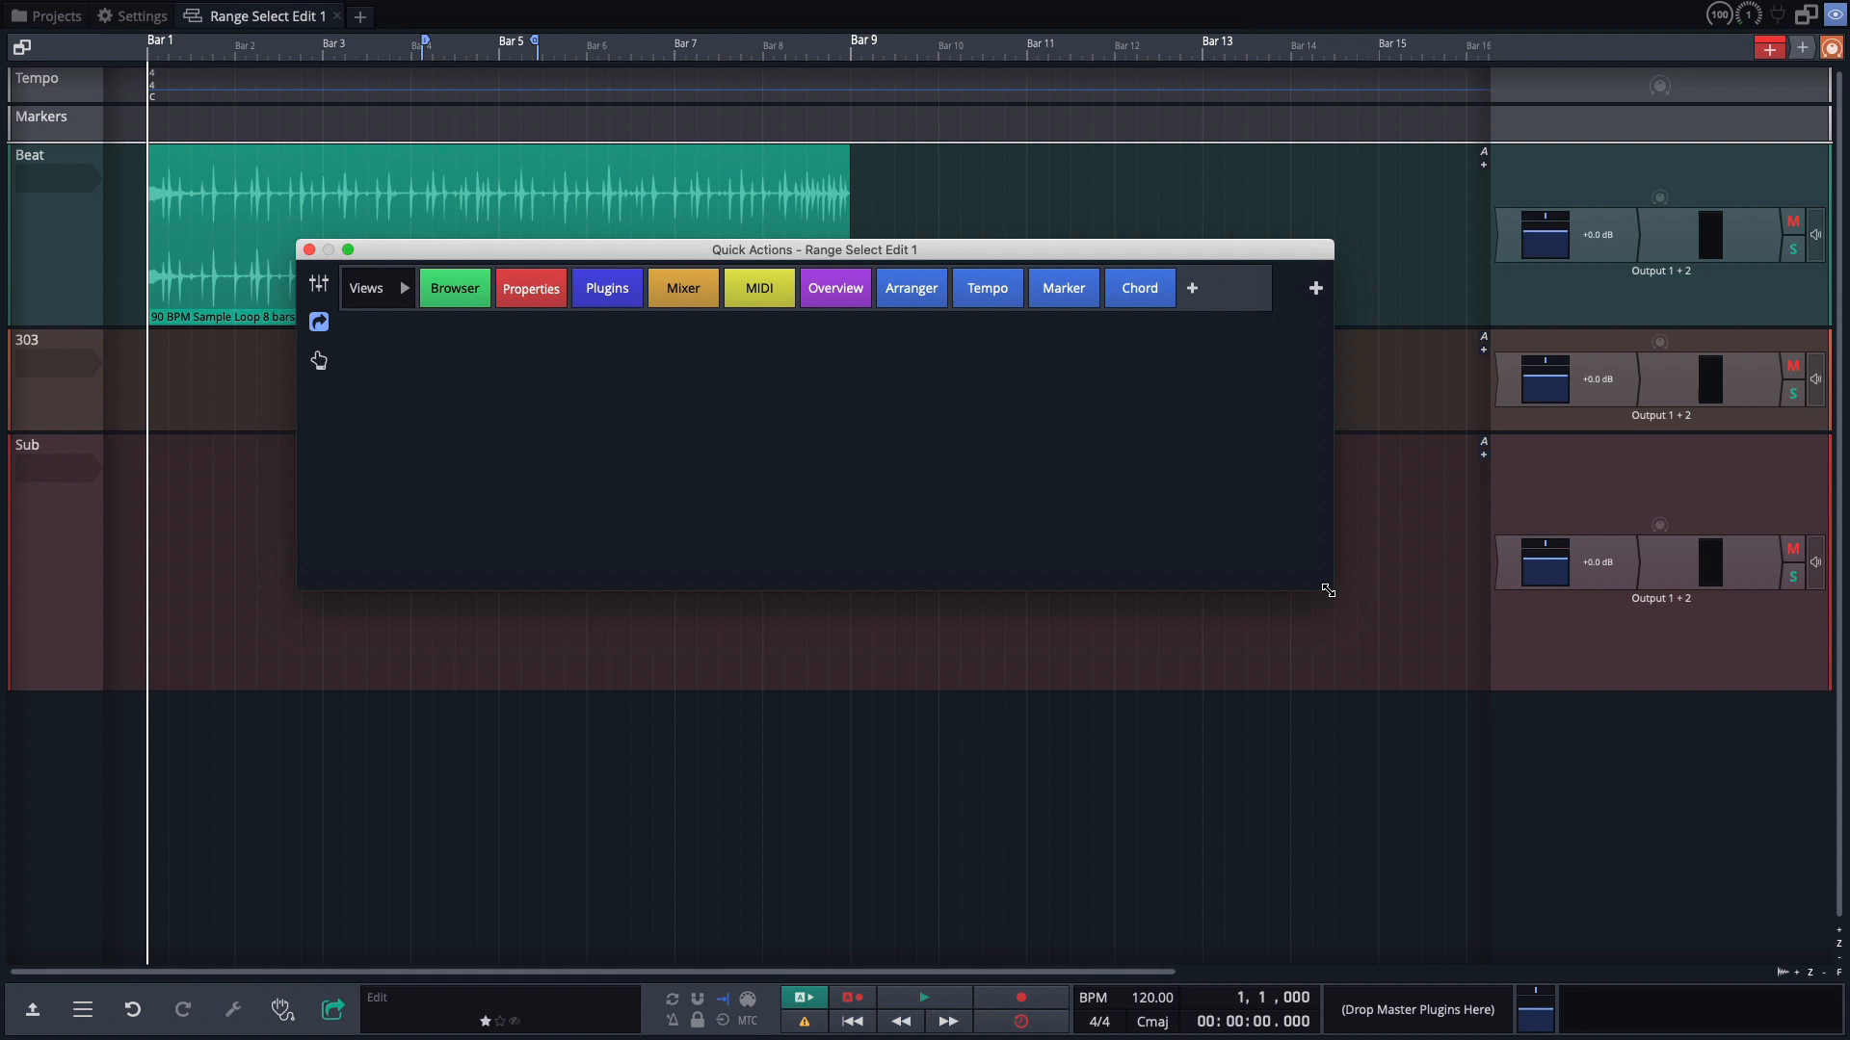
mouse_move(1010, 480)
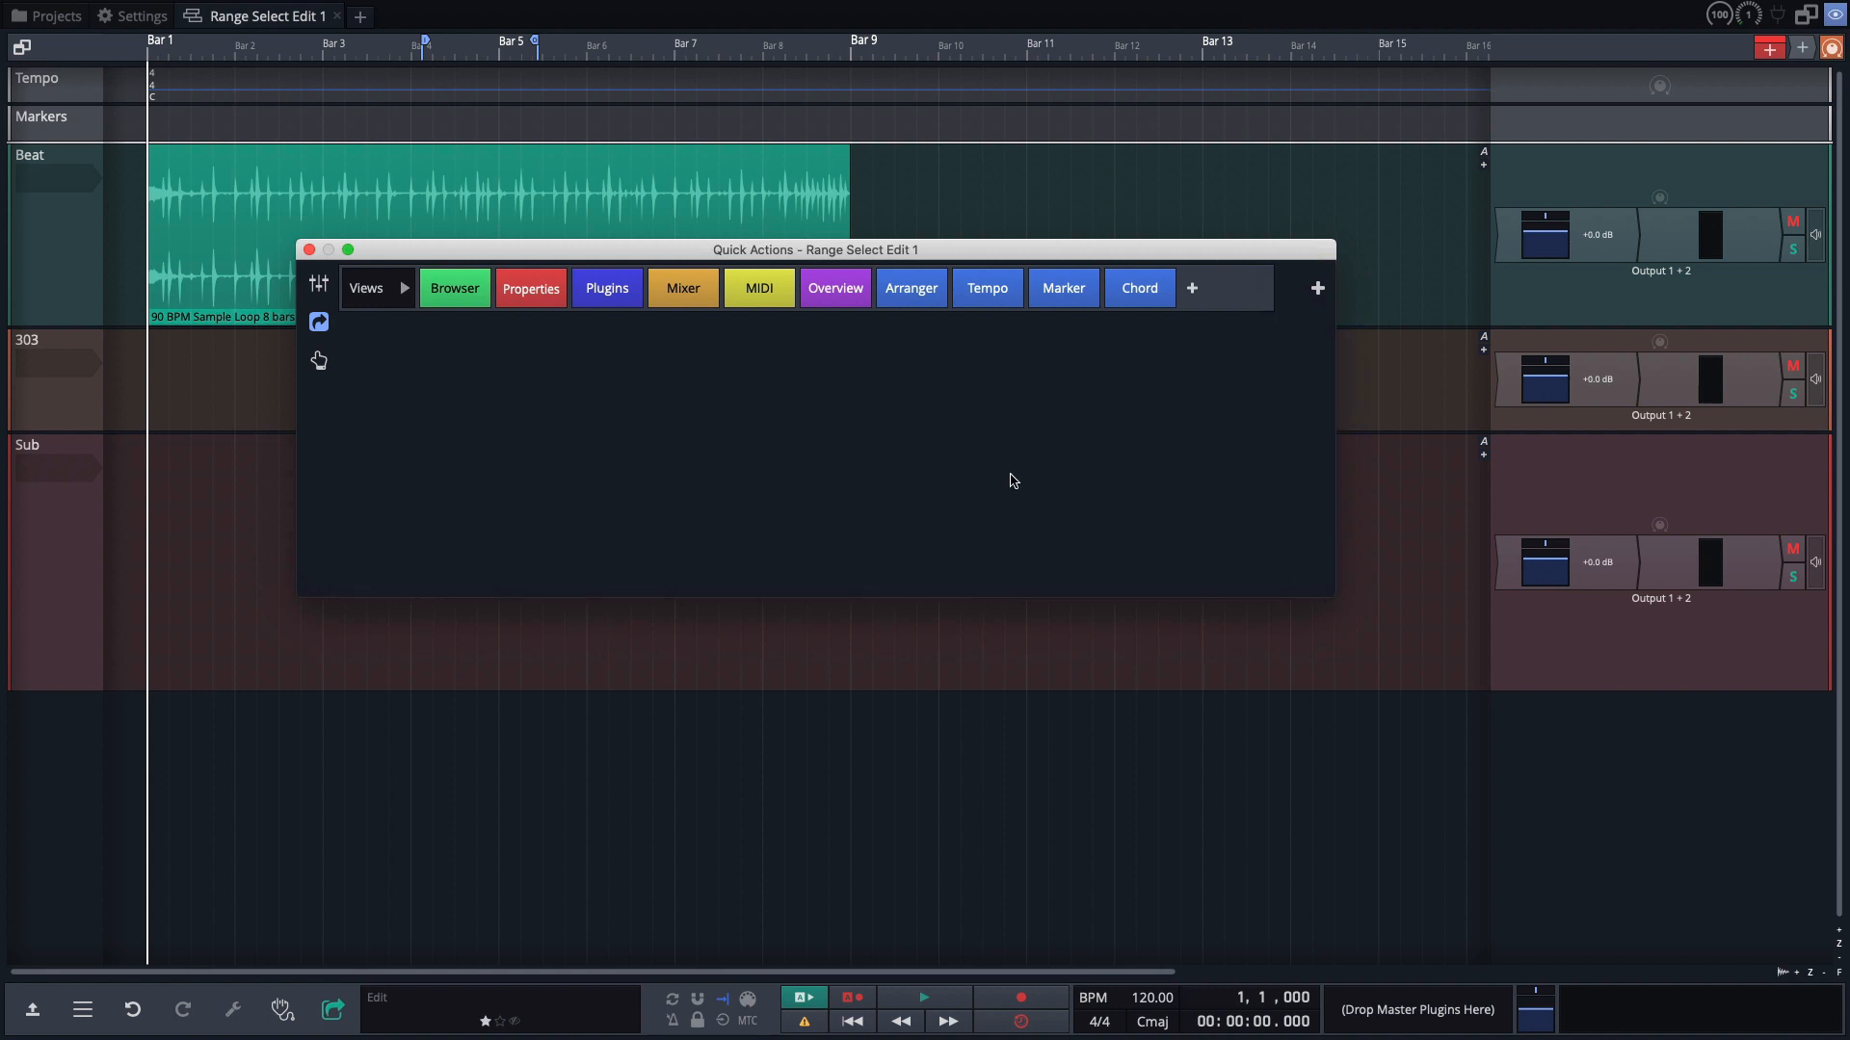
mouse_move(417, 310)
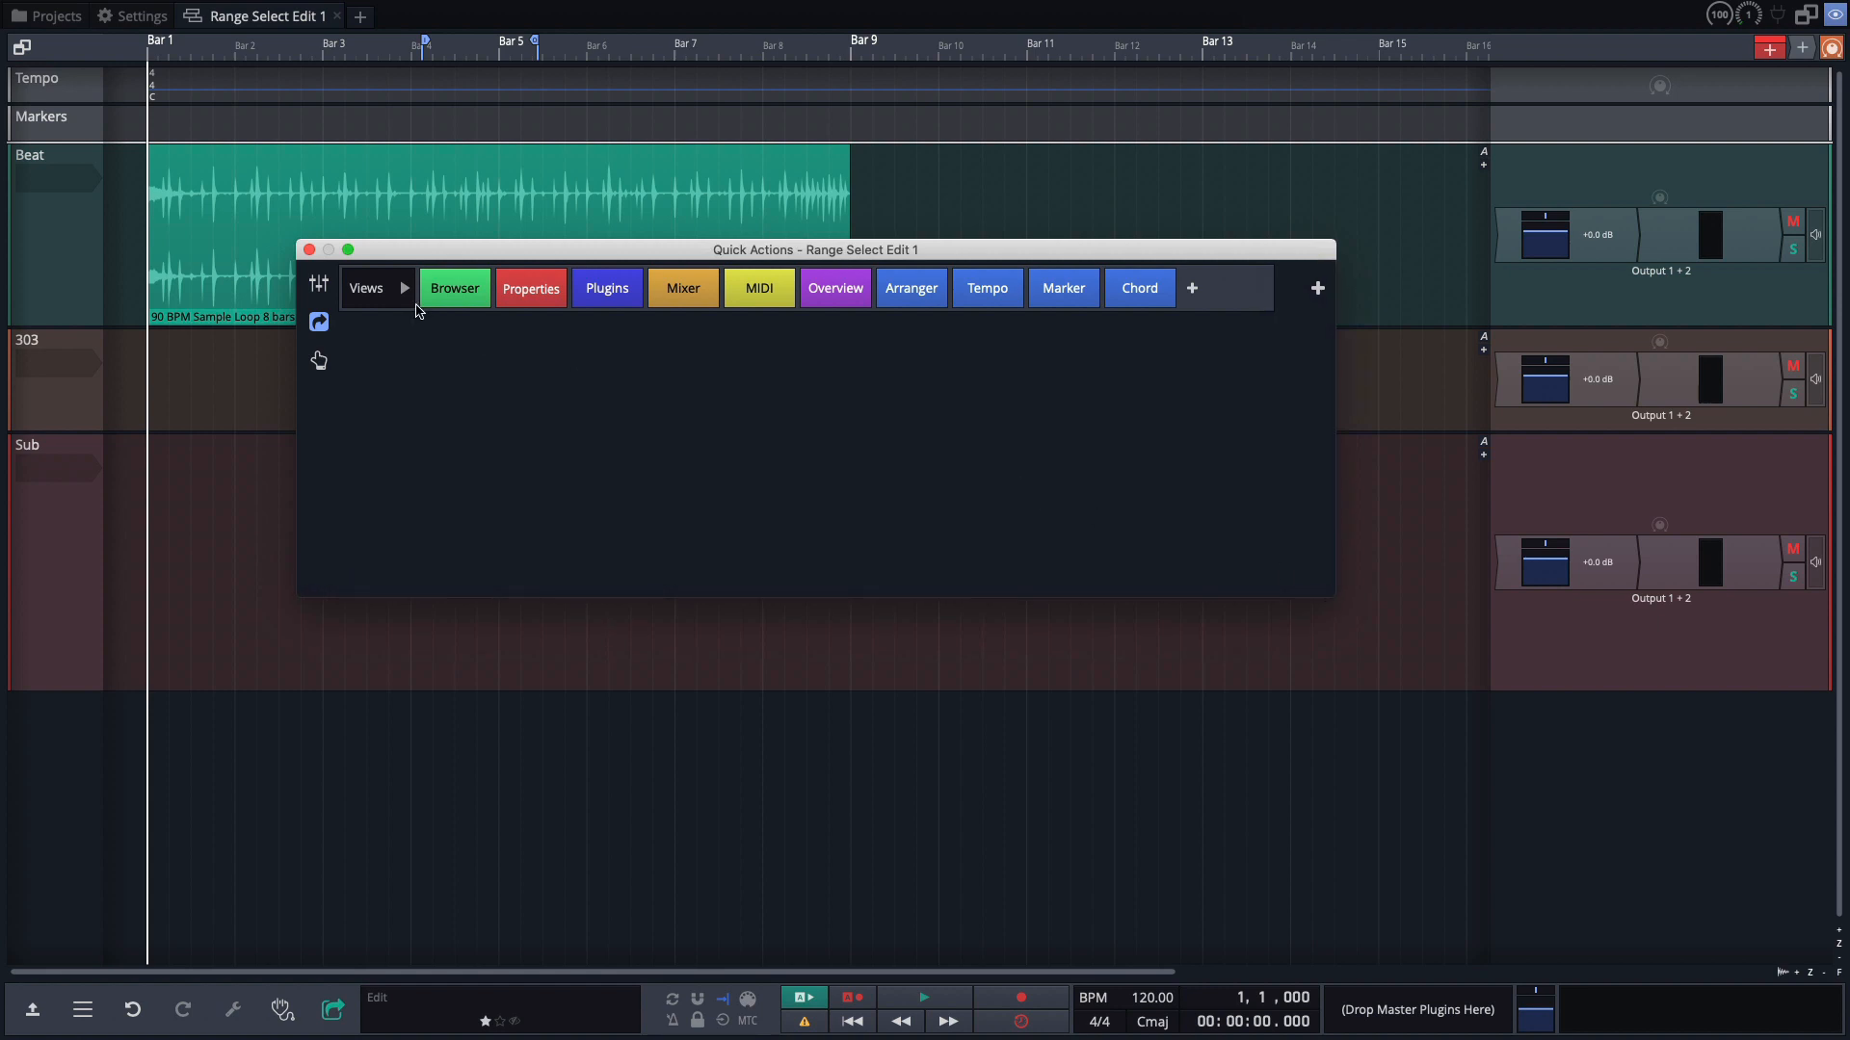
mouse_move(1156, 316)
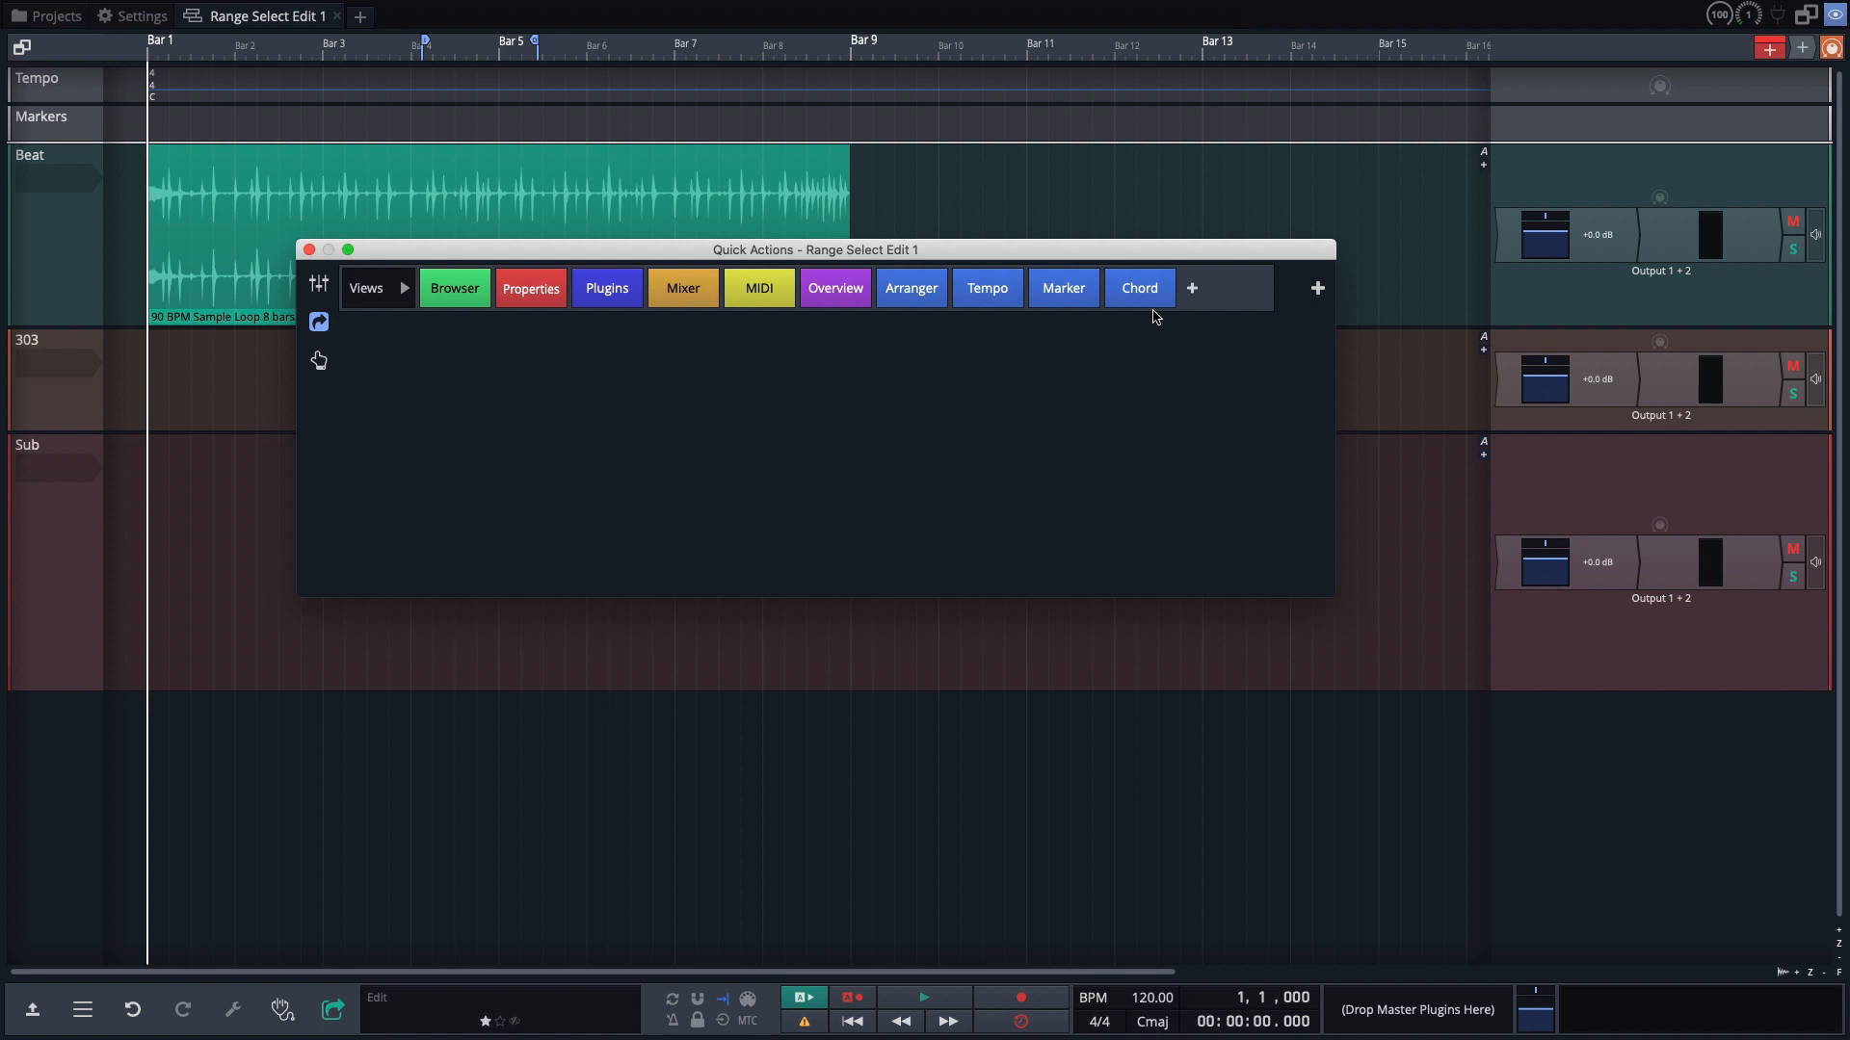
drag(813, 249, 798, 211)
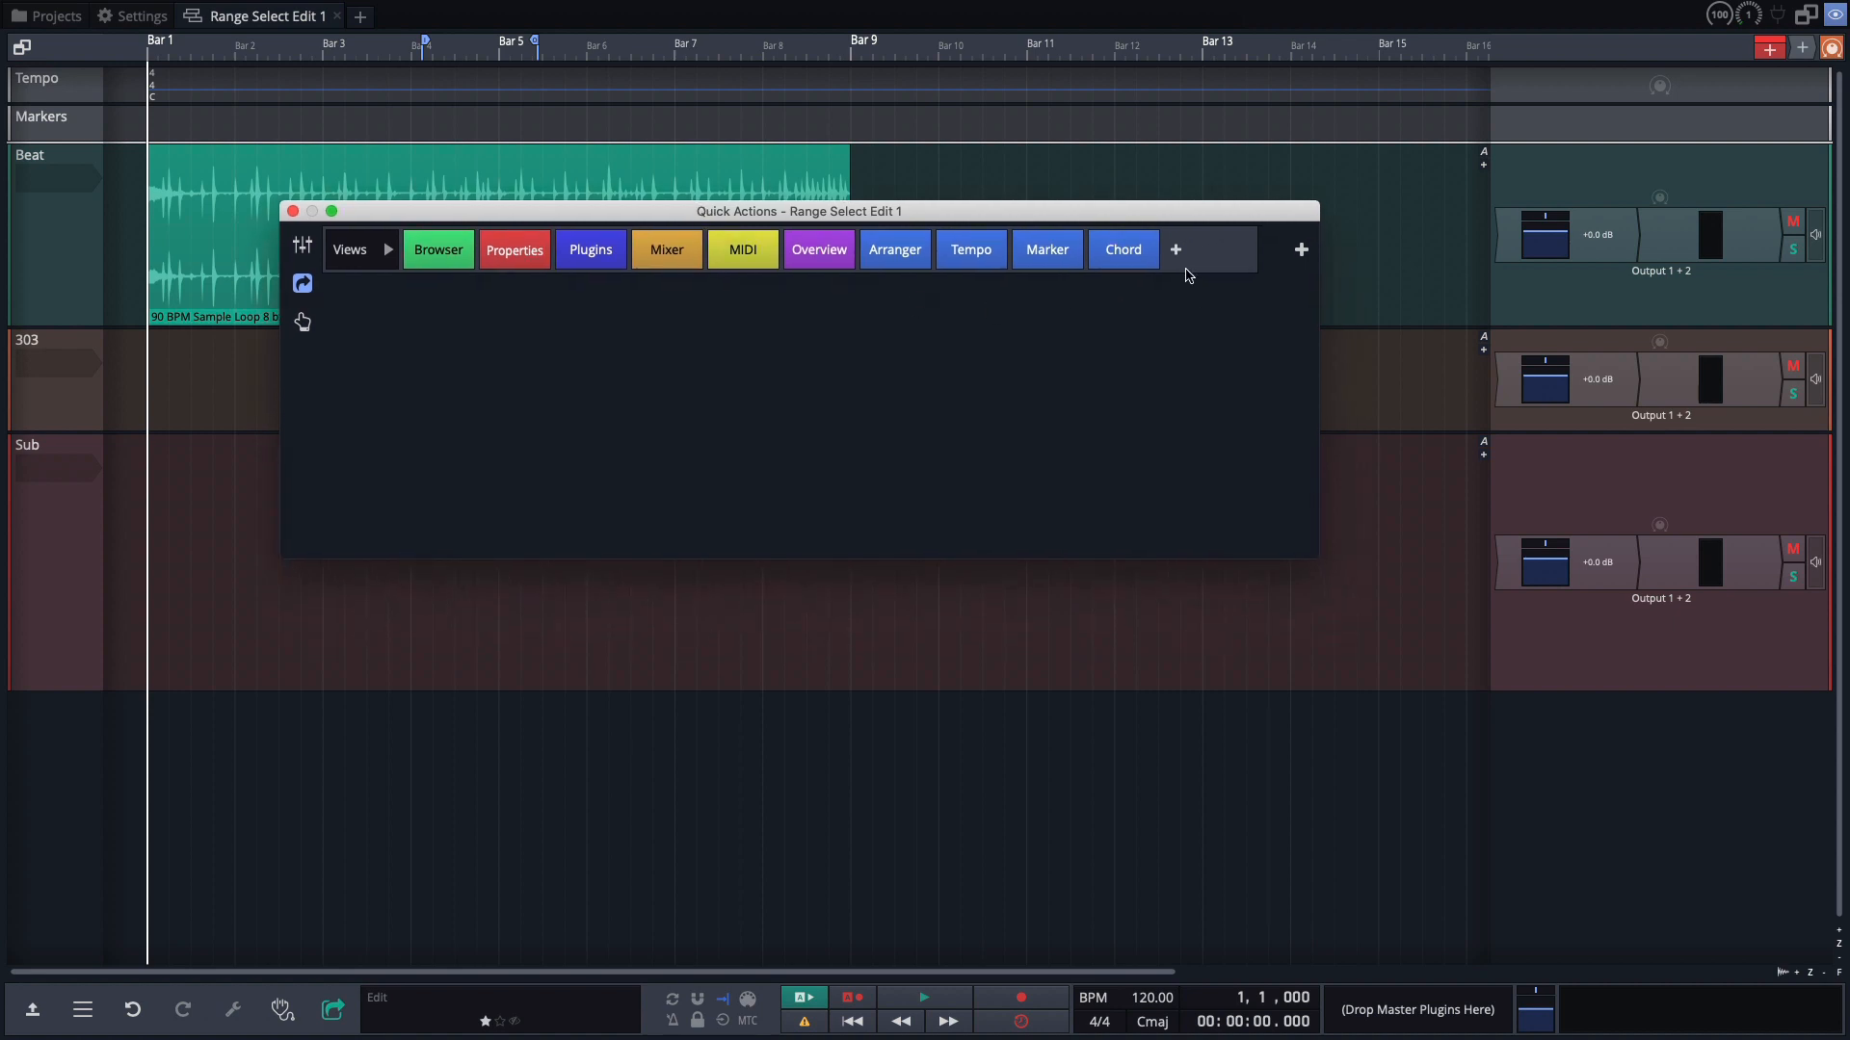
mouse_move(1303, 258)
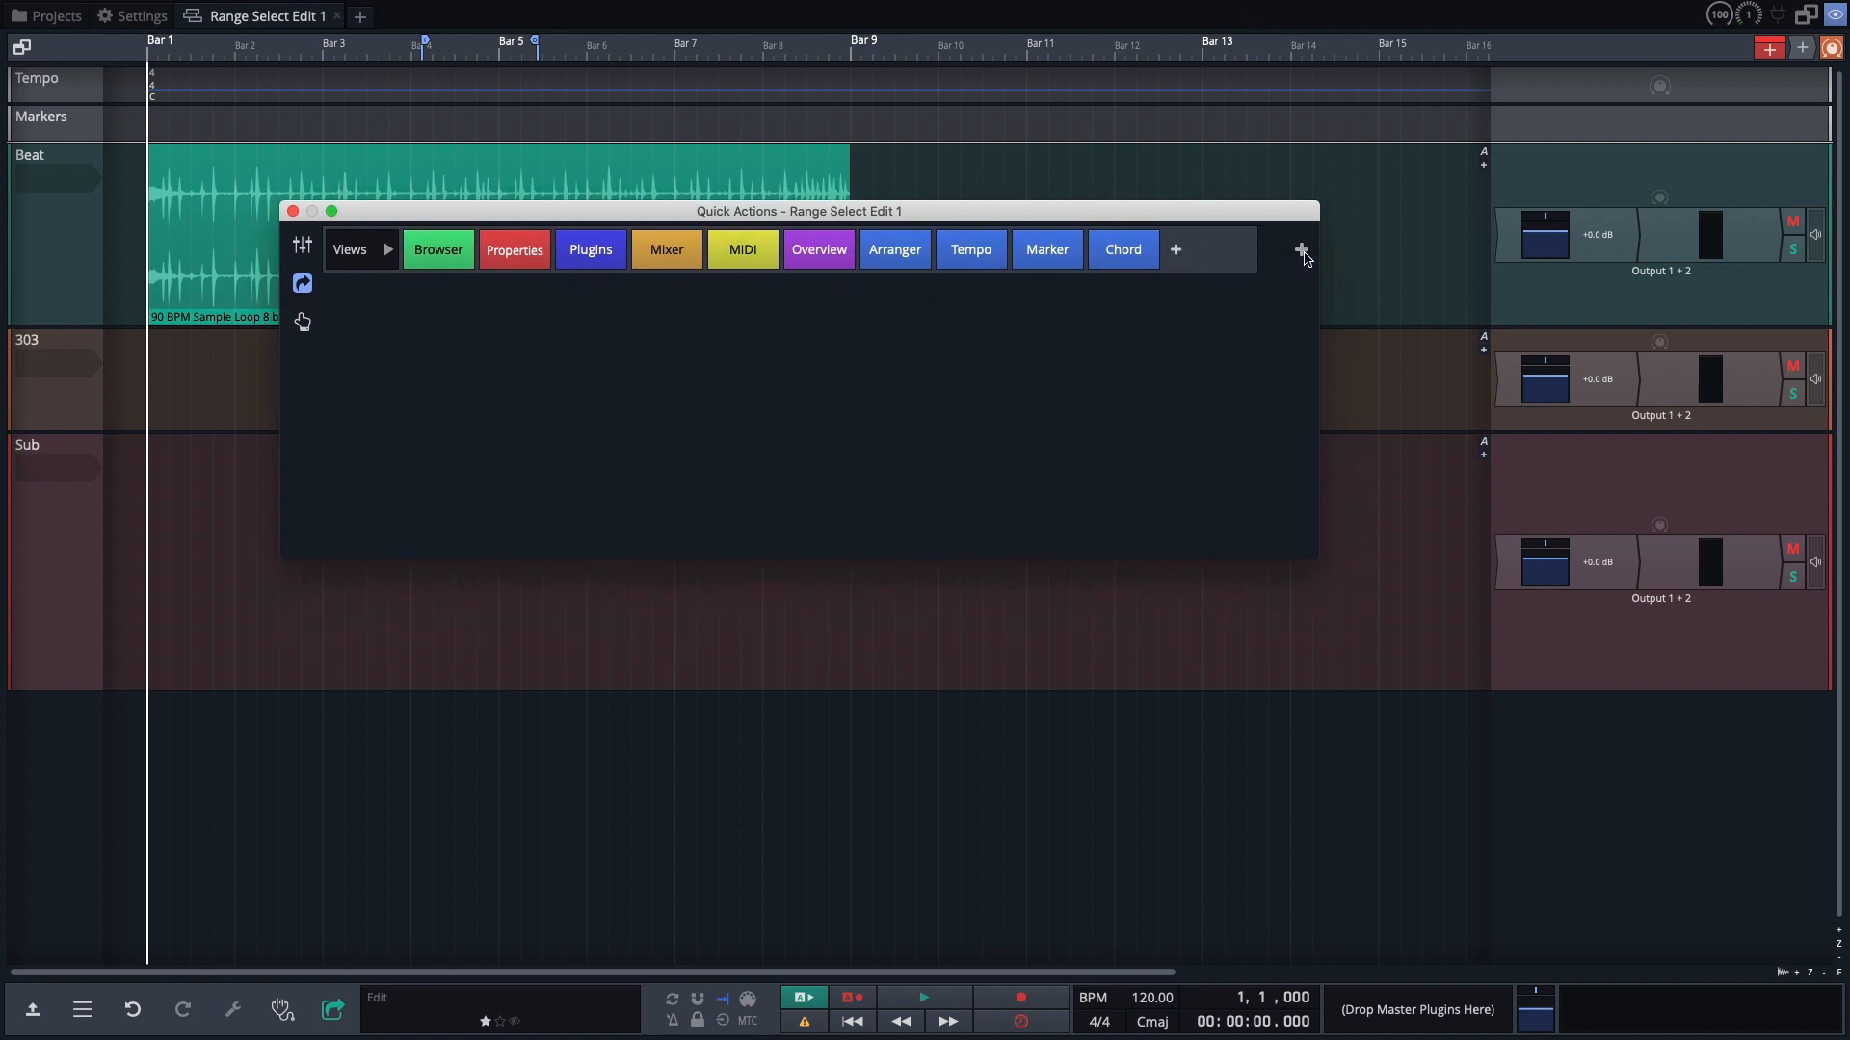
Add two palette rows and set rows two and three to the Panels and Tracks sets.
click(1299, 249)
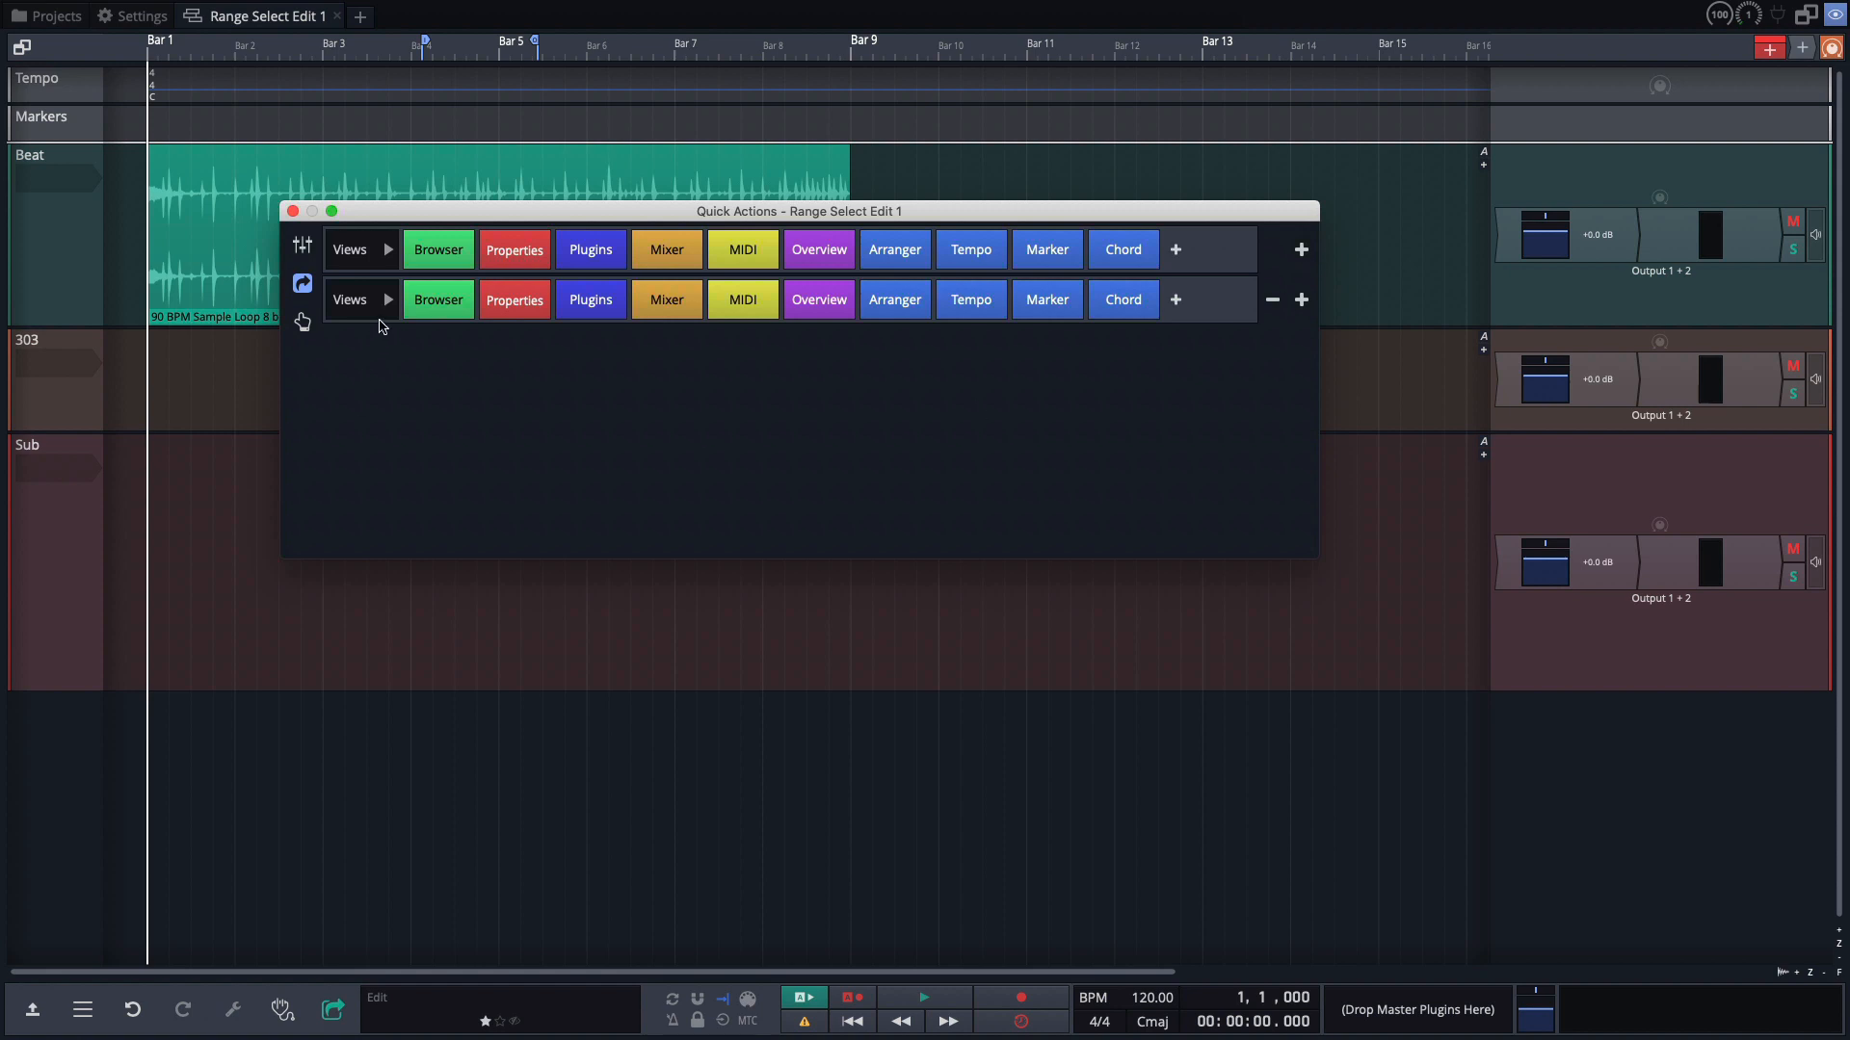
click(1300, 299)
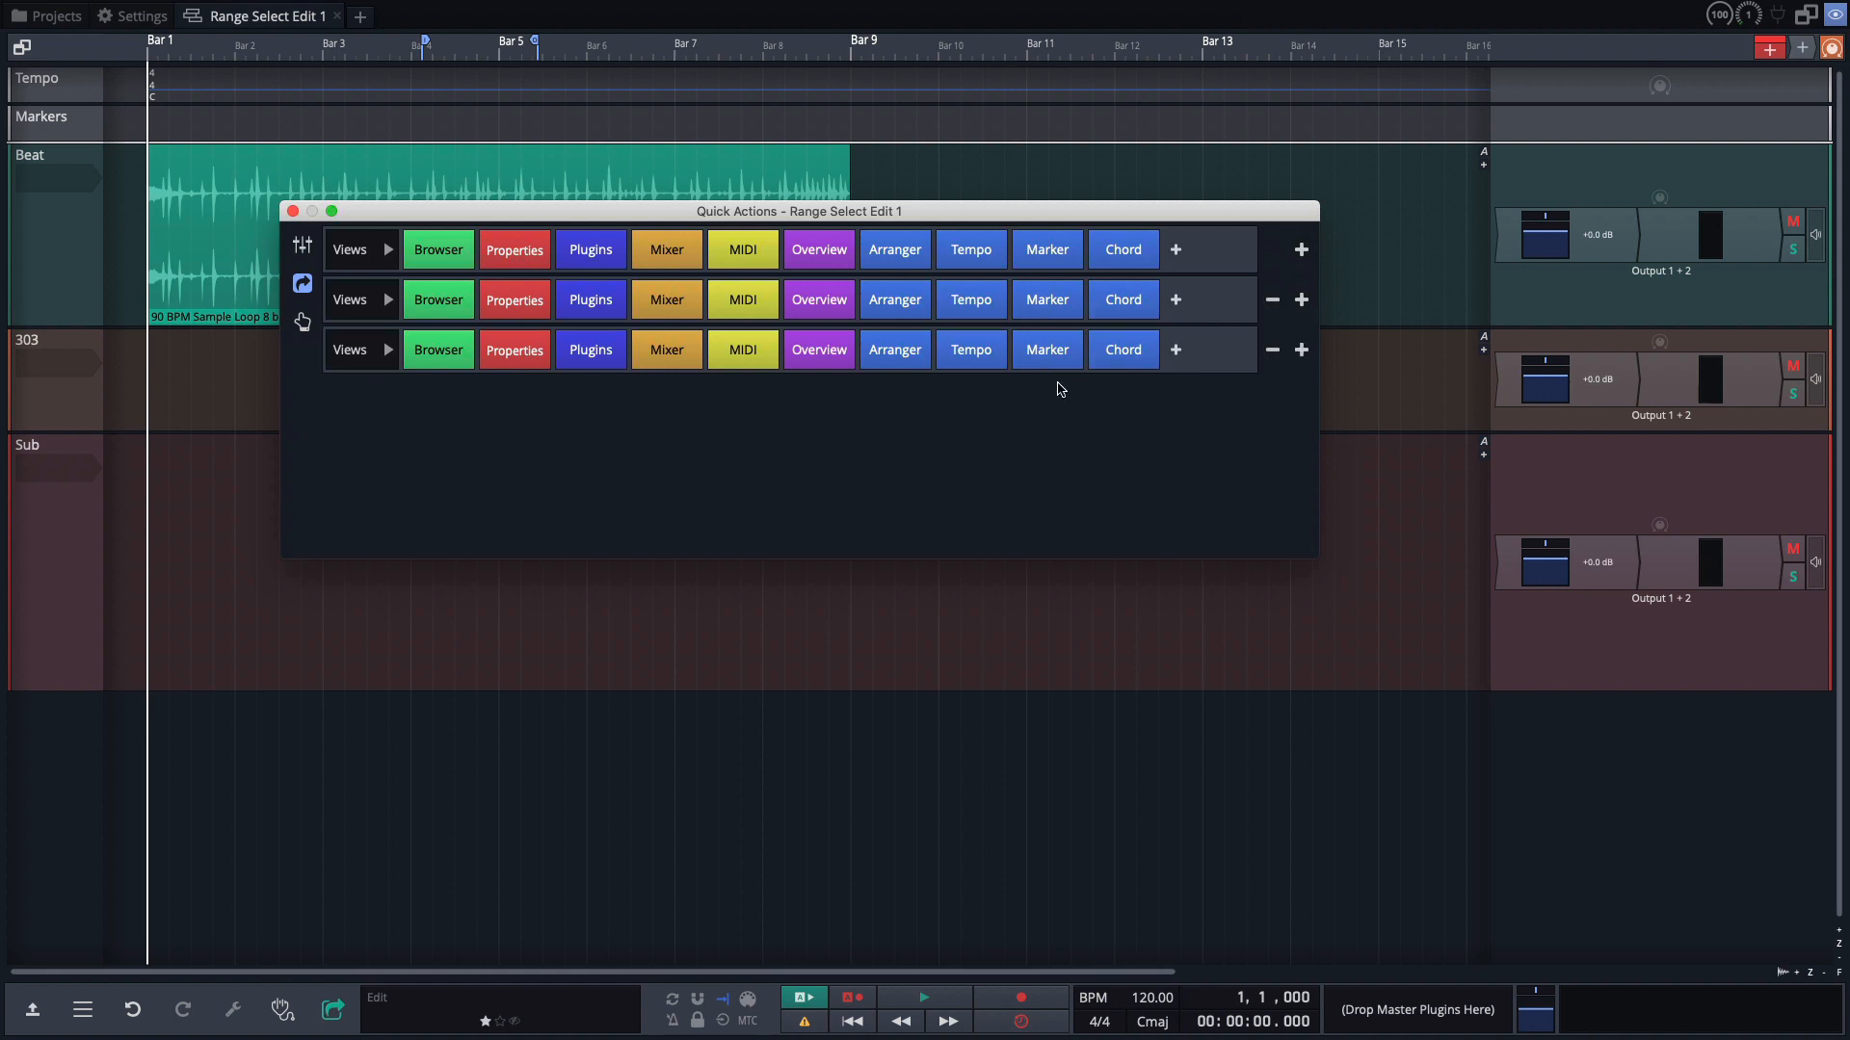
click(349, 349)
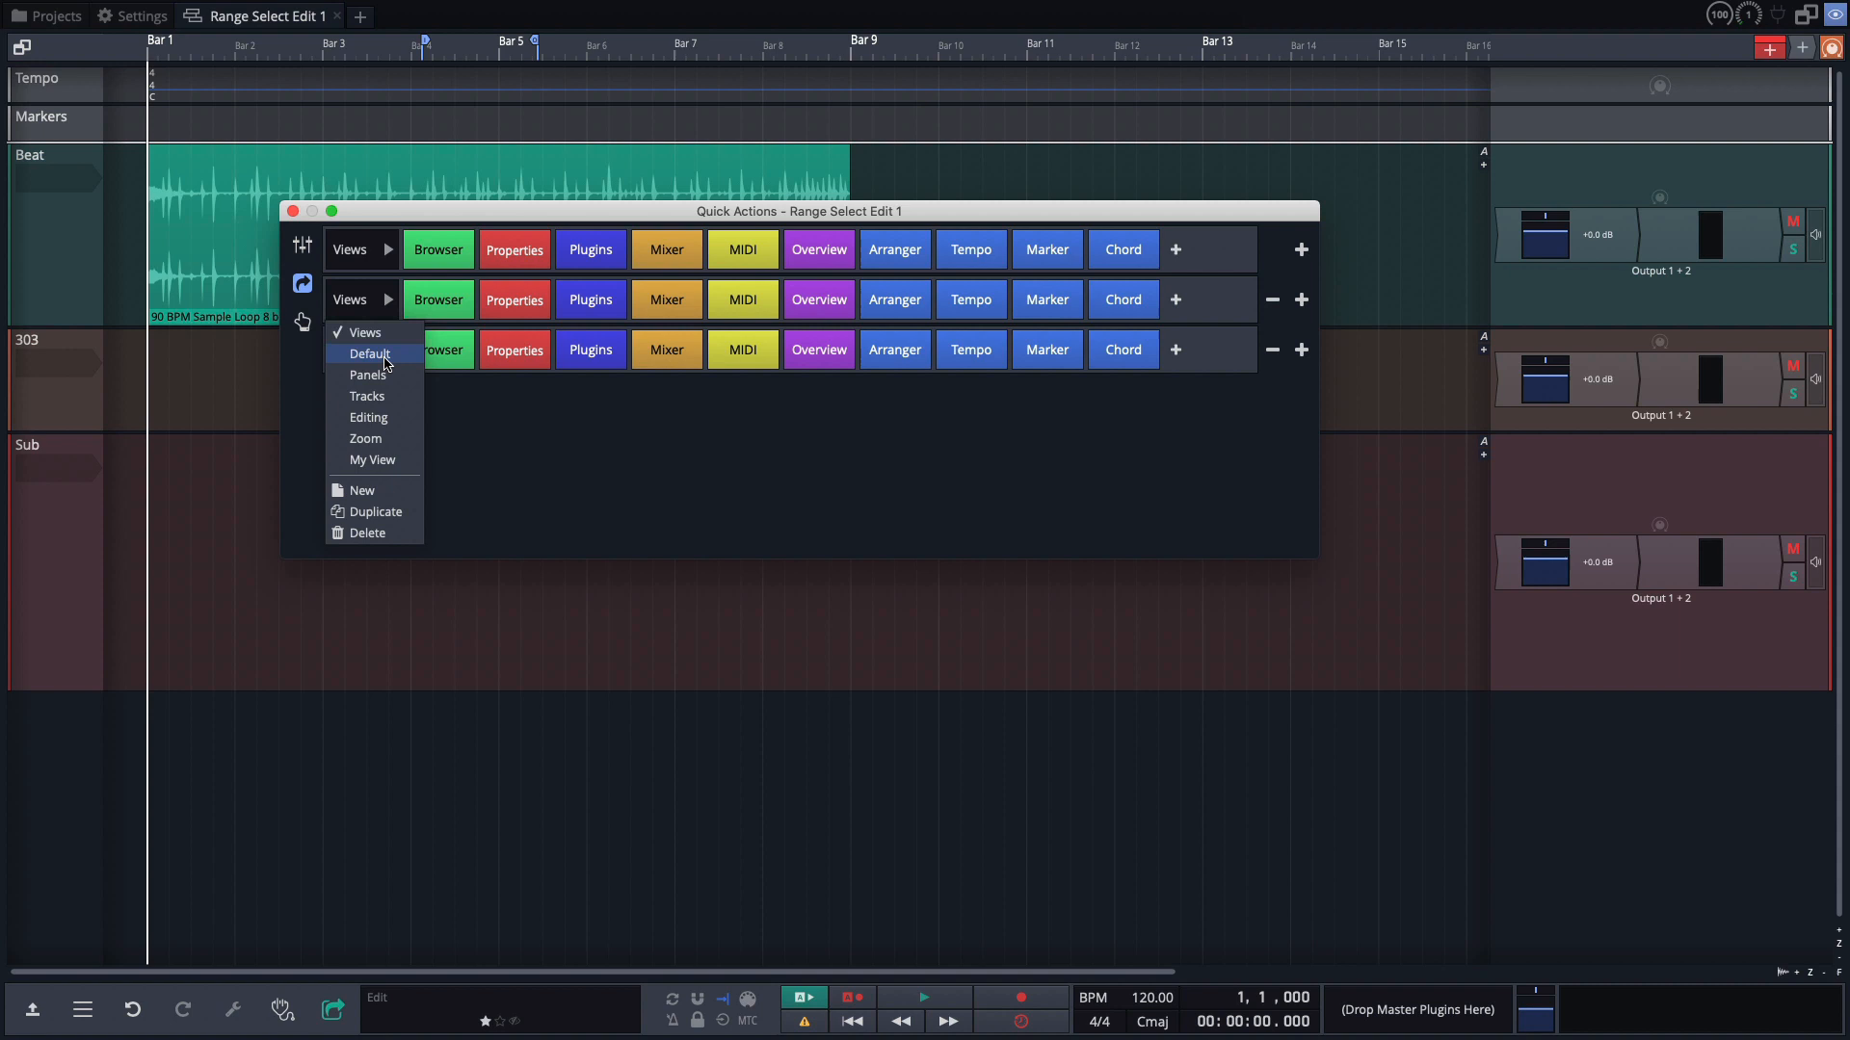
click(368, 374)
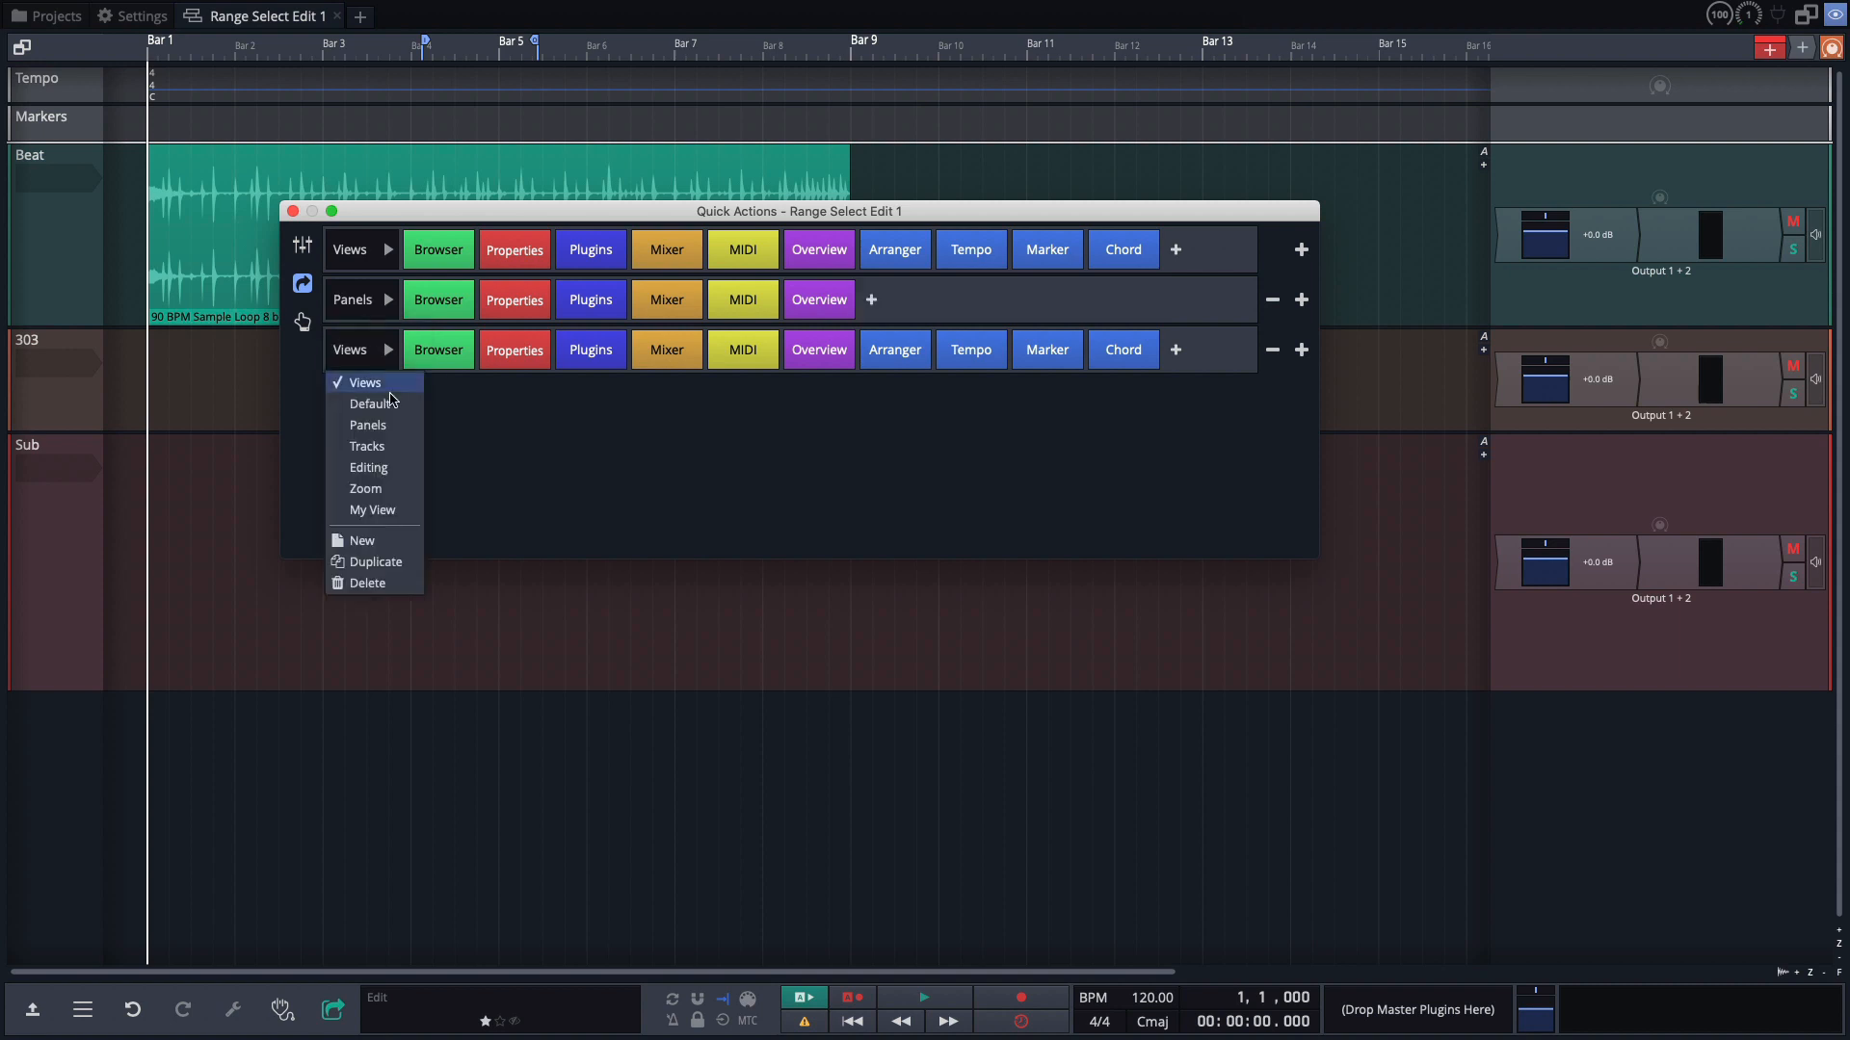
click(367, 446)
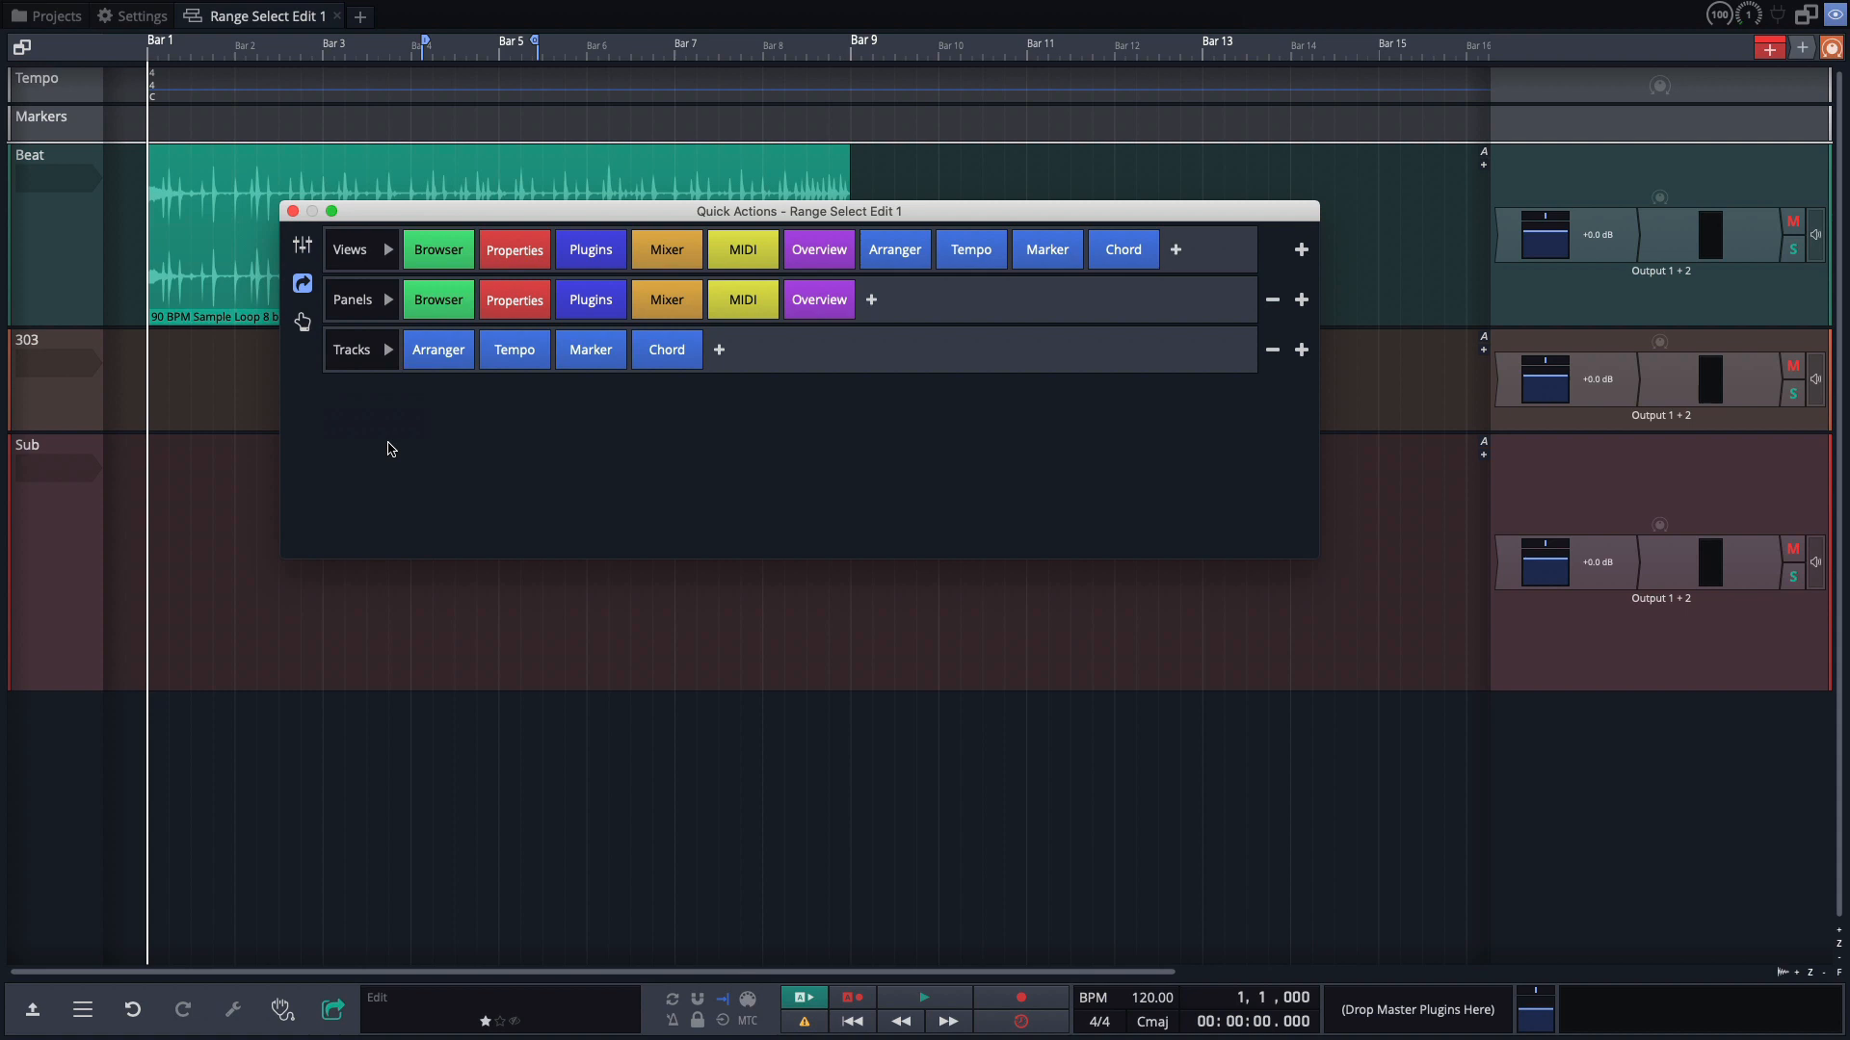
mouse_move(540, 194)
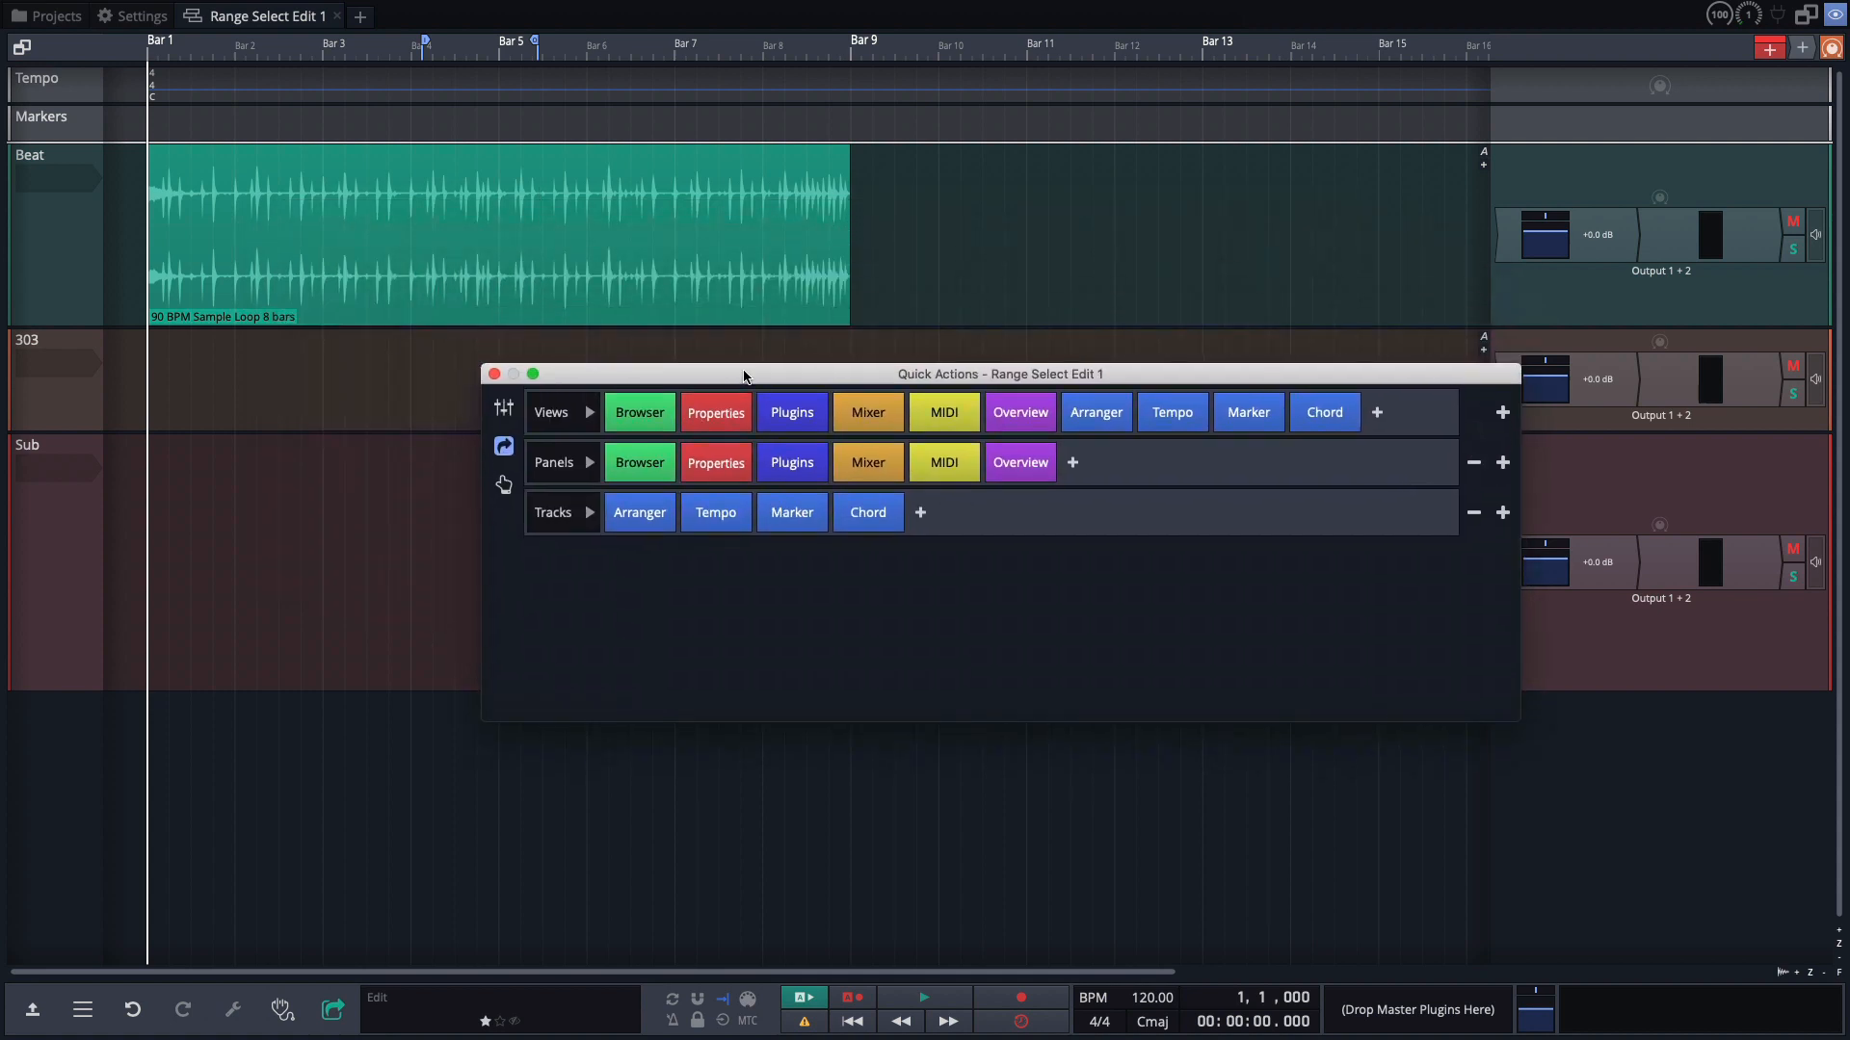
mouse_move(503, 507)
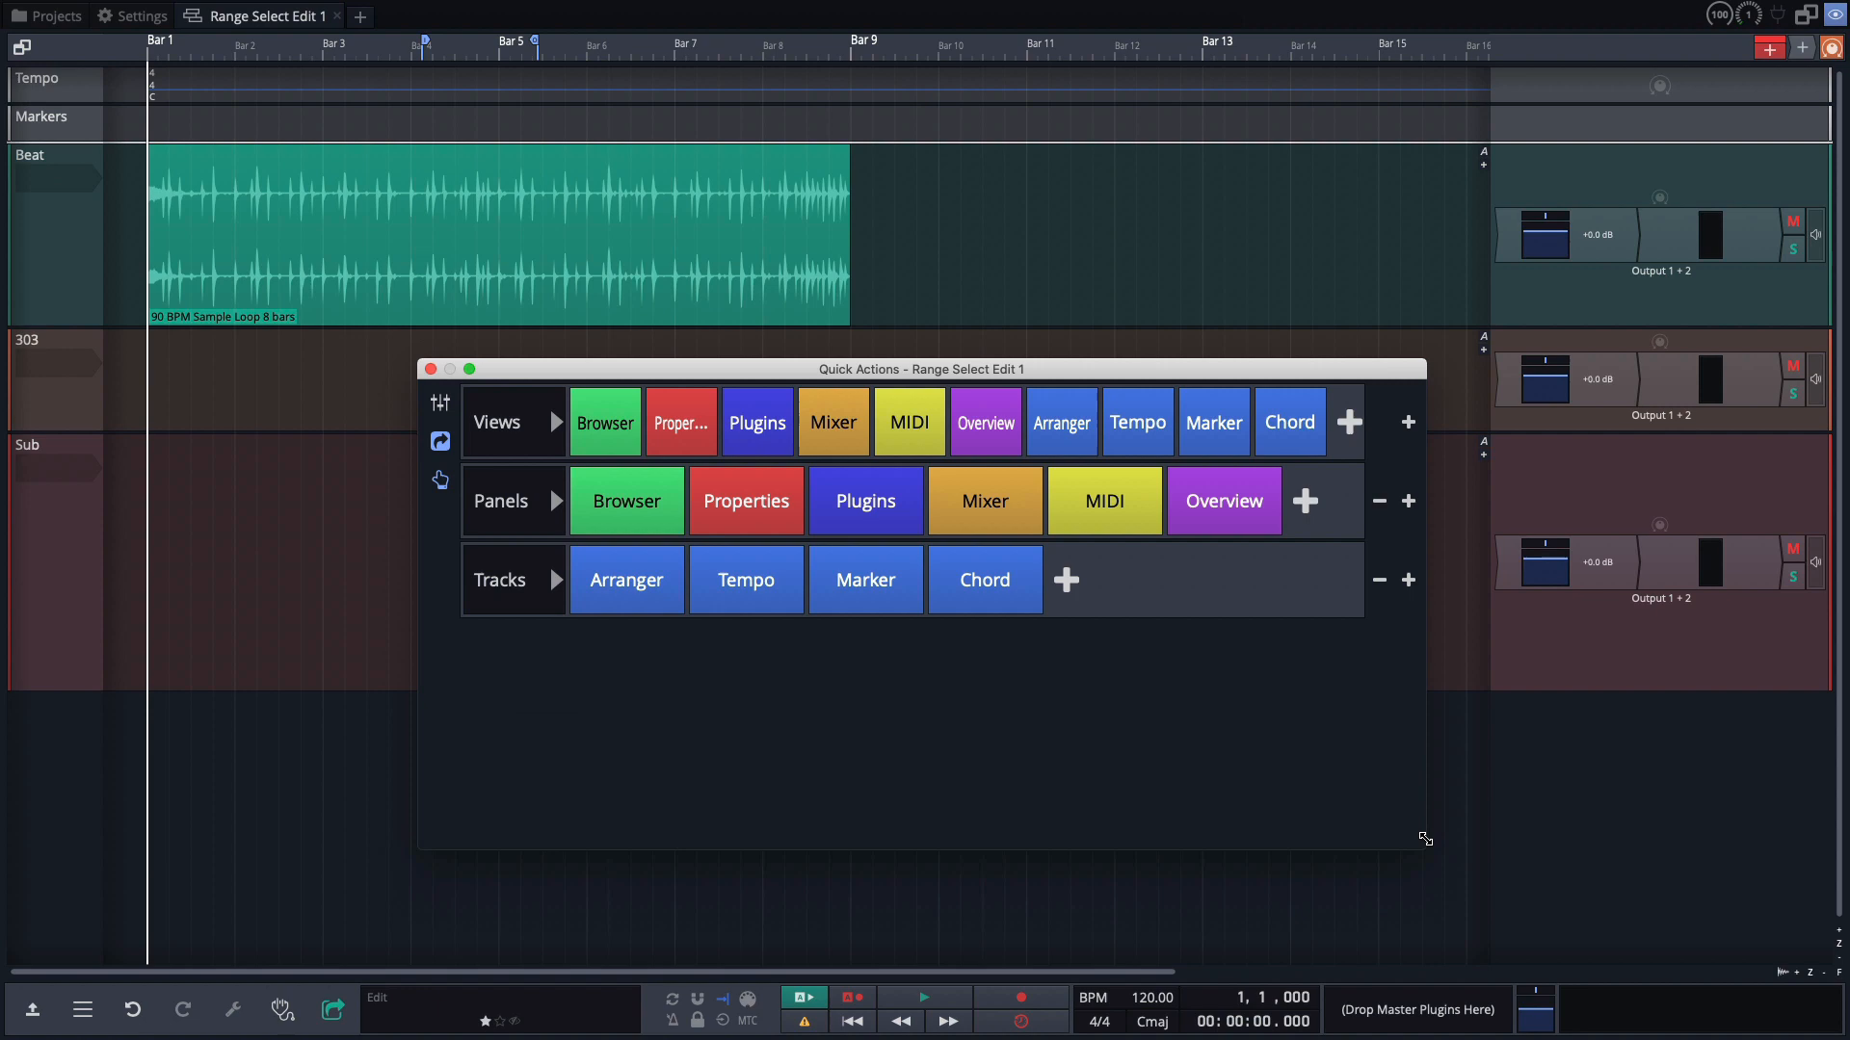
mouse_move(319, 500)
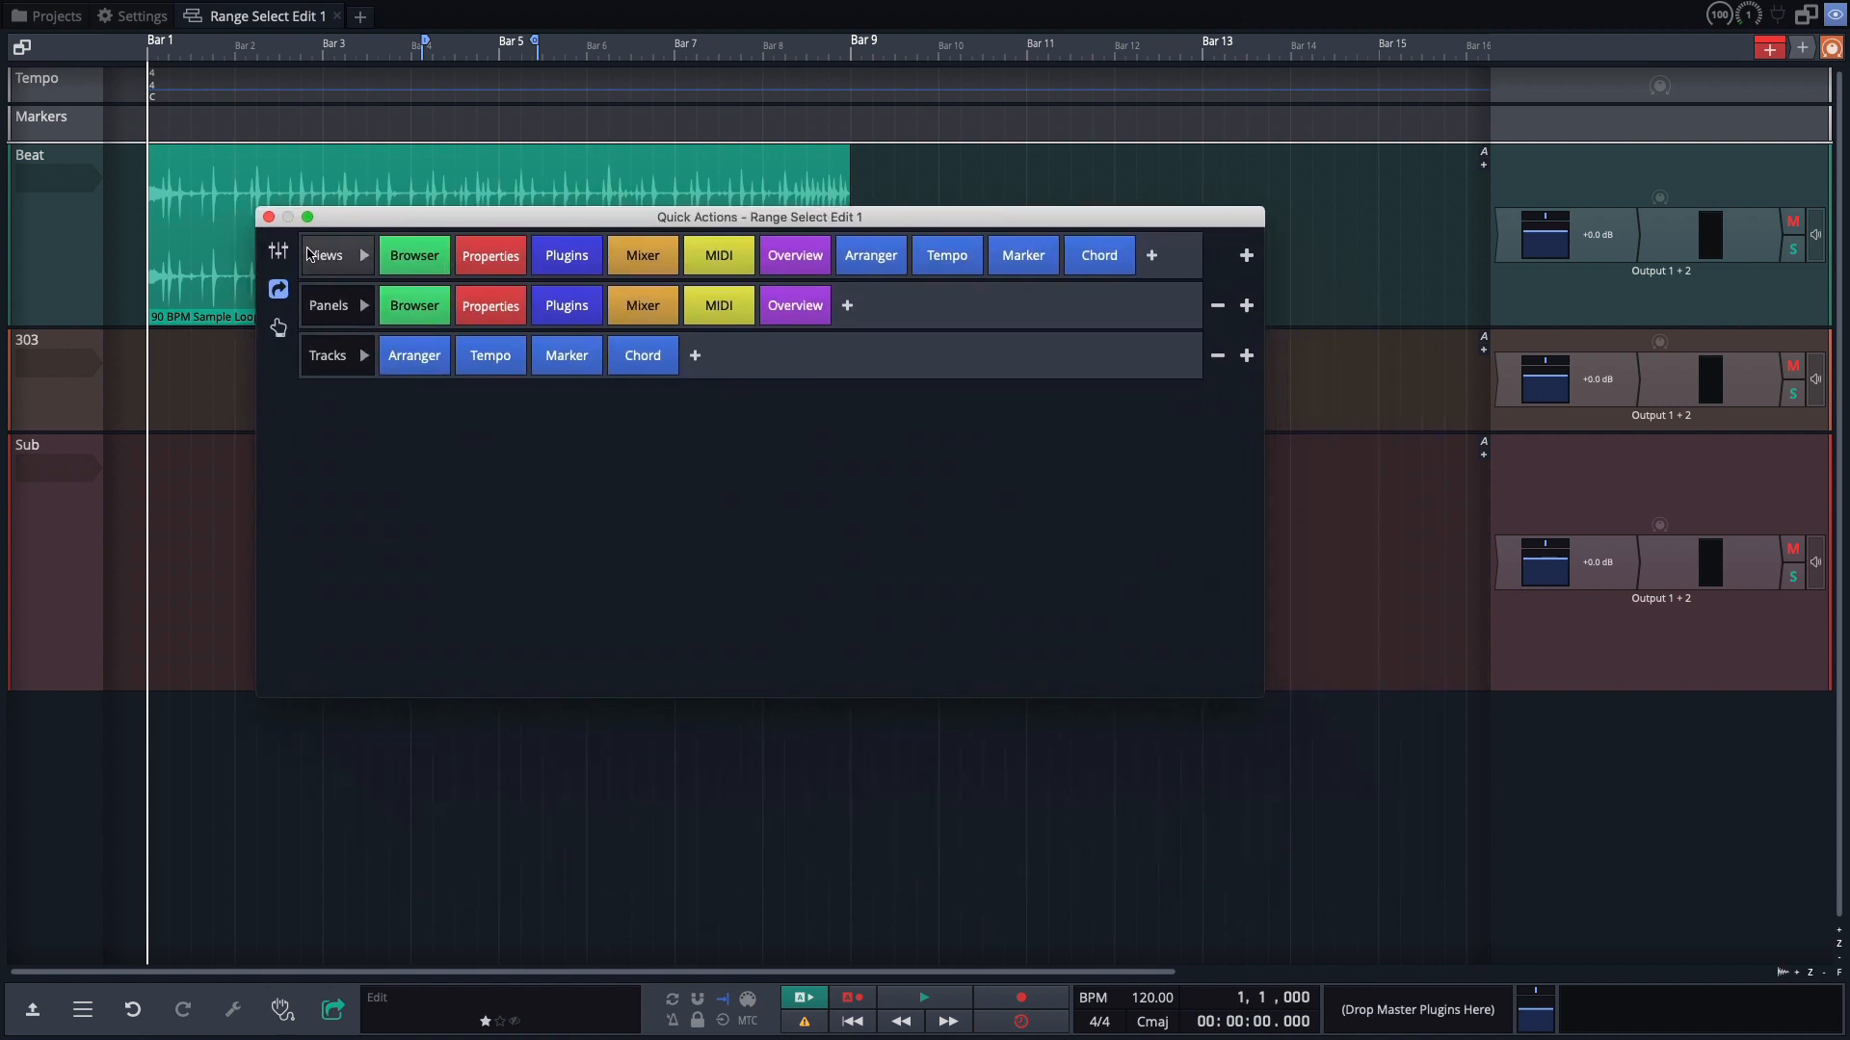
Show the Beat, 303 and Sub mixer channels in the palette and set the top row to Editing.
click(279, 252)
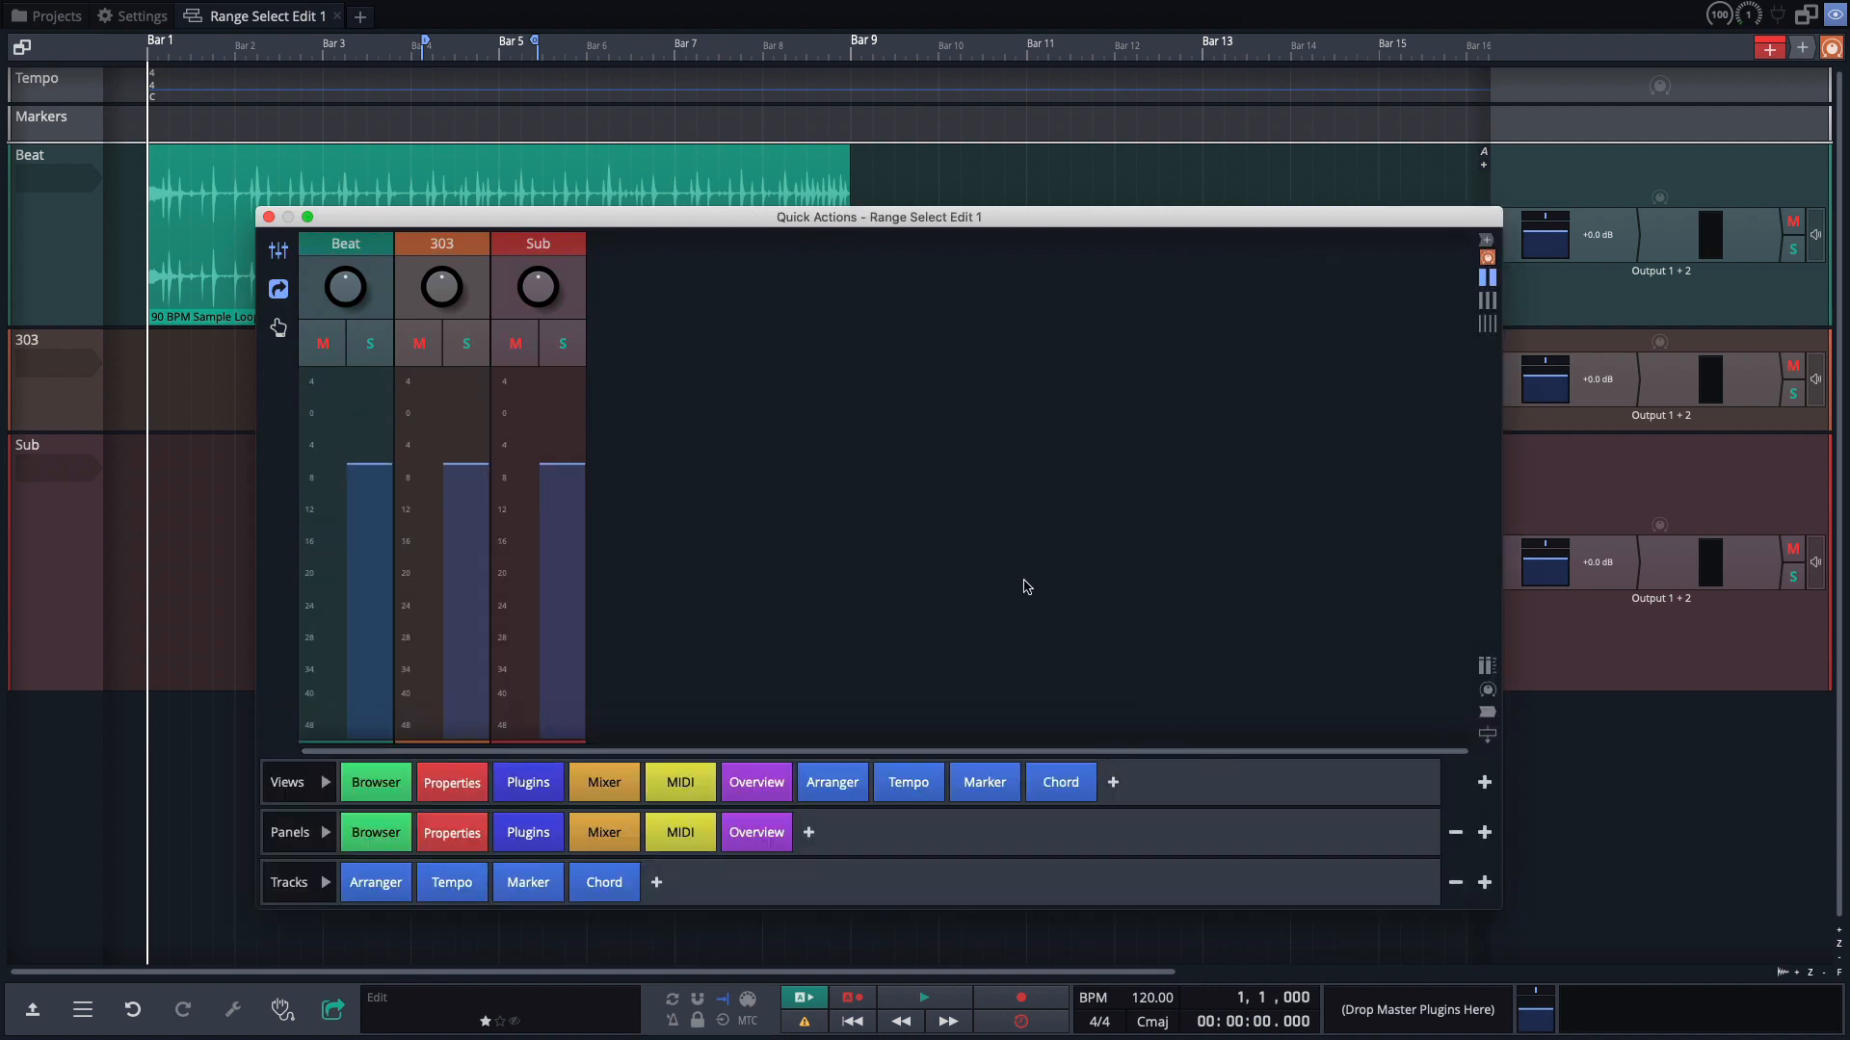
mouse_move(986, 653)
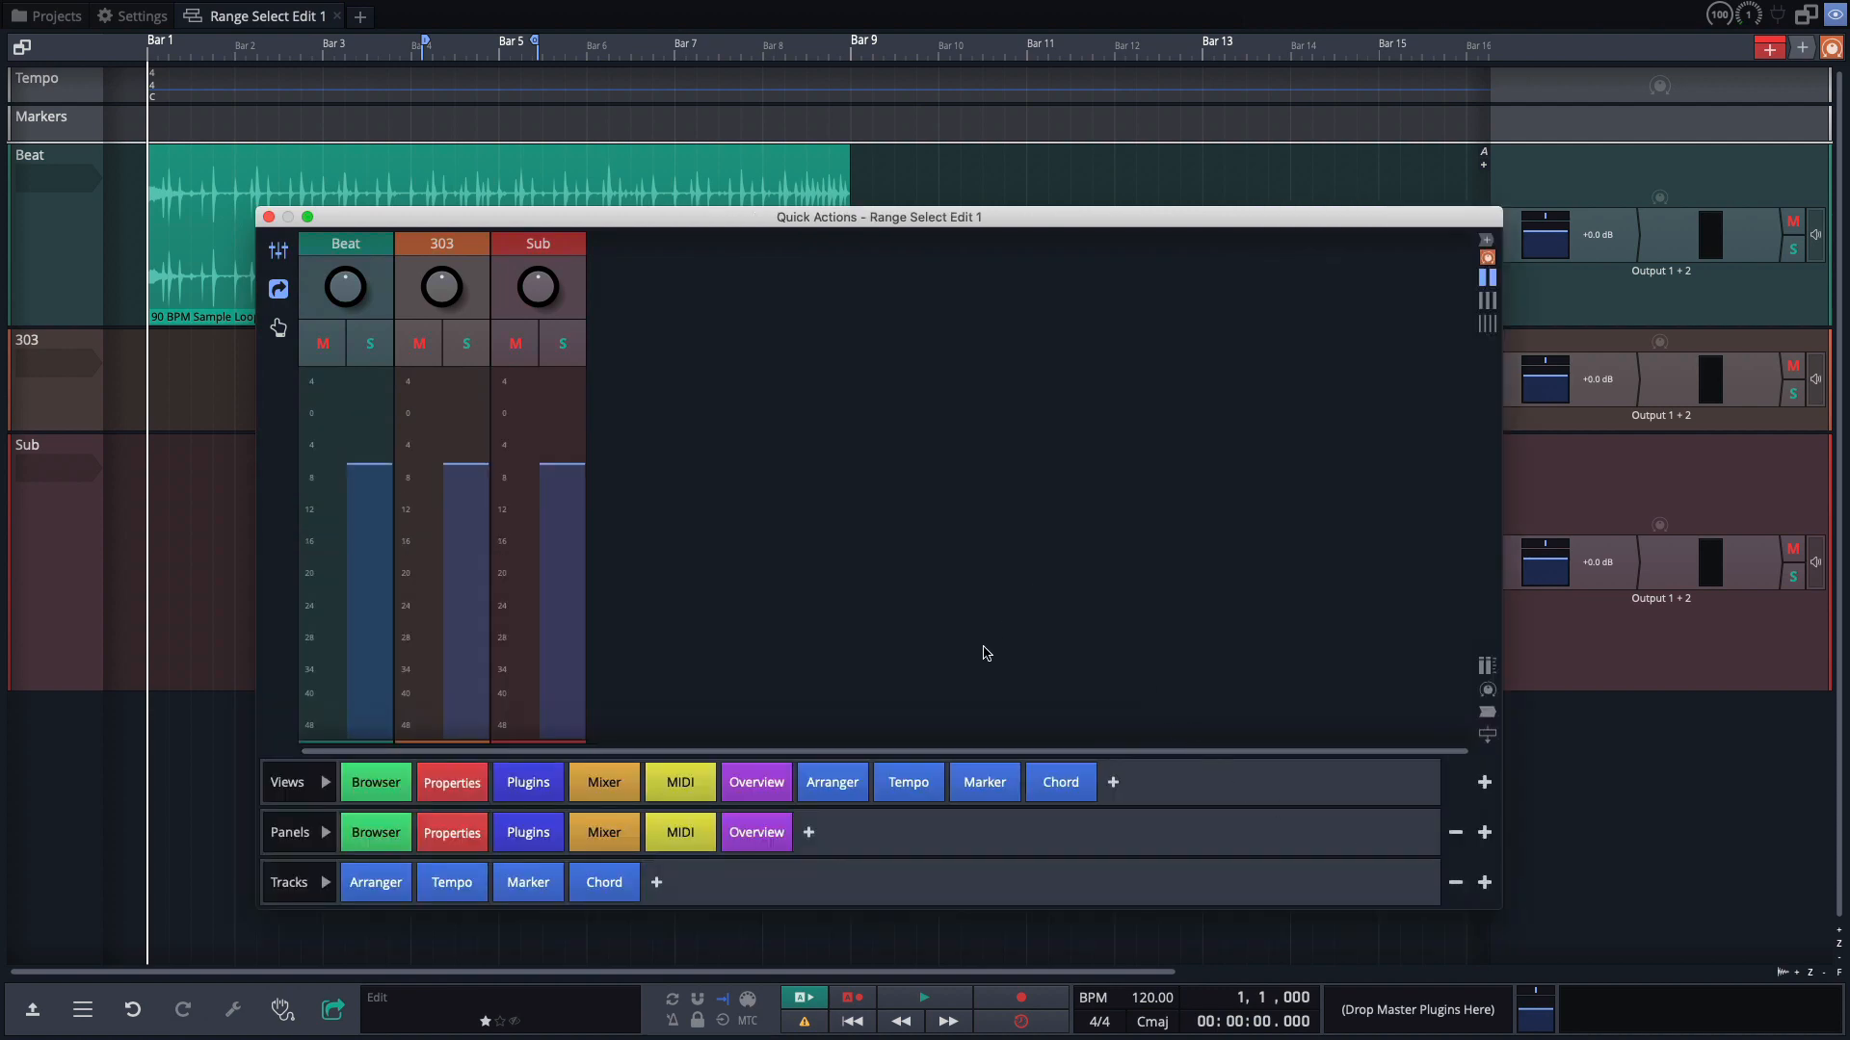
mouse_move(538, 461)
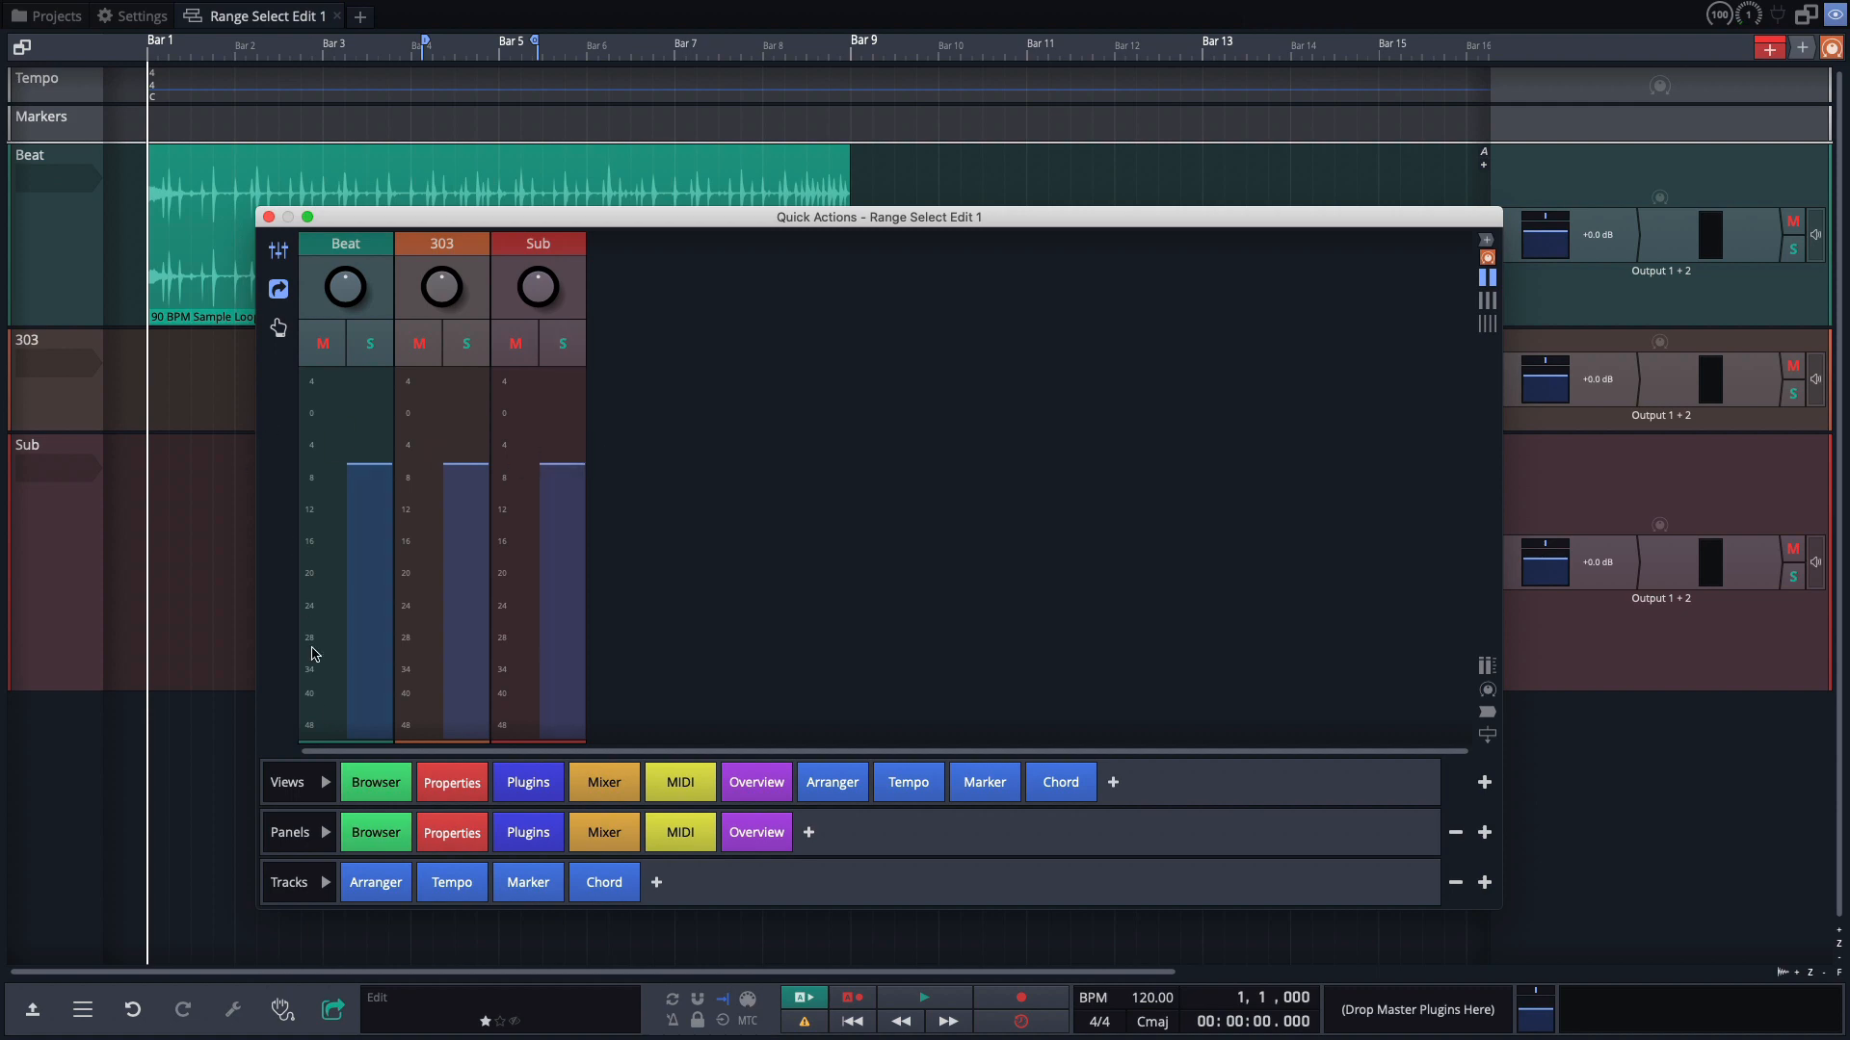
click(287, 782)
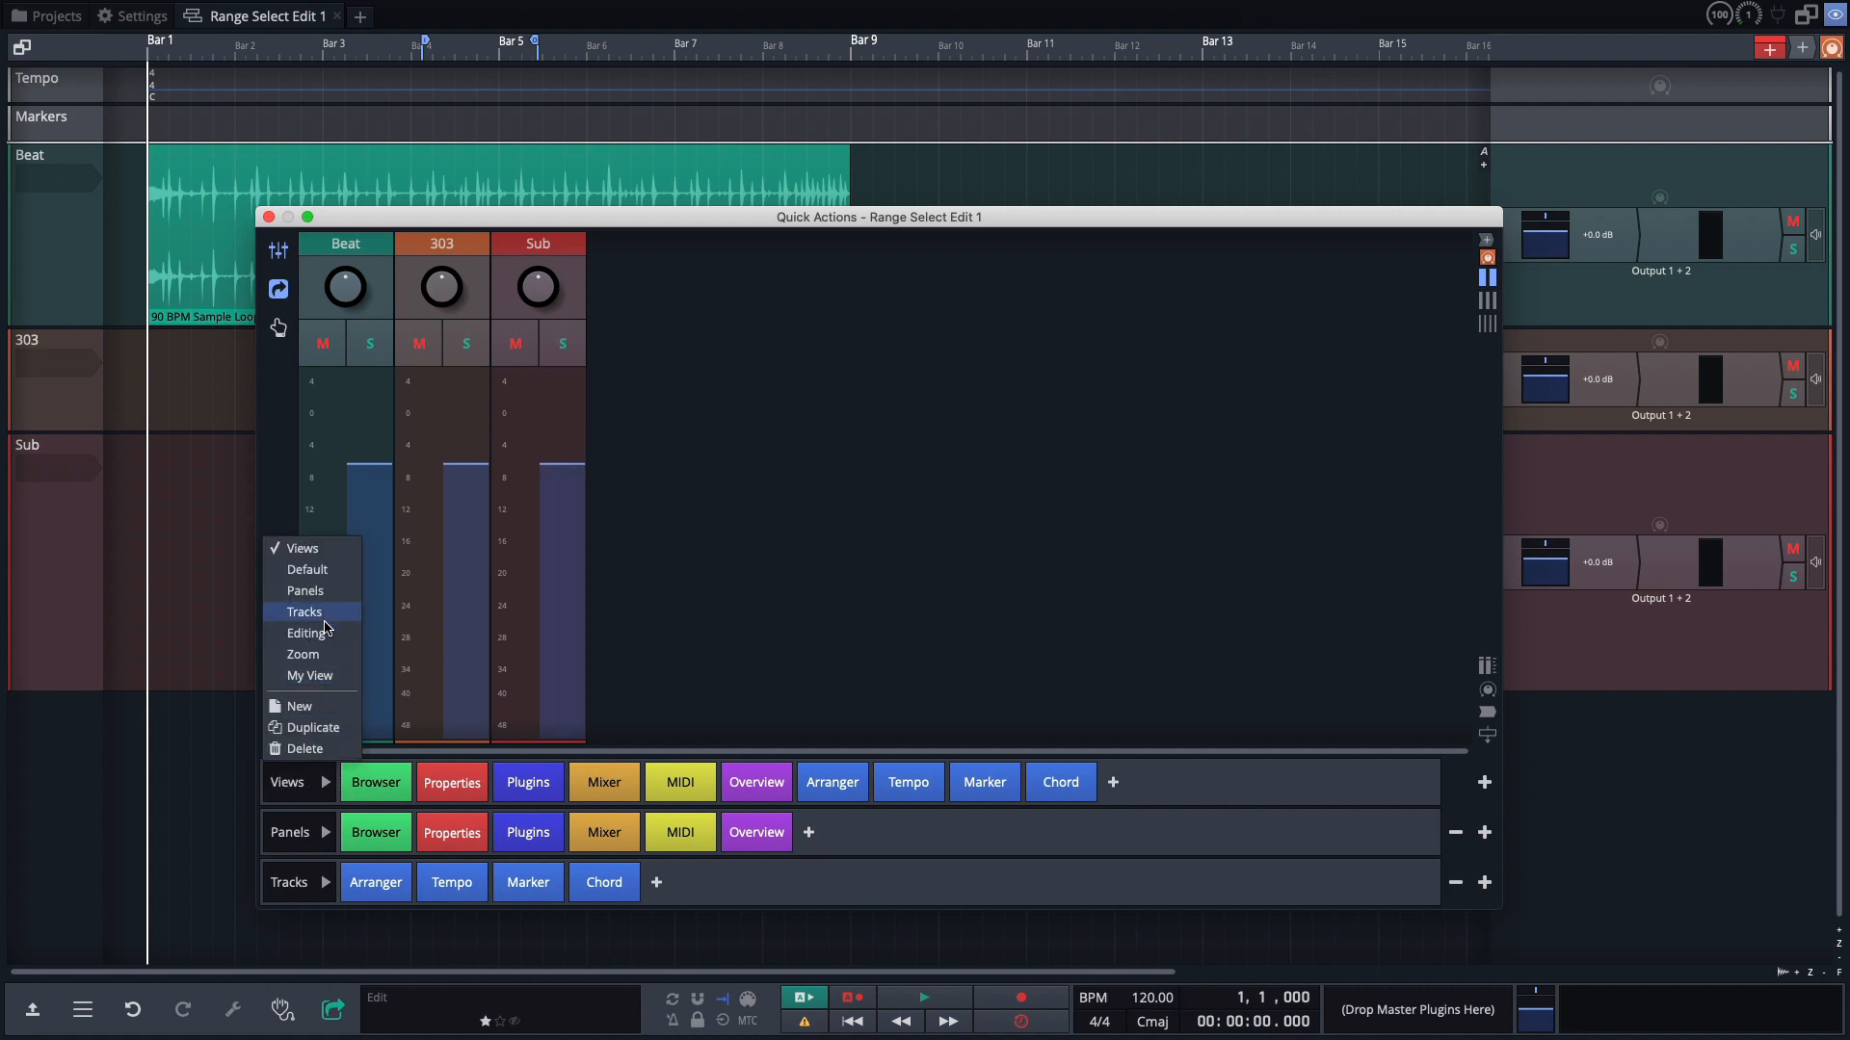
click(308, 632)
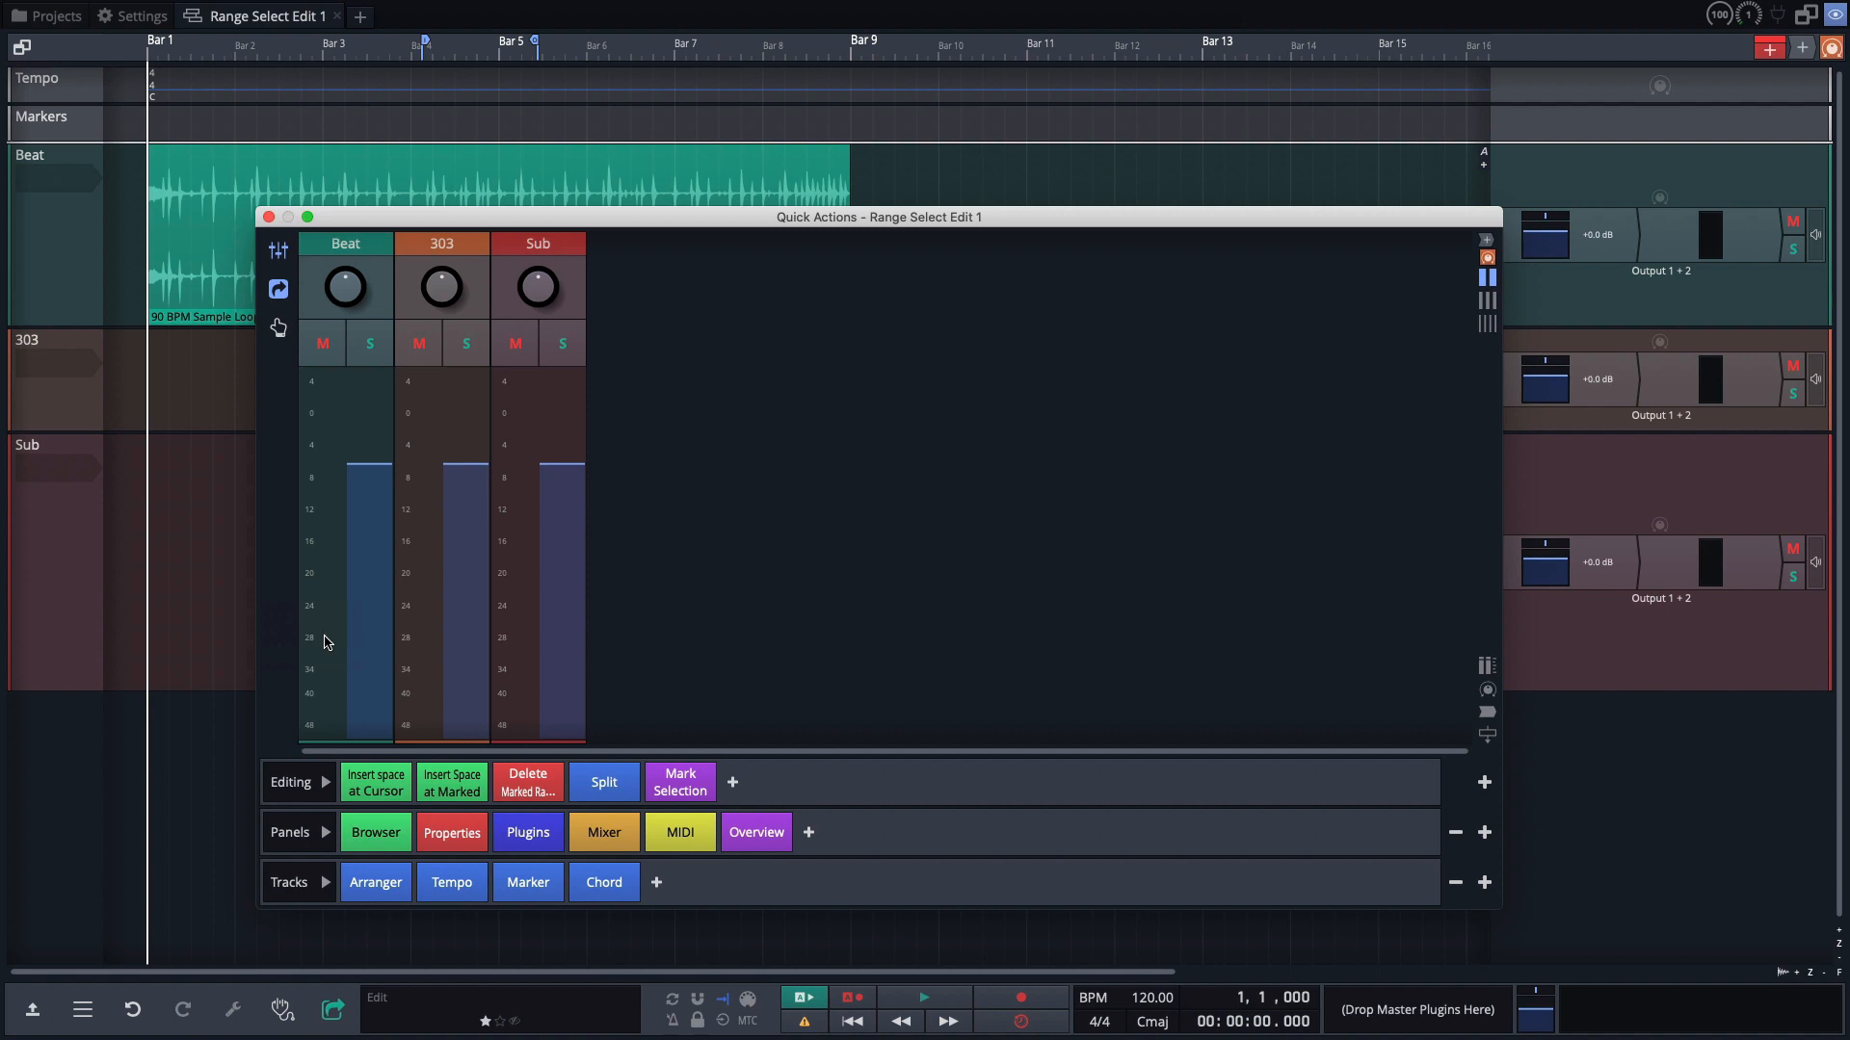
mouse_move(179, 970)
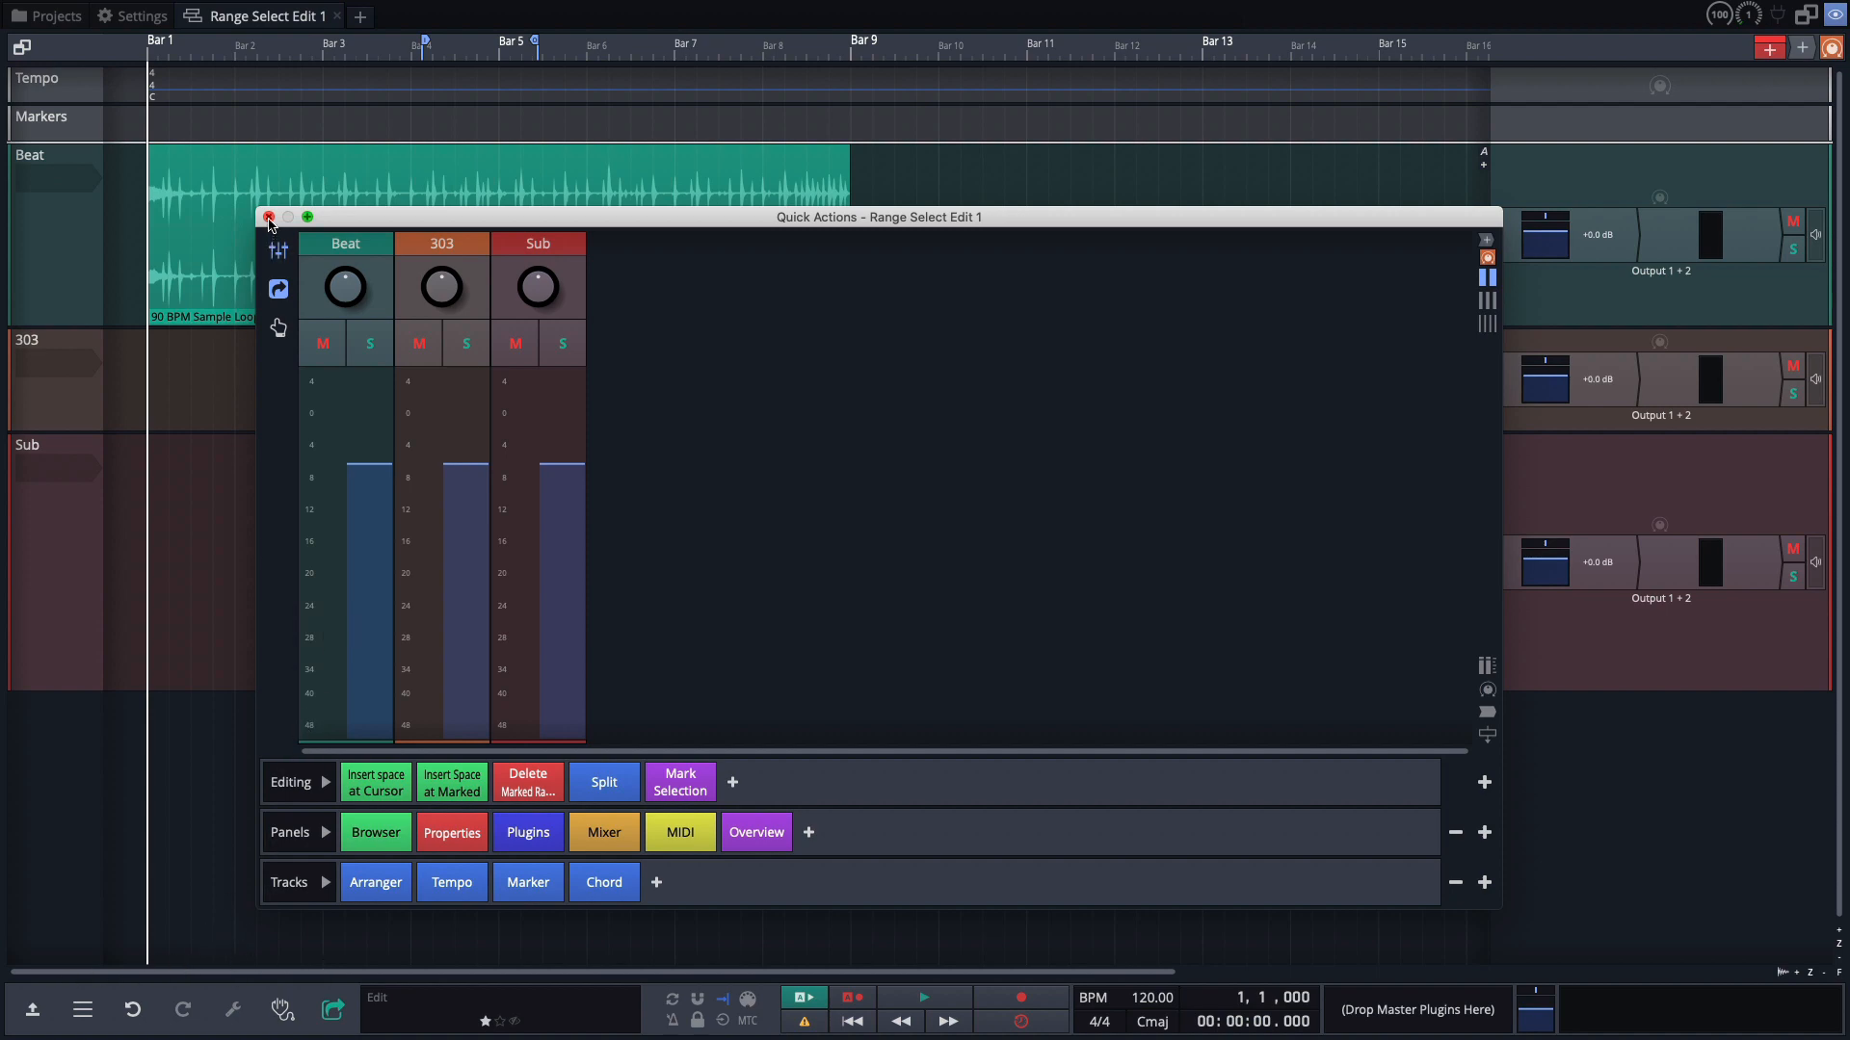
Close the floating Quick Actions window and open the eye-icon interface layout chooser.
click(269, 217)
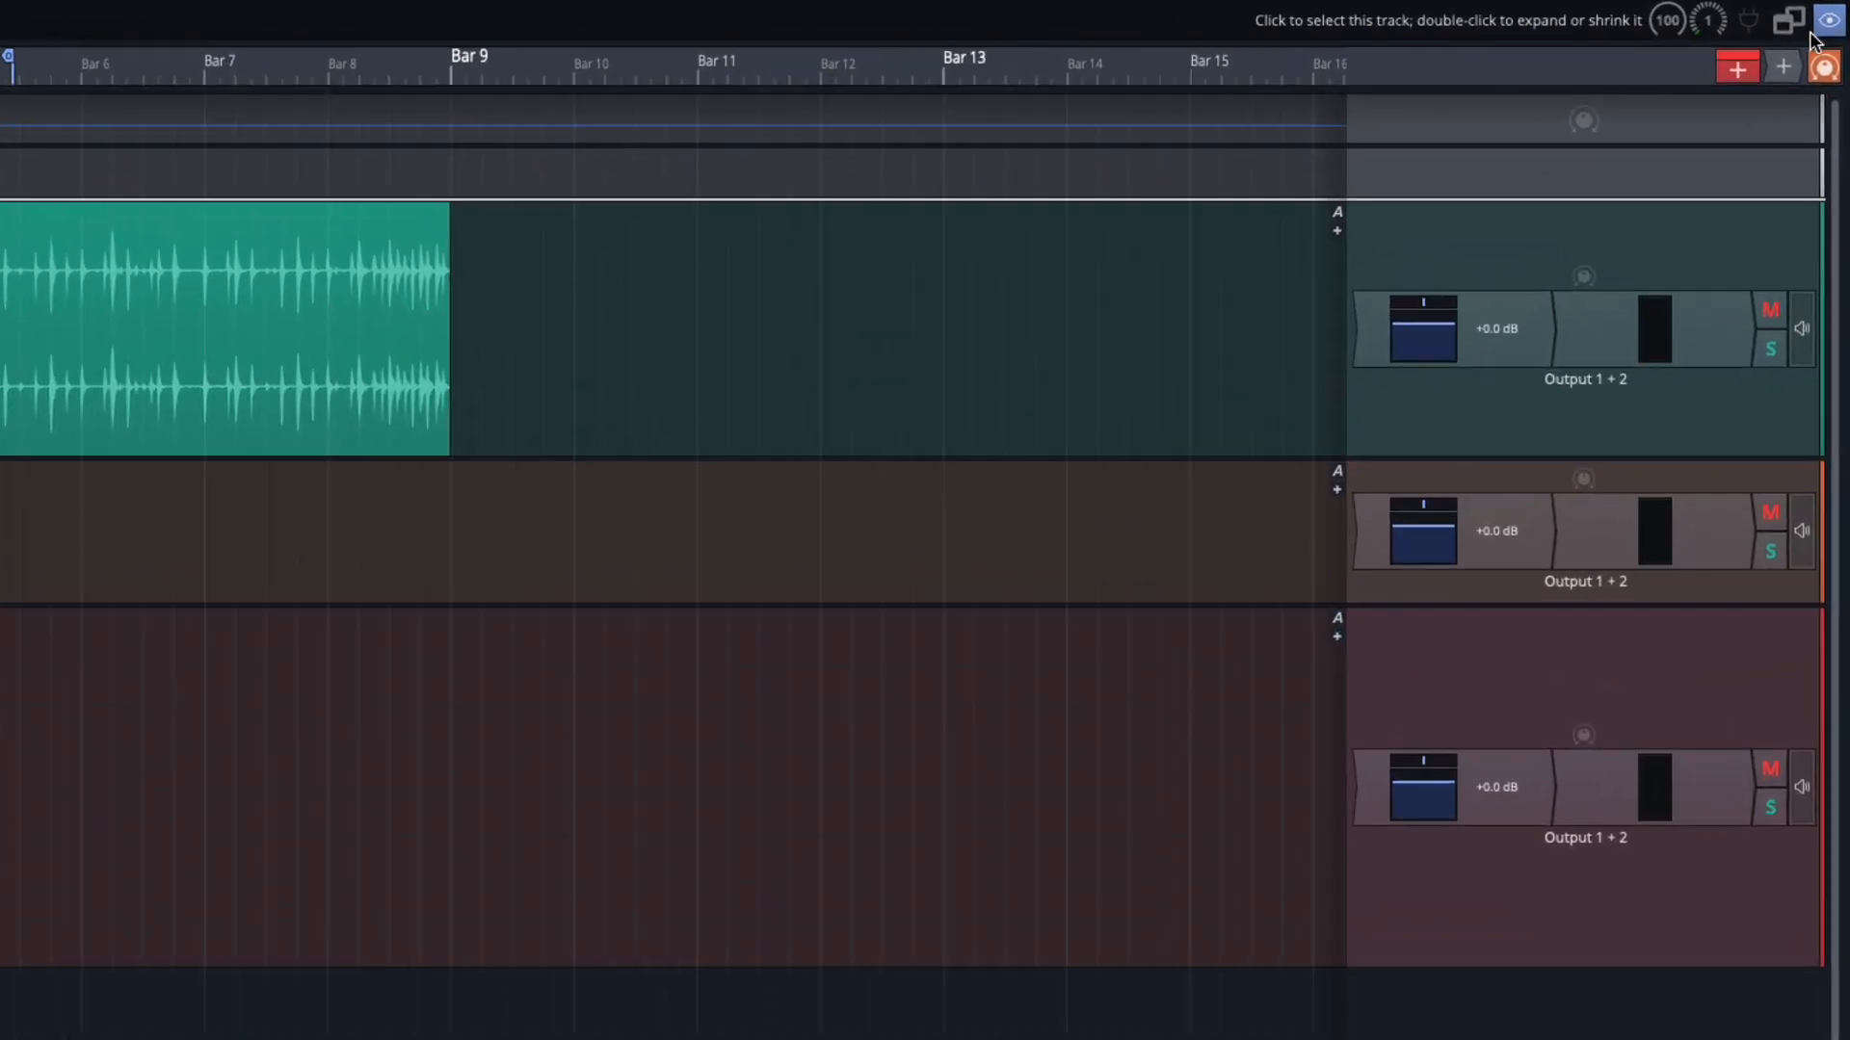
mouse_move(1829, 20)
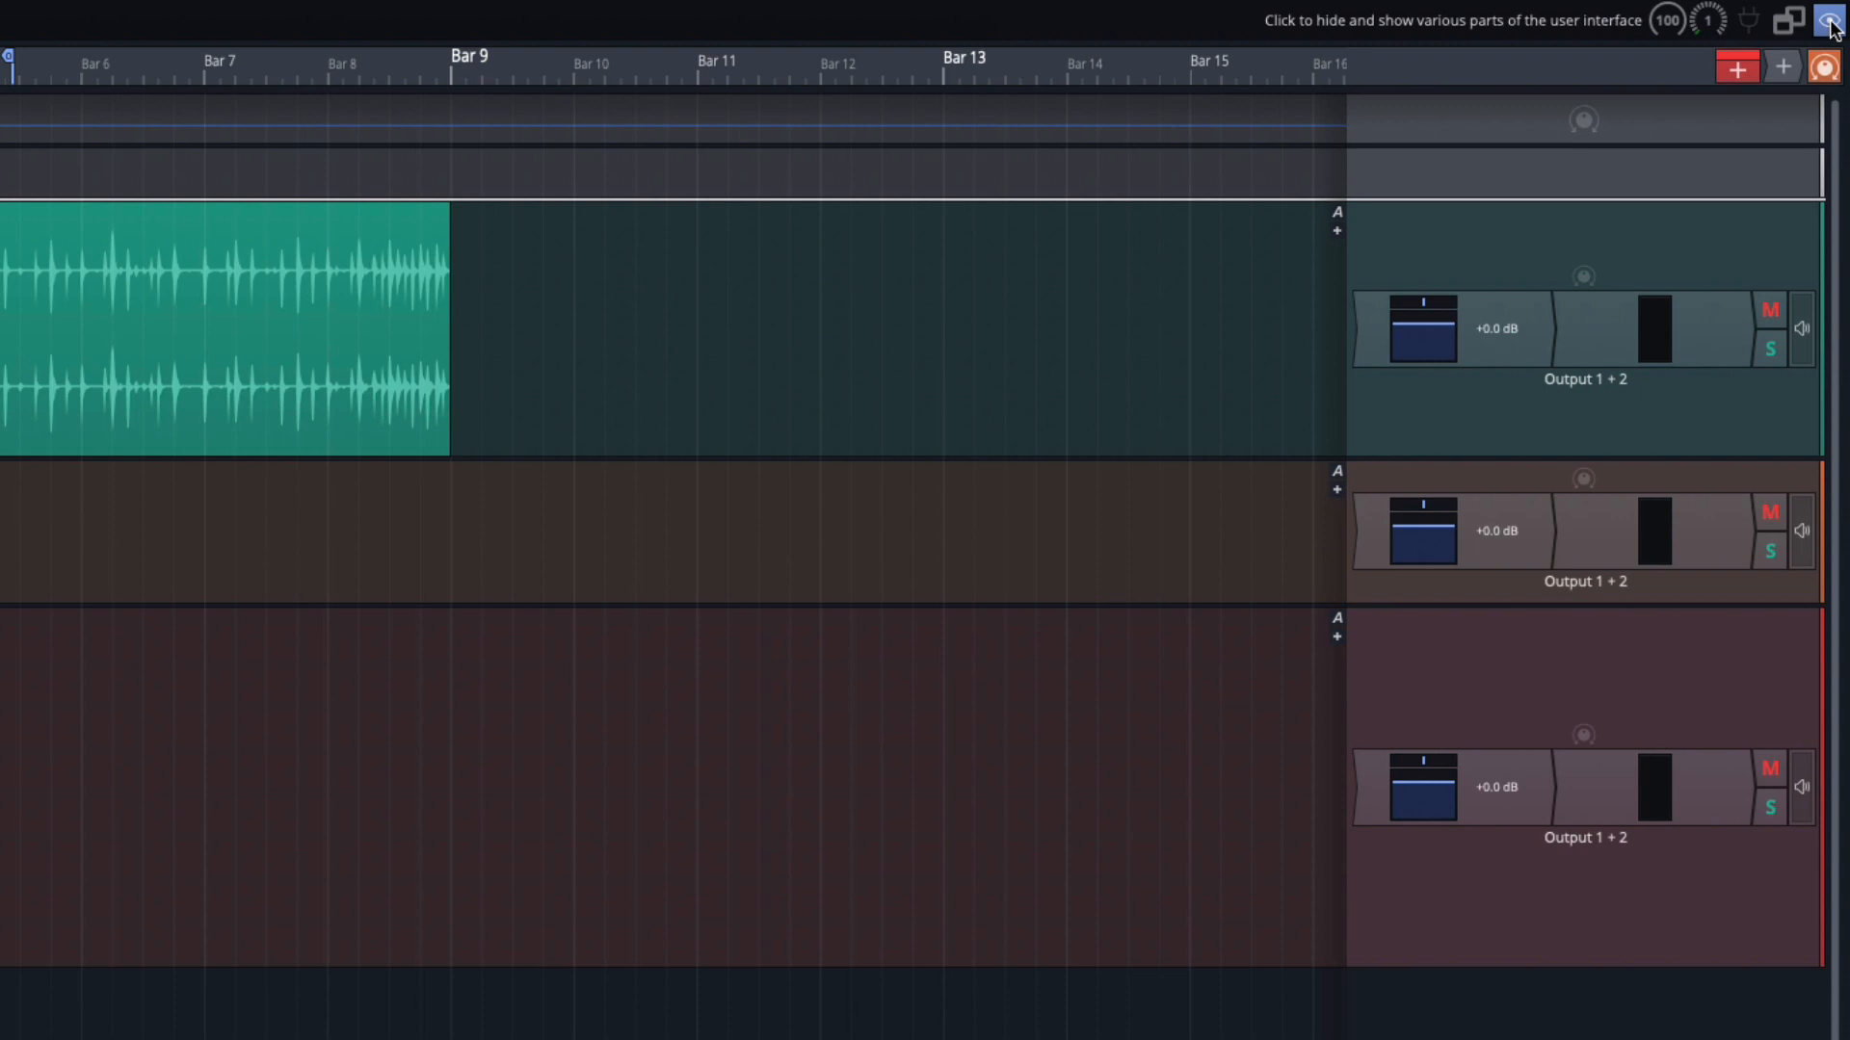
click(1828, 22)
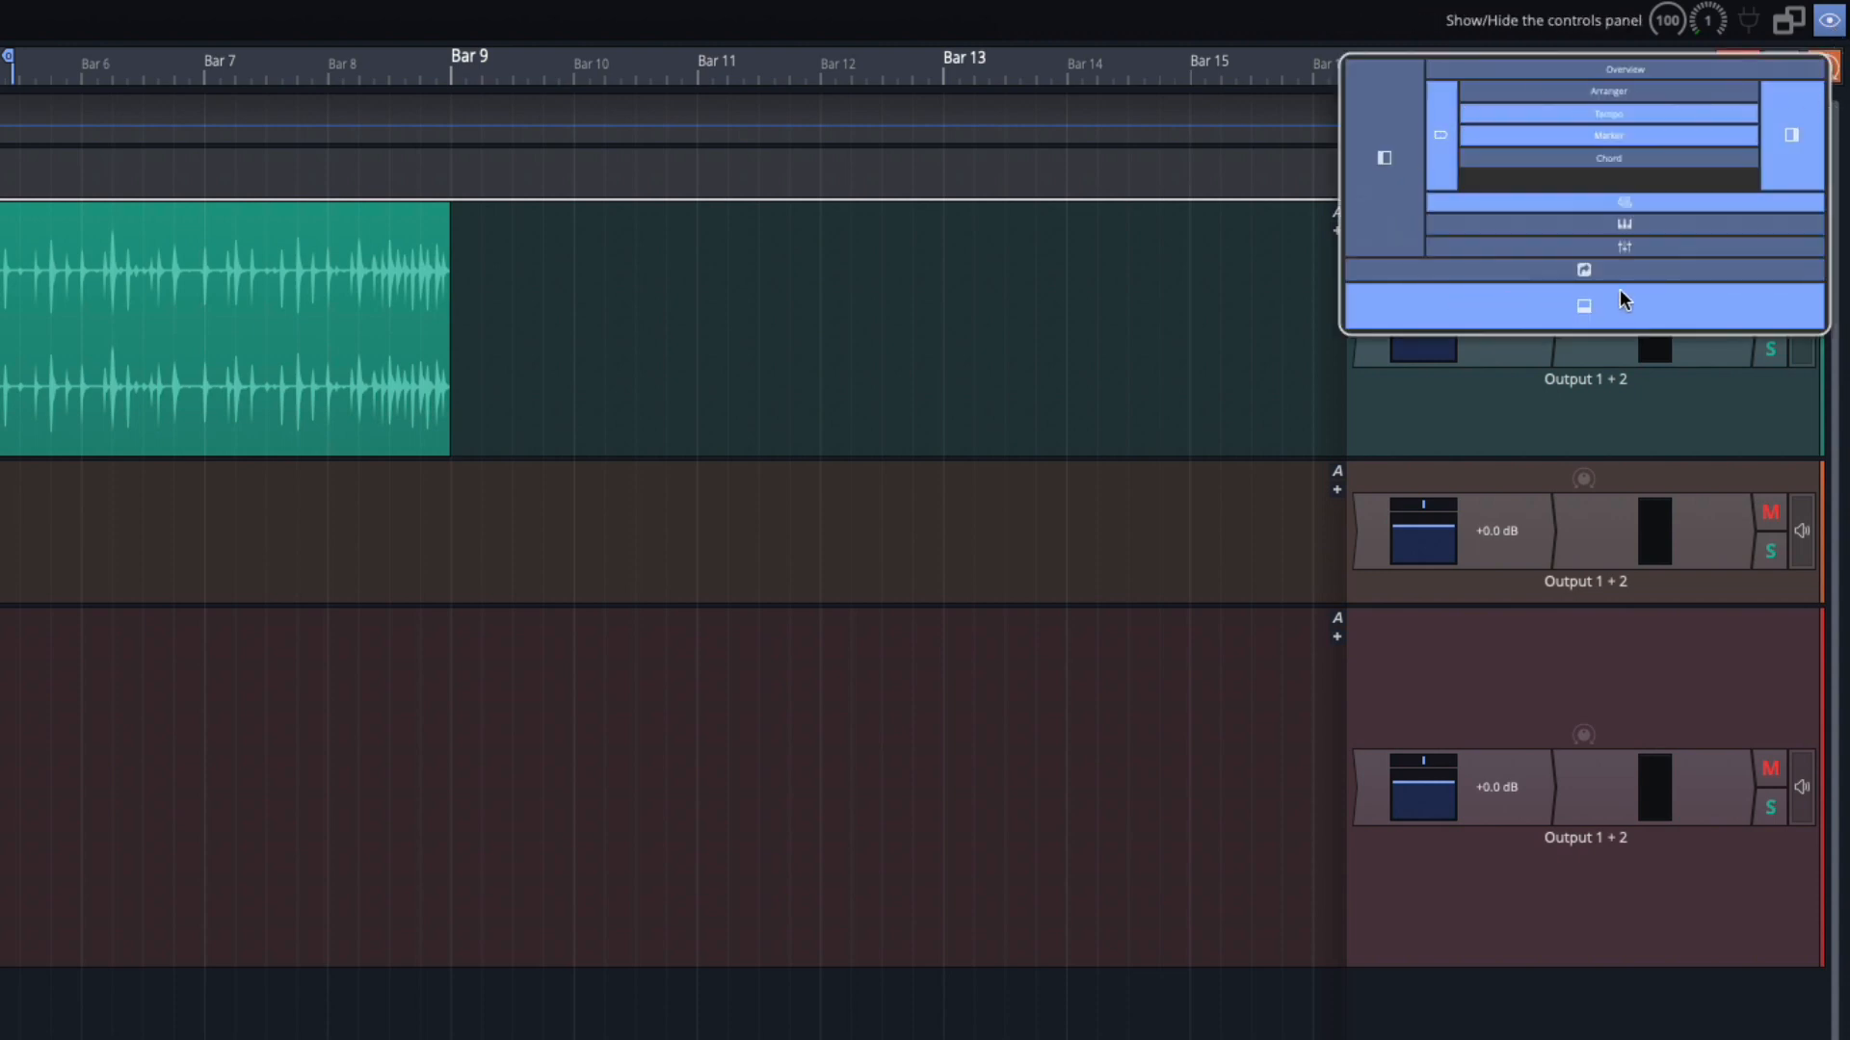
mouse_move(1522, 309)
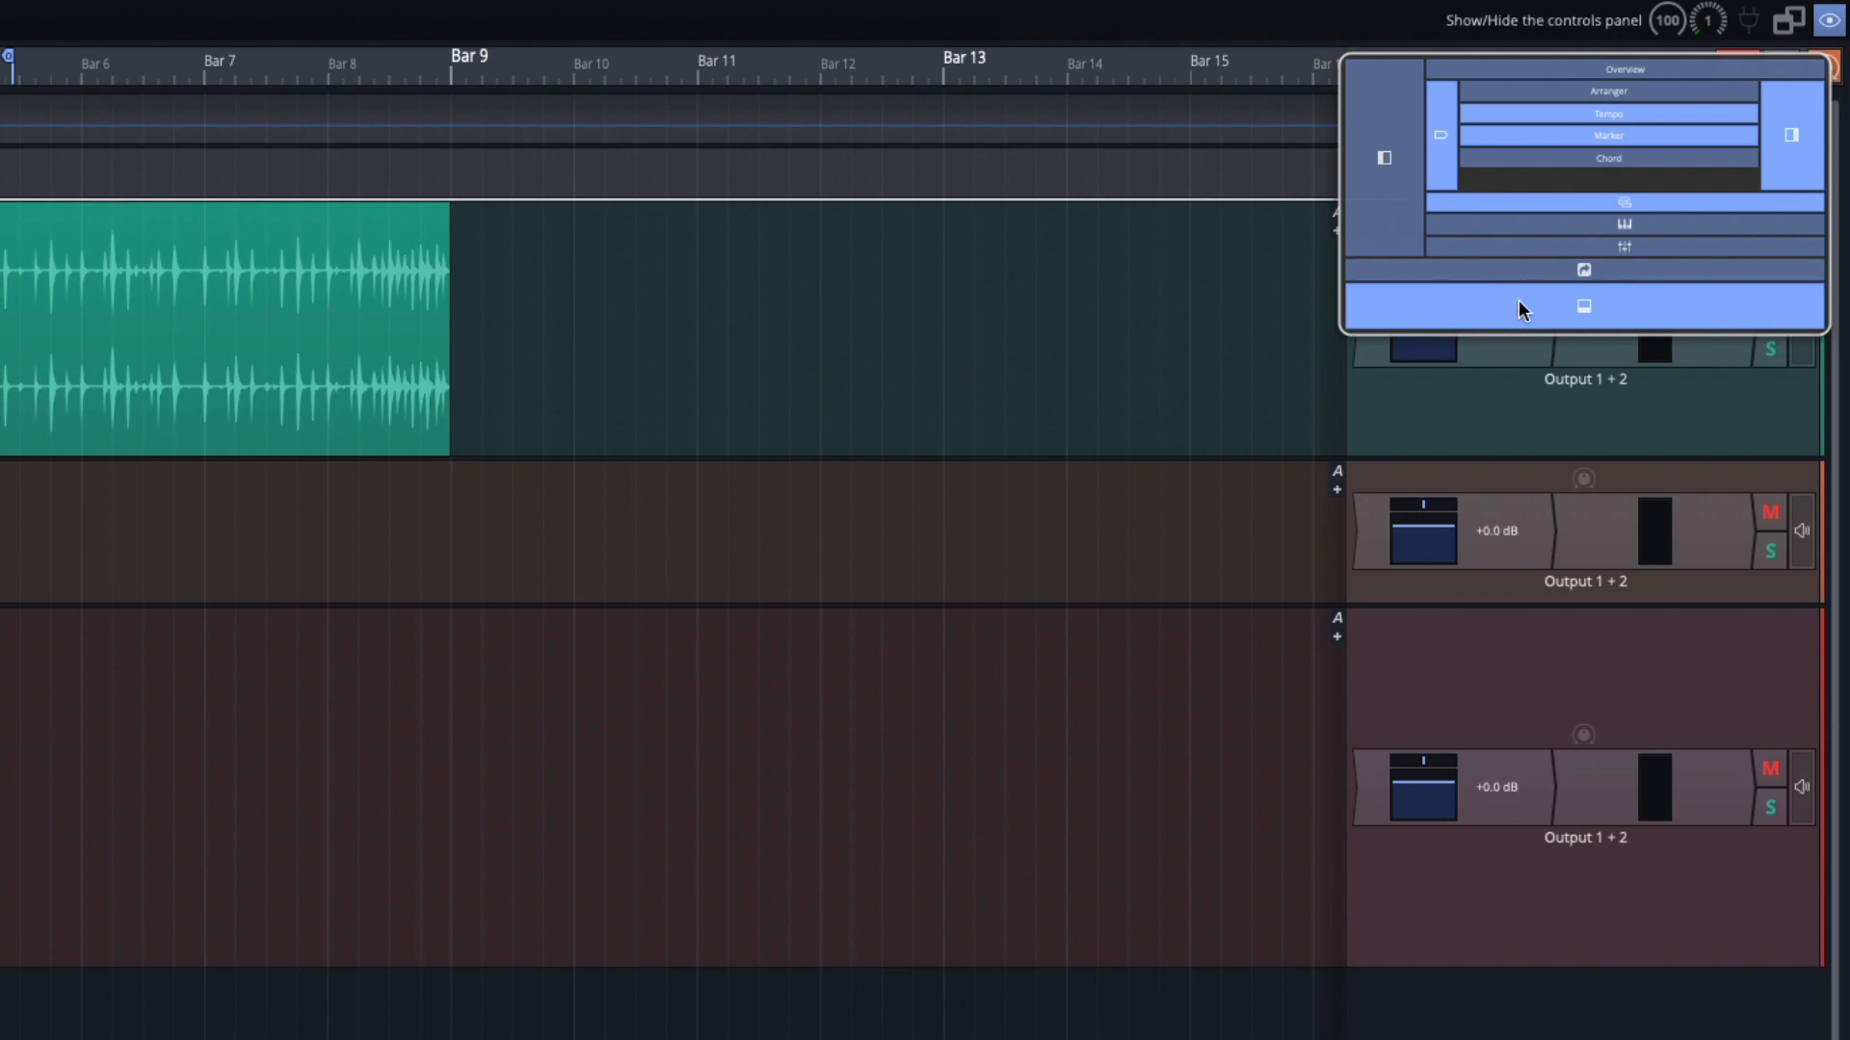
mouse_move(1423, 300)
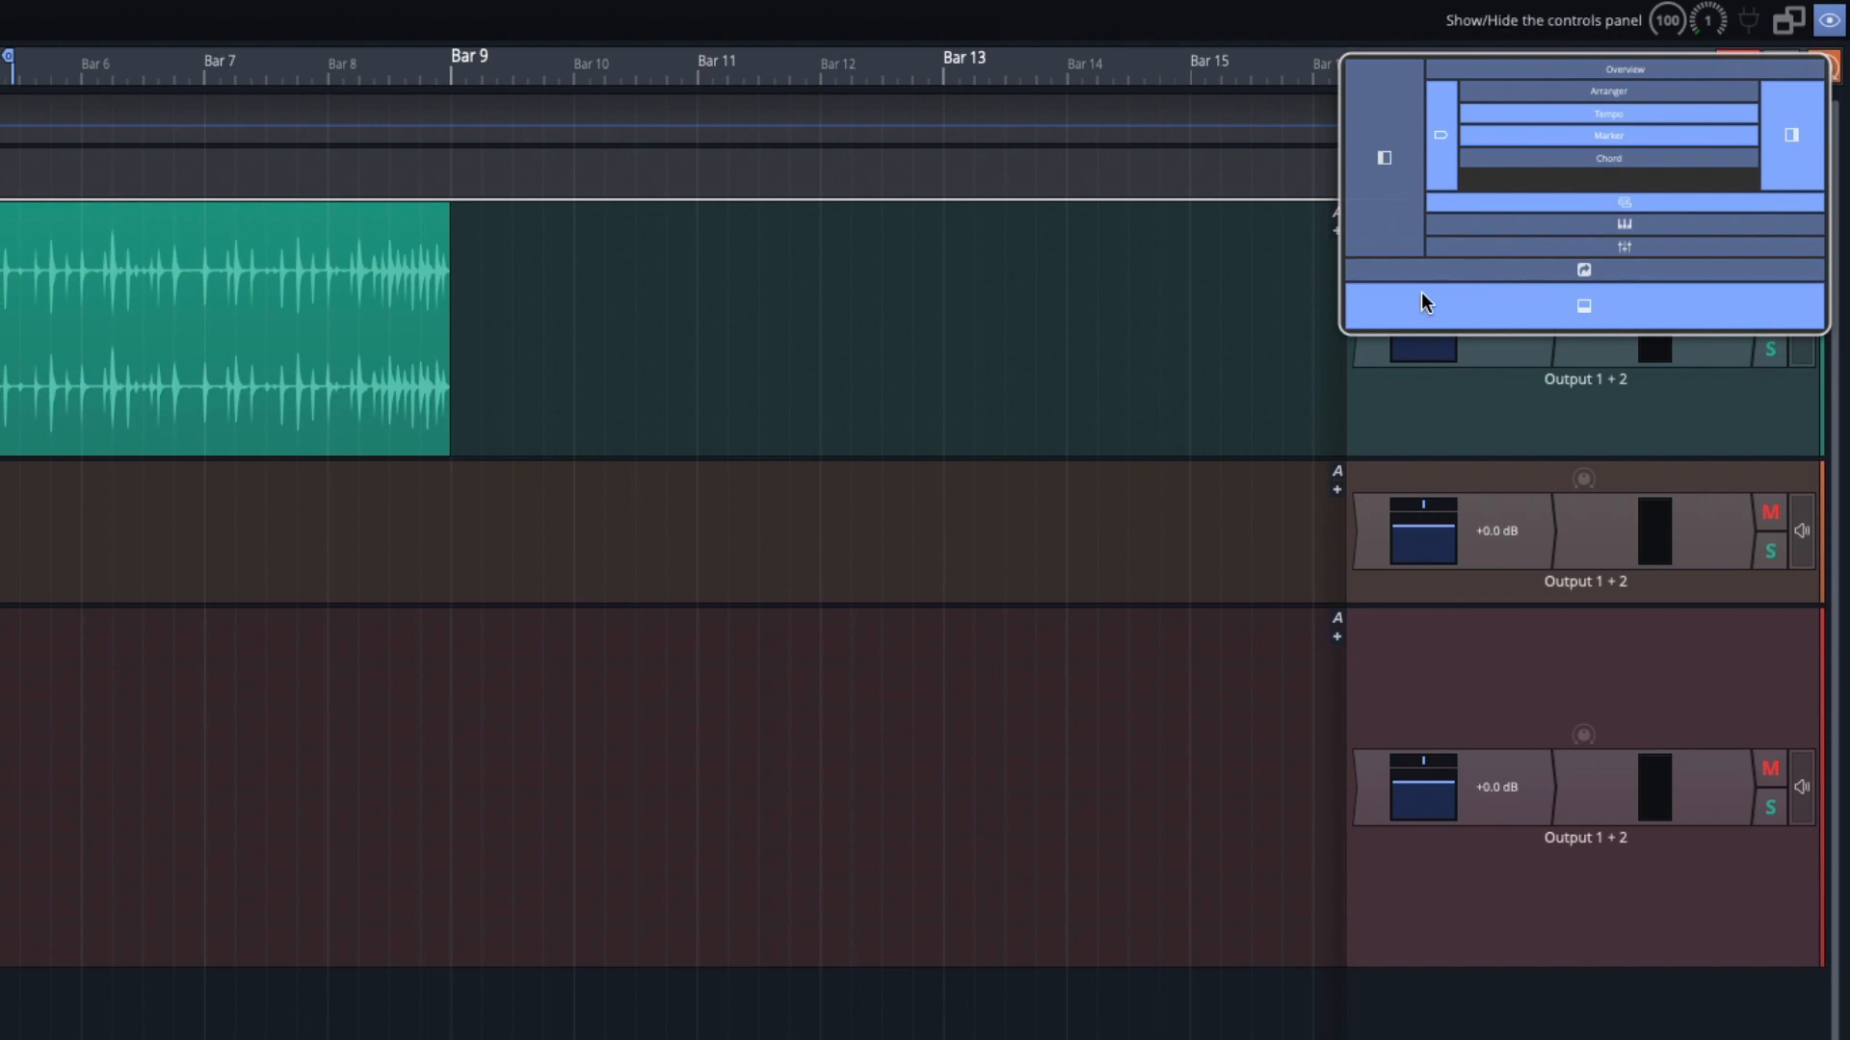
mouse_move(1582, 273)
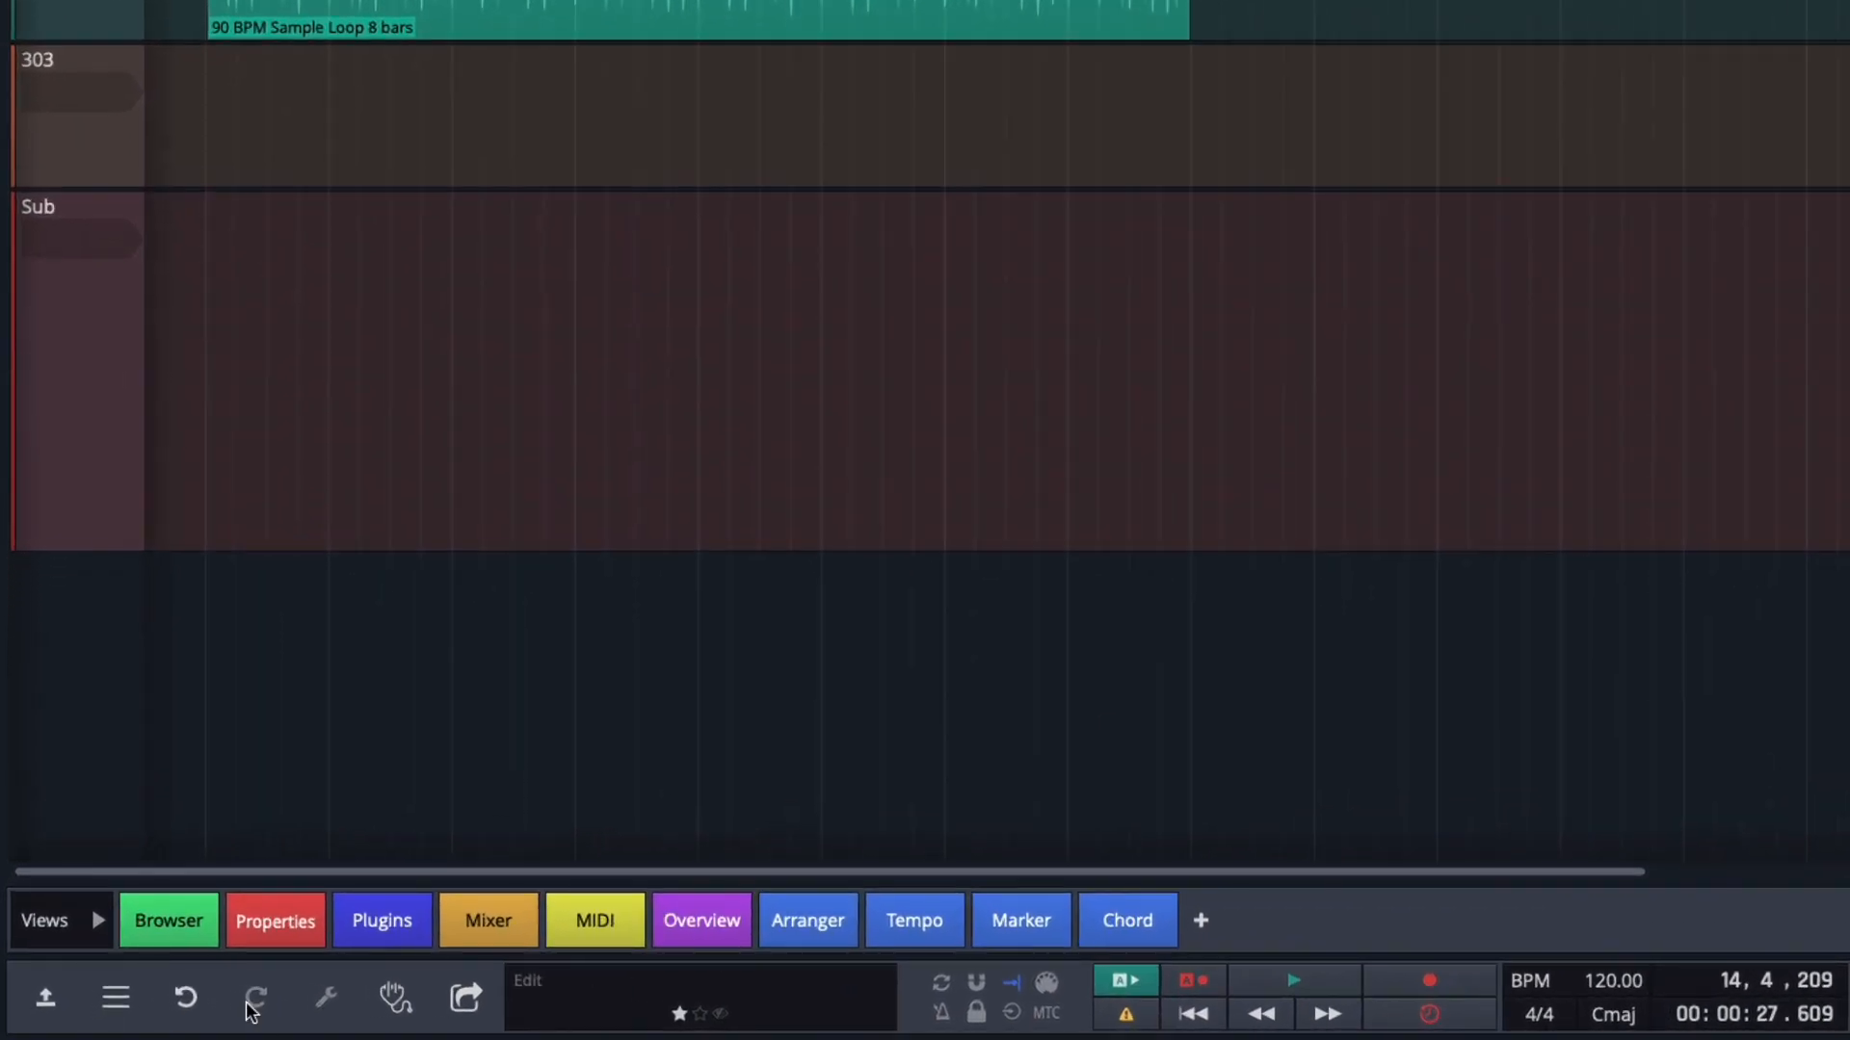
mouse_move(807, 920)
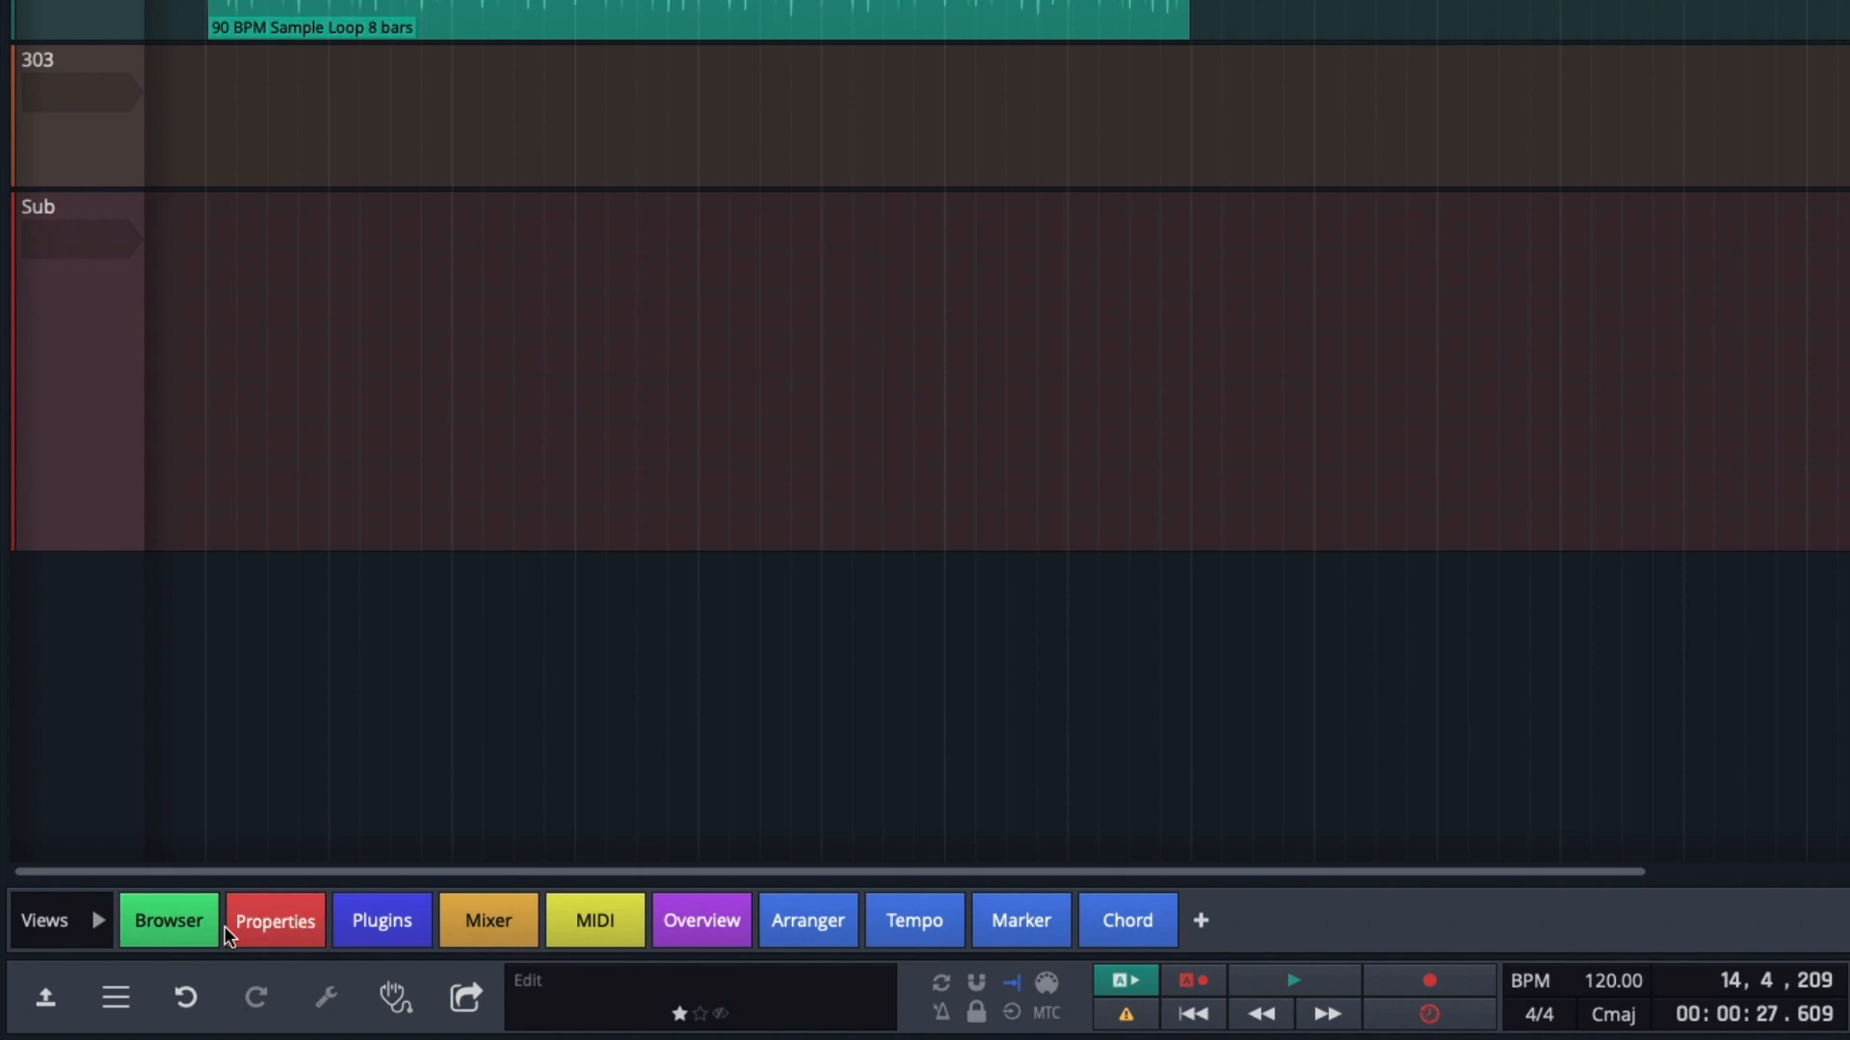
mouse_move(174, 932)
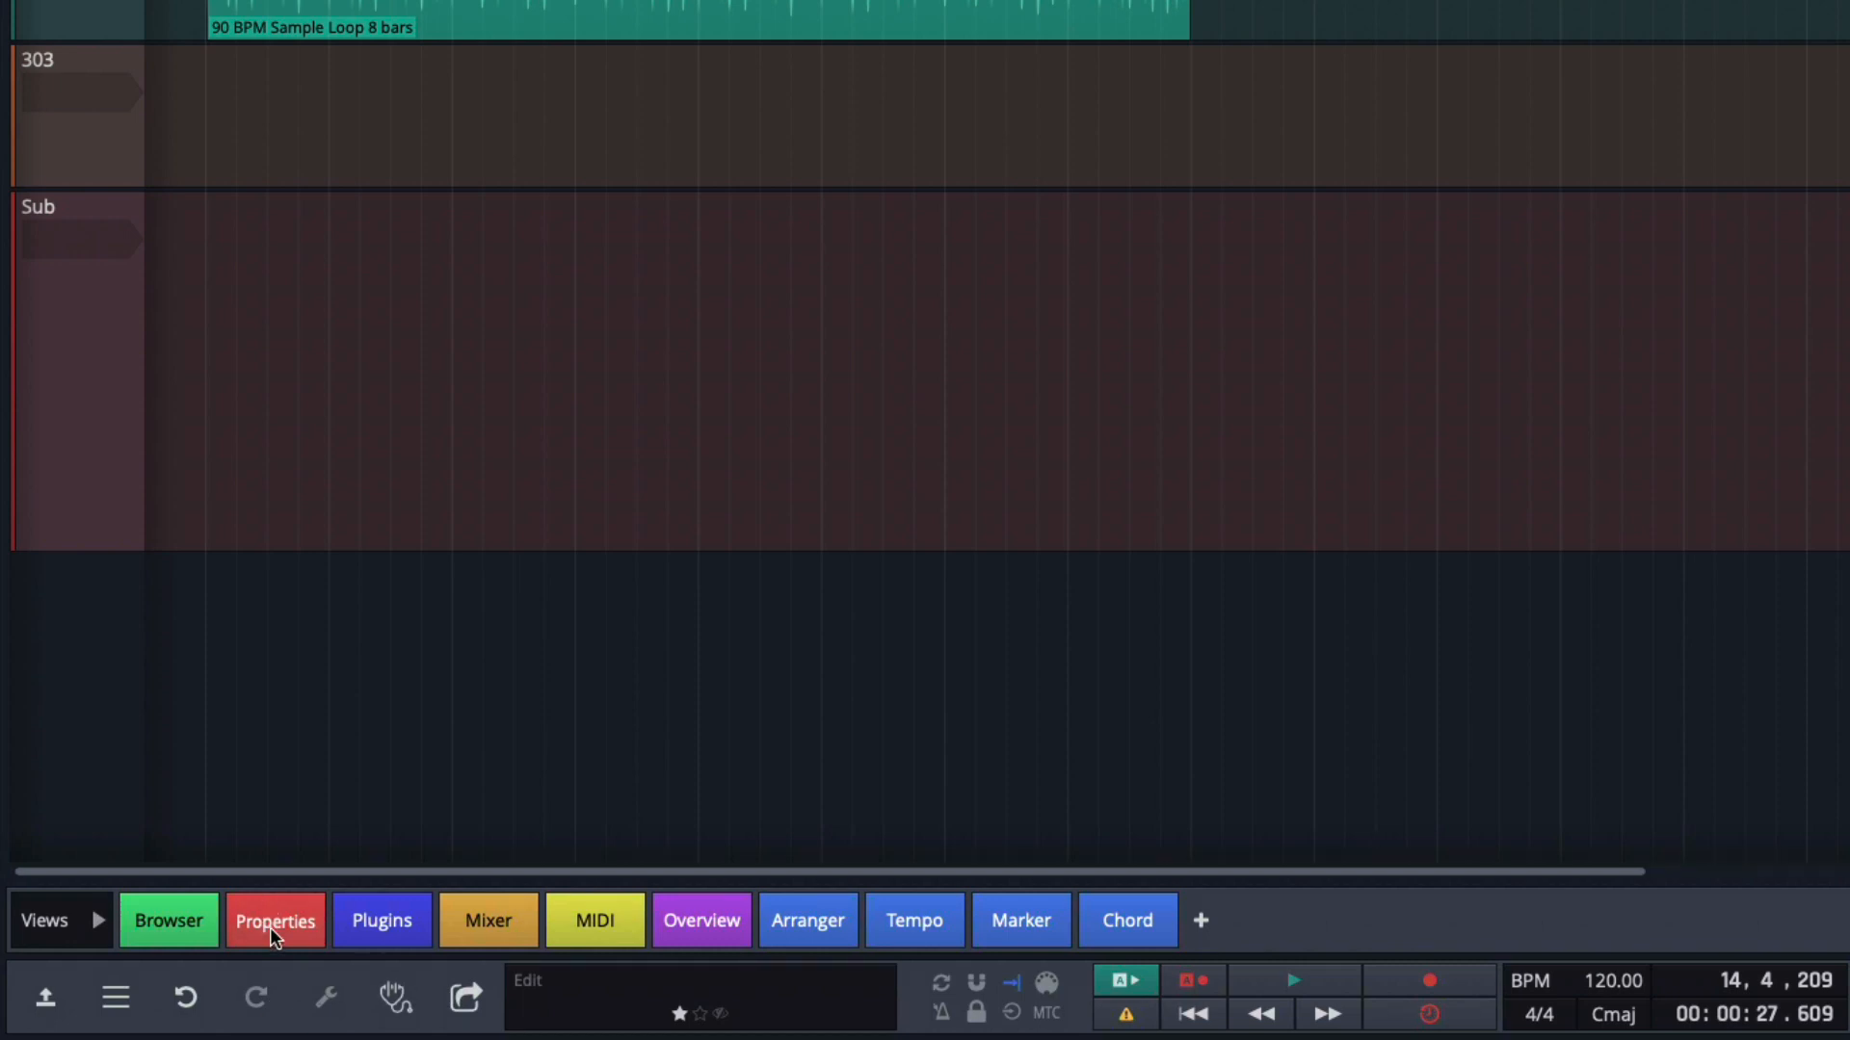
mouse_move(47, 1003)
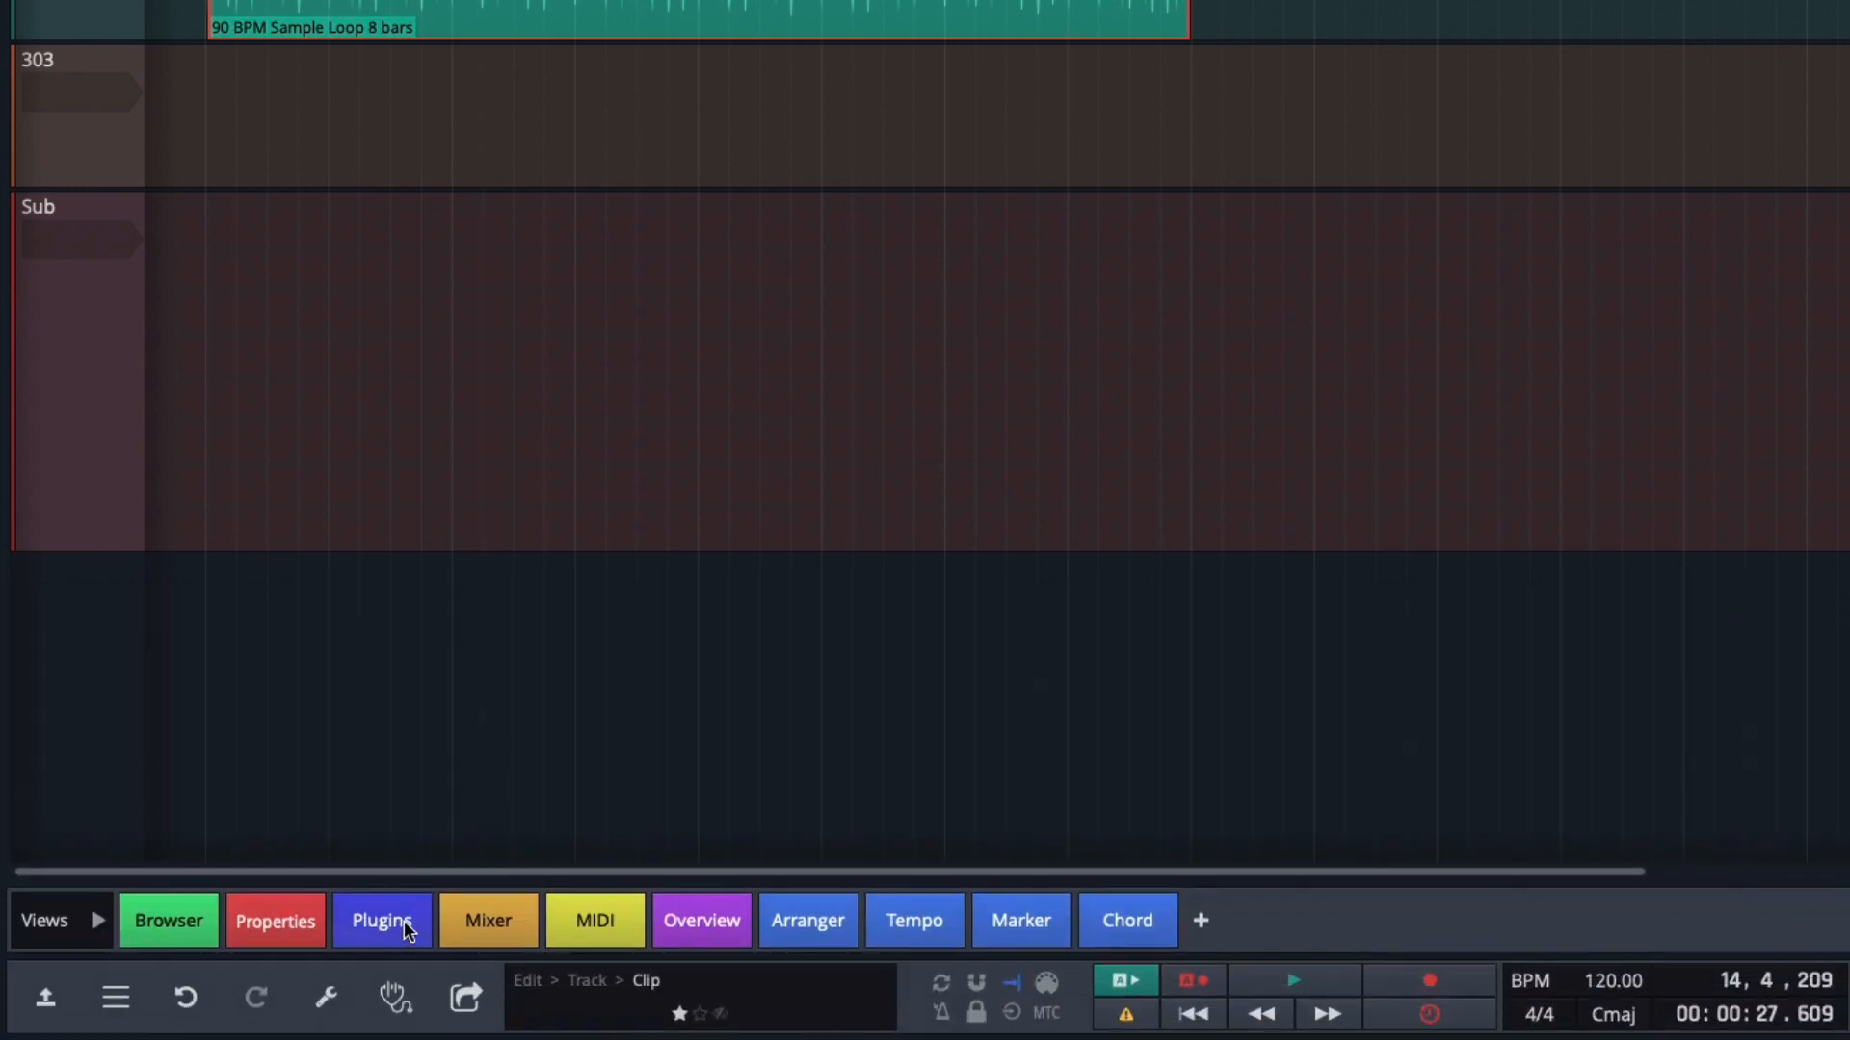
mouse_move(489, 920)
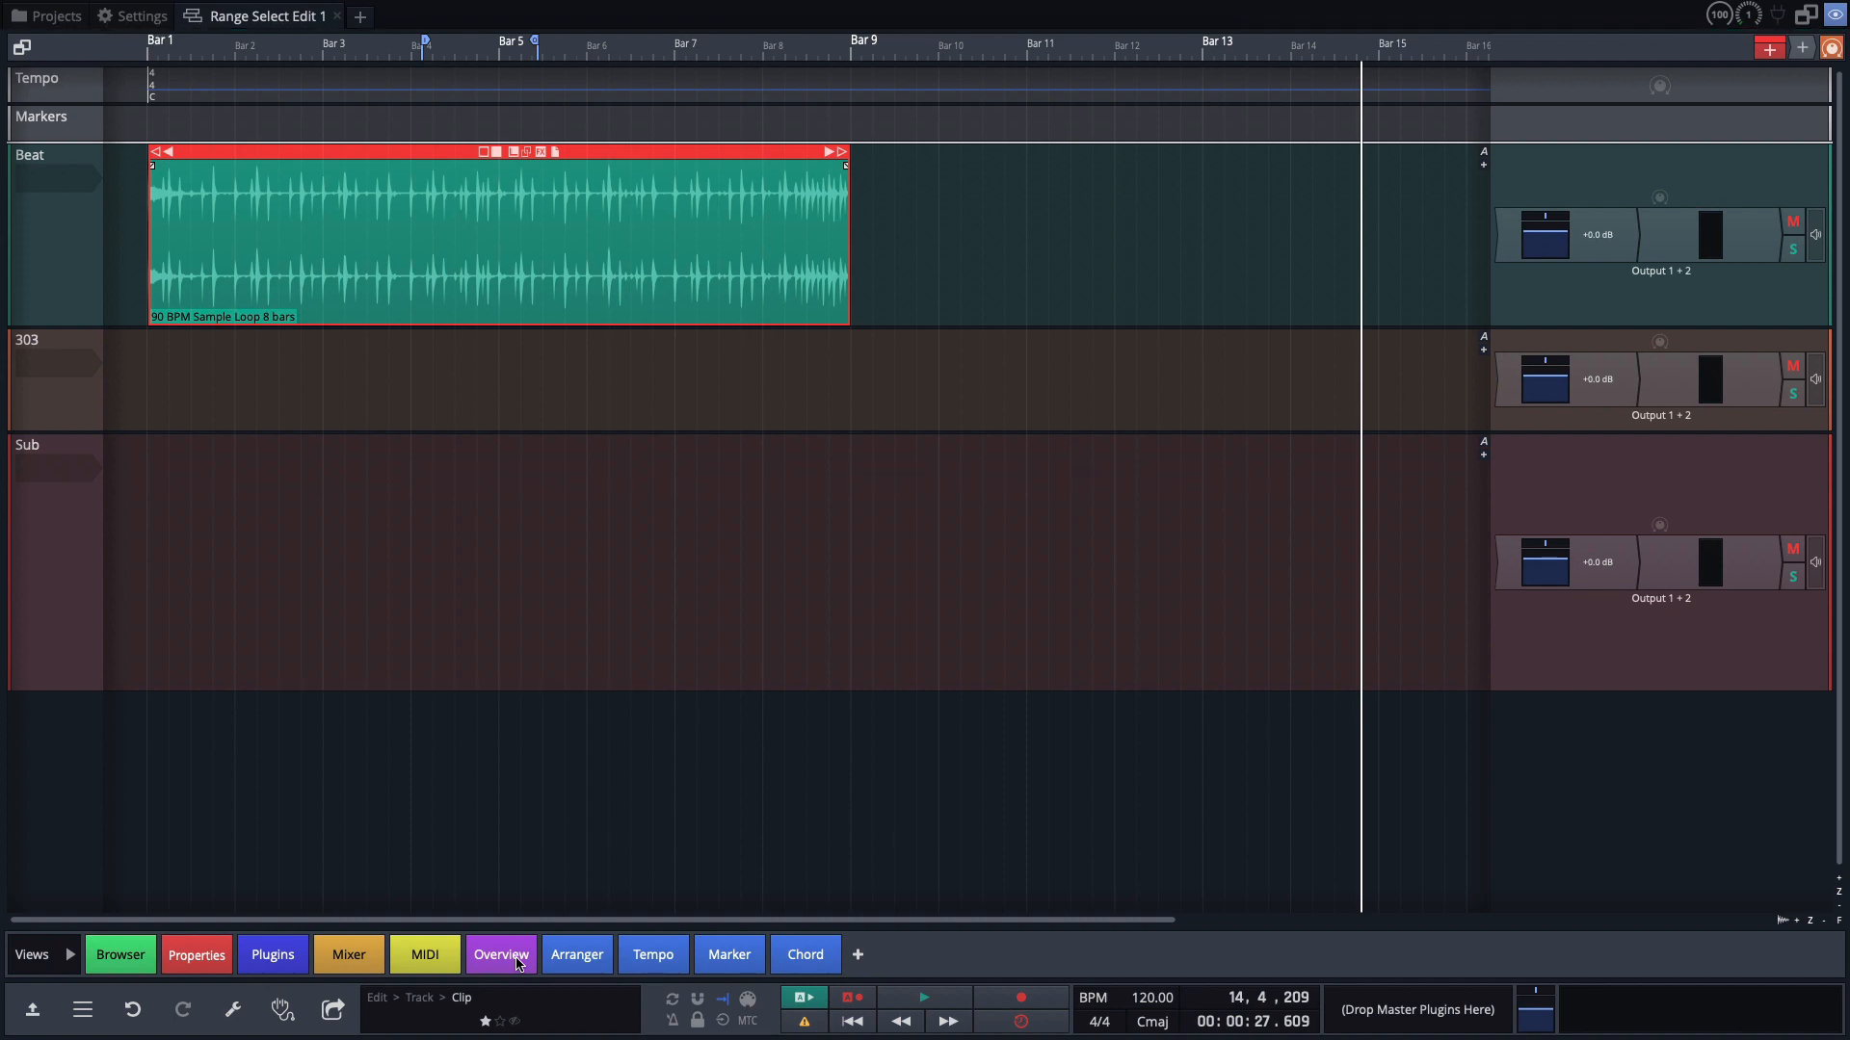
Switch the docked bar to the Tracks set, try Arranger, and reopen the set list.
click(32, 954)
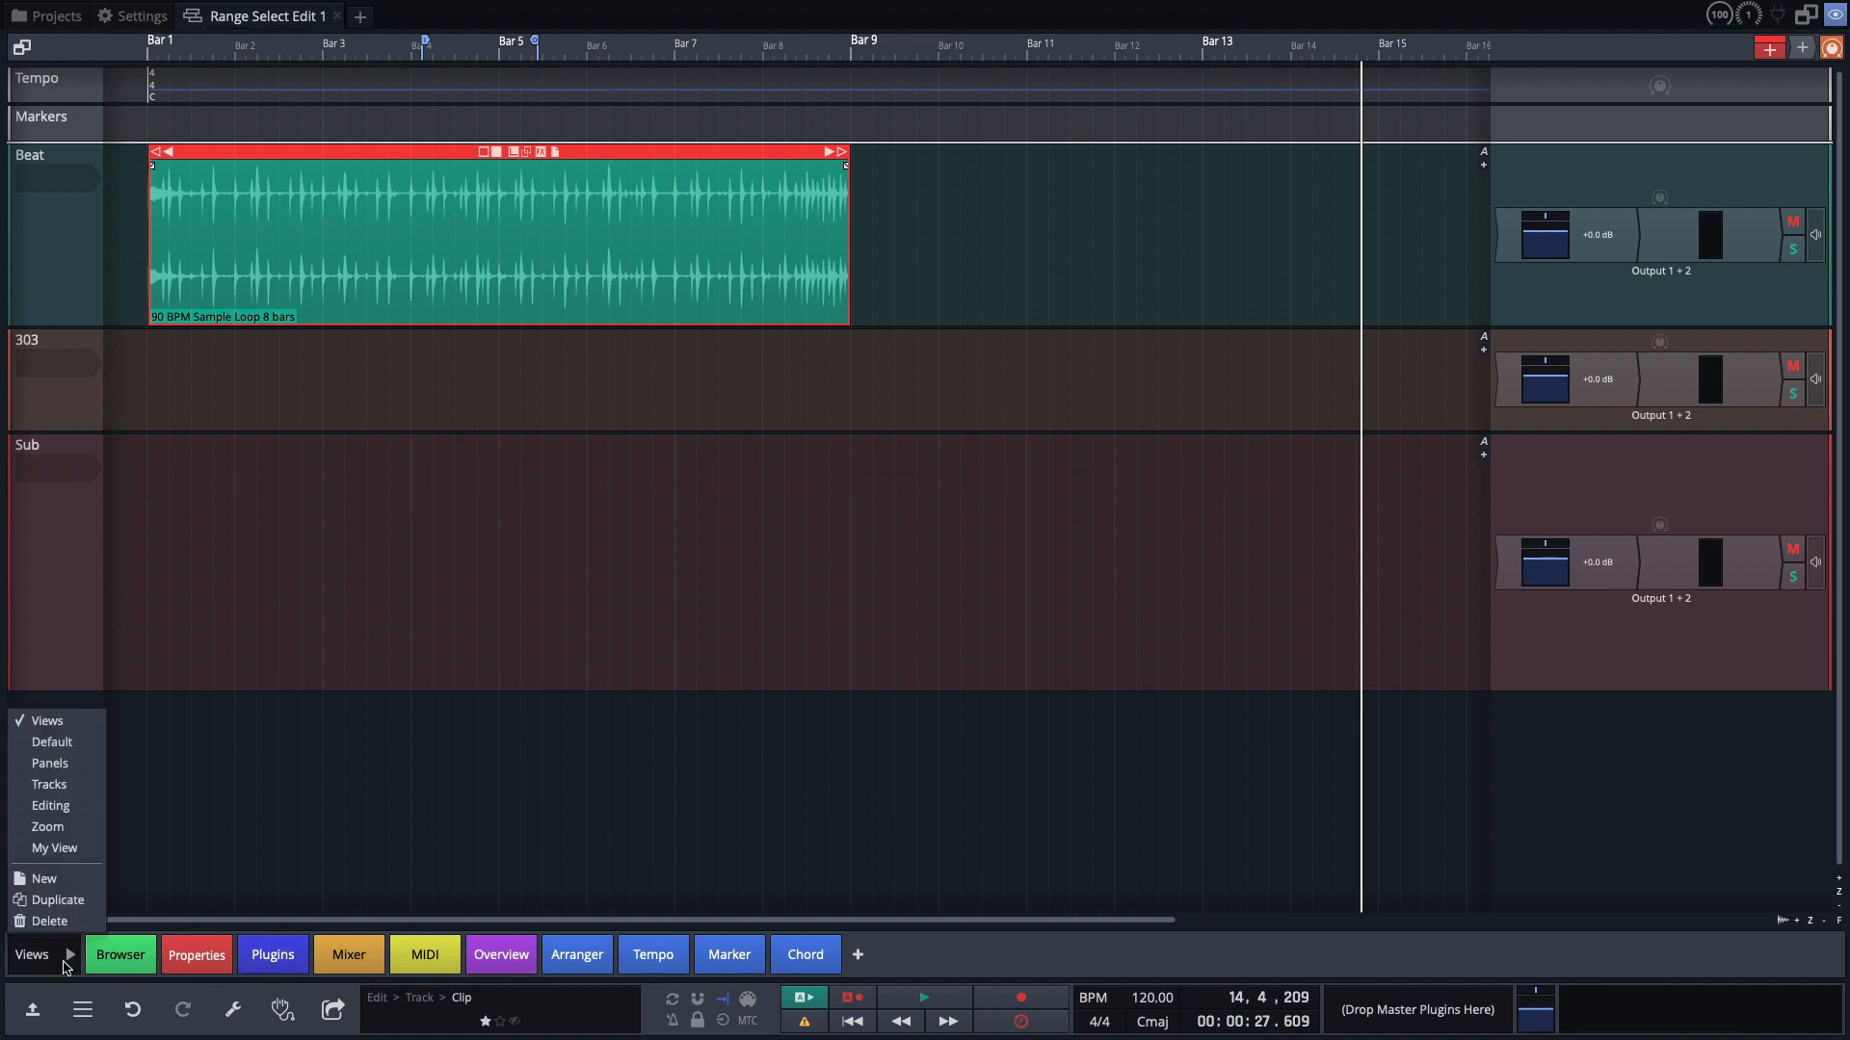
click(48, 784)
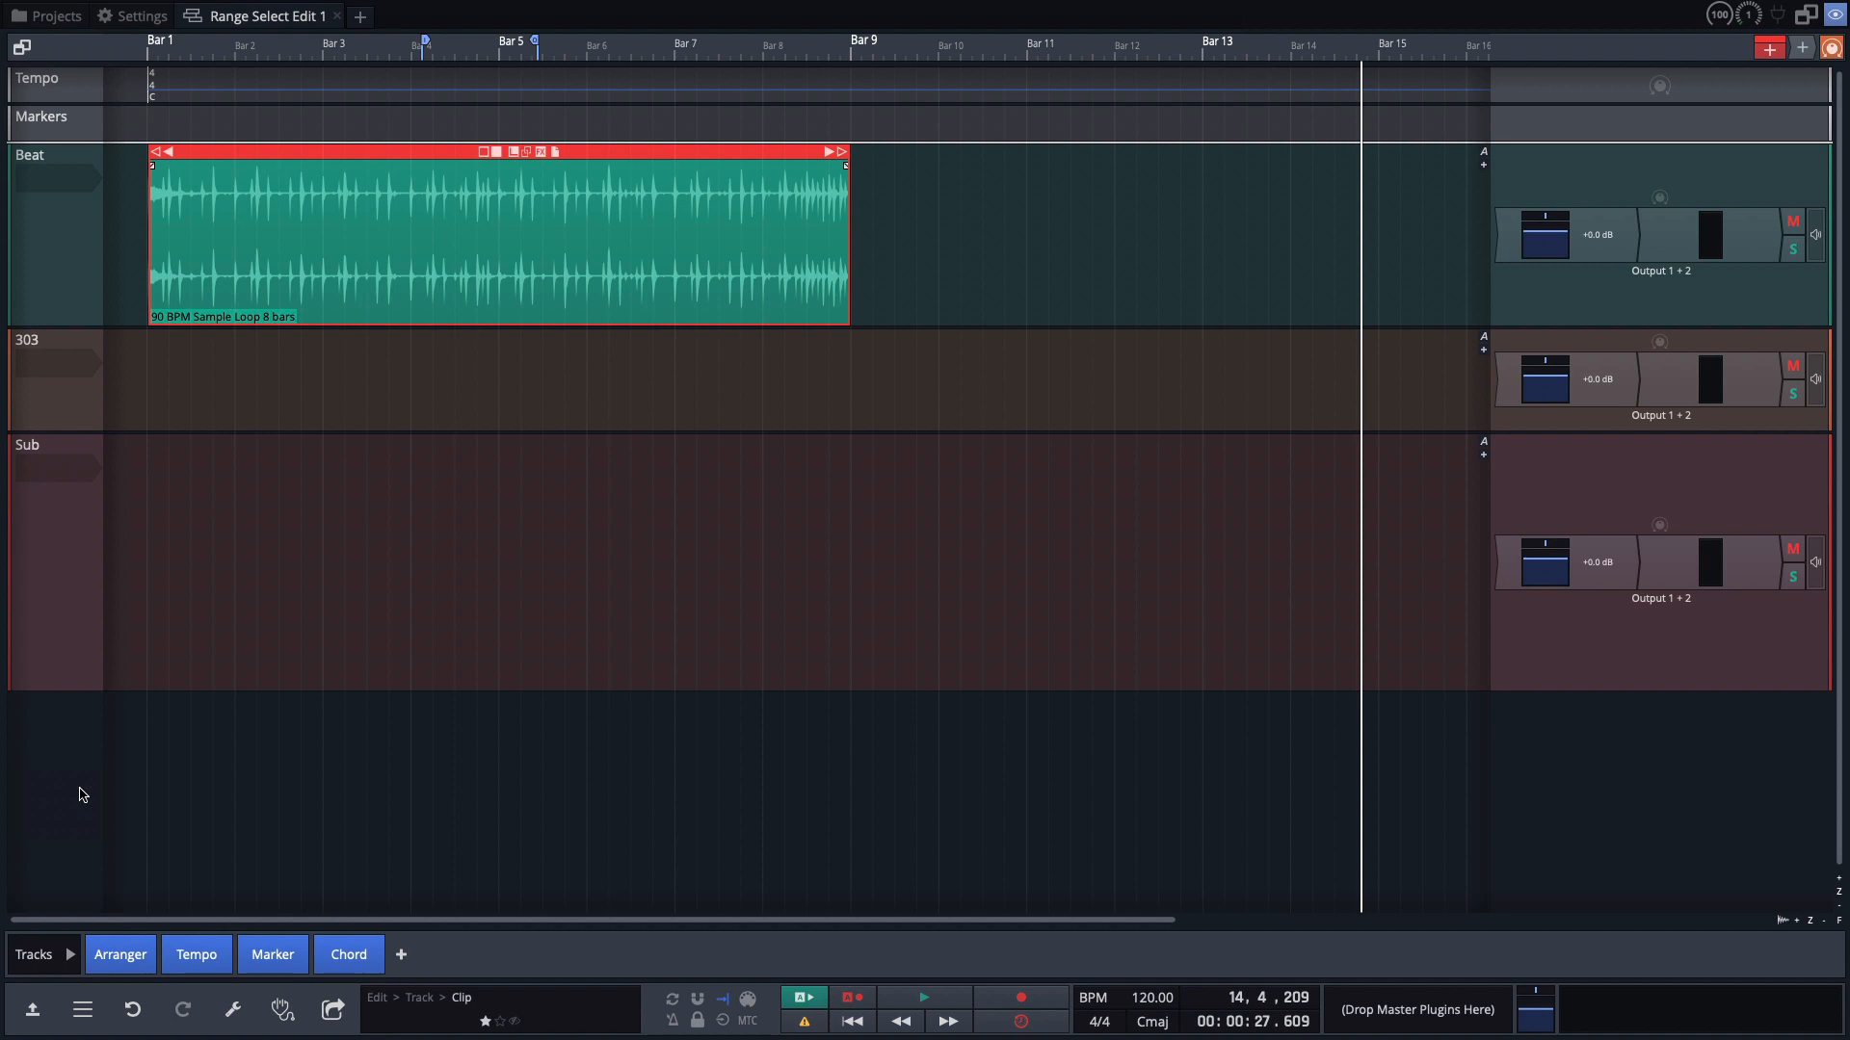
mouse_move(104, 84)
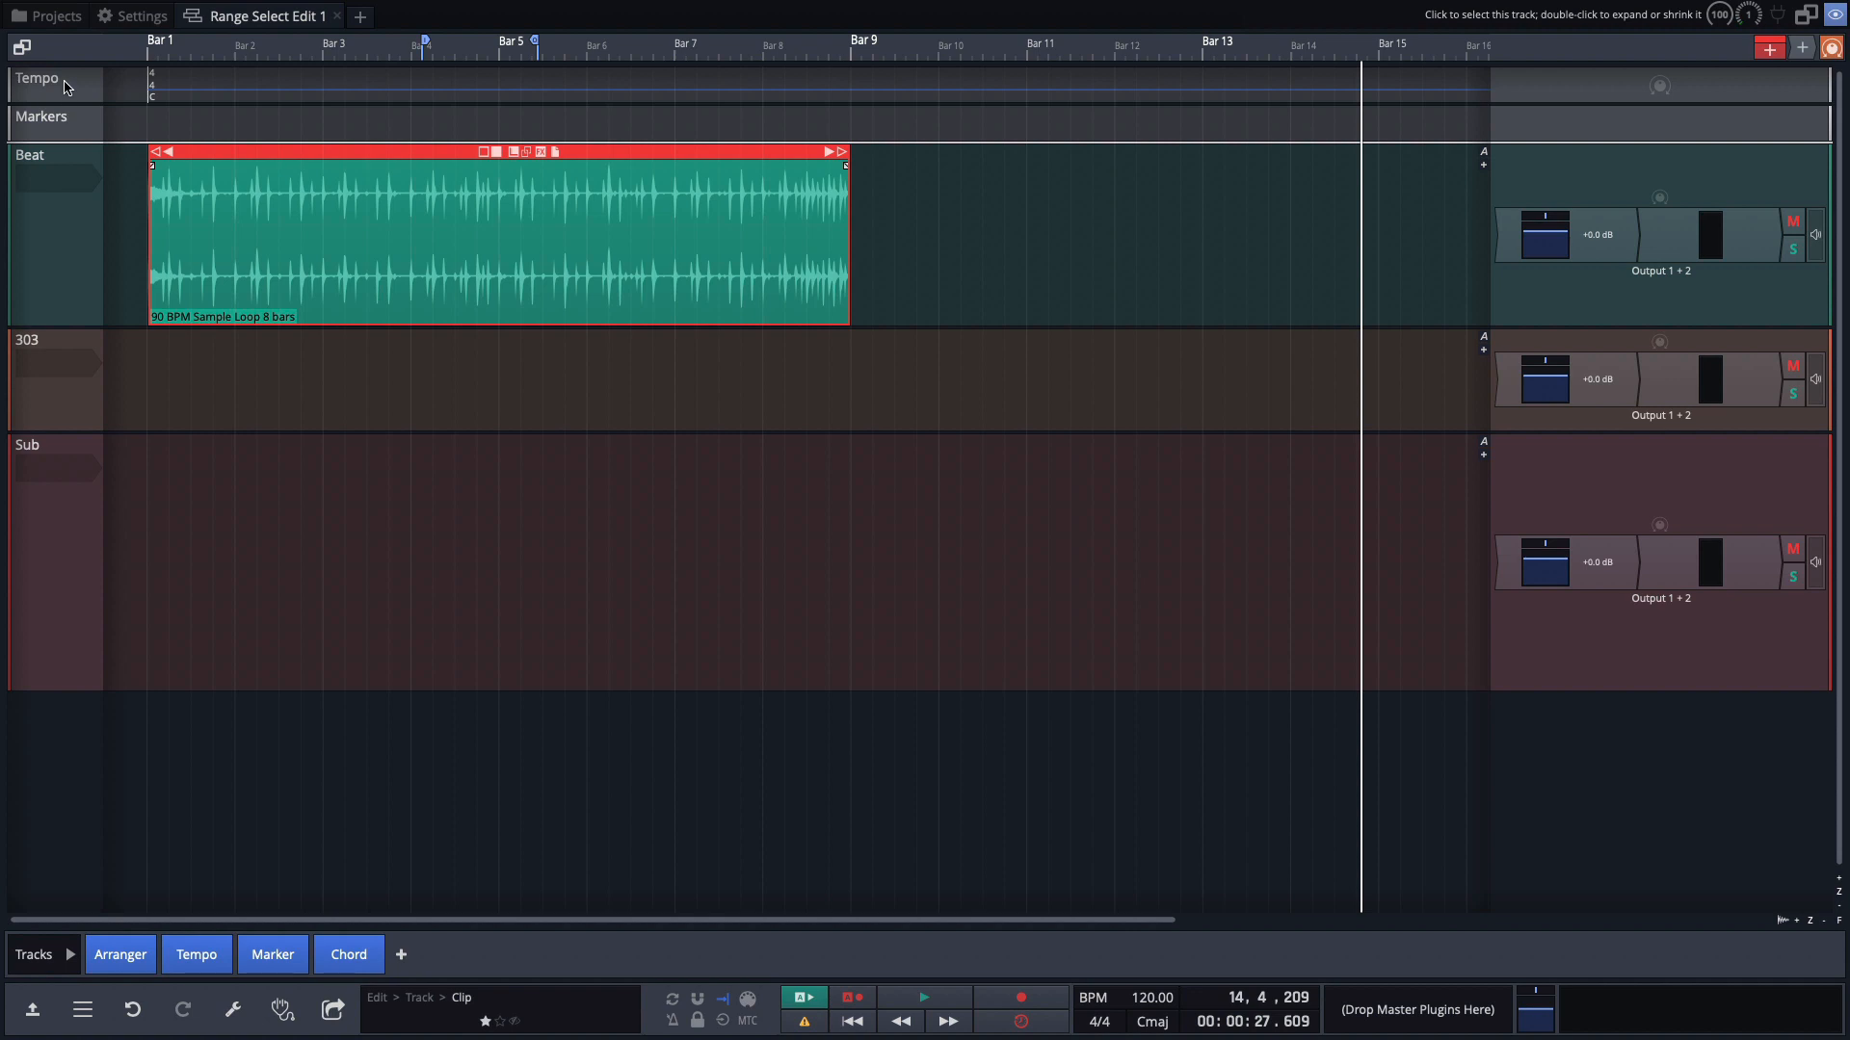
mouse_move(70, 132)
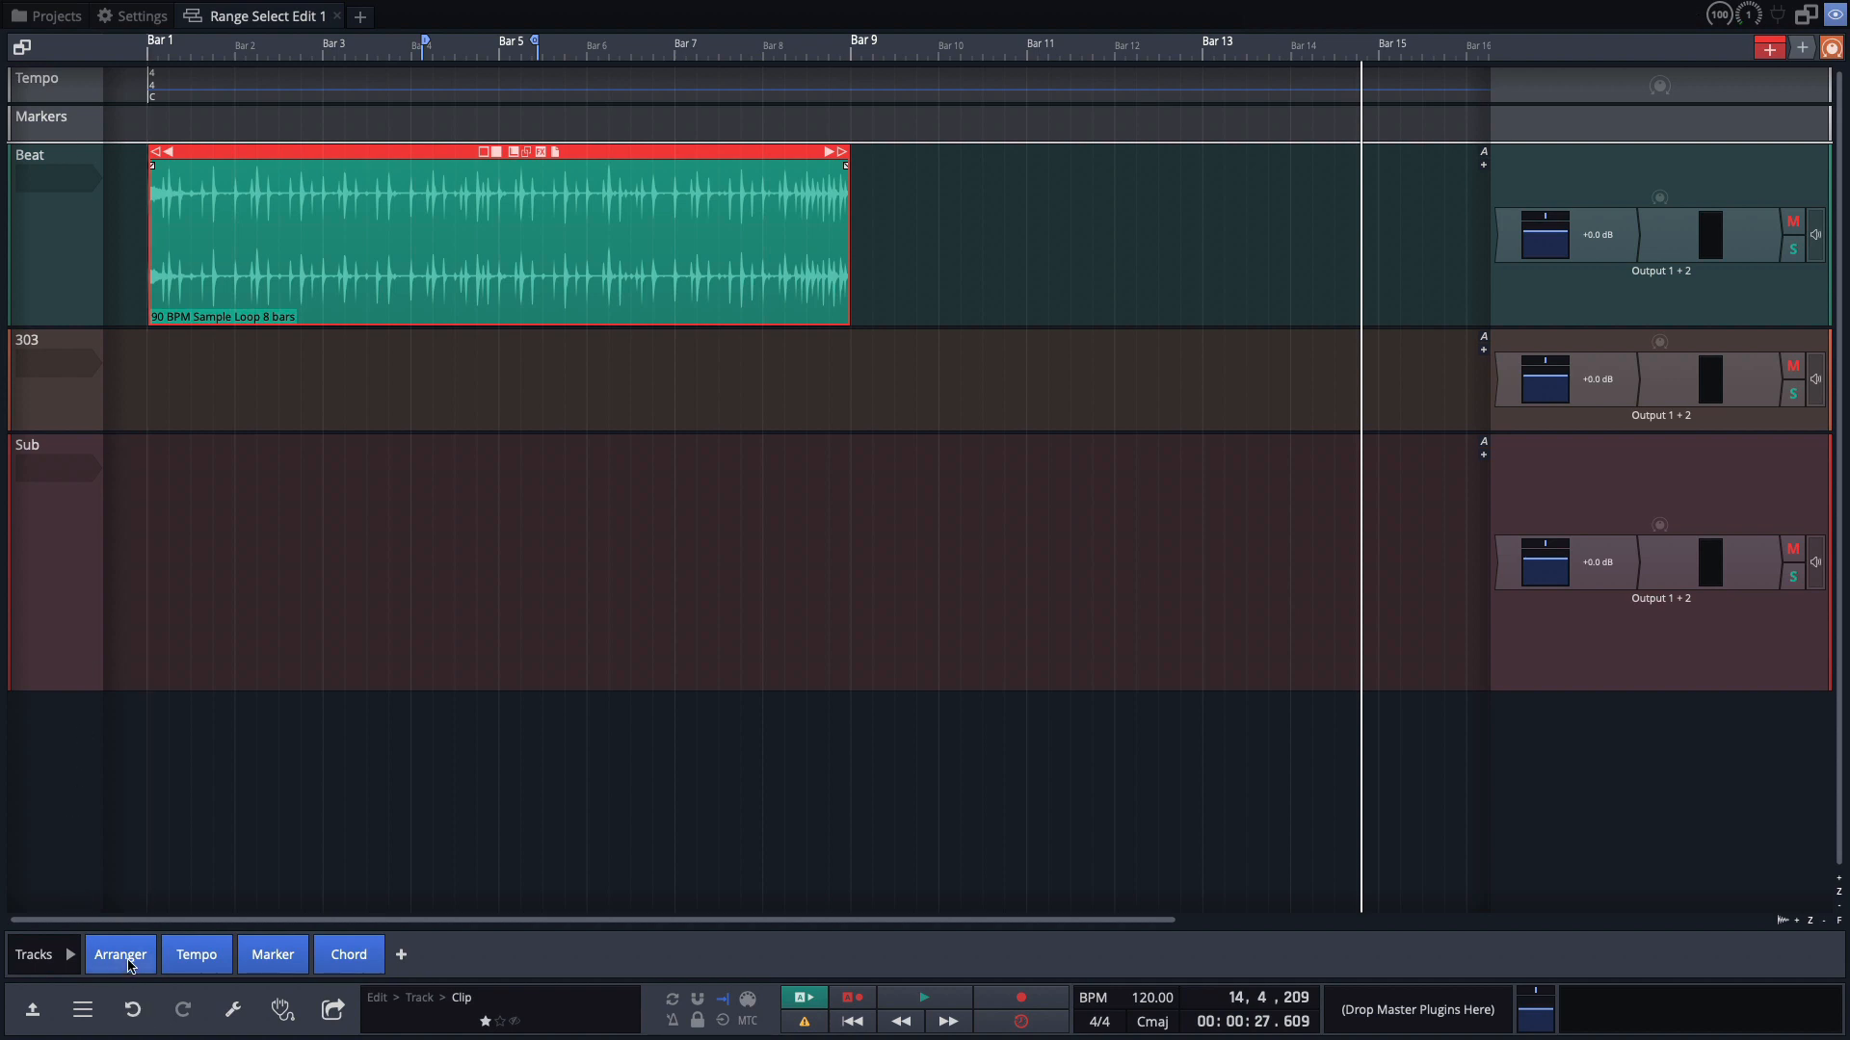
click(119, 955)
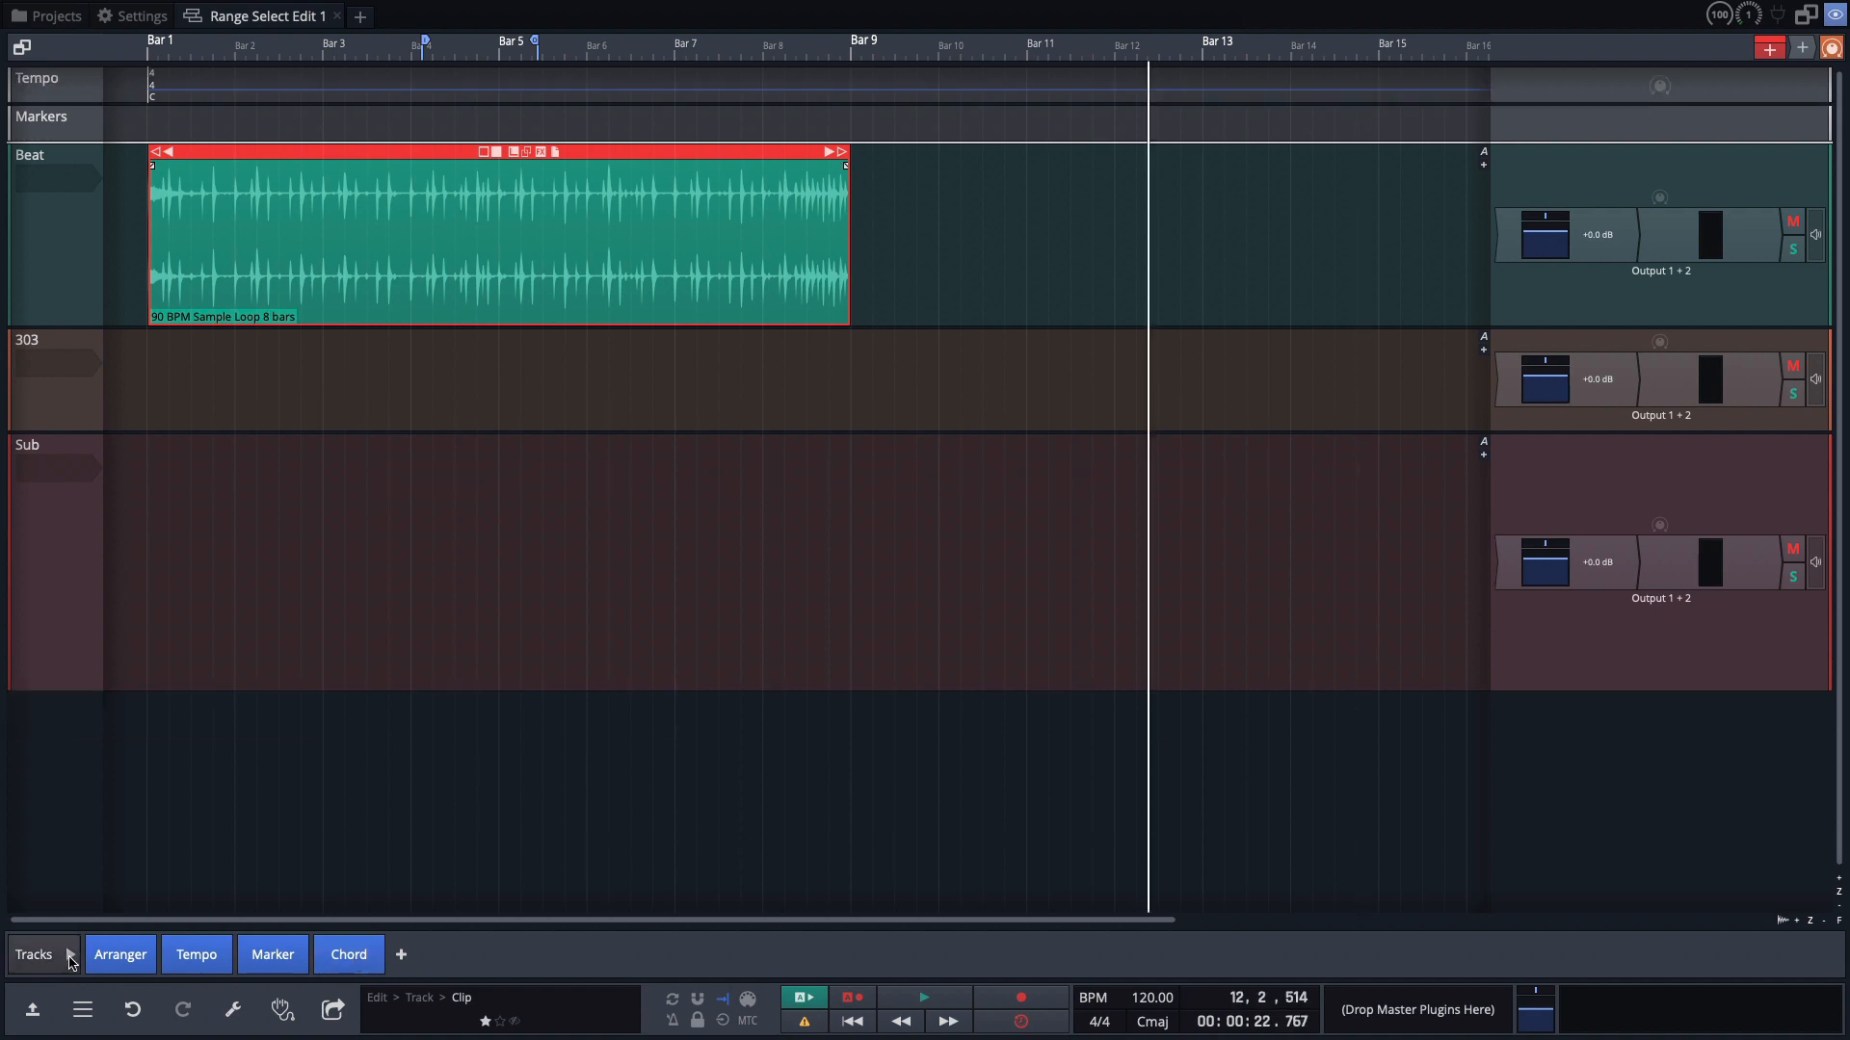
click(33, 955)
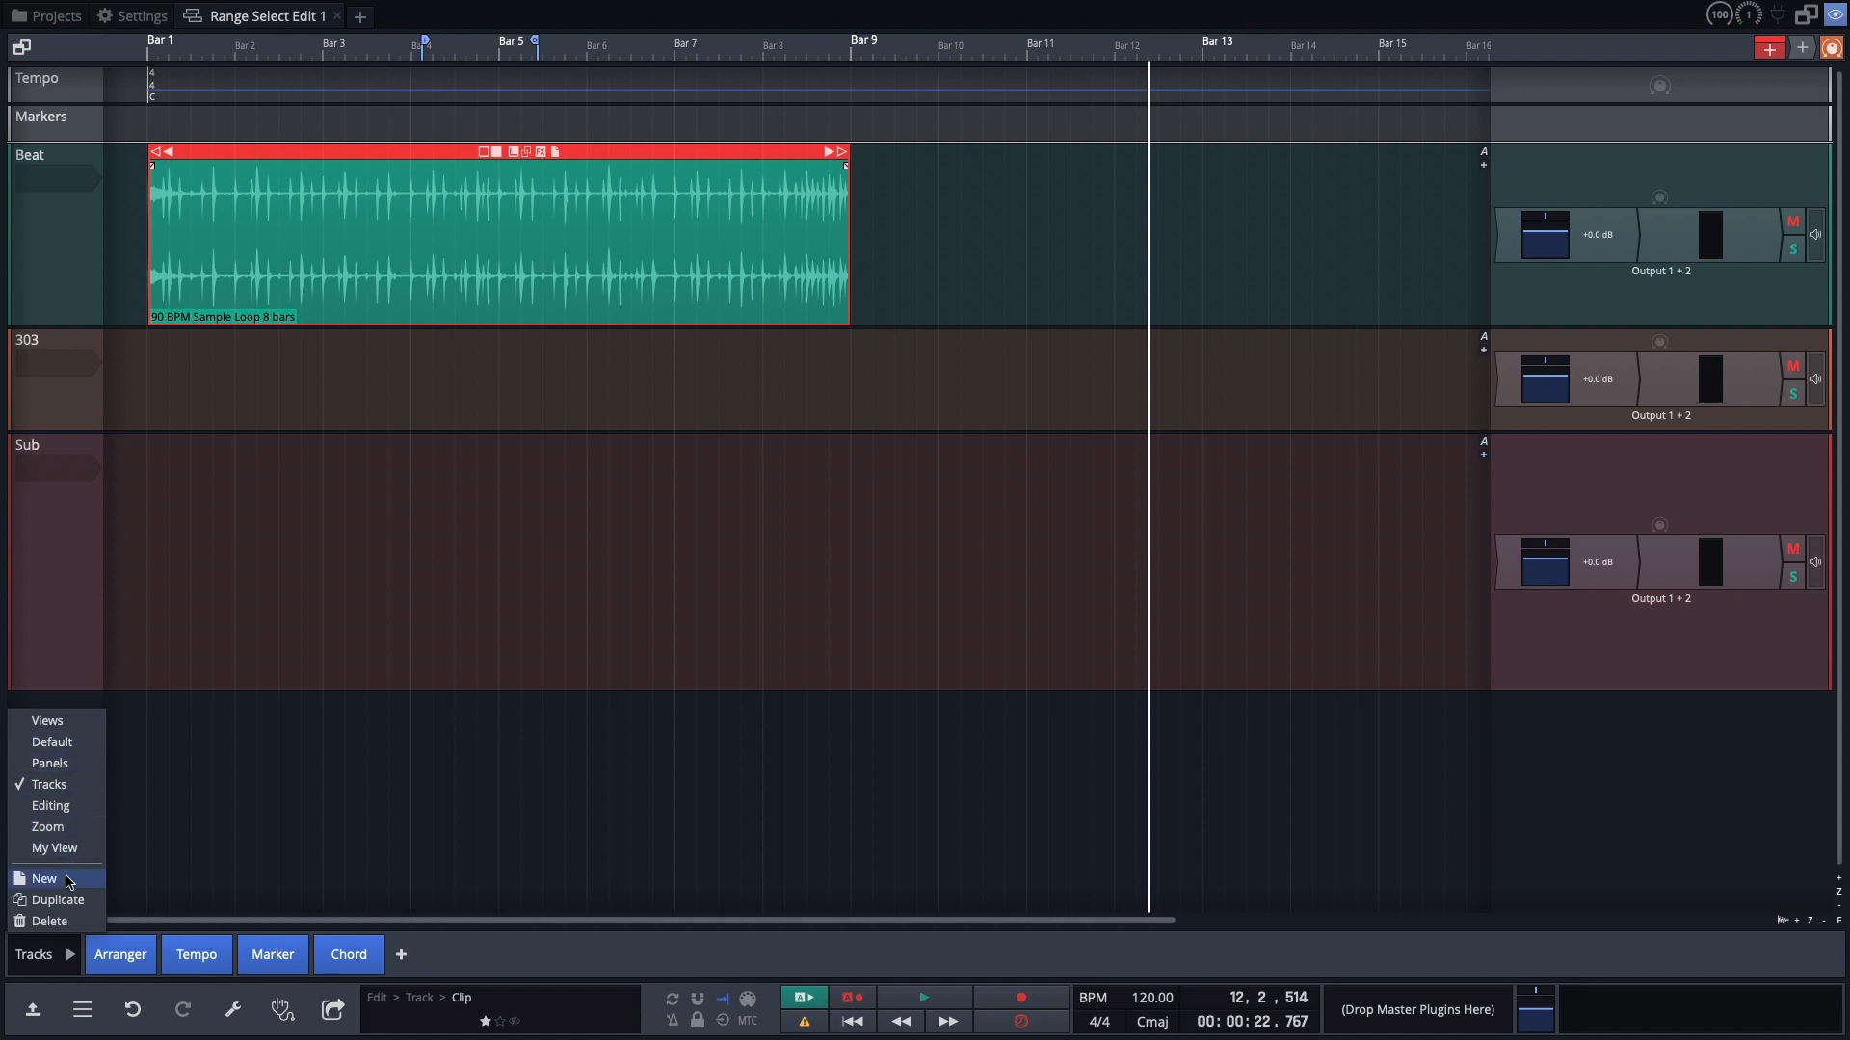
Create a new action set from the set menu.
click(43, 879)
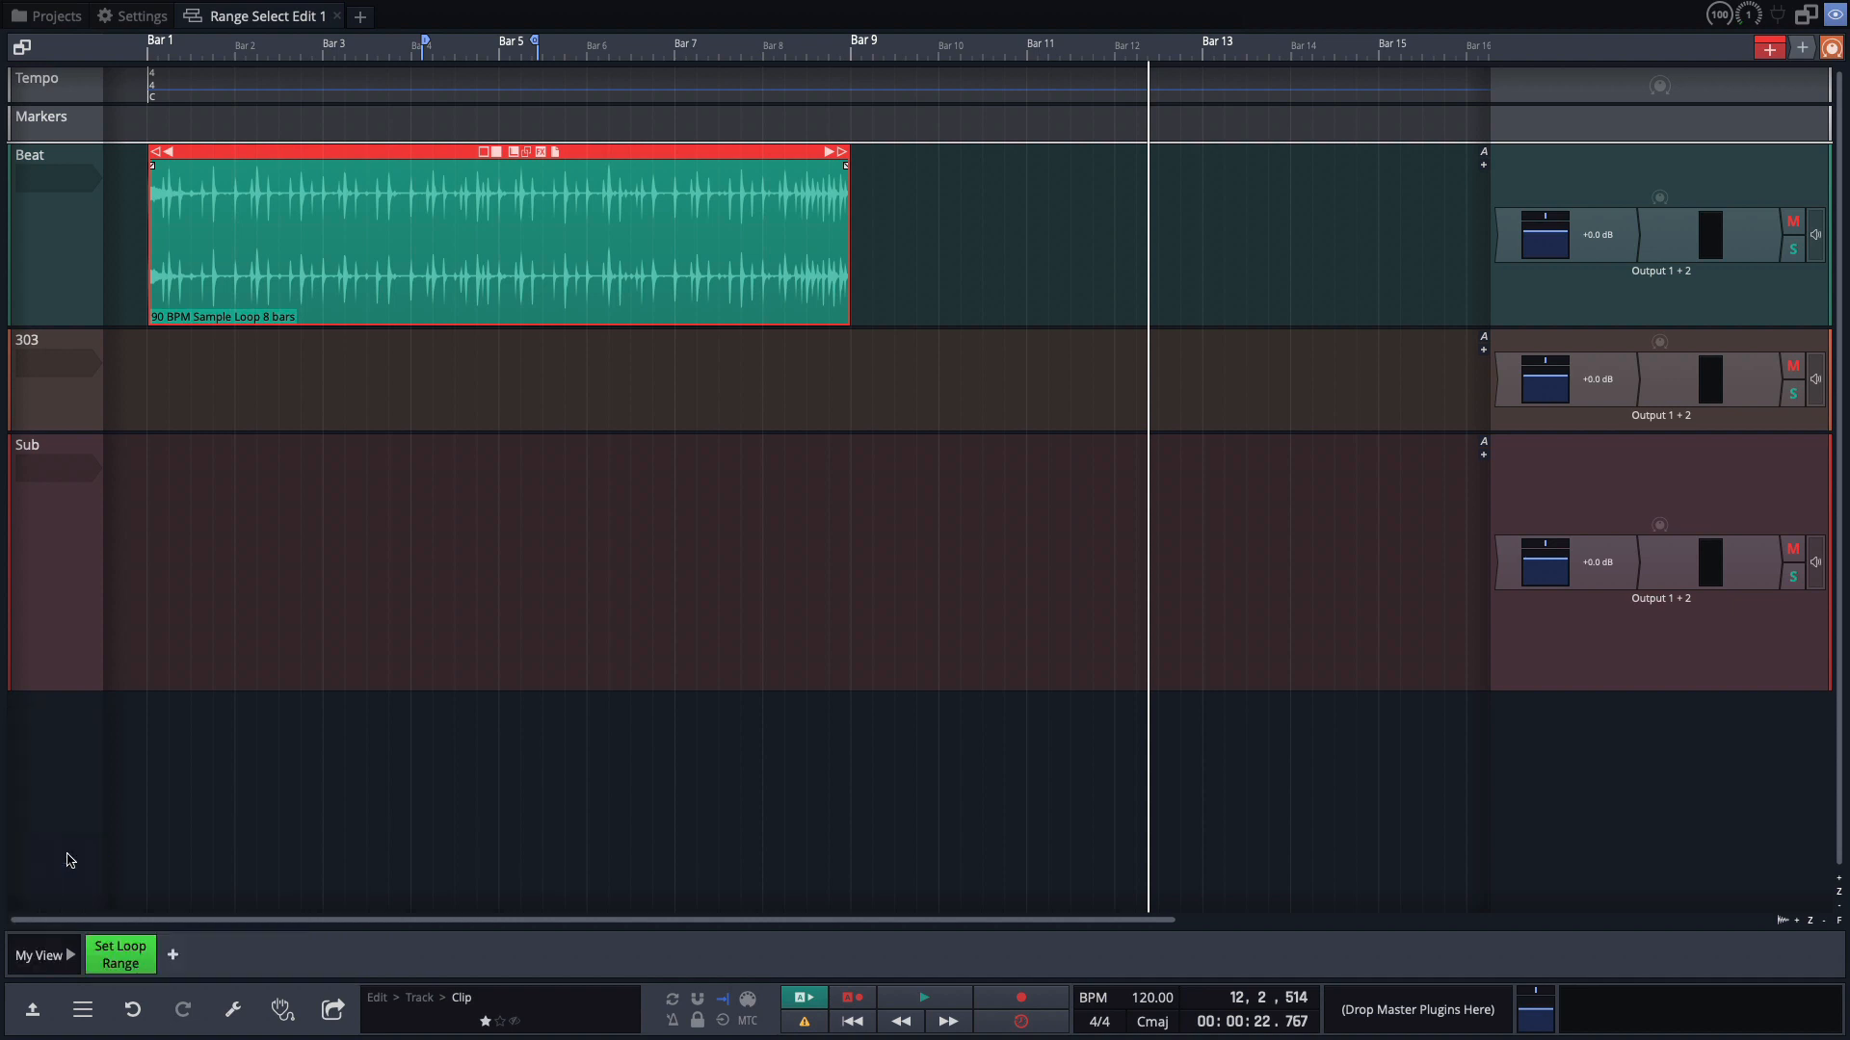
mouse_move(119, 955)
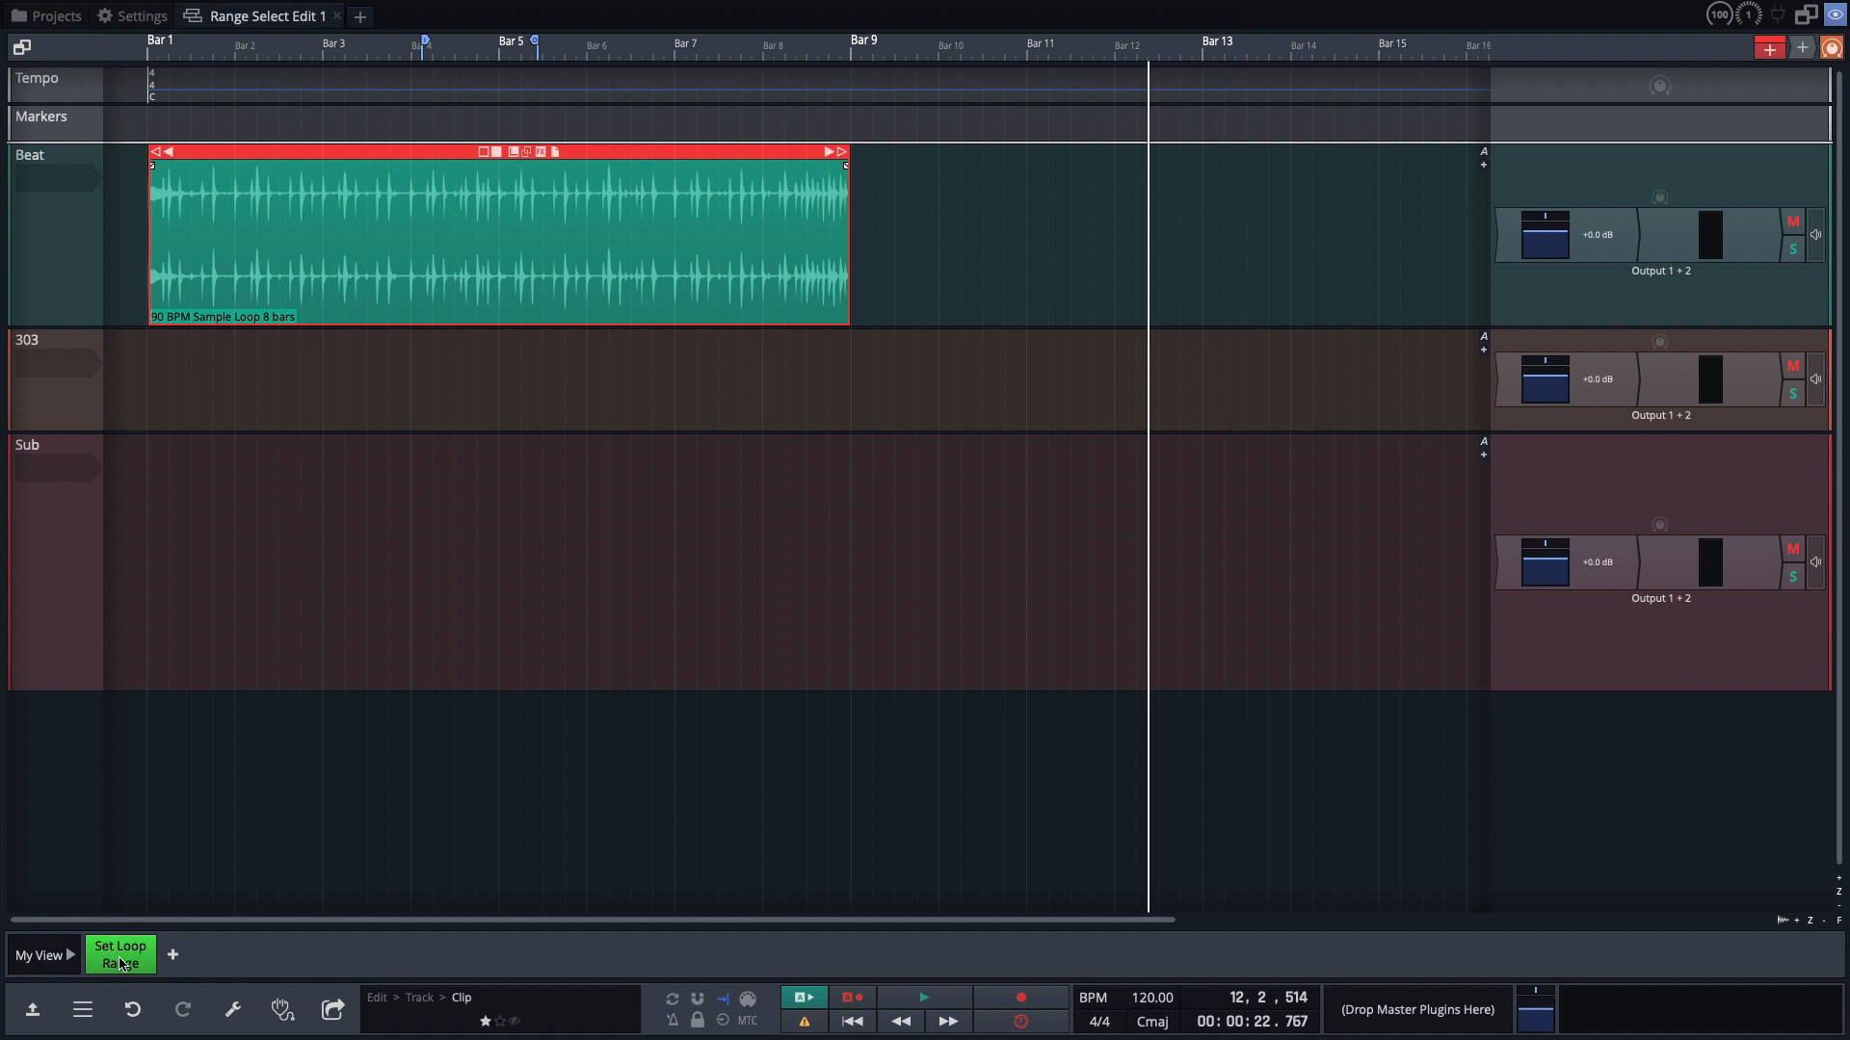
mouse_move(264, 174)
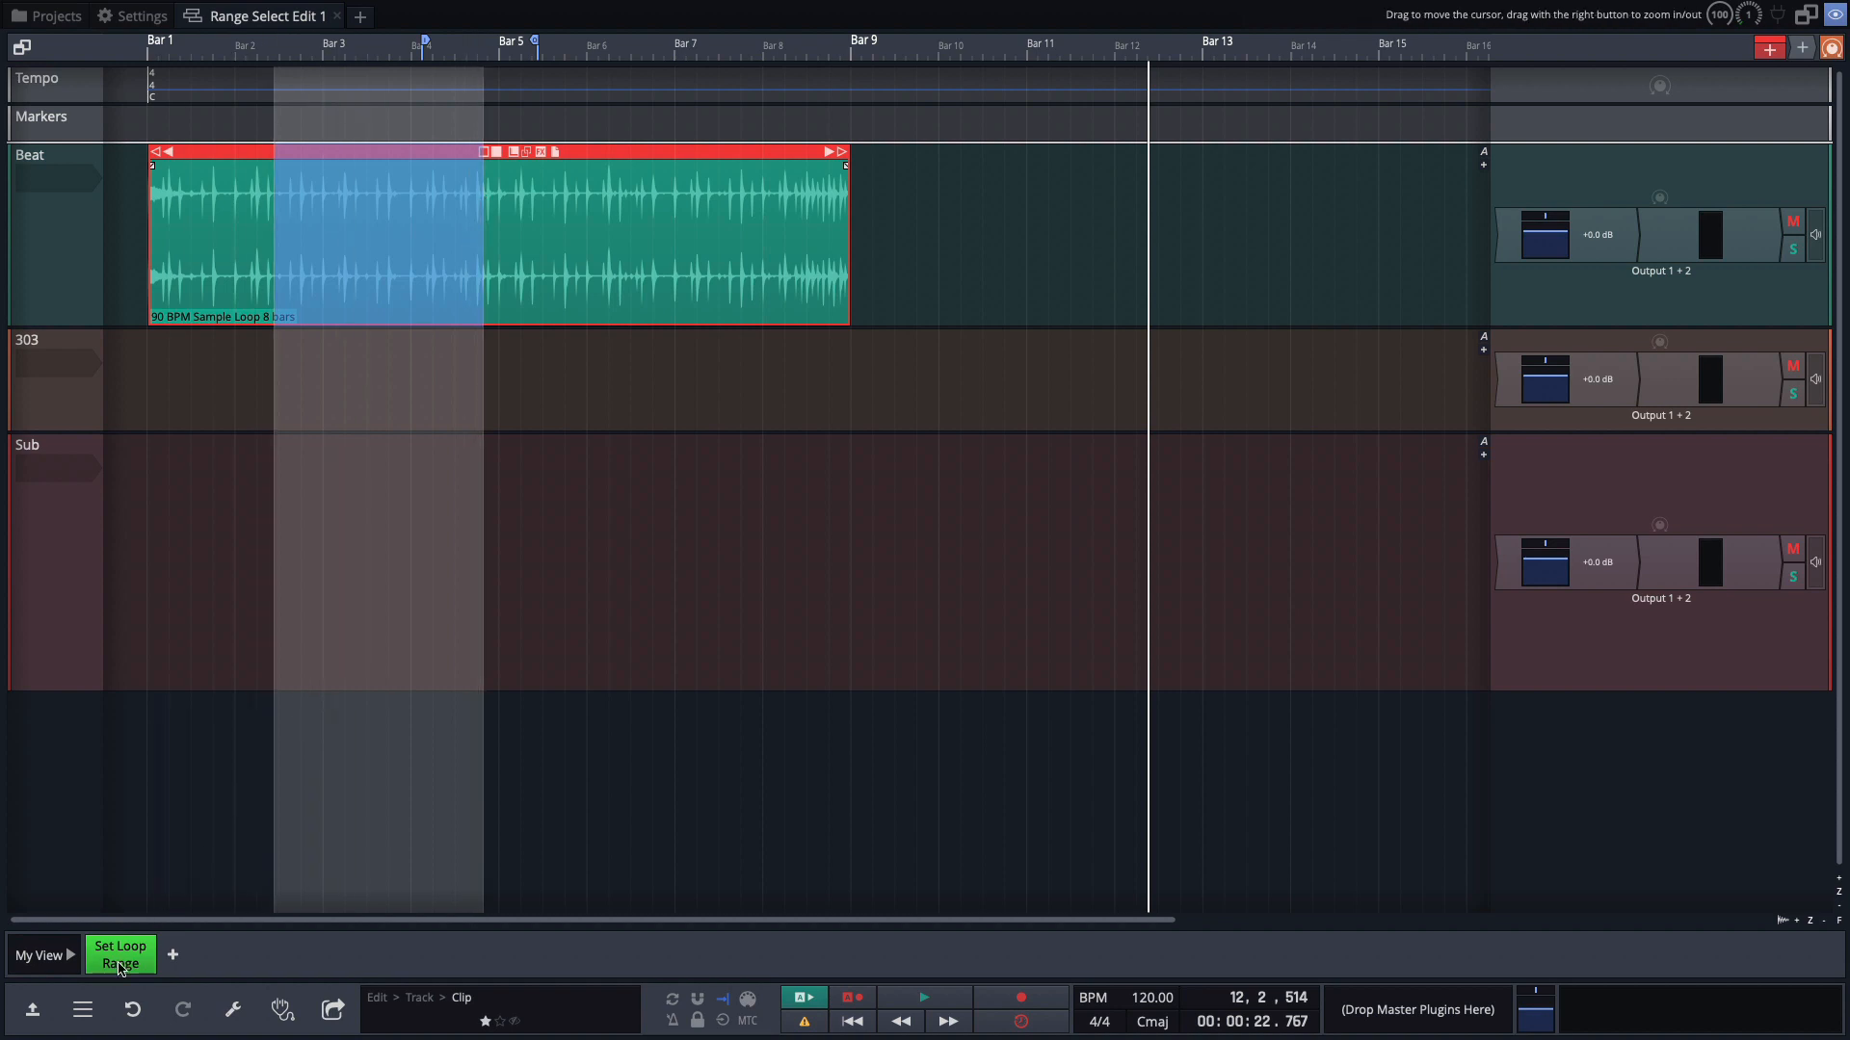
mouse_move(267, 46)
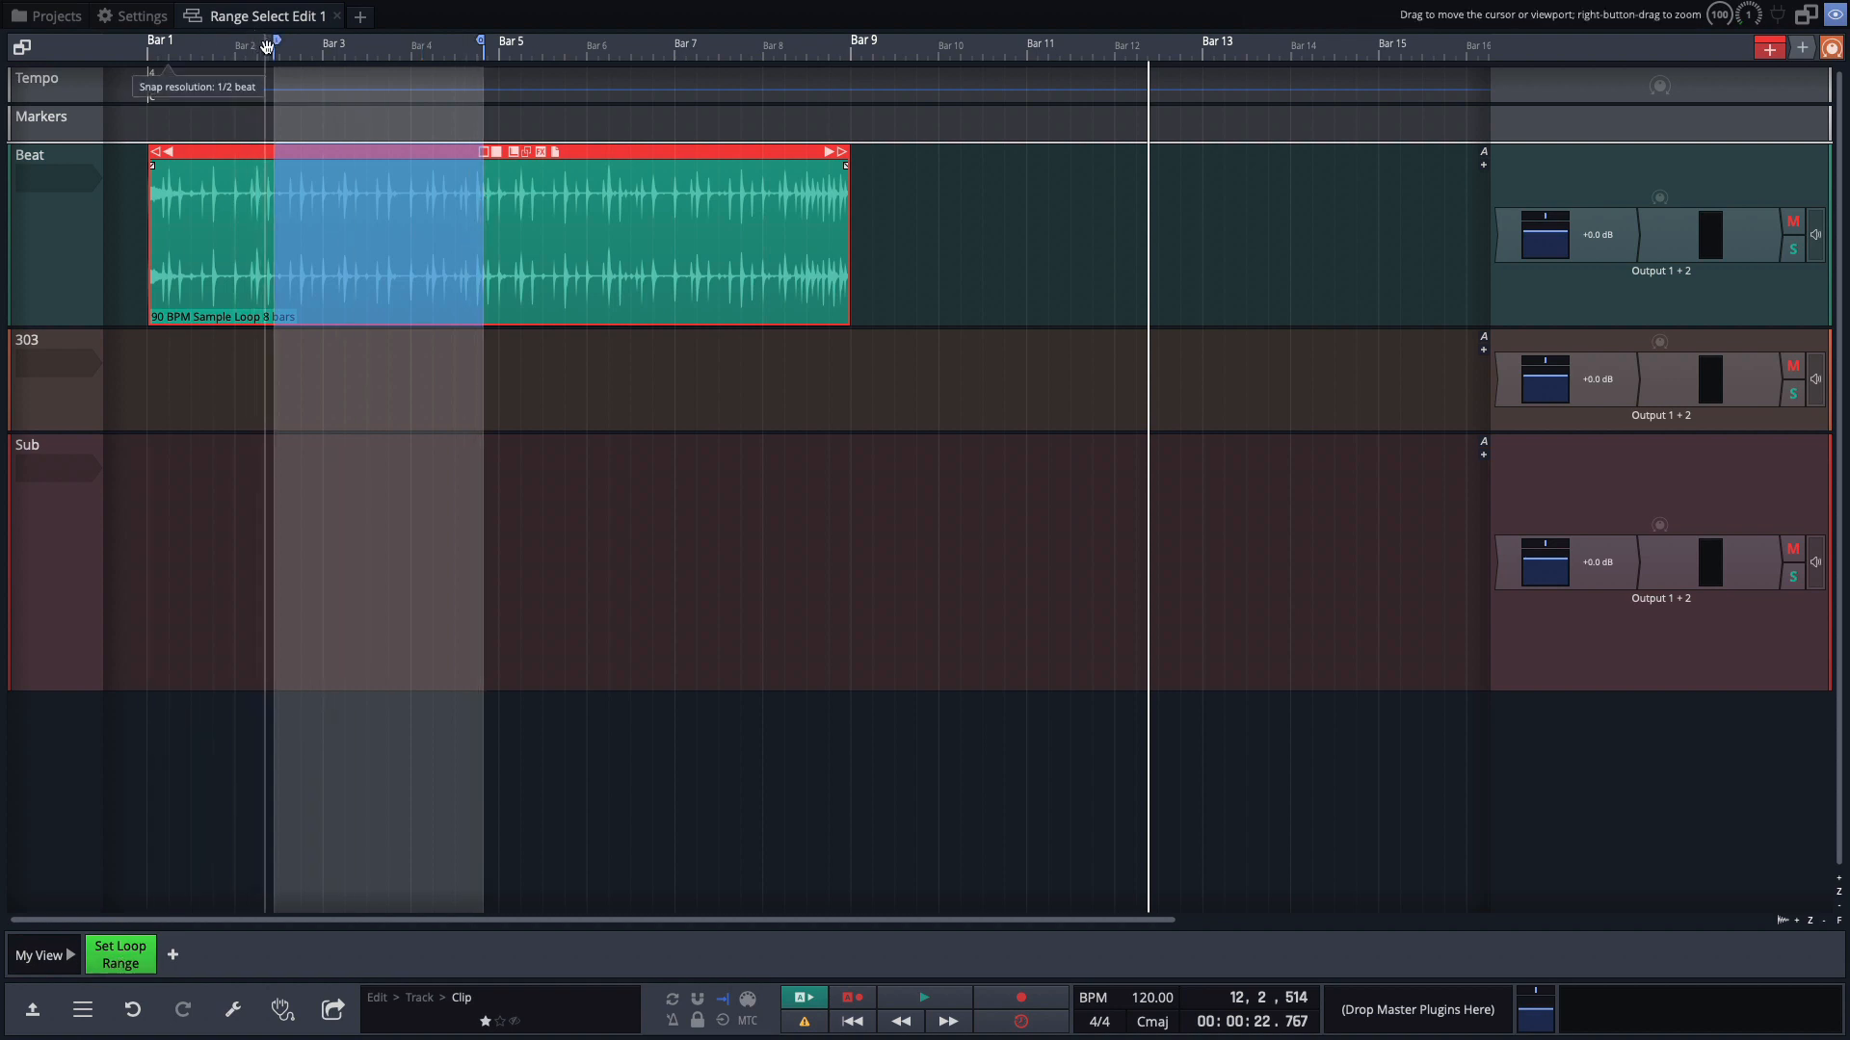
mouse_move(483, 59)
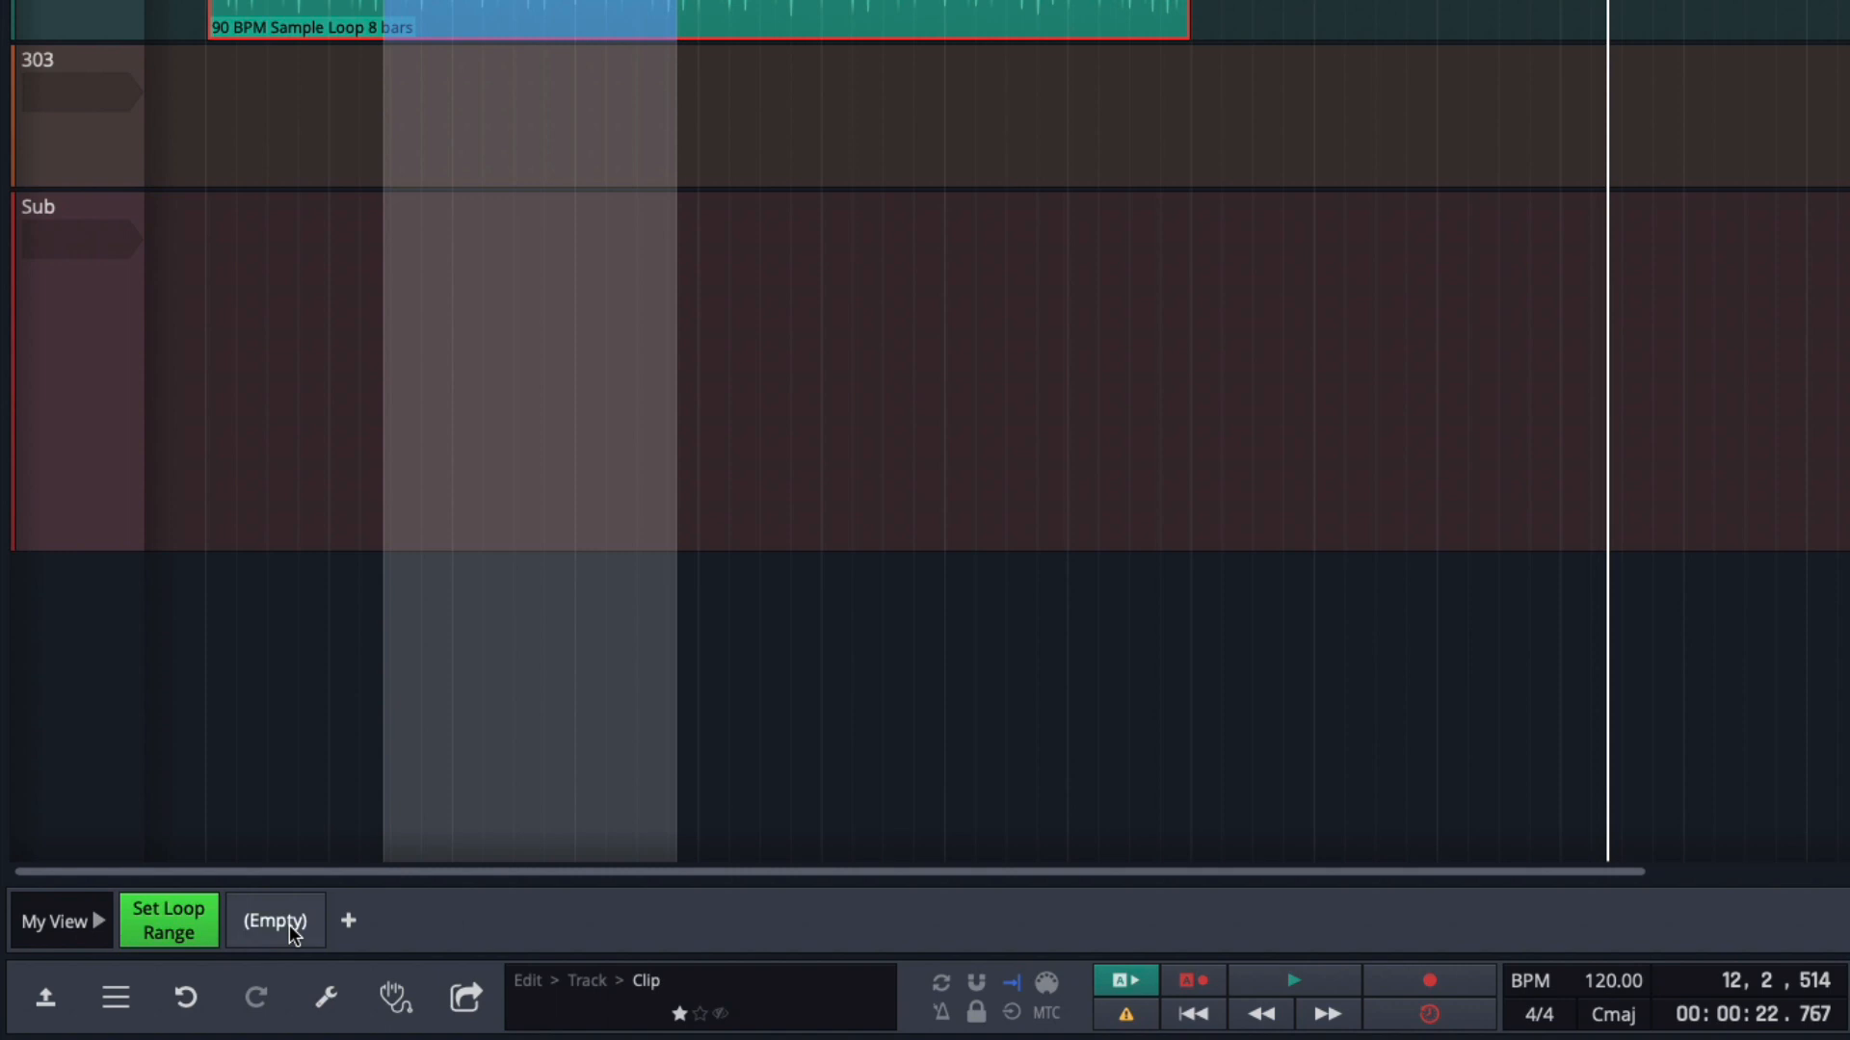
mouse_move(243, 930)
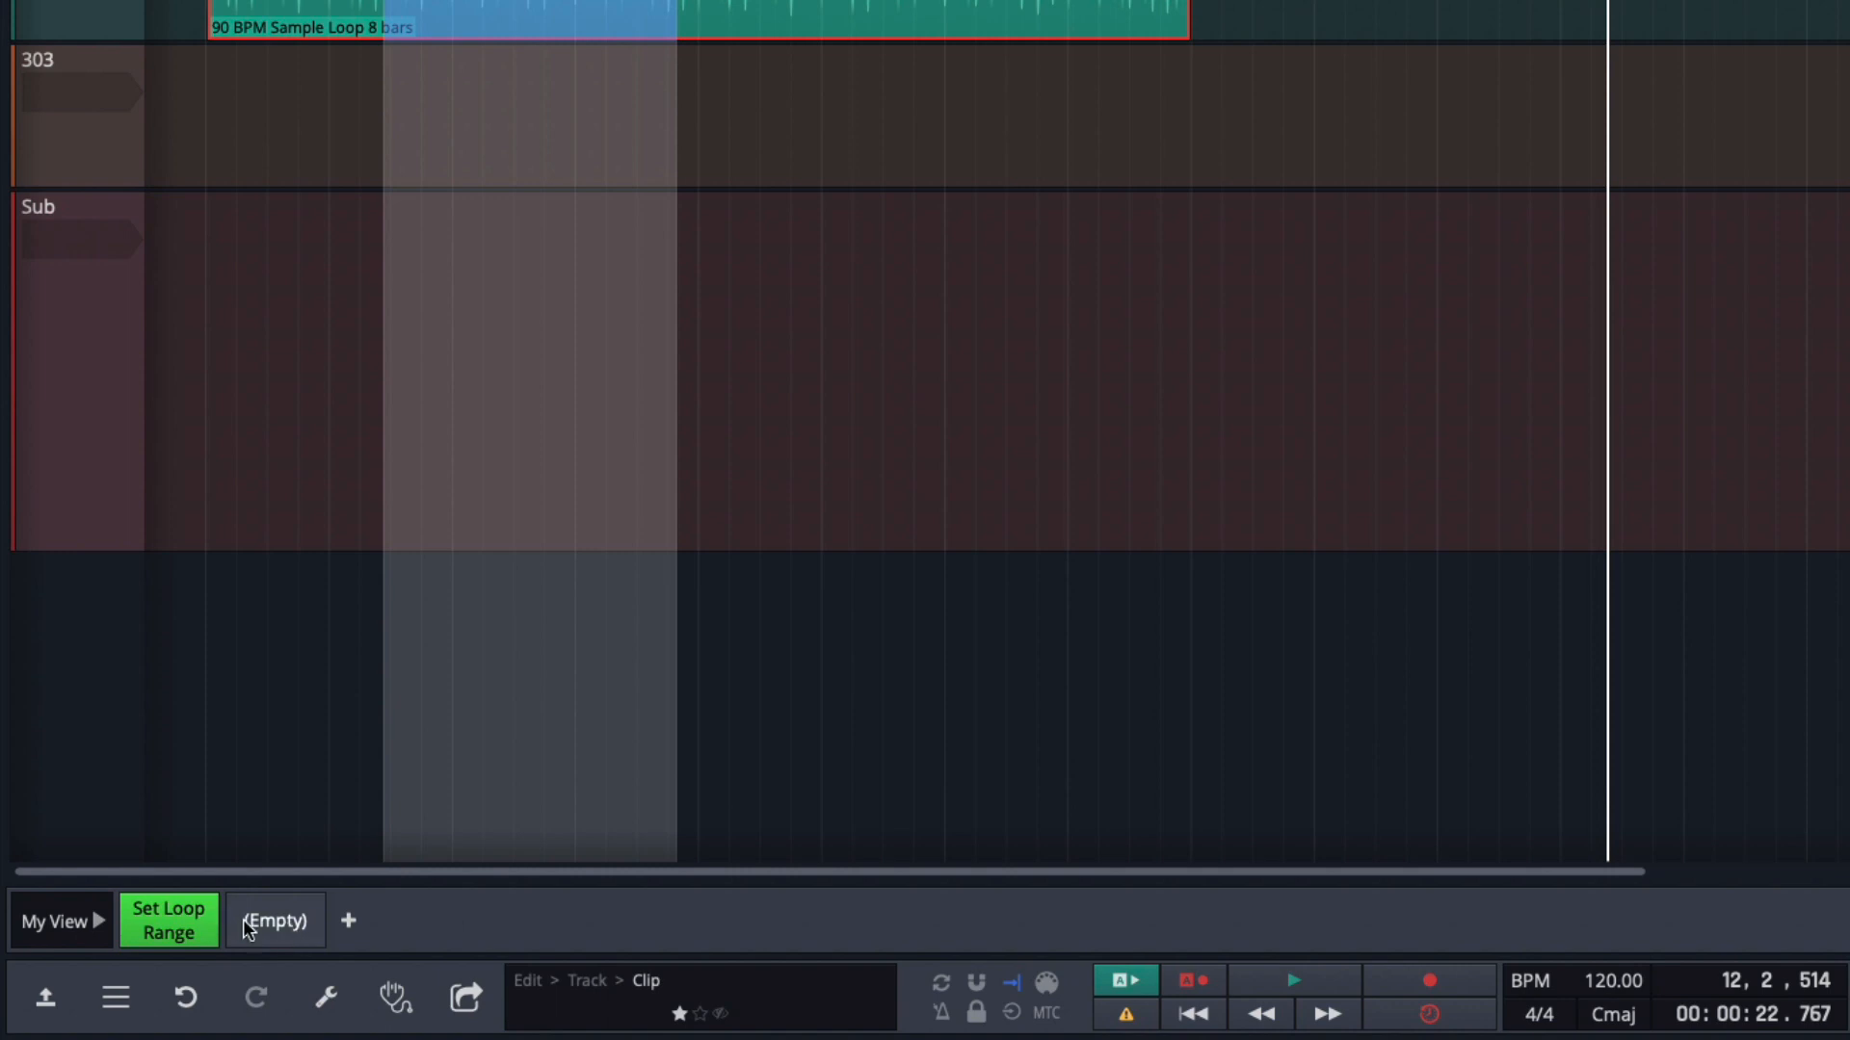
mouse_move(261, 935)
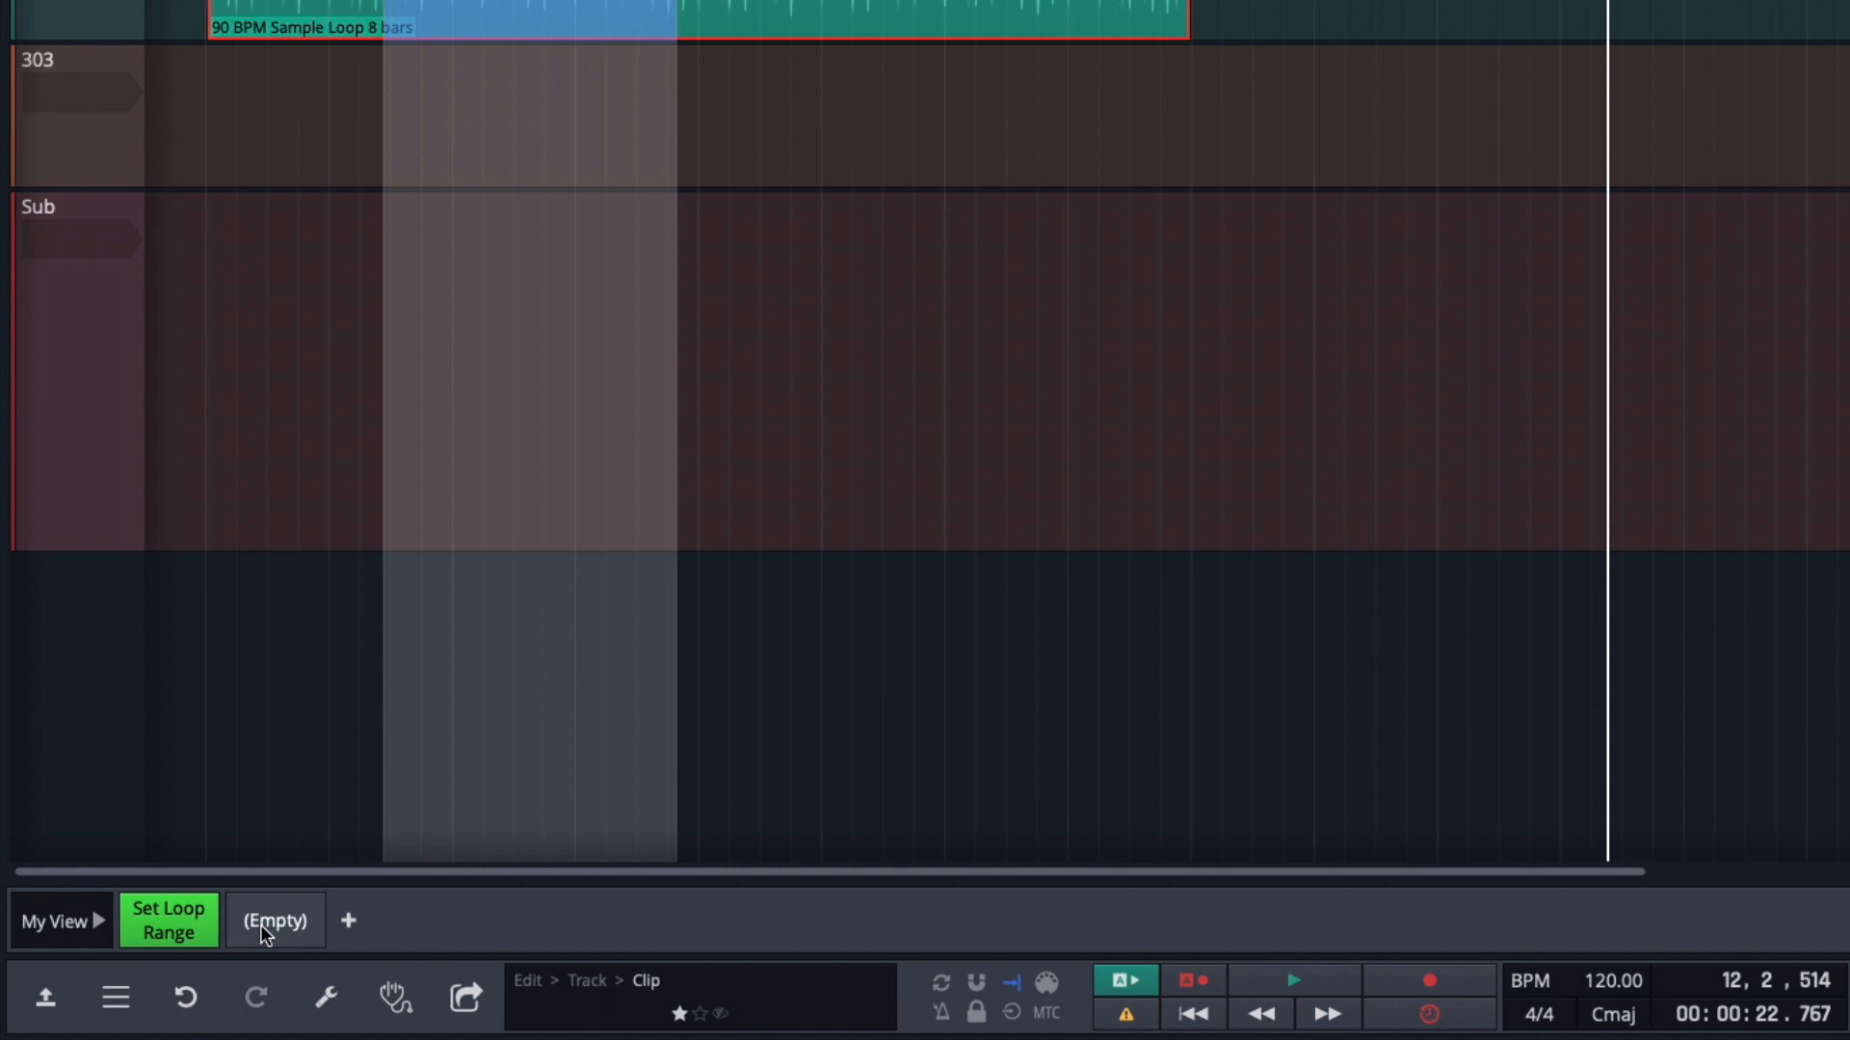
Make the blank slot an orange 'ESC Deselect' button for Deselect all, then add an empty slot.
right_click(274, 920)
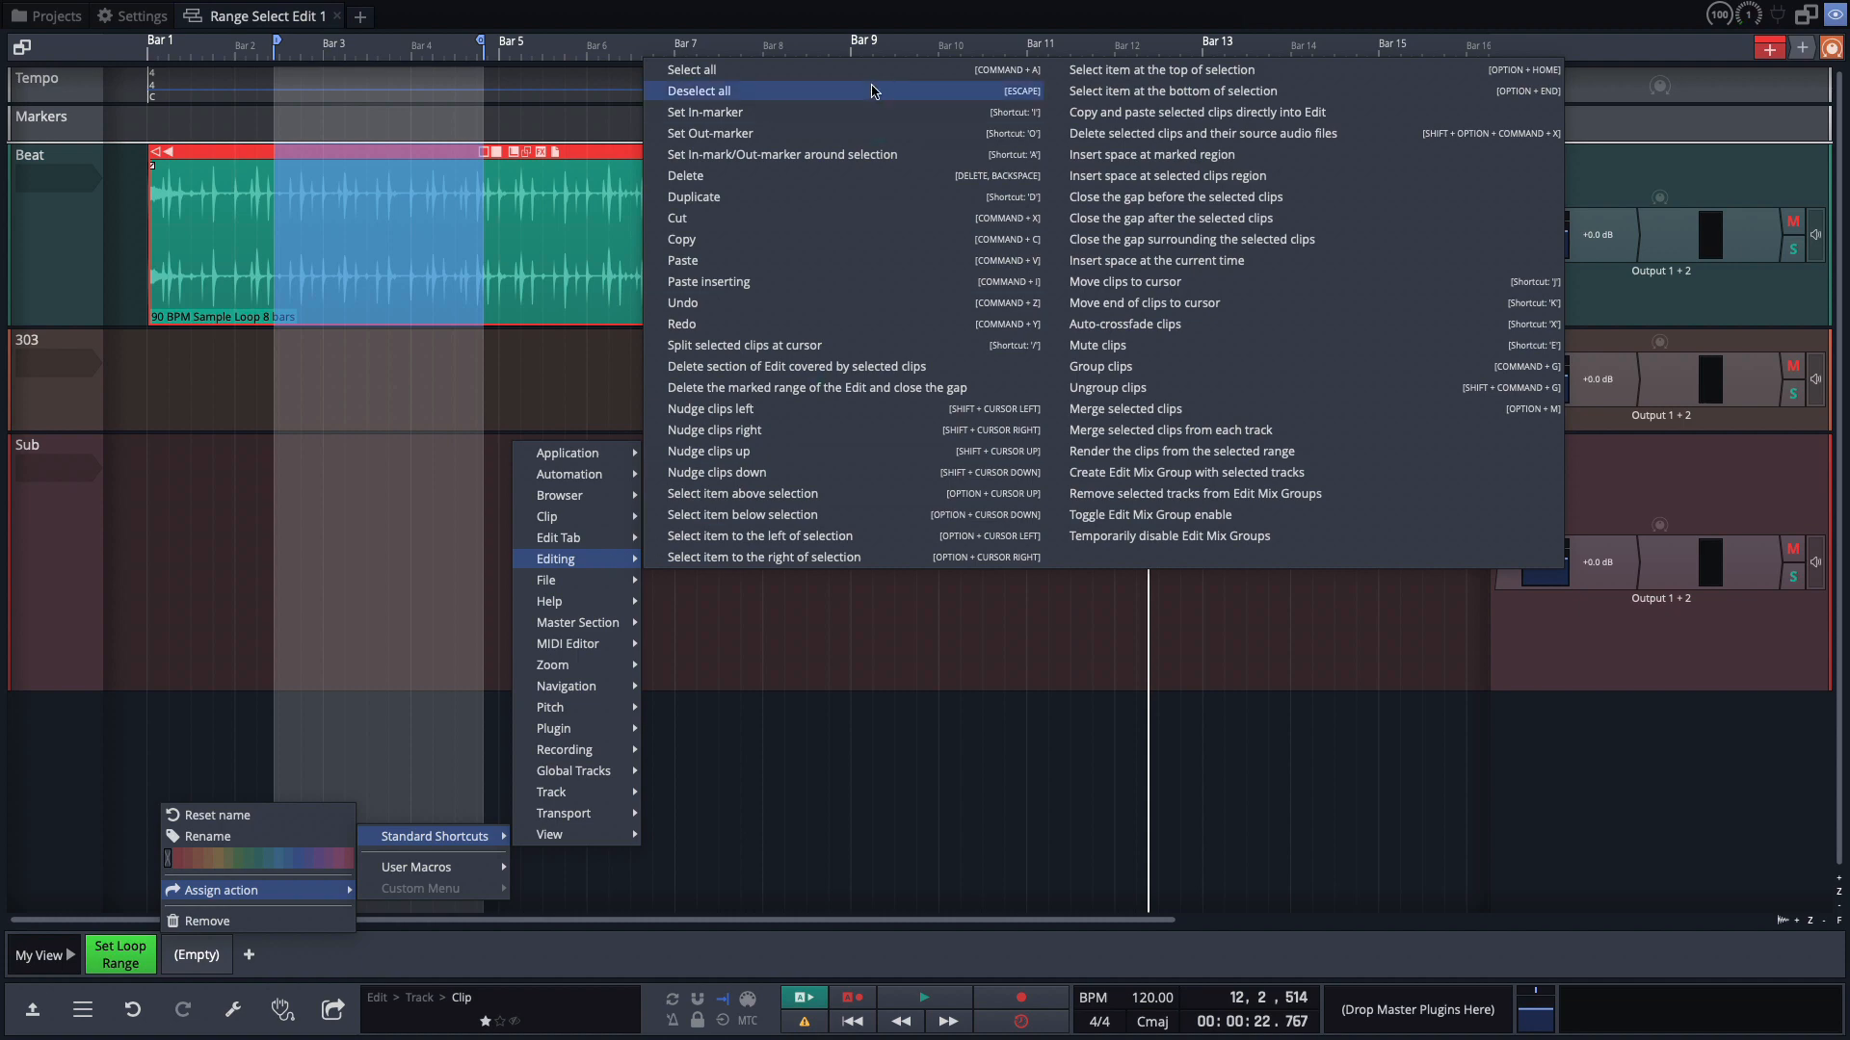
mouse_move(873, 91)
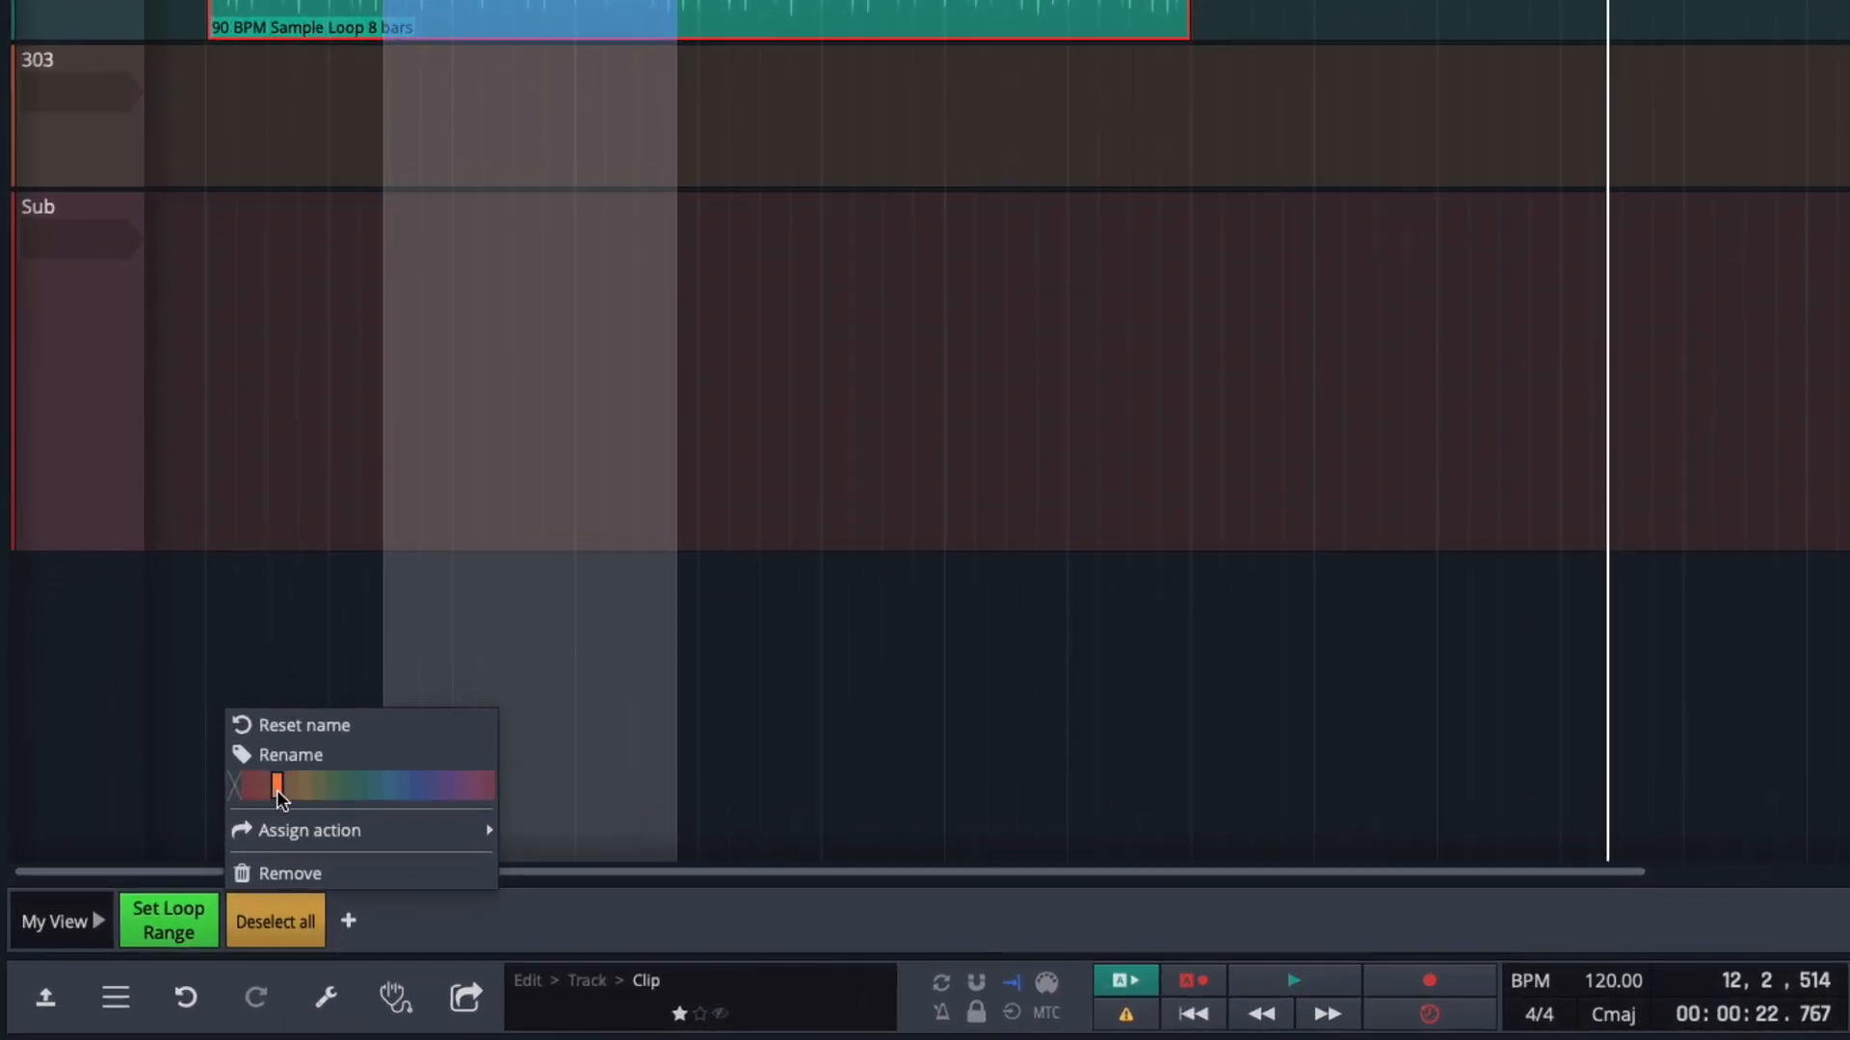
mouse_move(294, 726)
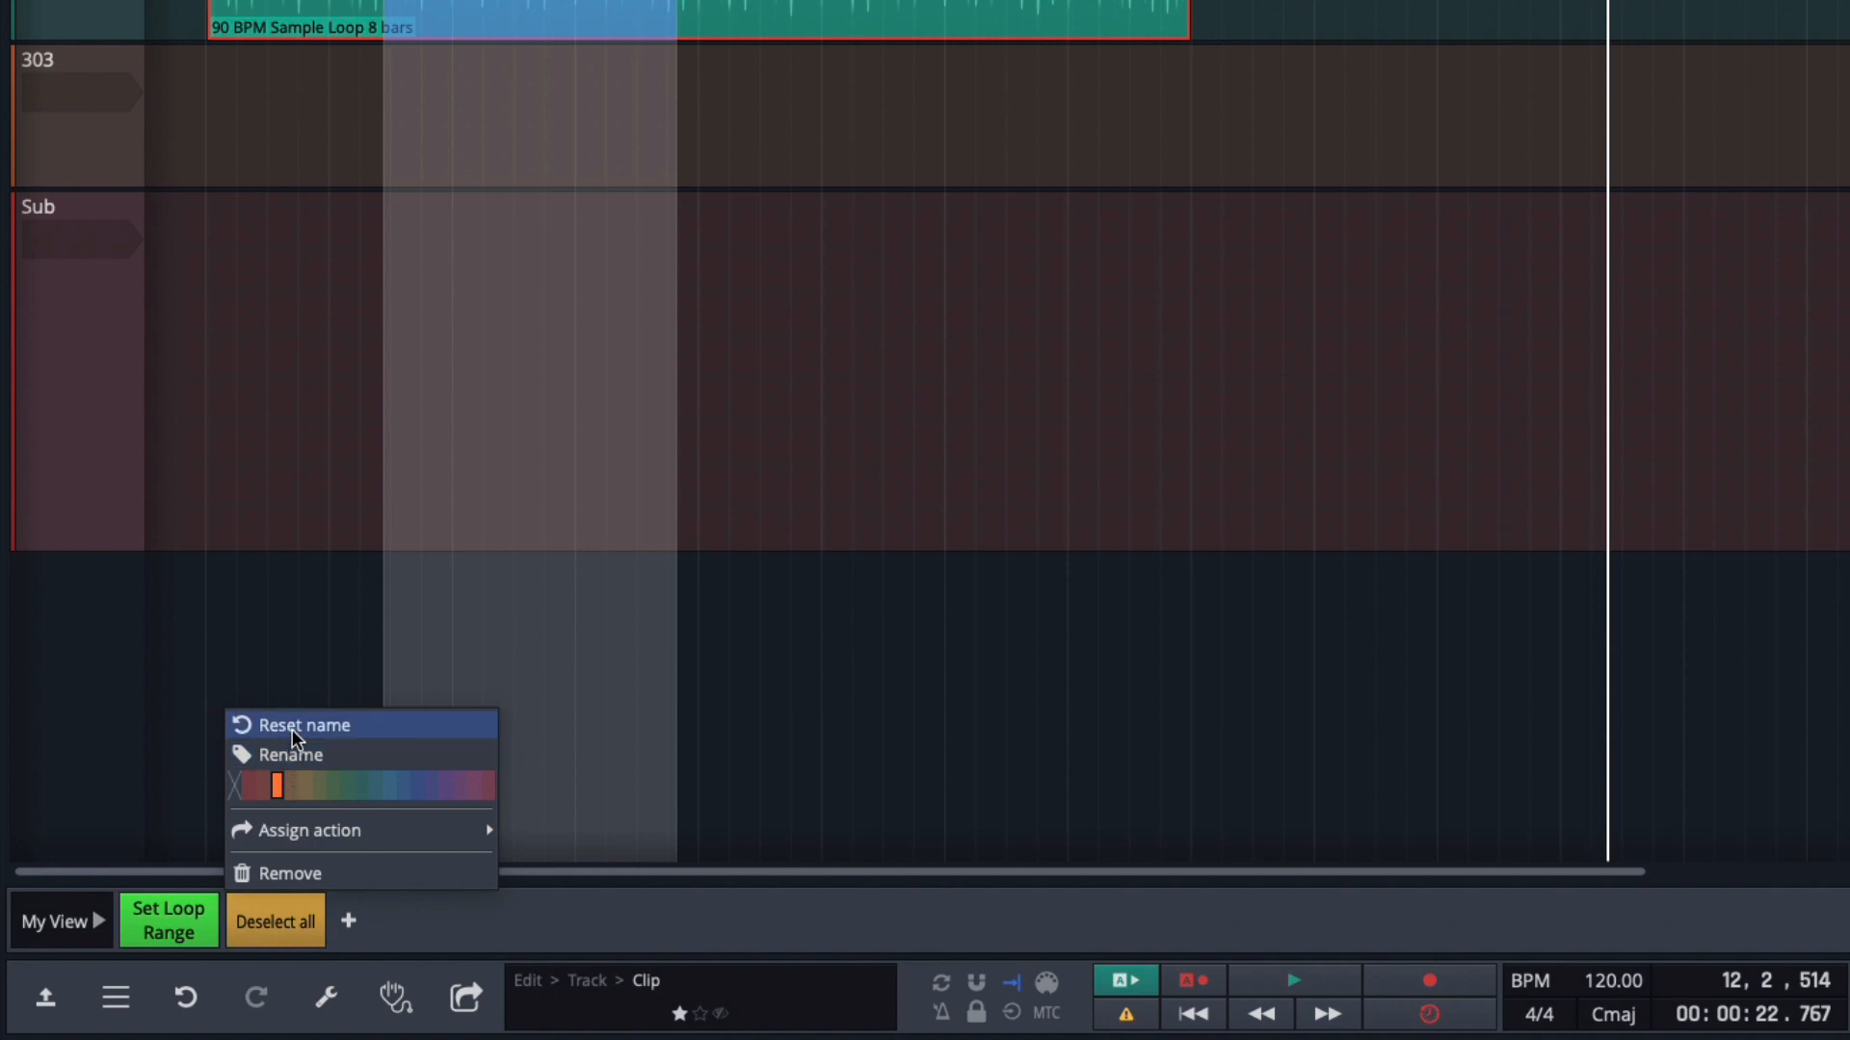
mouse_move(295, 756)
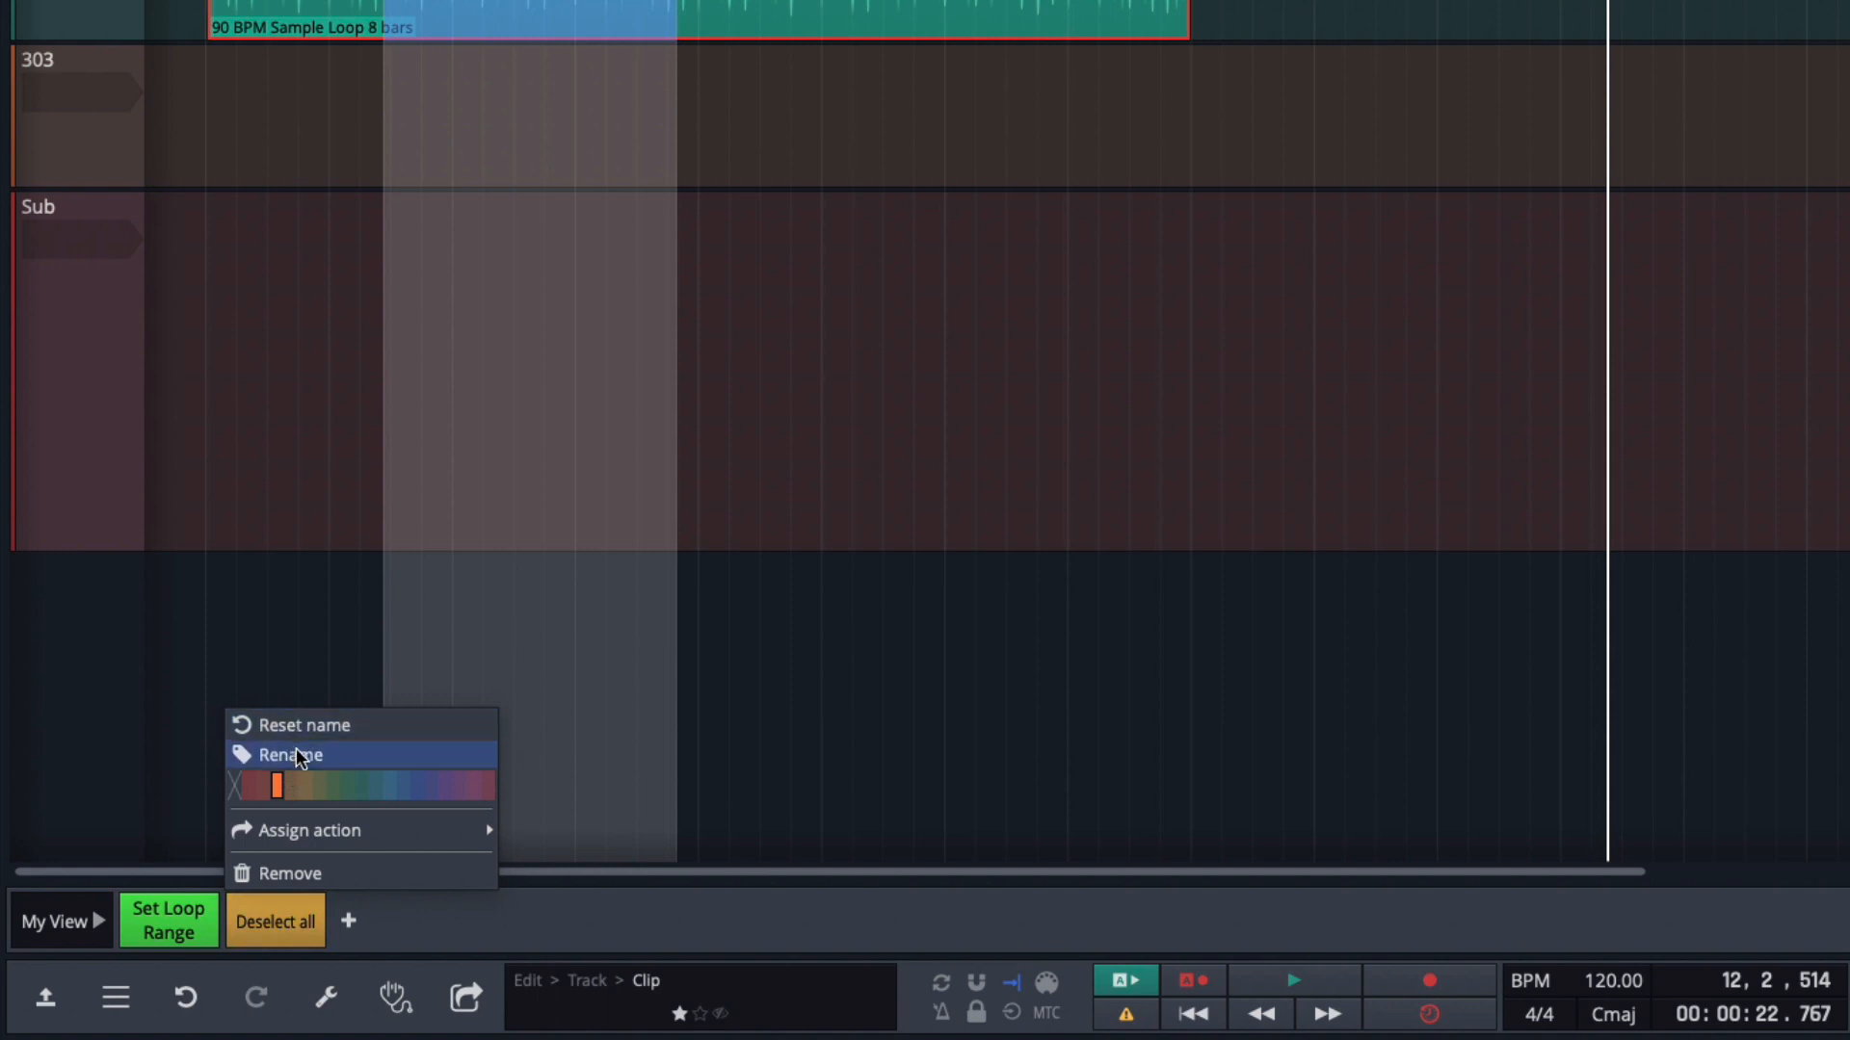
click(288, 755)
text(ESC )
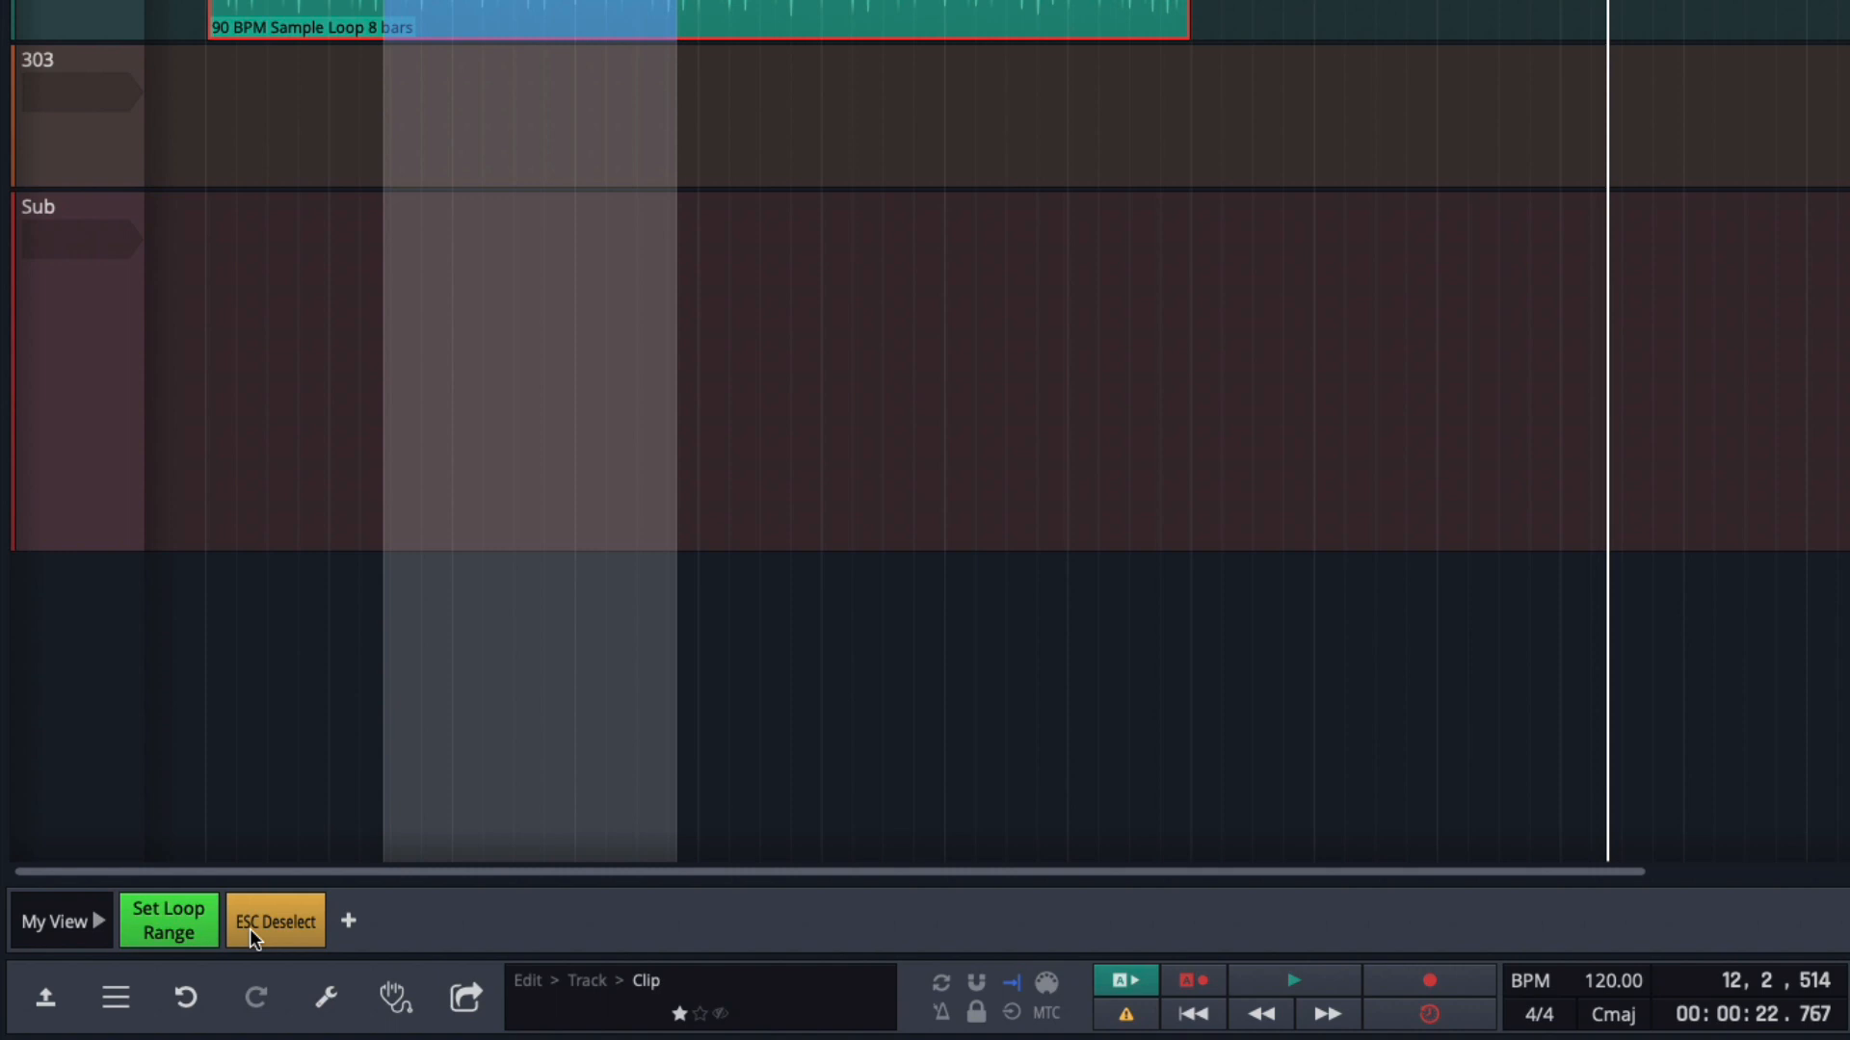
click(348, 920)
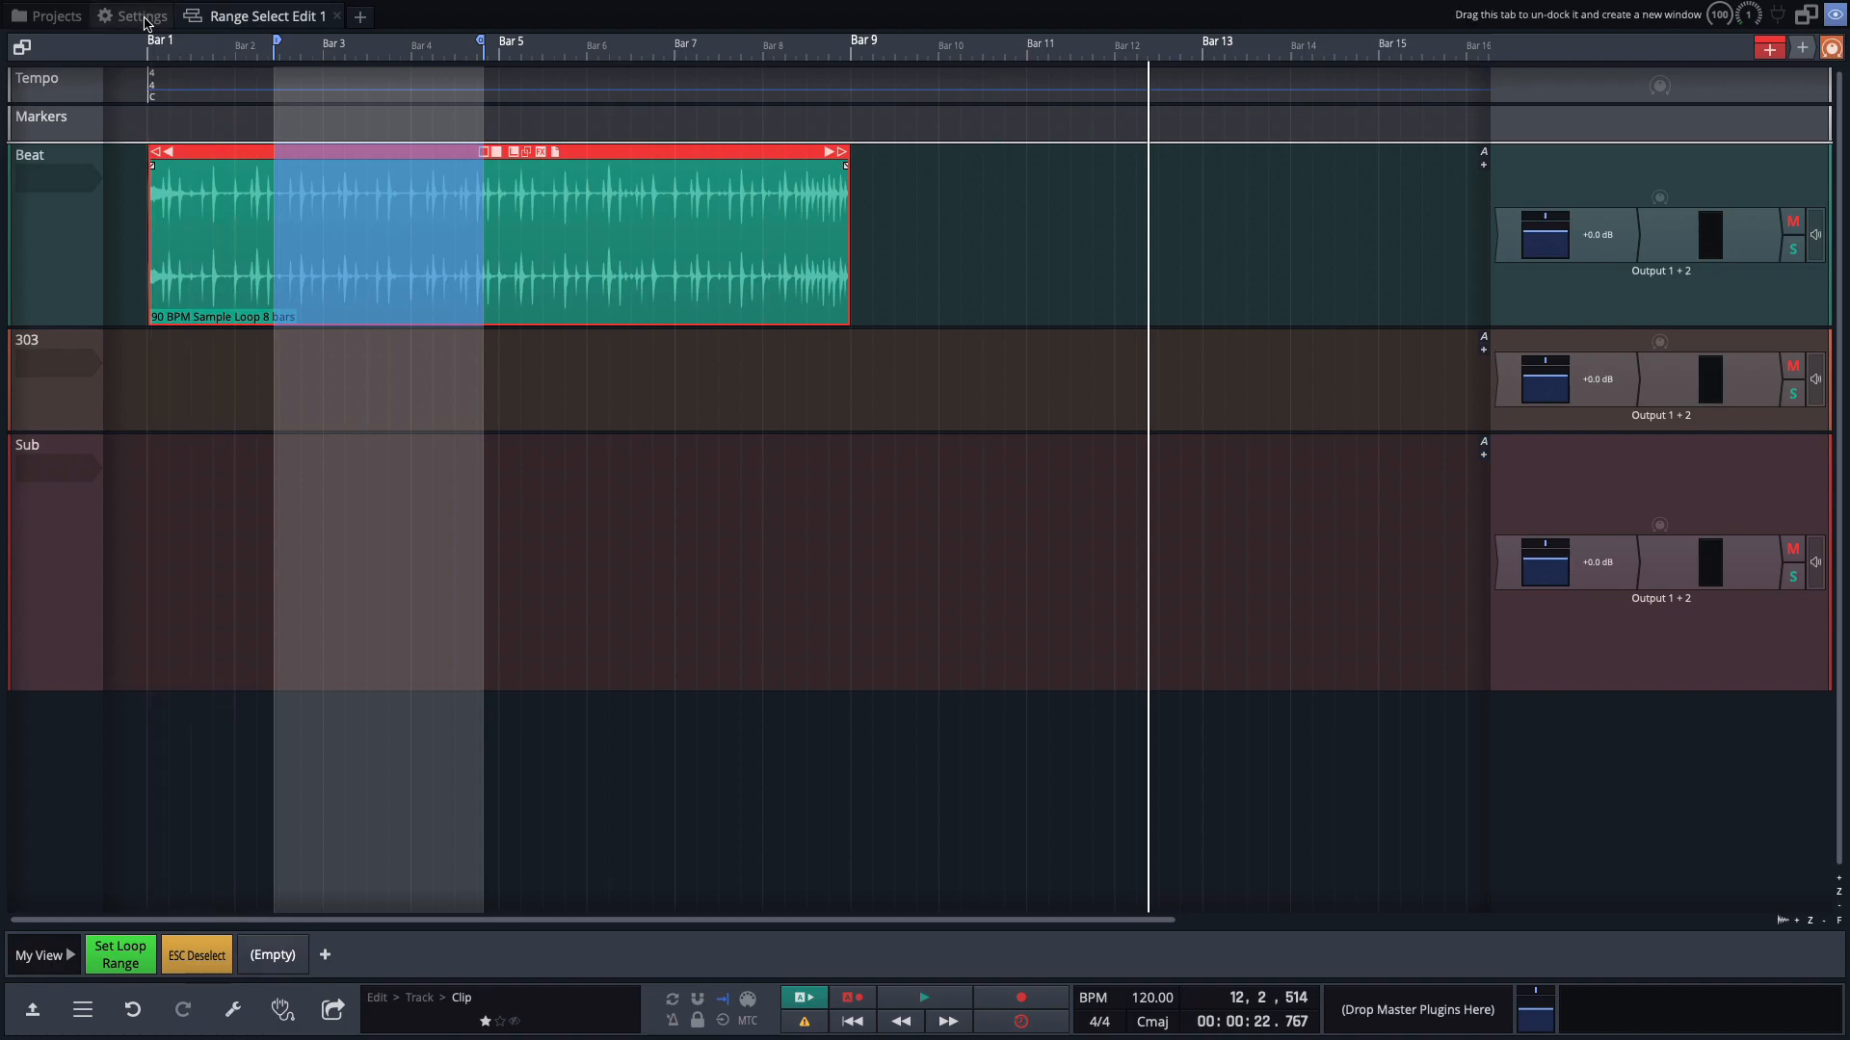
click(138, 15)
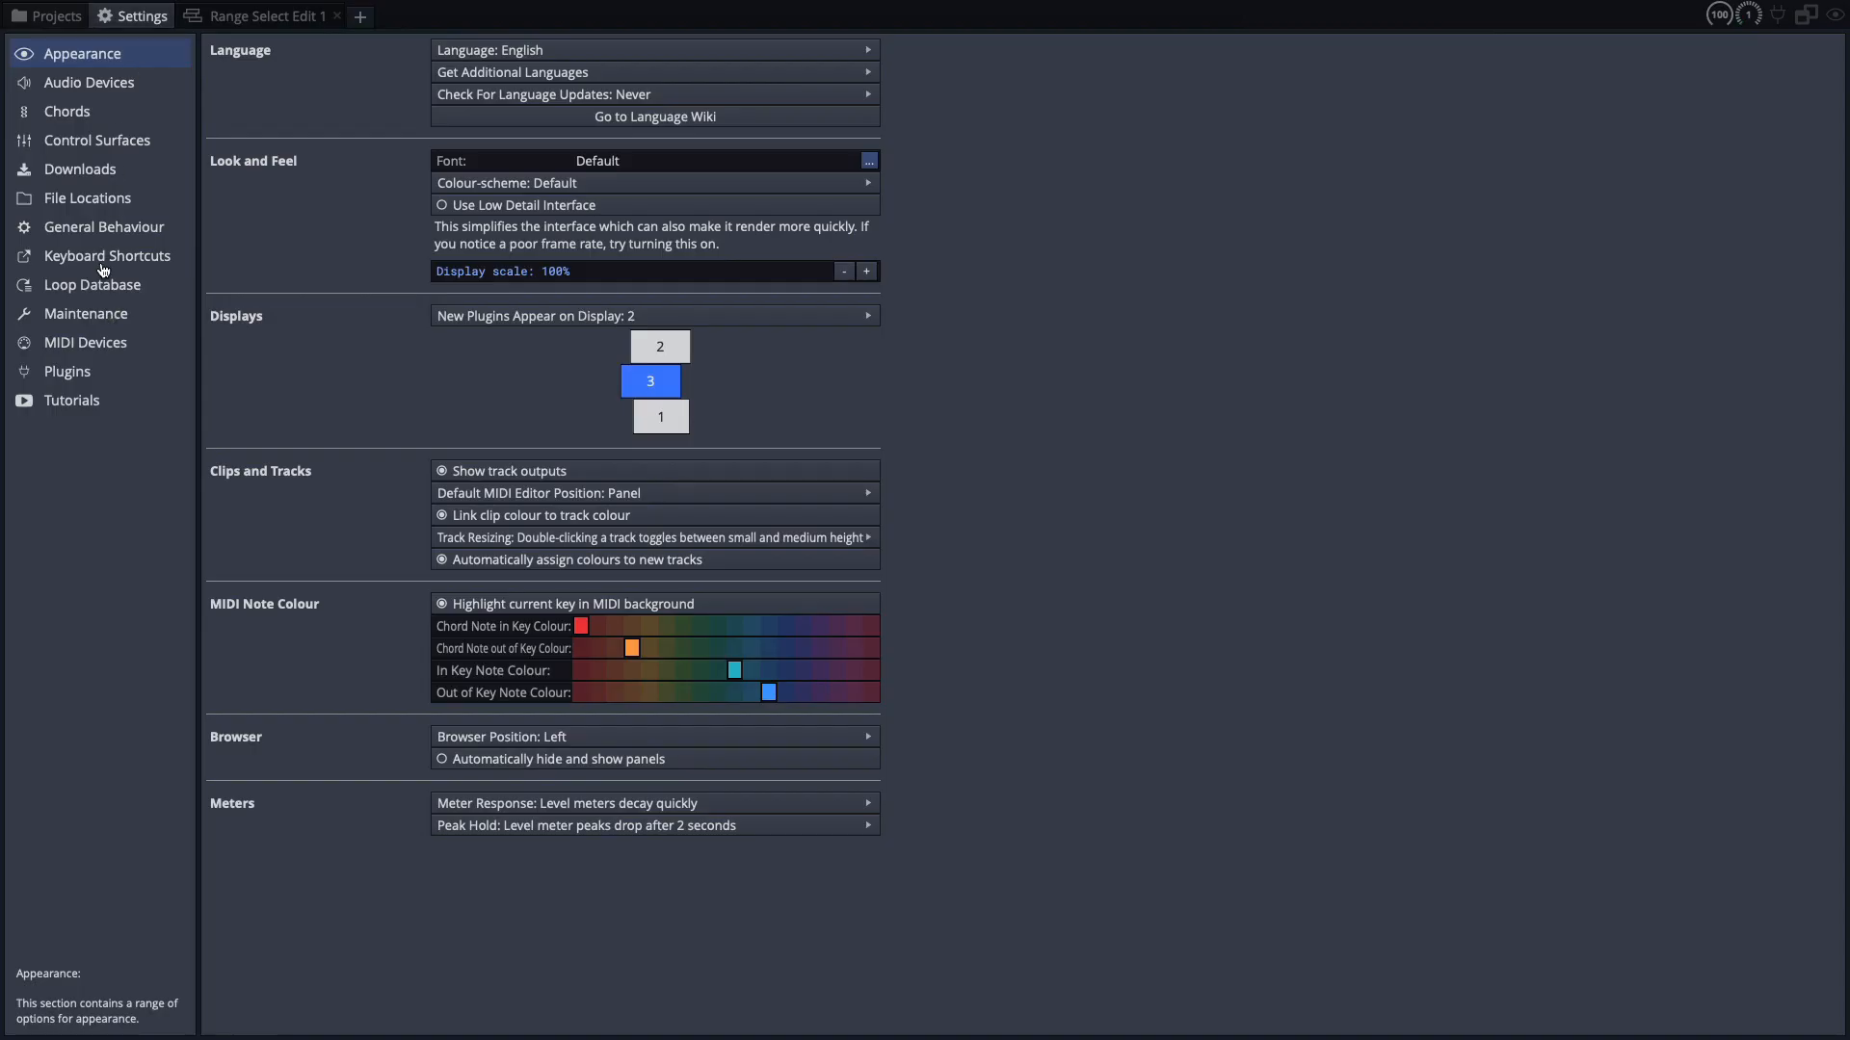
click(106, 256)
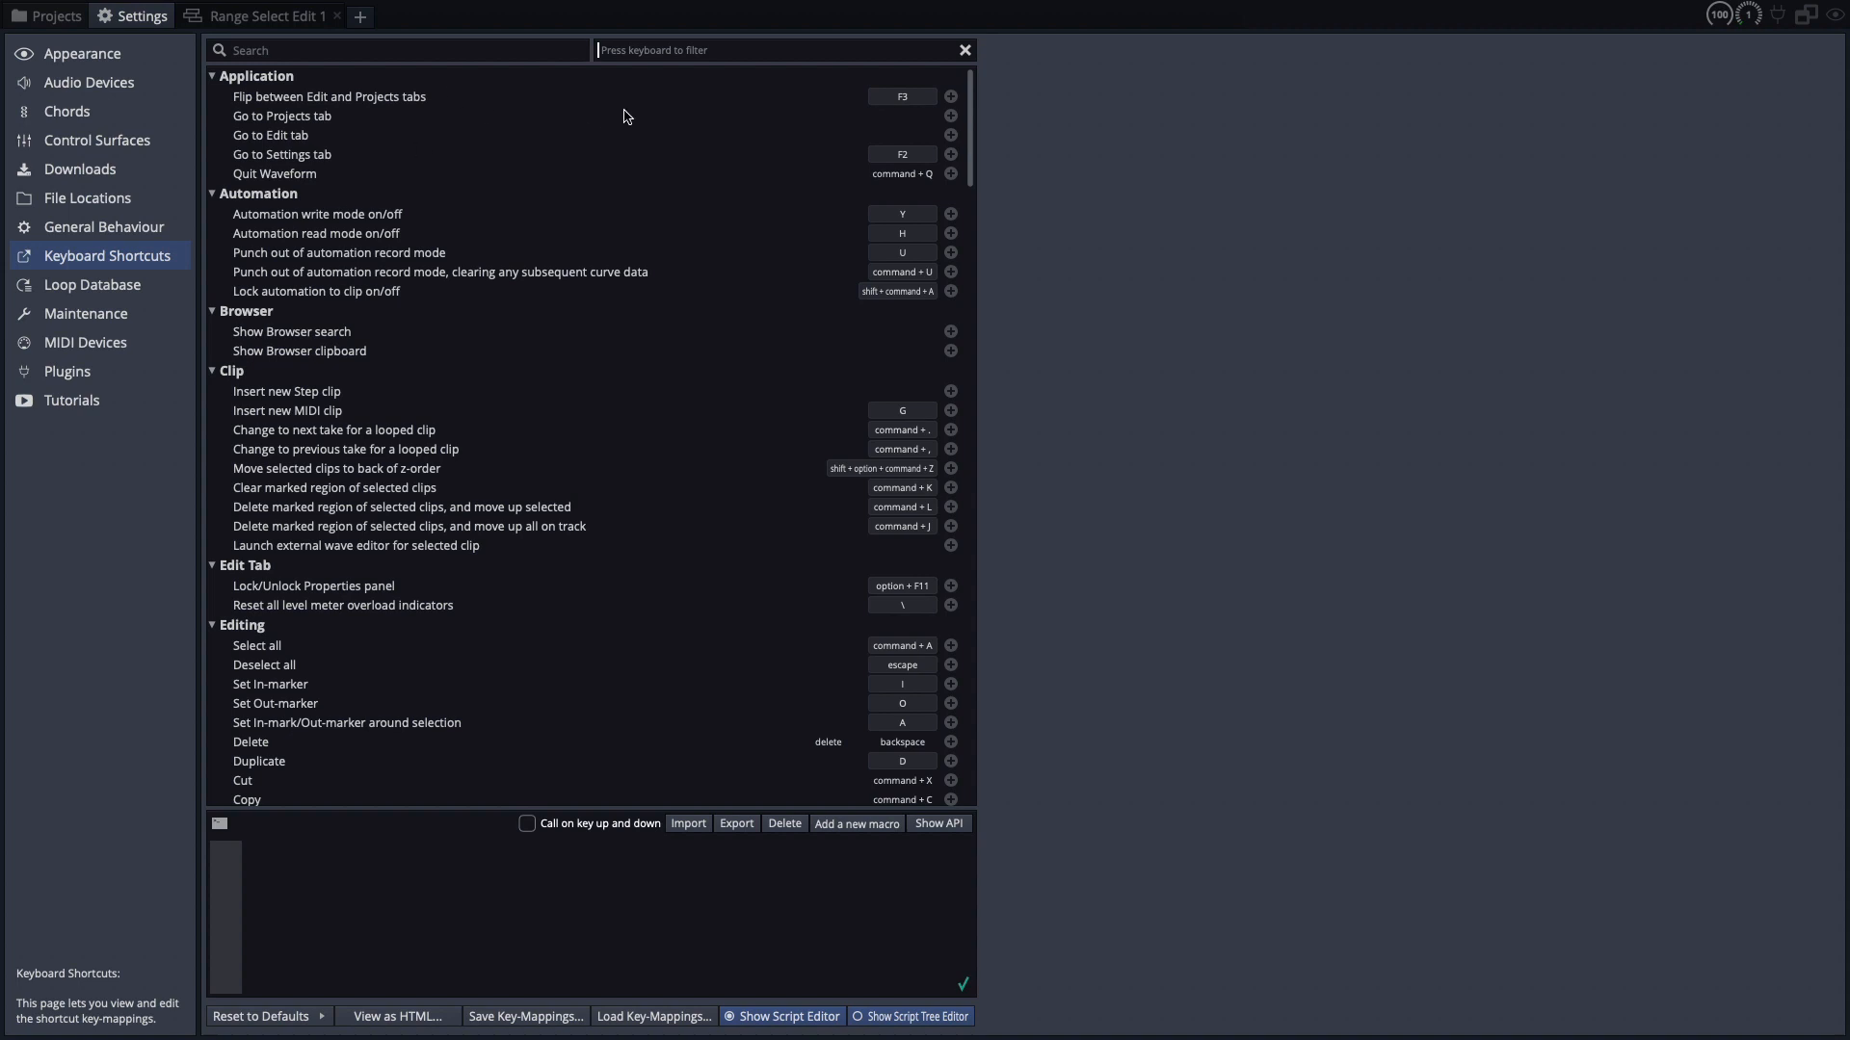
mouse_move(613, 62)
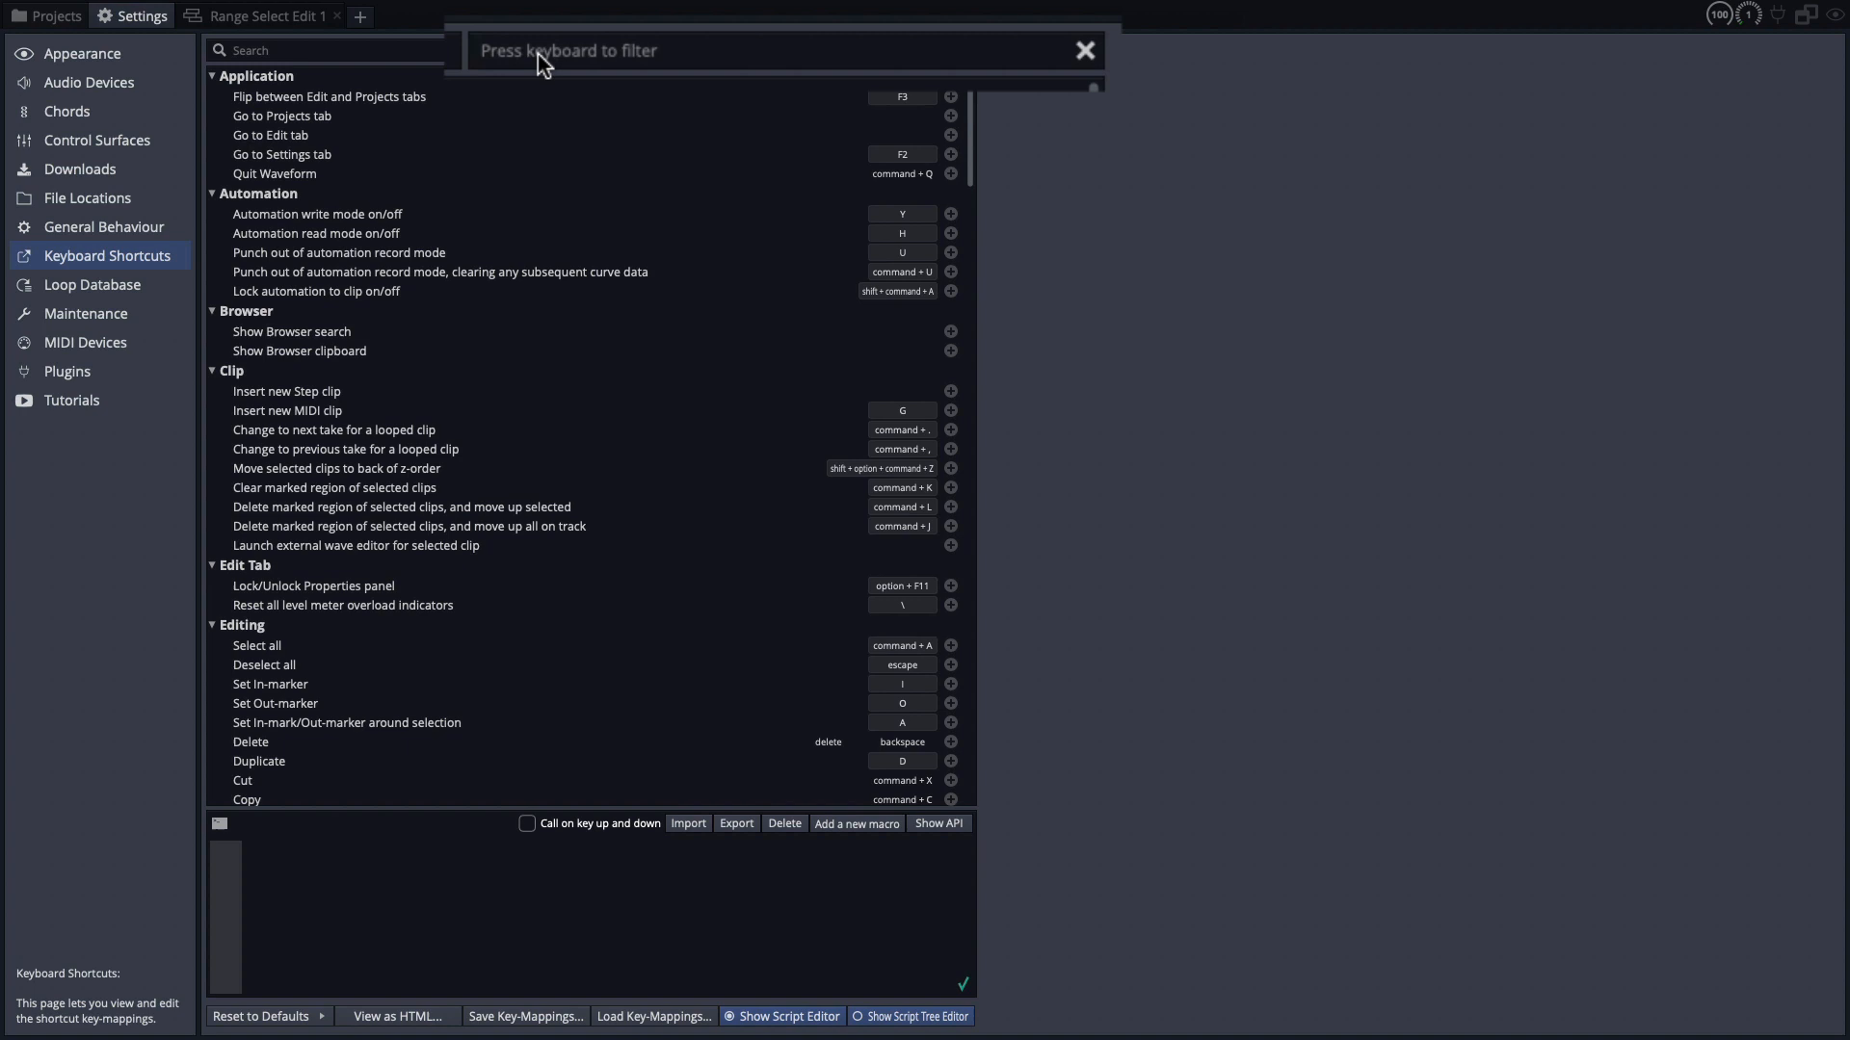
key(f1)
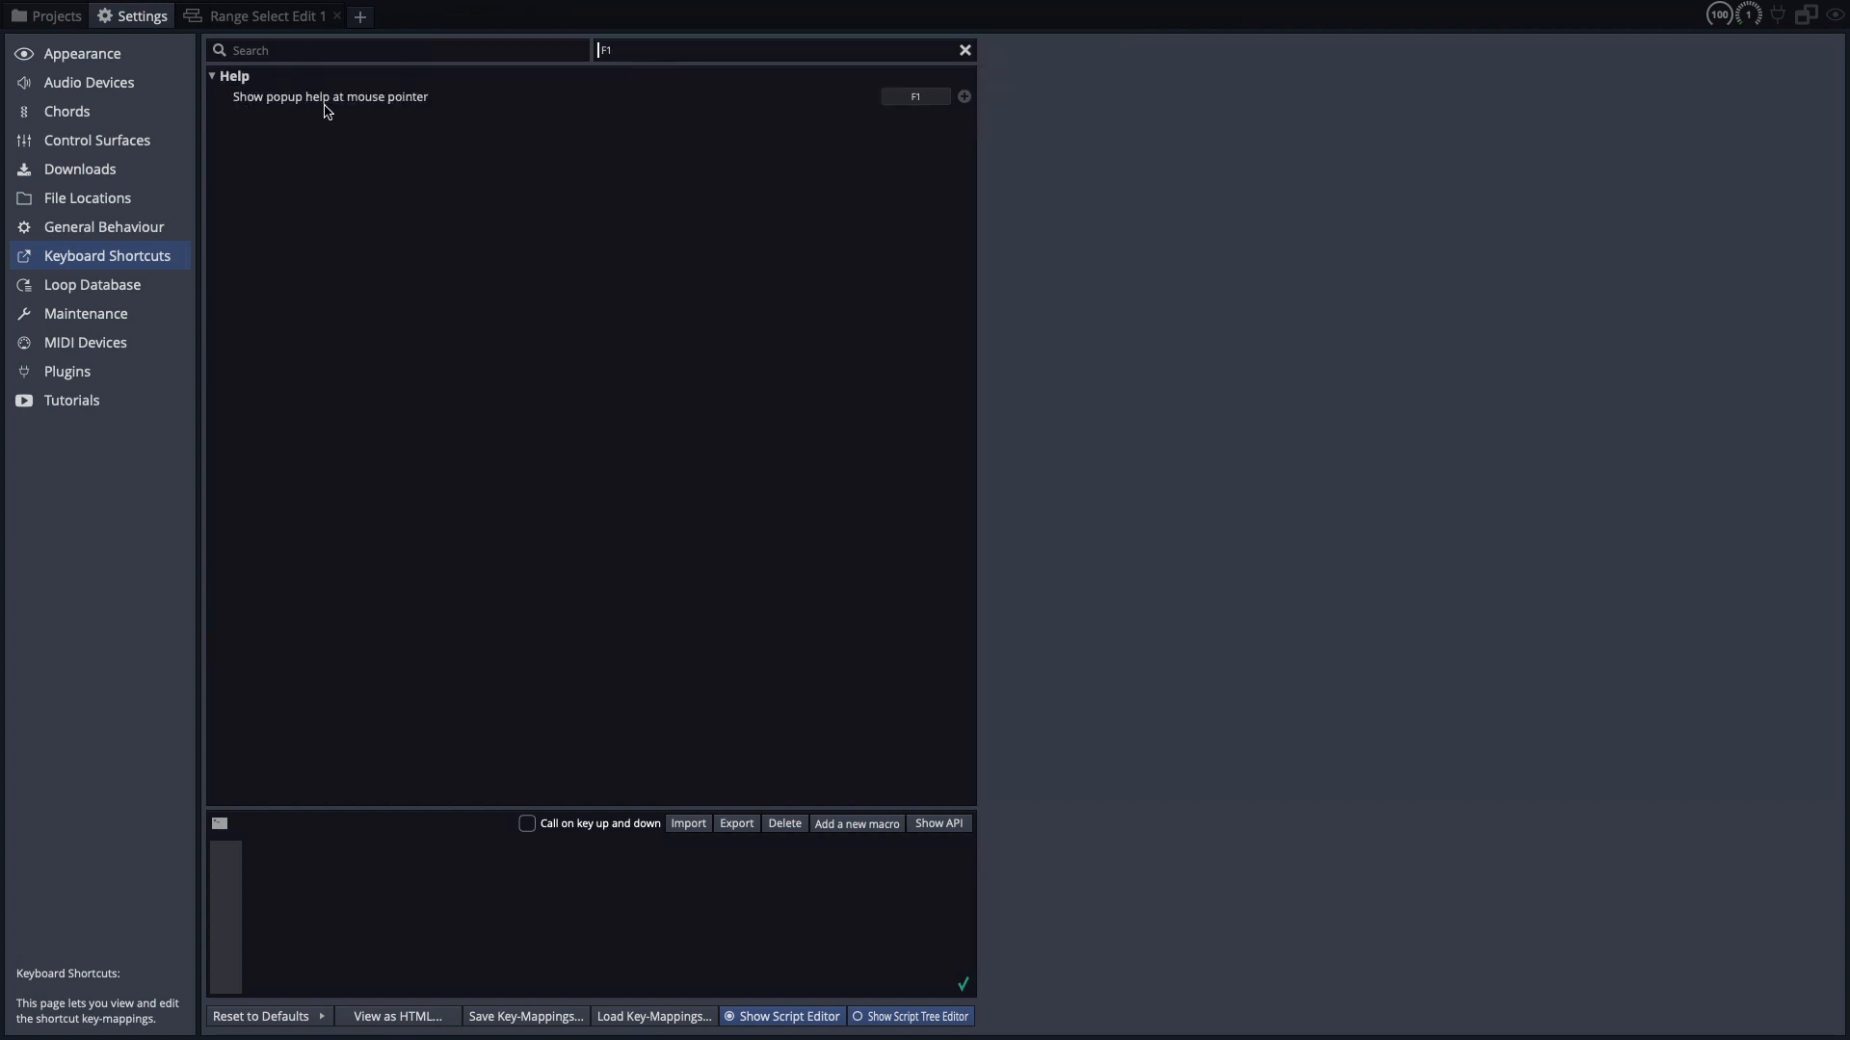
mouse_move(421, 114)
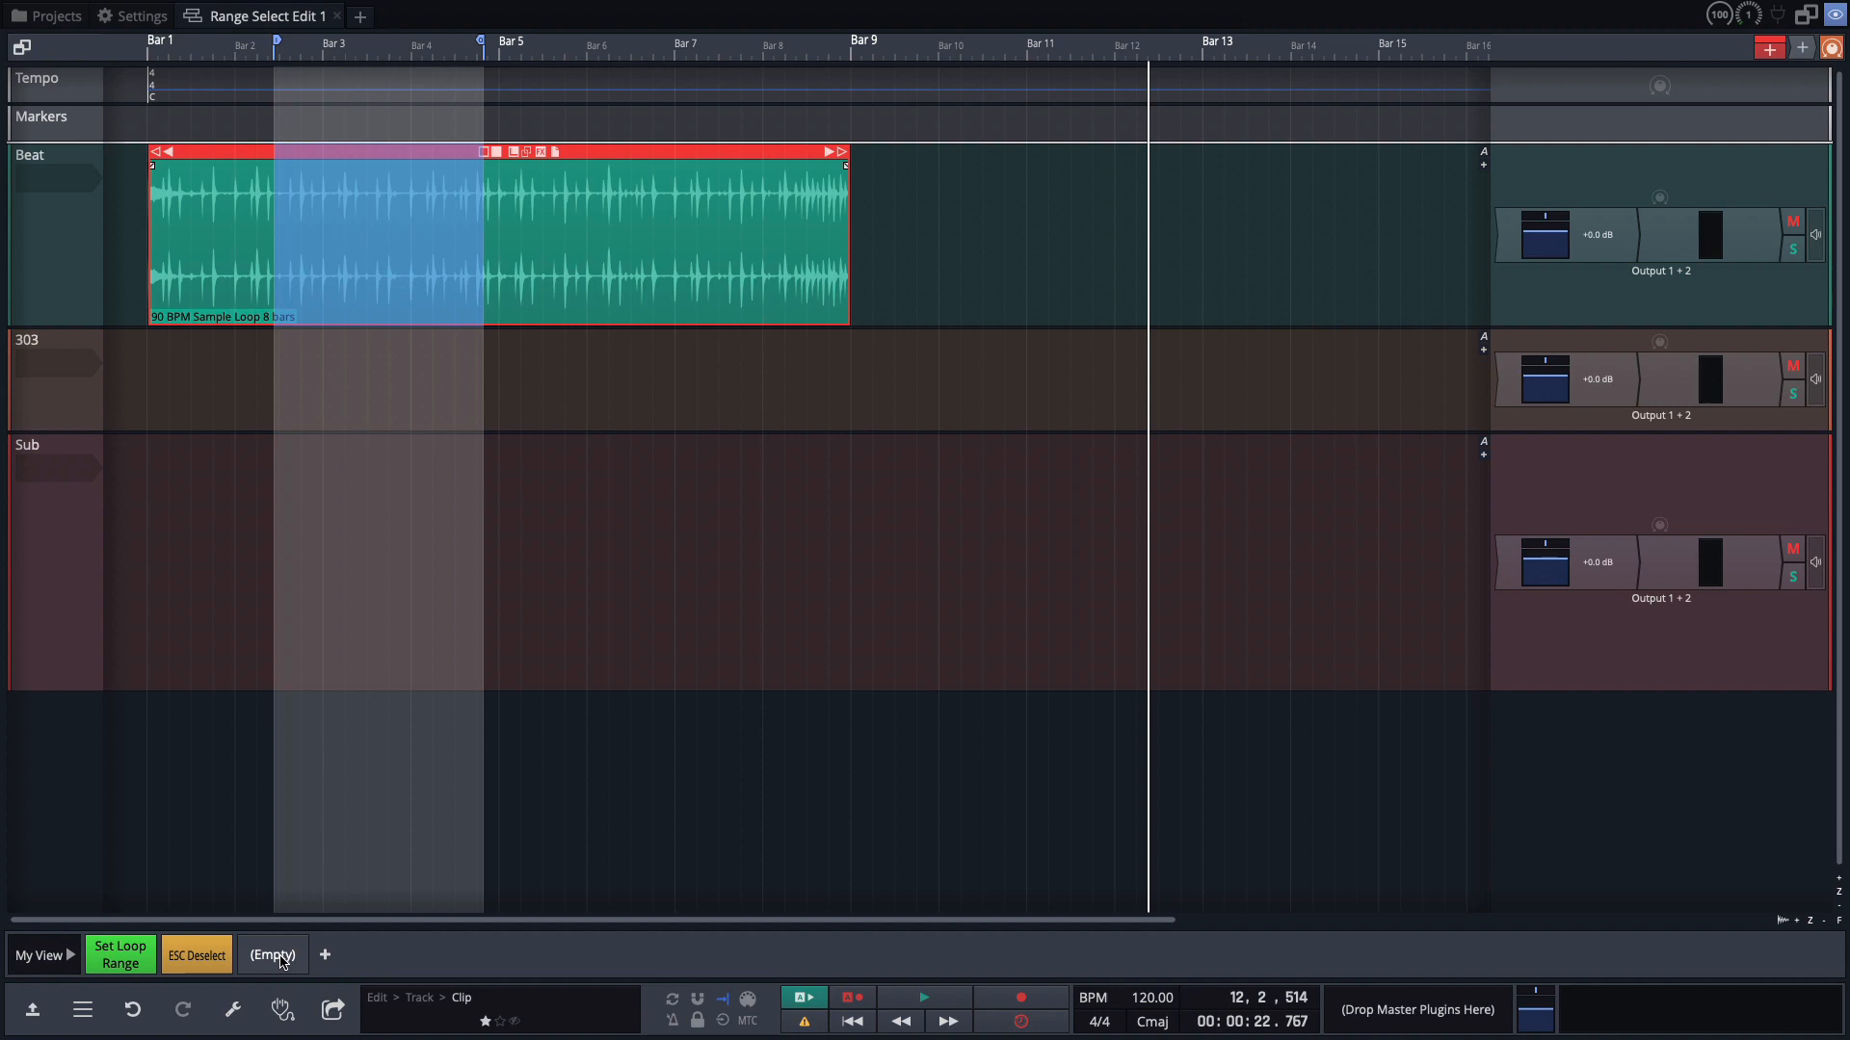
Rename the empty action to 'F1 Help' and assign it Show popup help at mouse pointer.
right_click(273, 956)
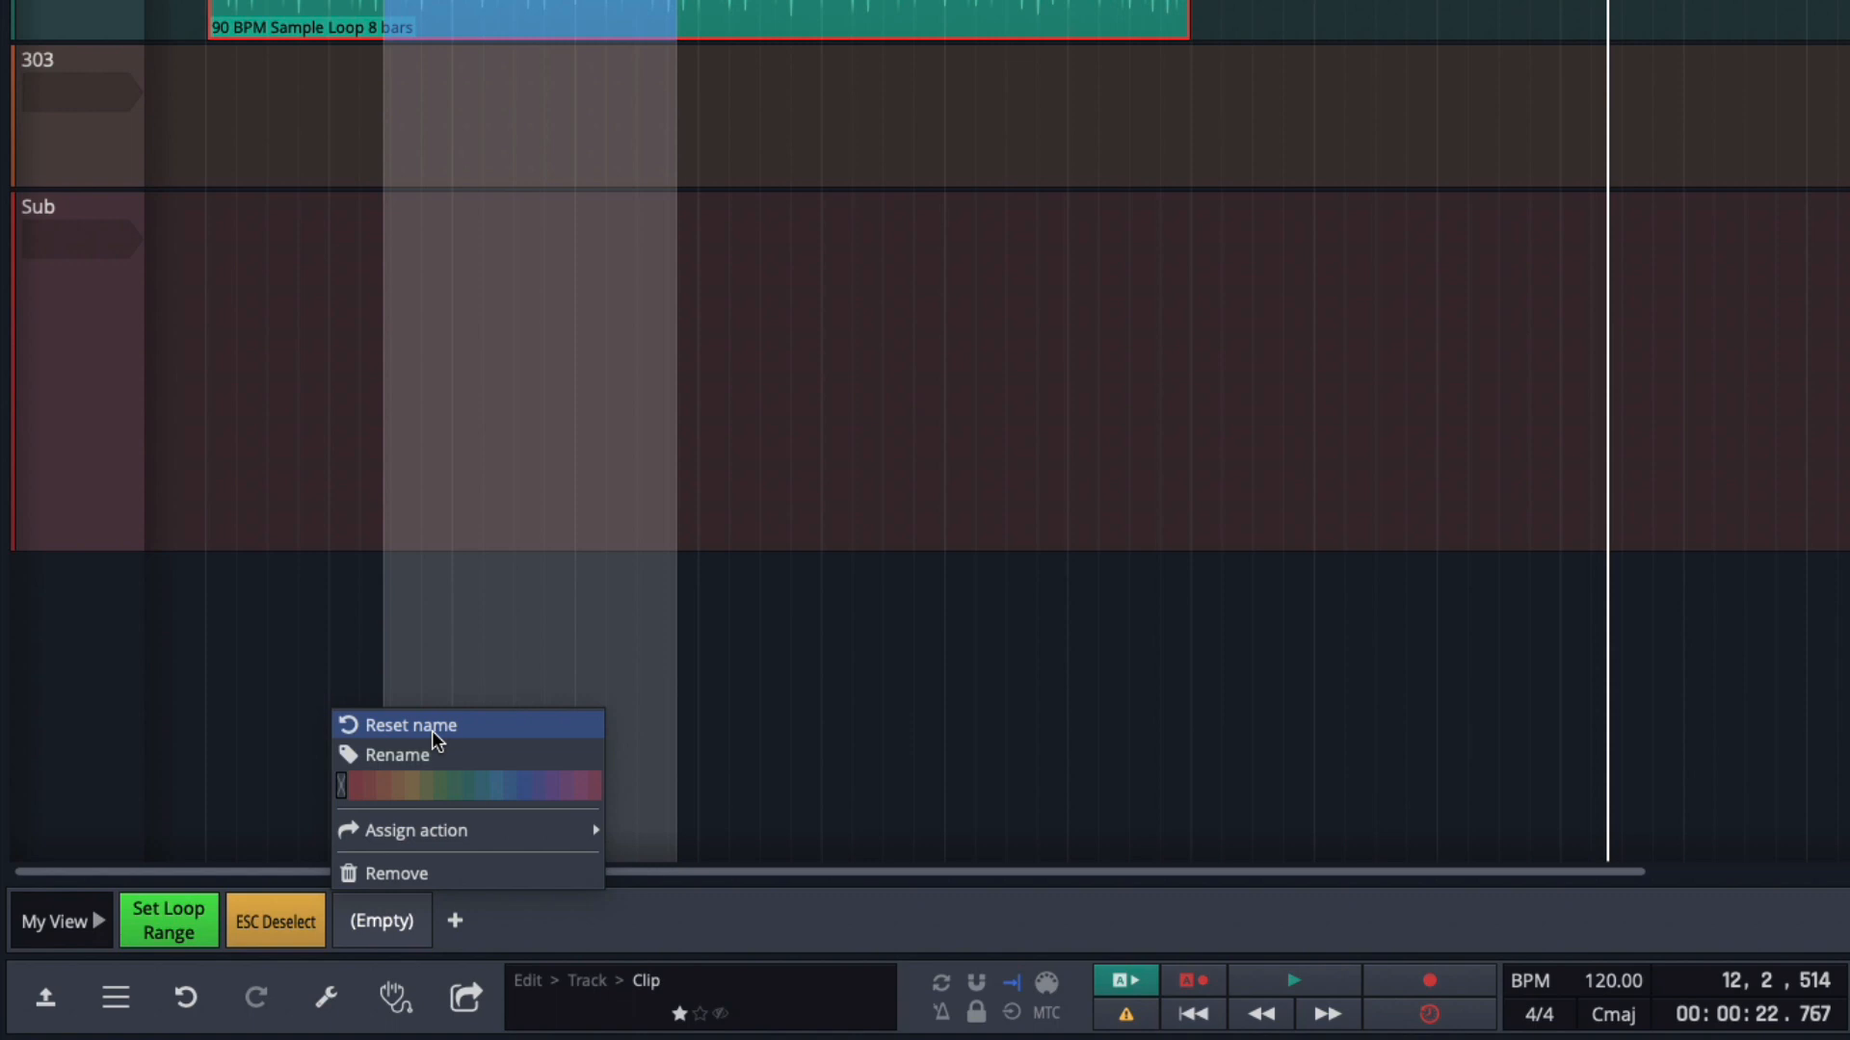
click(399, 755)
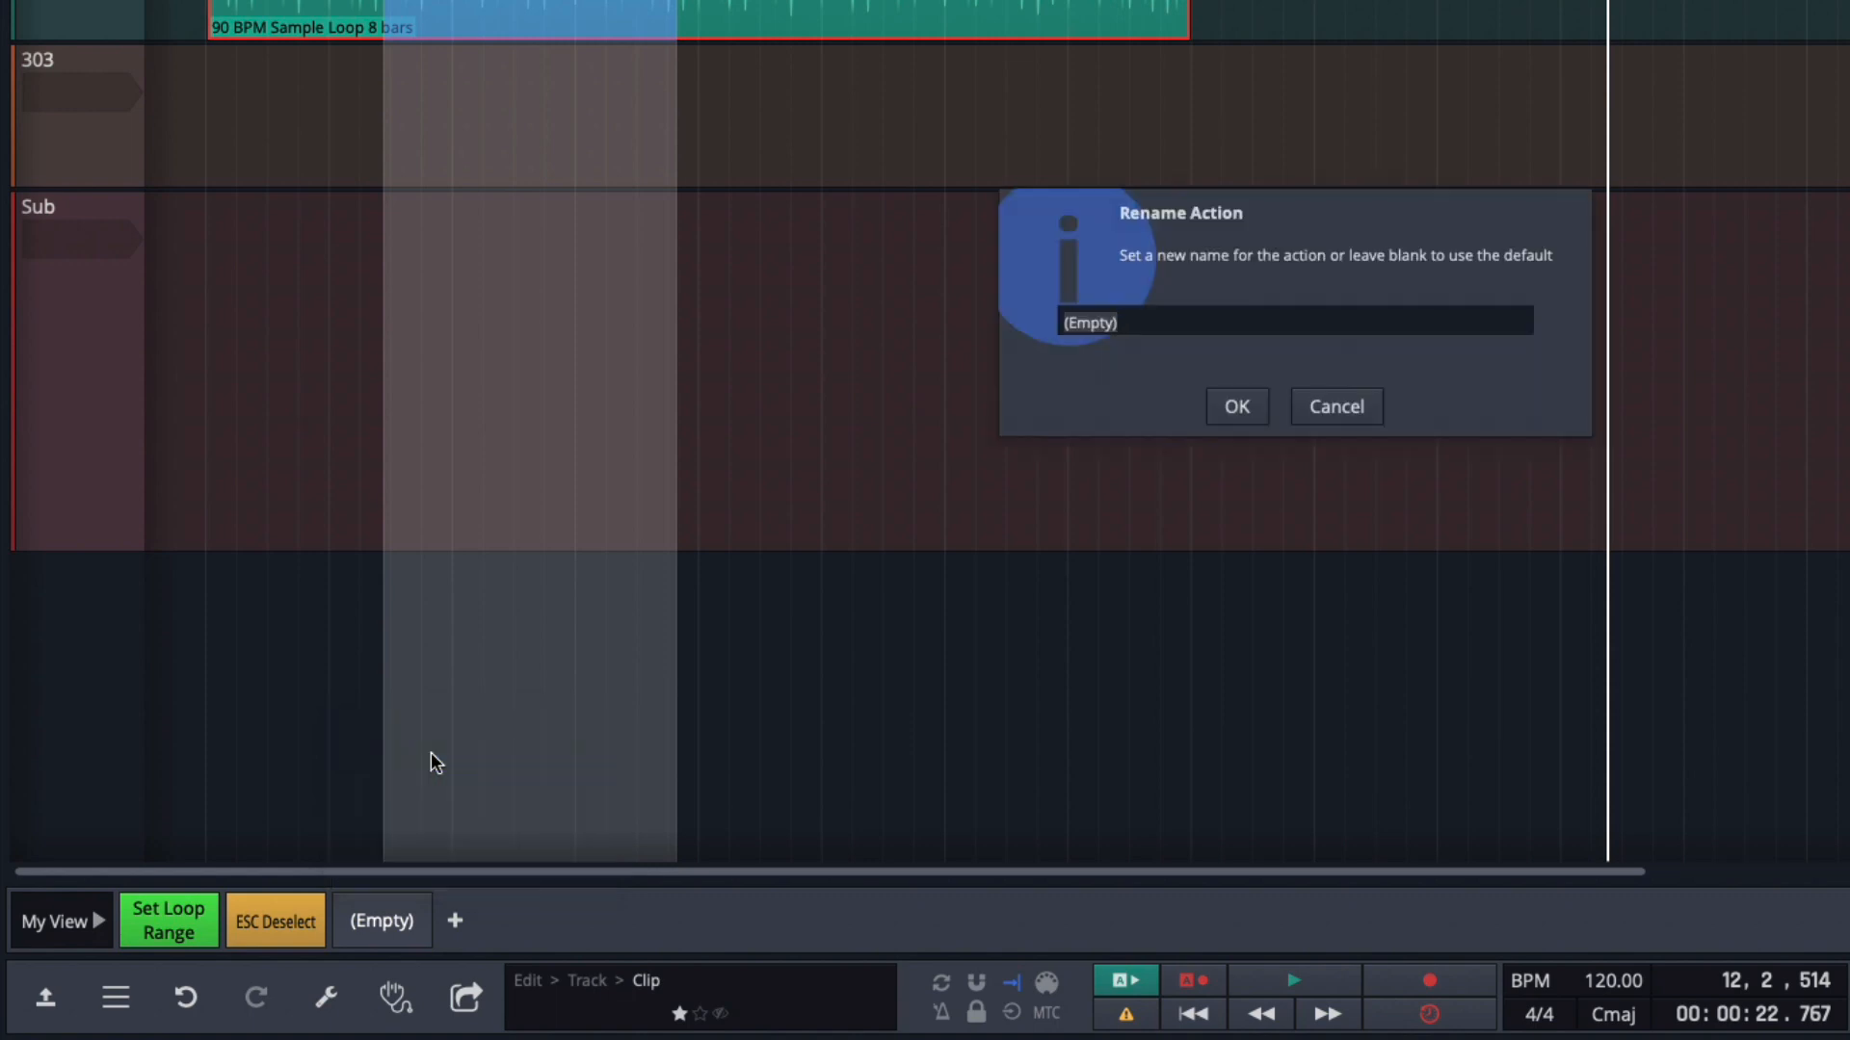
text(F1 He)
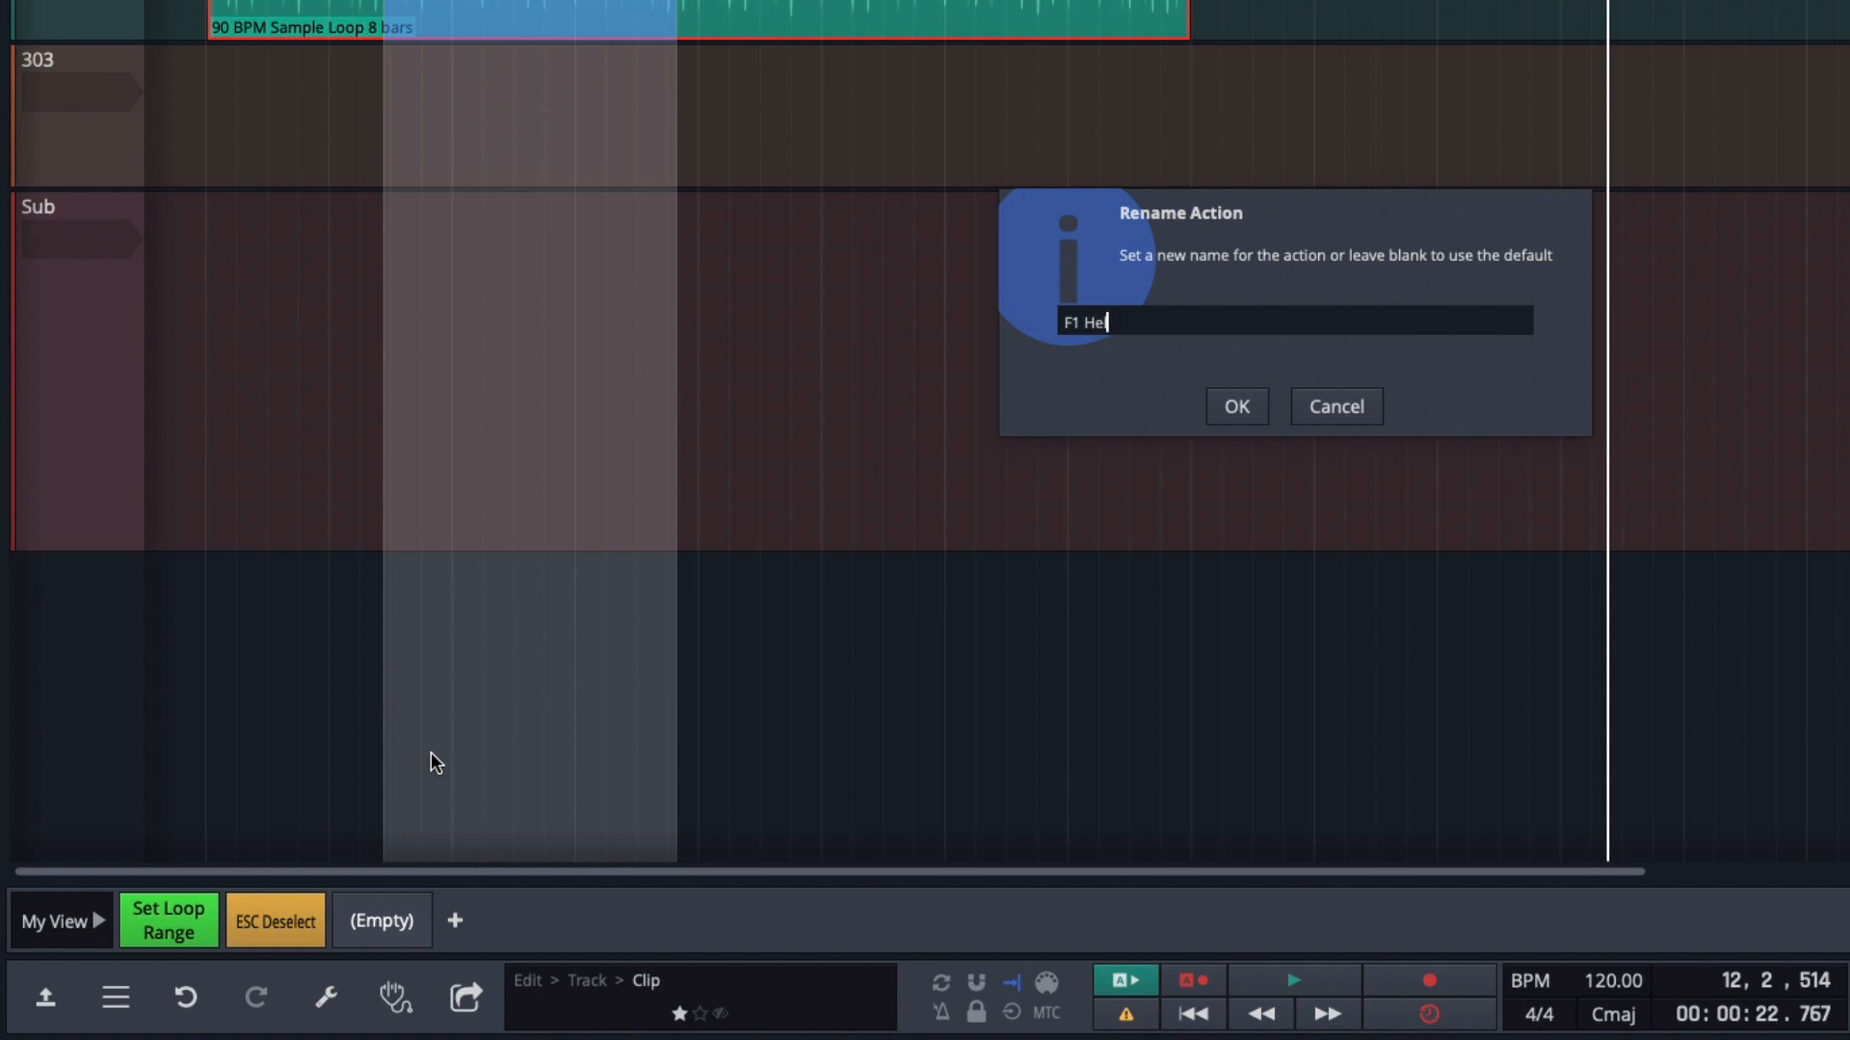
text(lp)
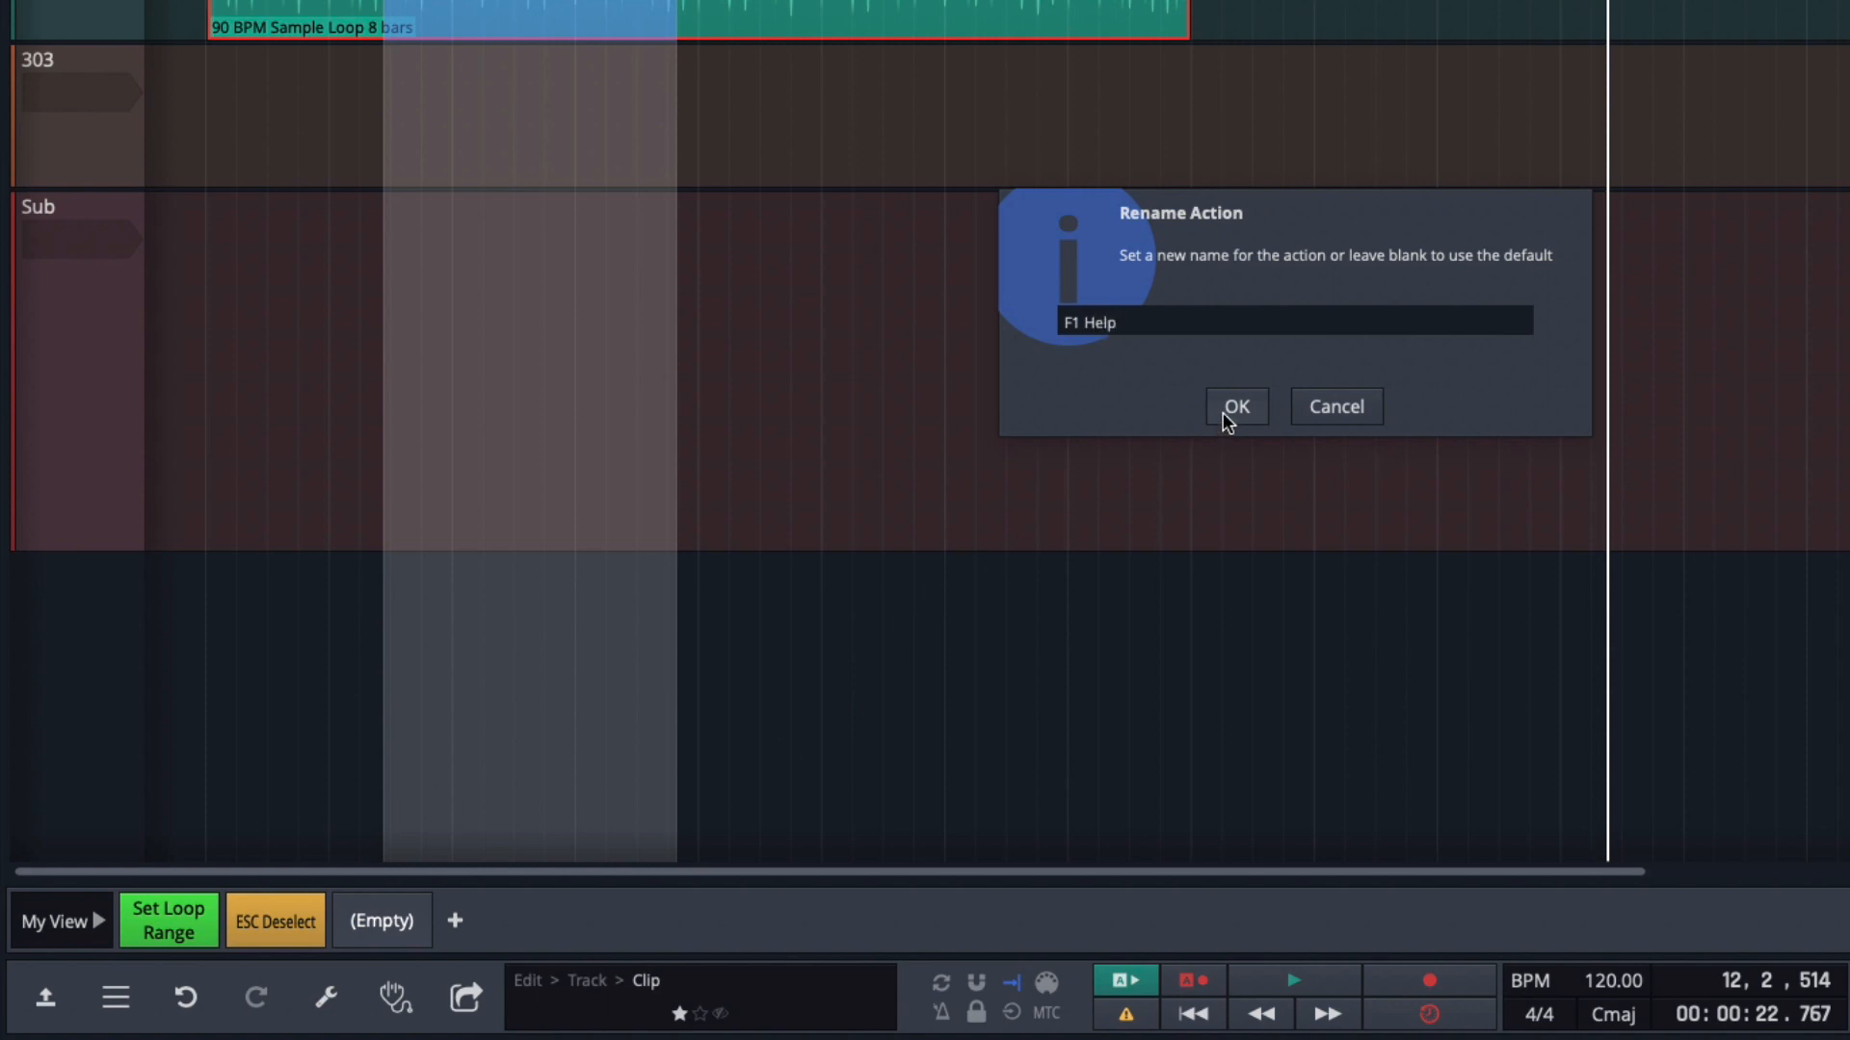
click(1235, 407)
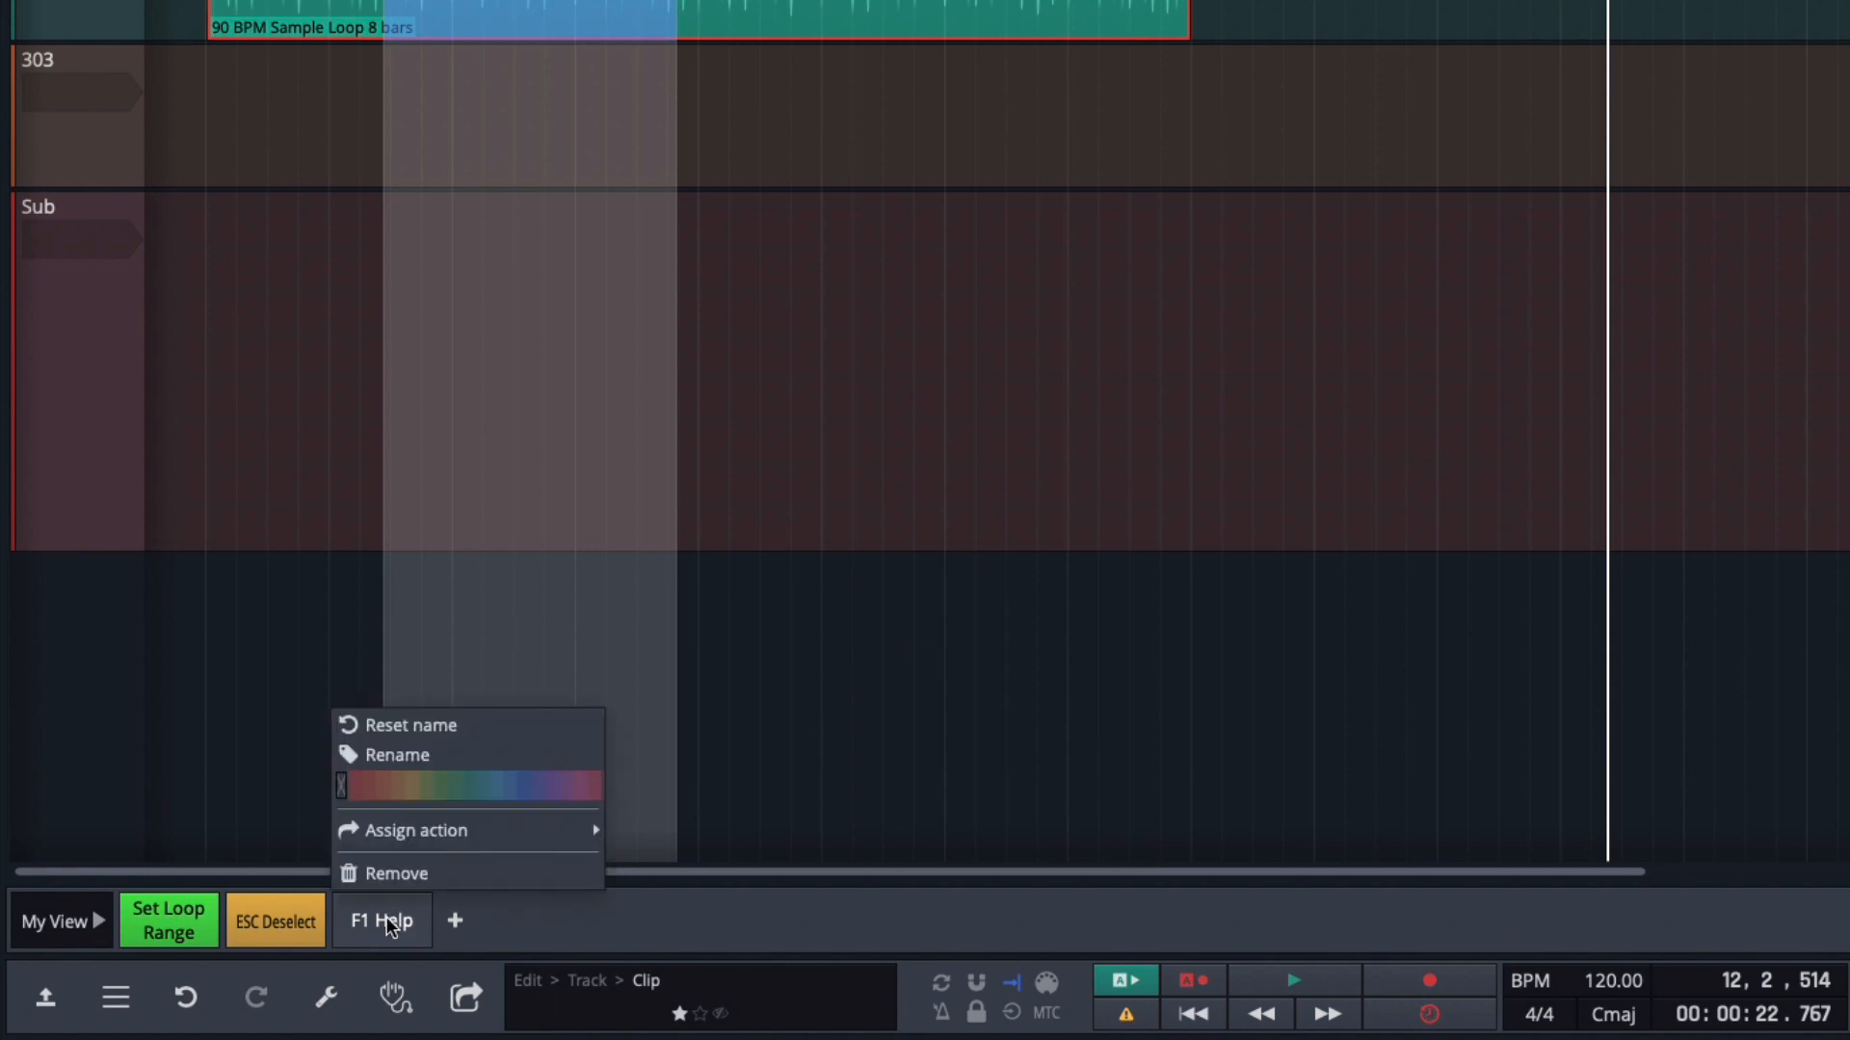
mouse_move(395, 788)
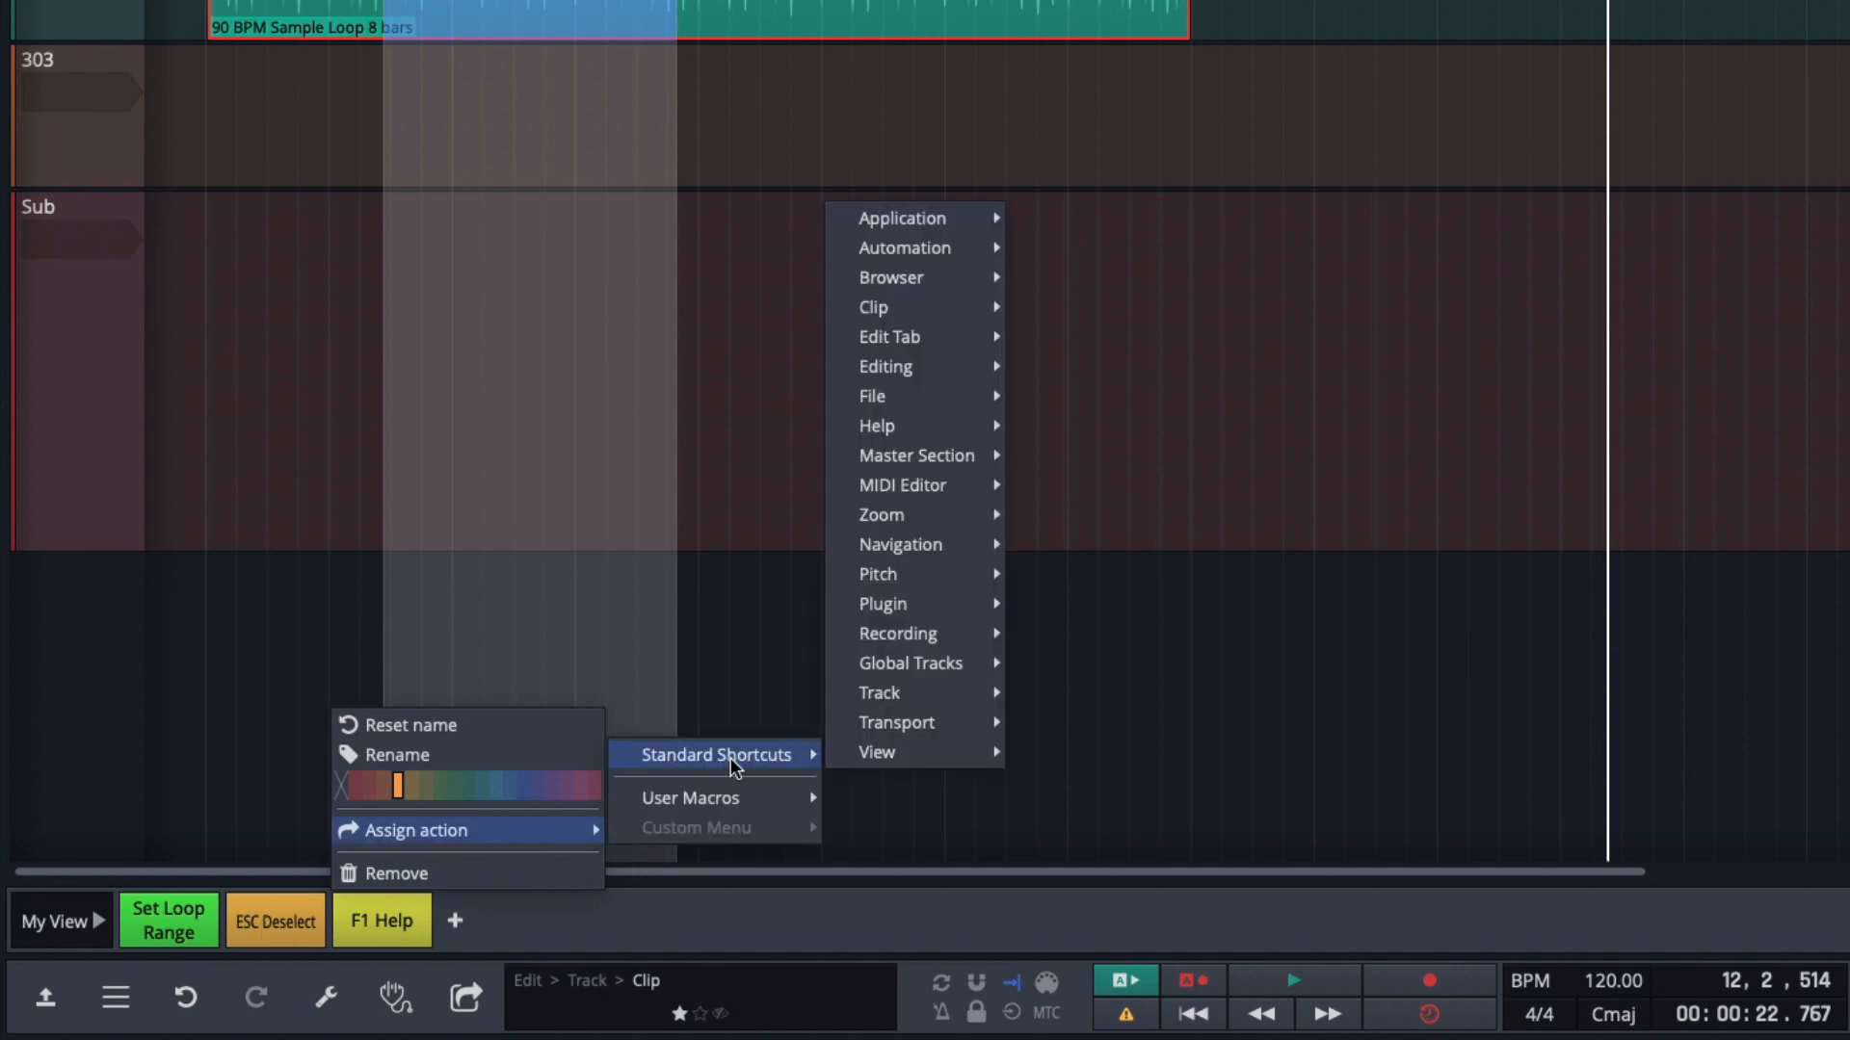
mouse_move(914, 425)
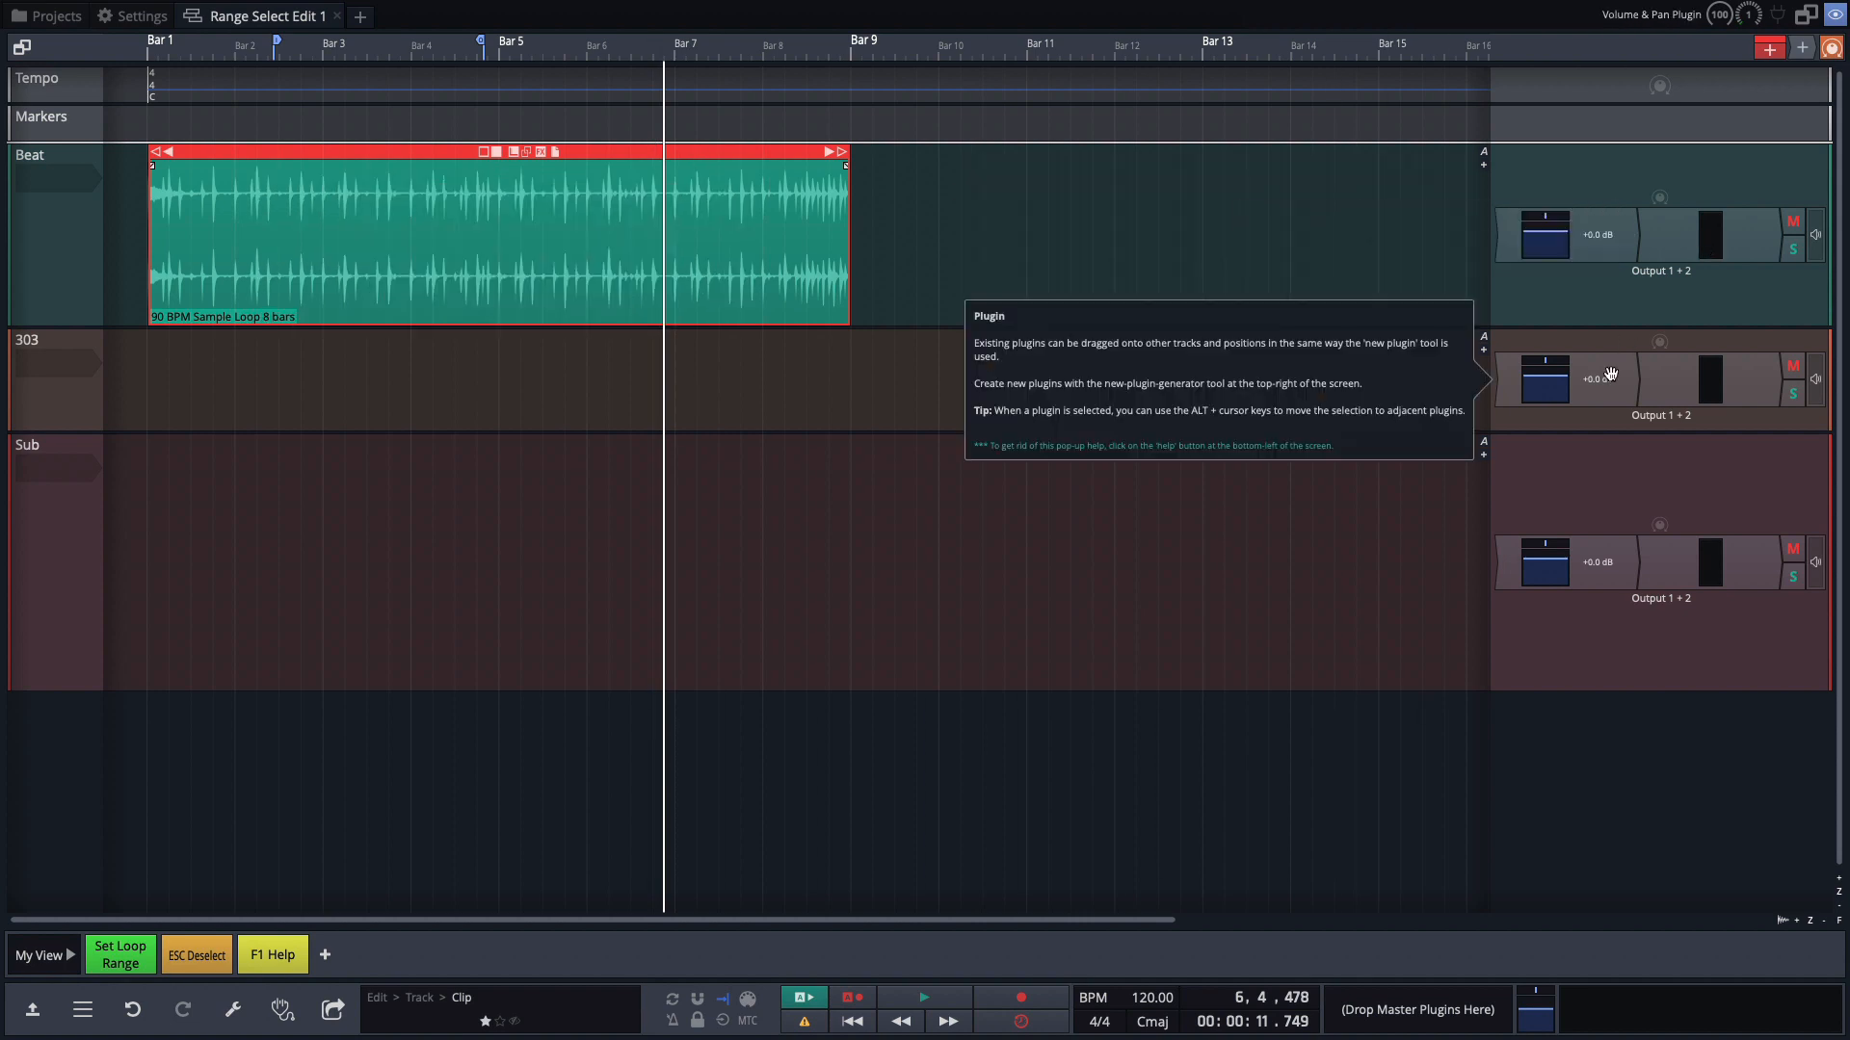
mouse_move(1589, 546)
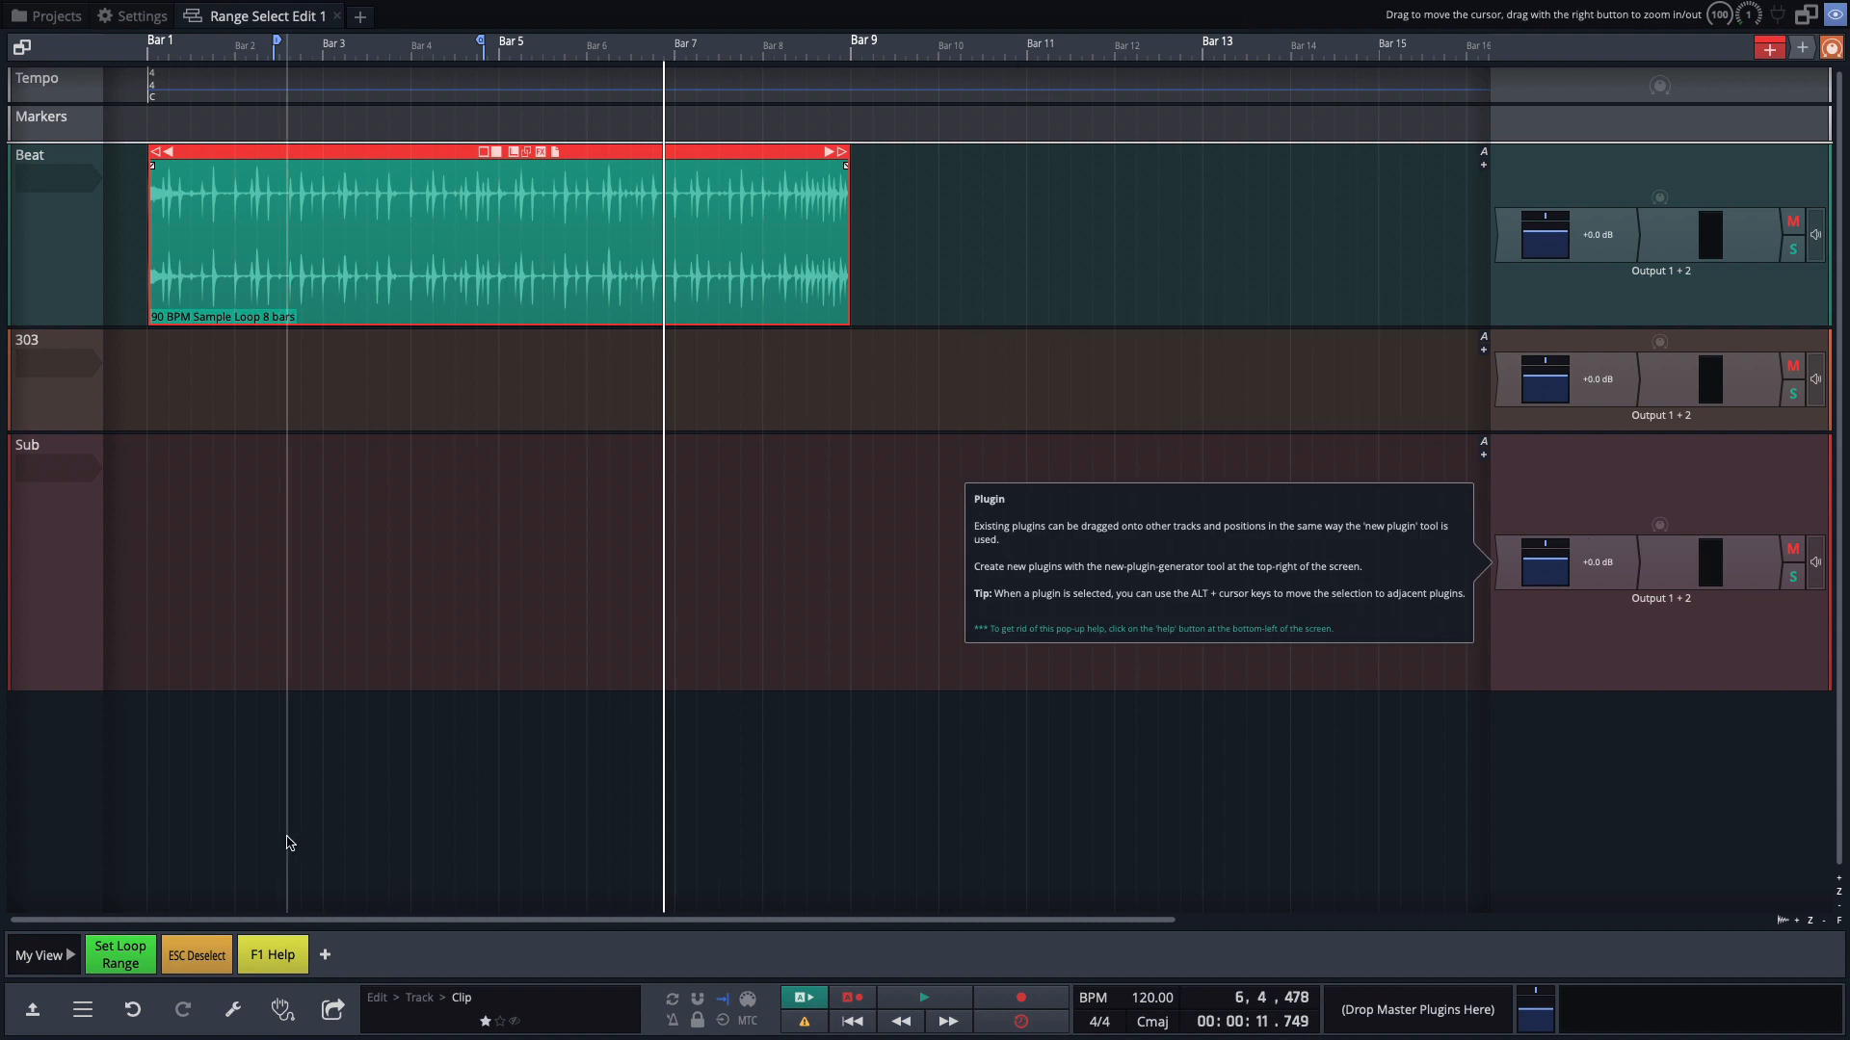
mouse_move(273, 918)
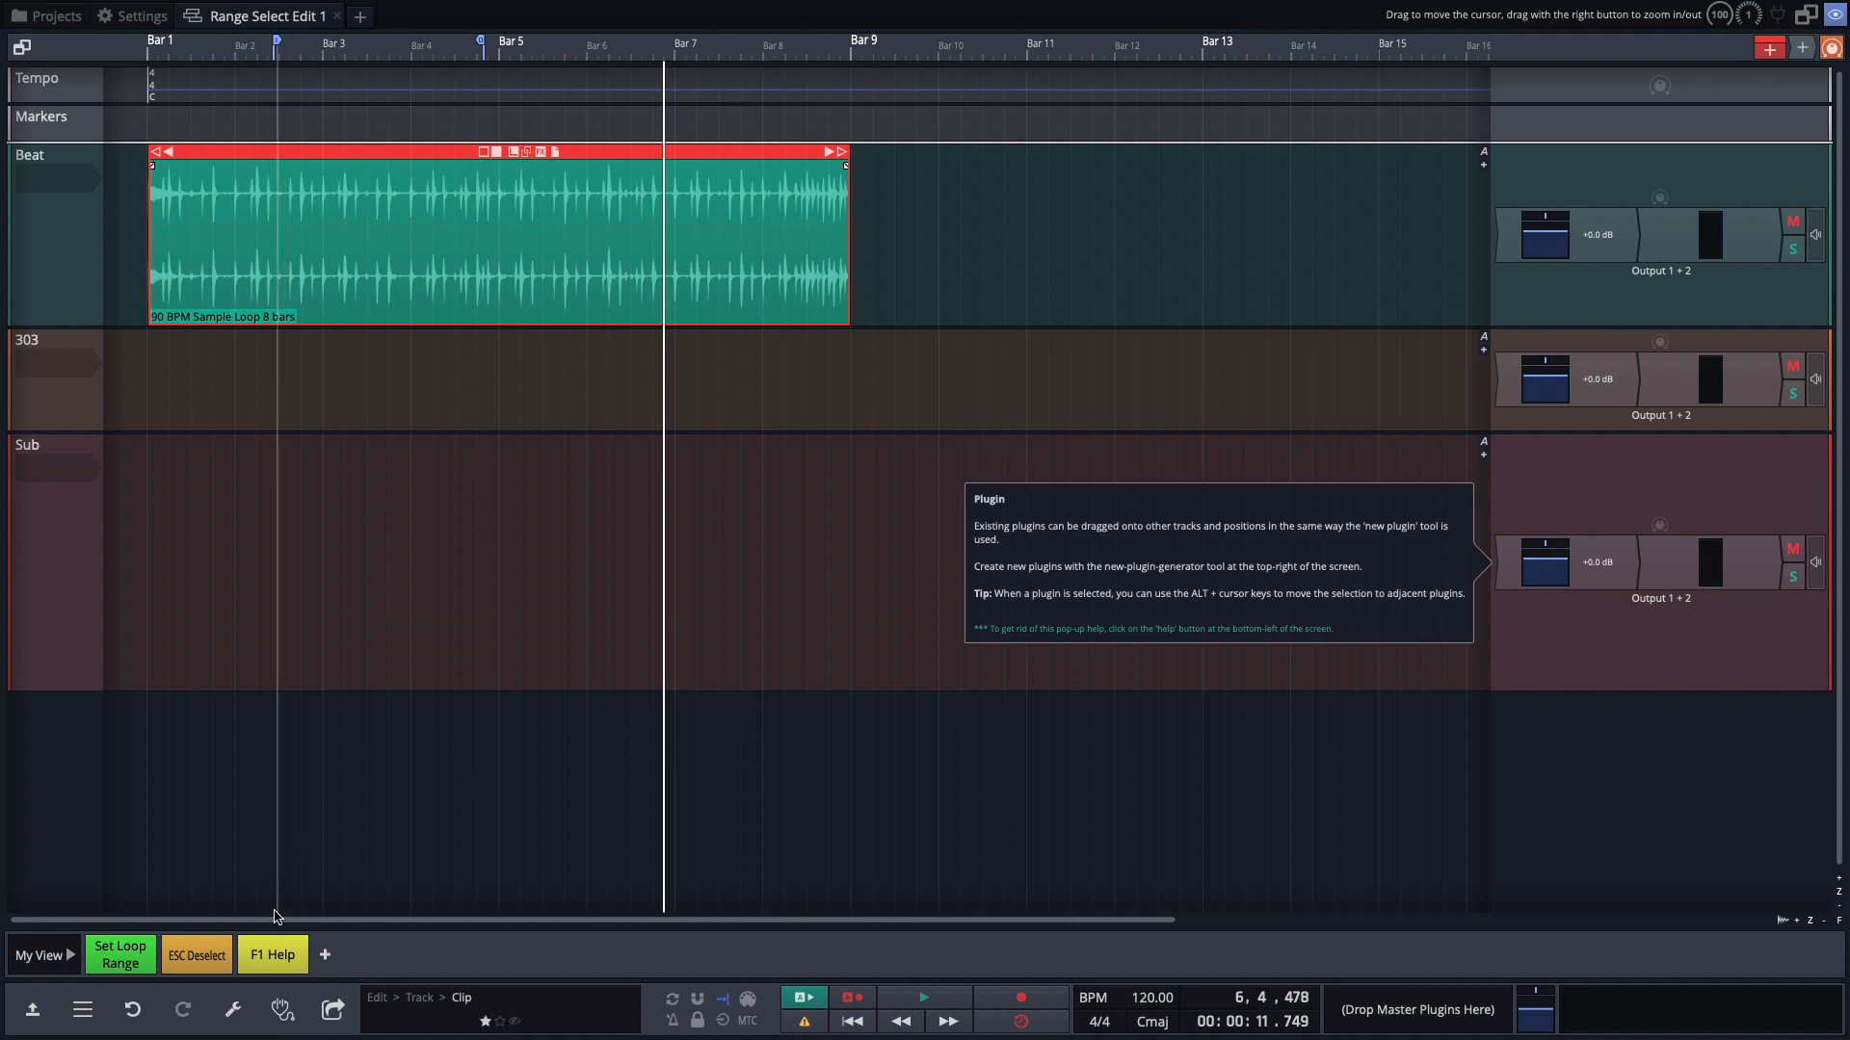
right_click(273, 916)
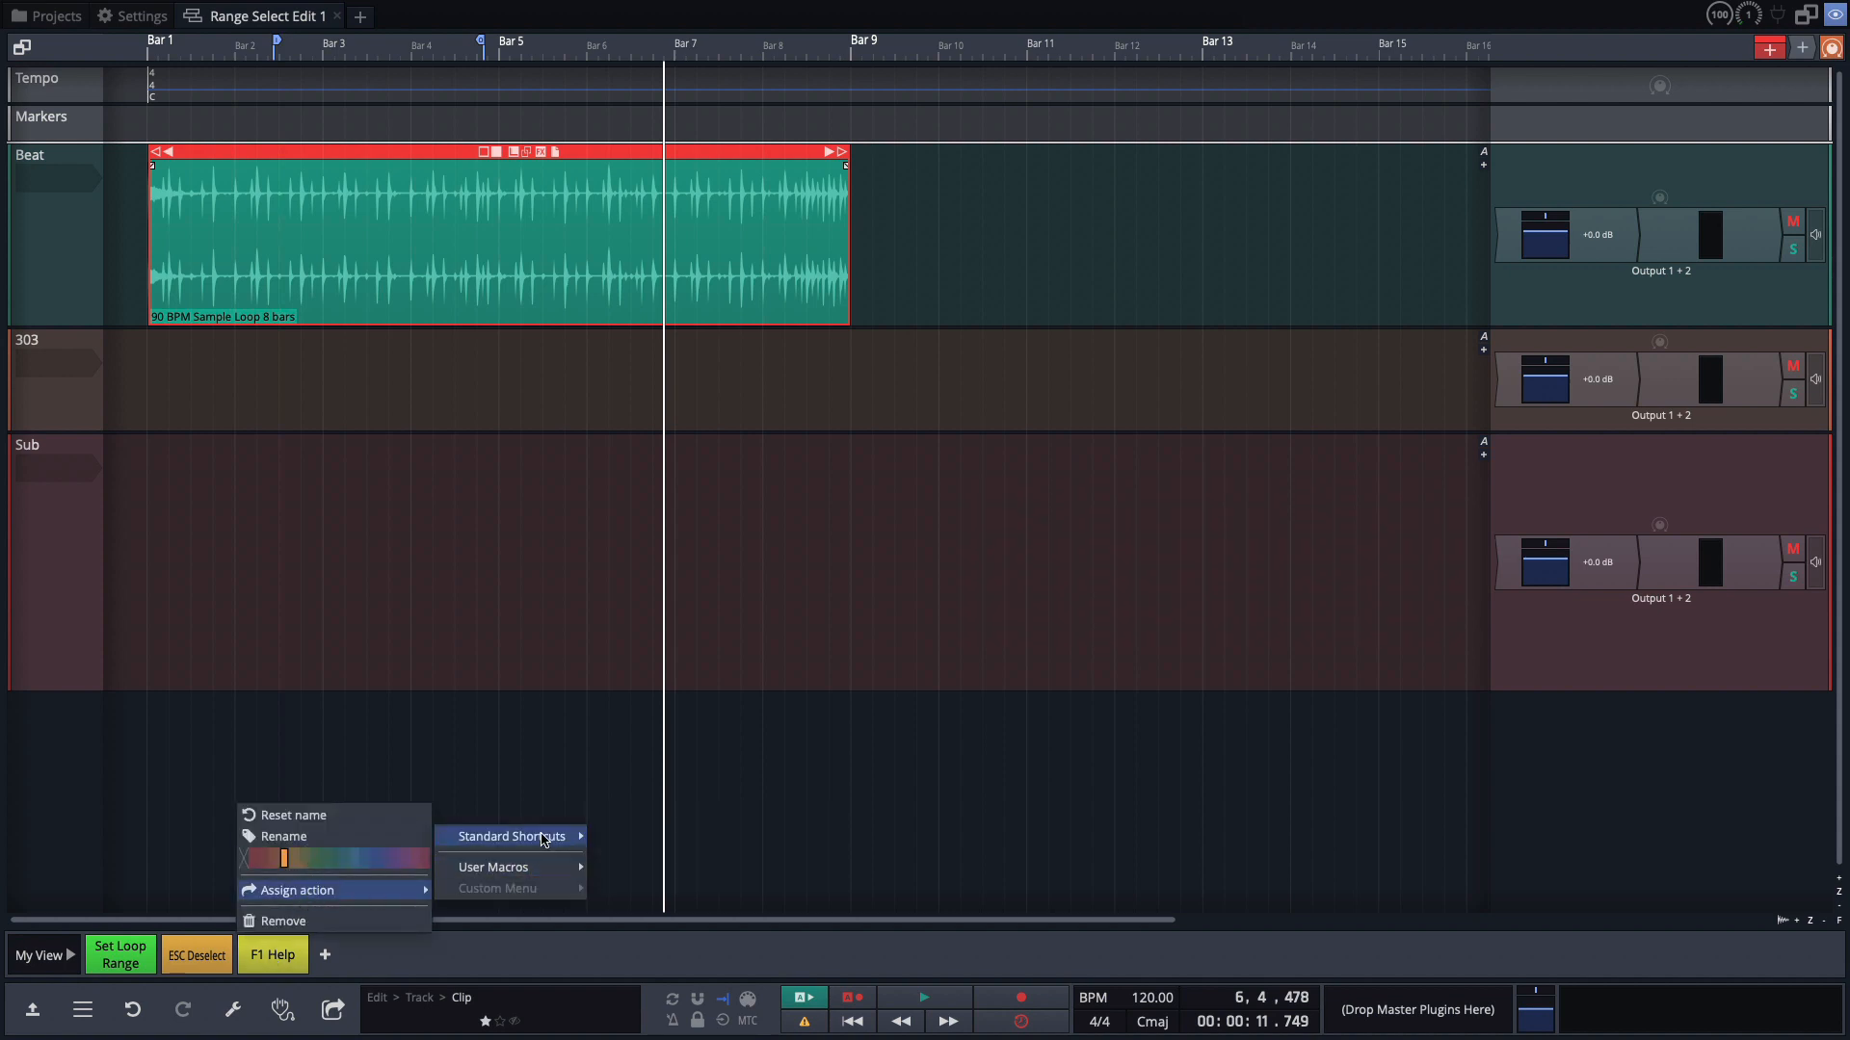
click(510, 836)
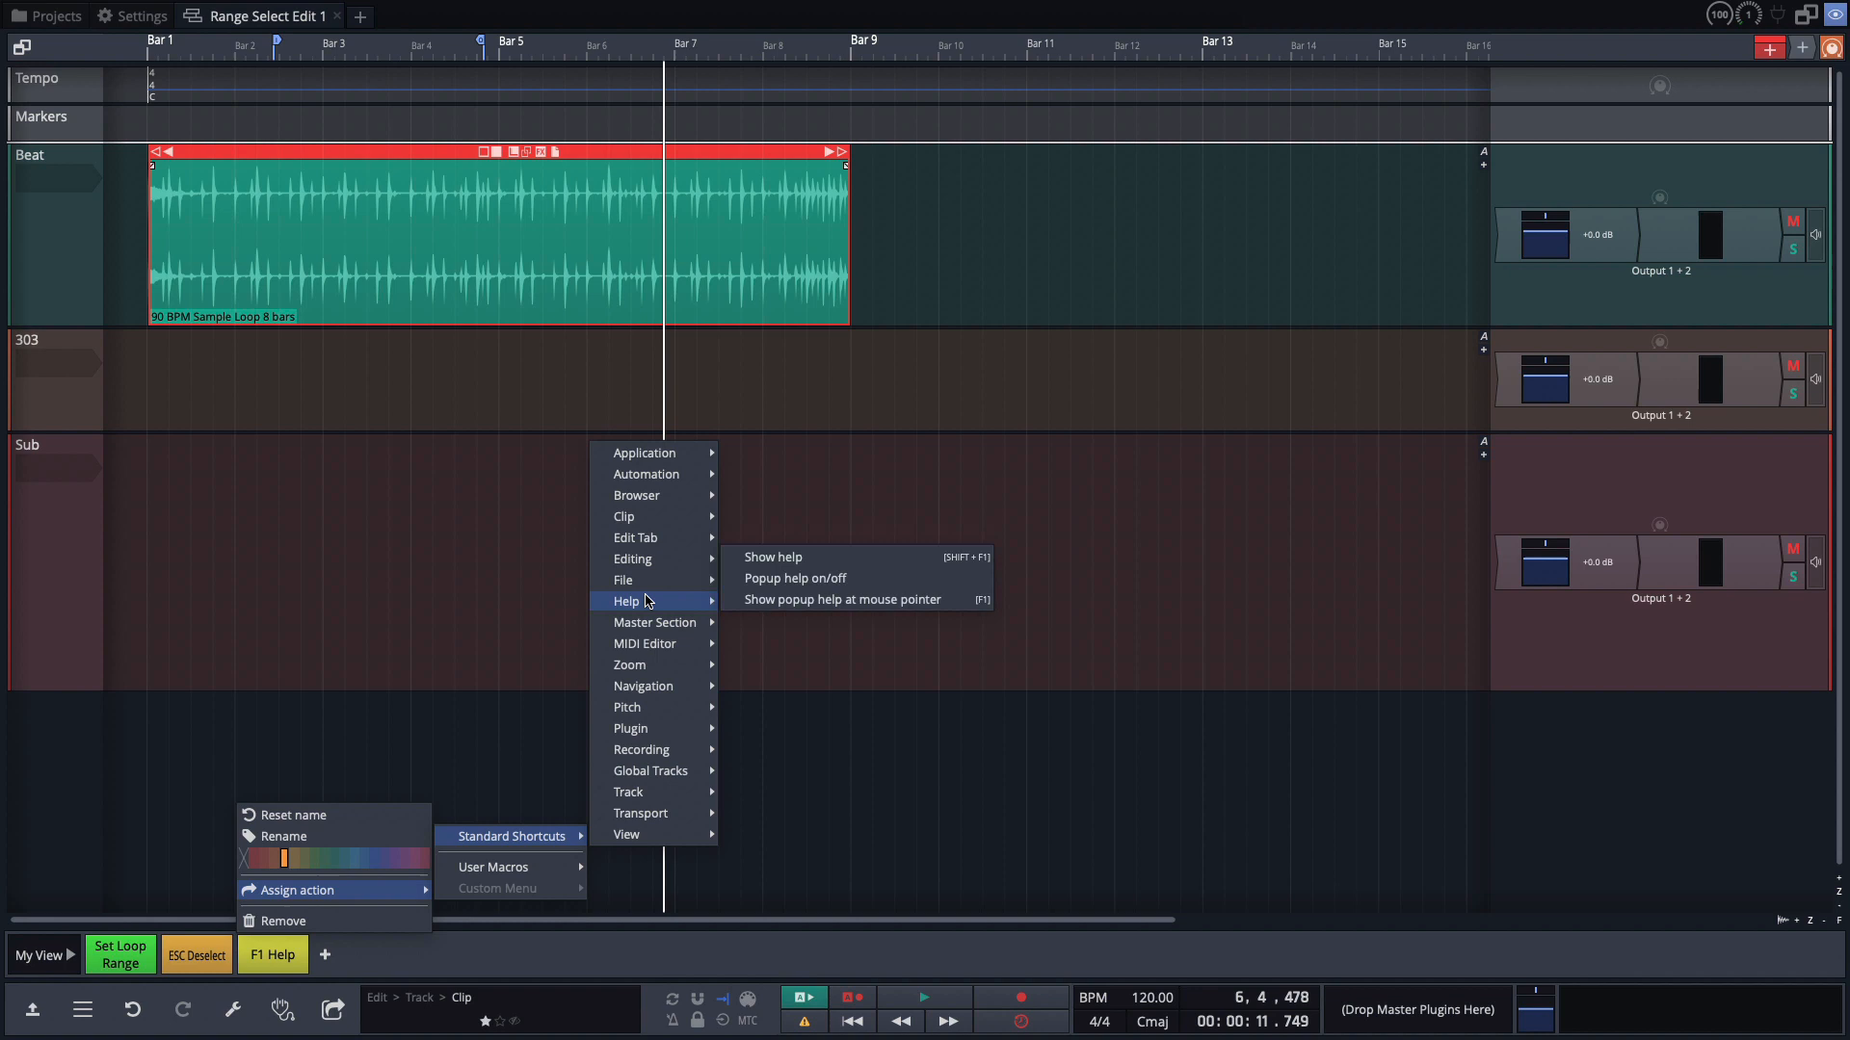
mouse_move(811, 557)
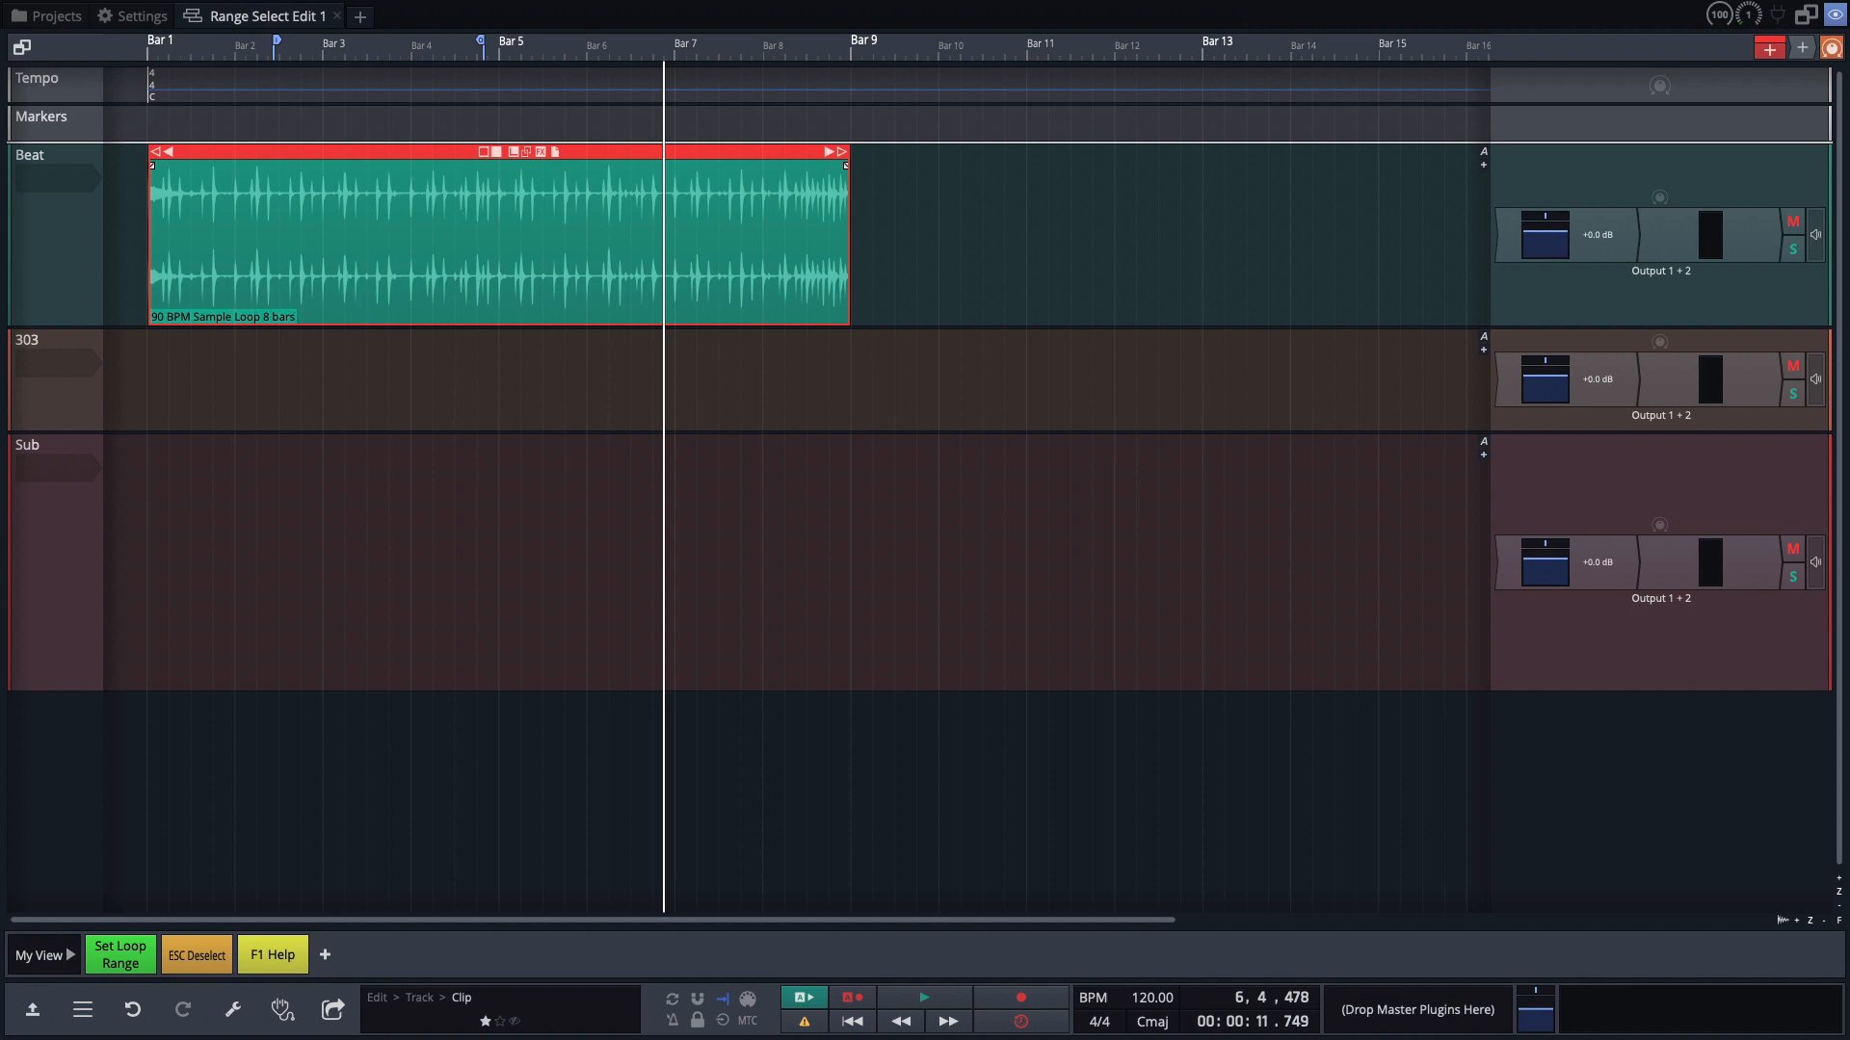
mouse_move(203, 88)
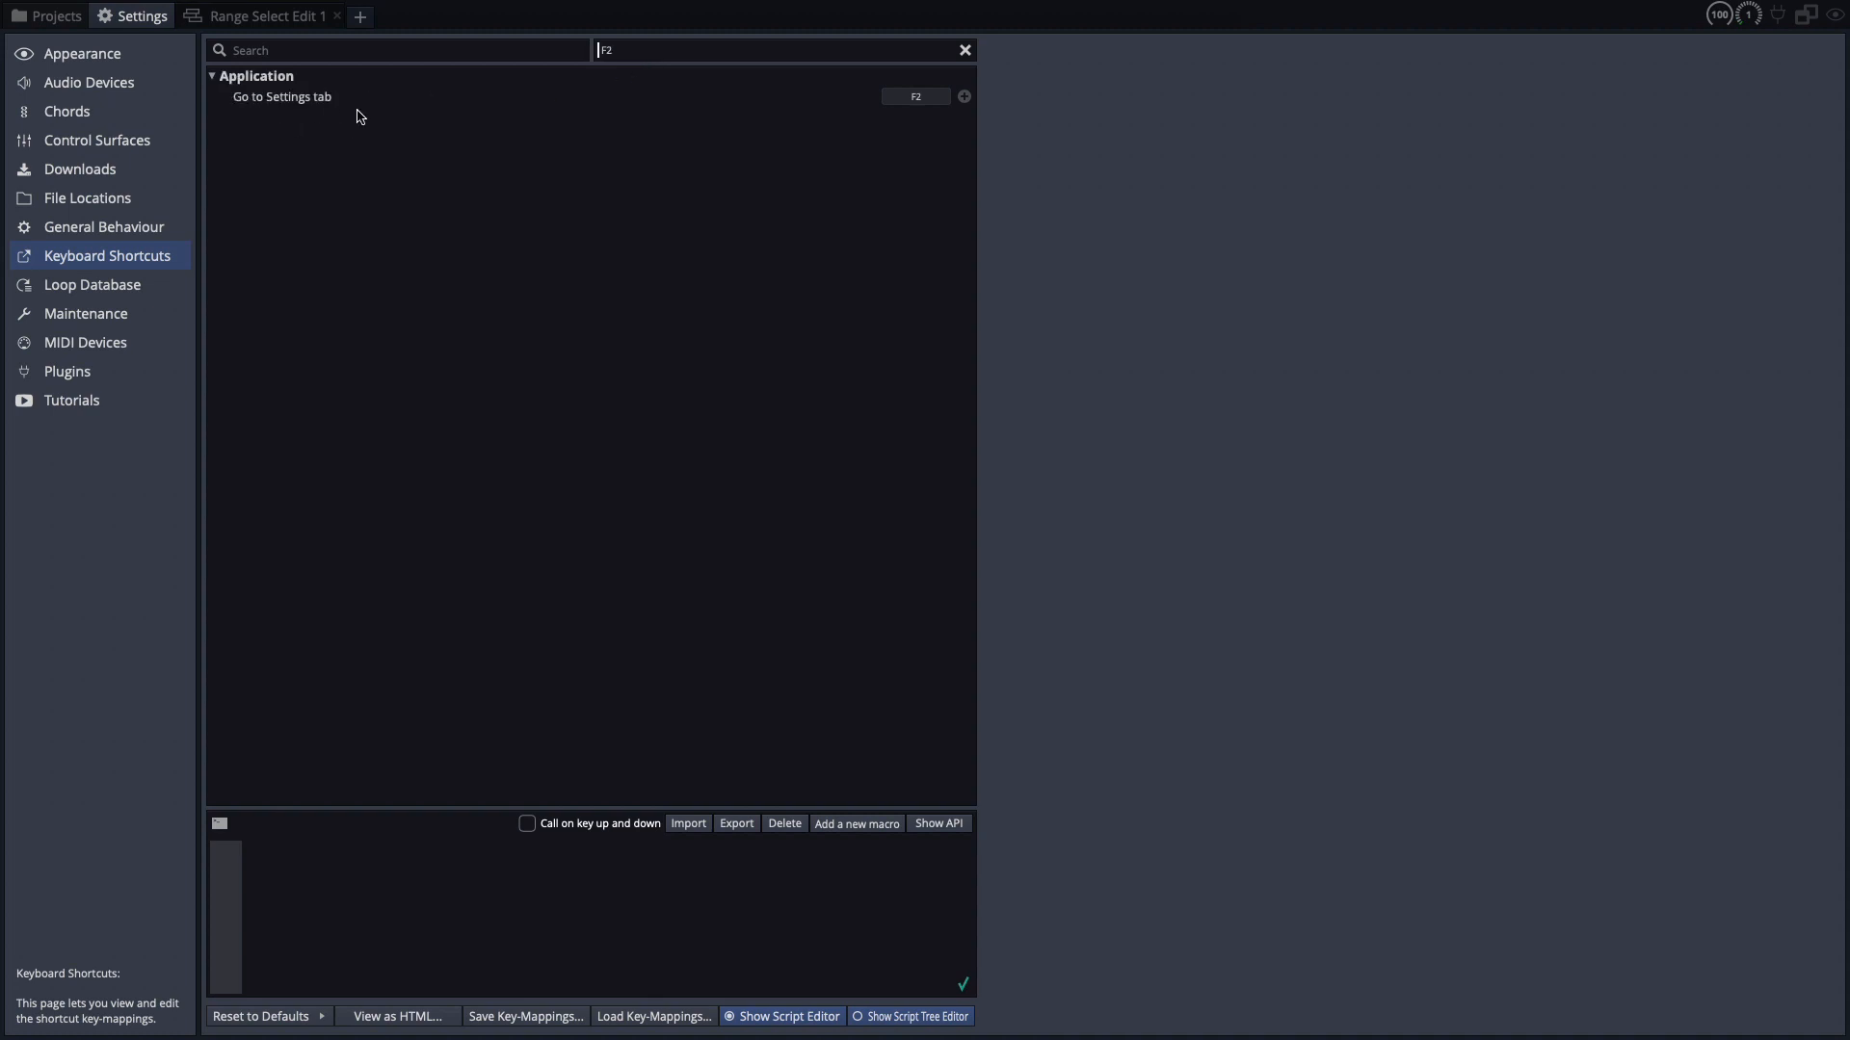
mouse_move(284, 22)
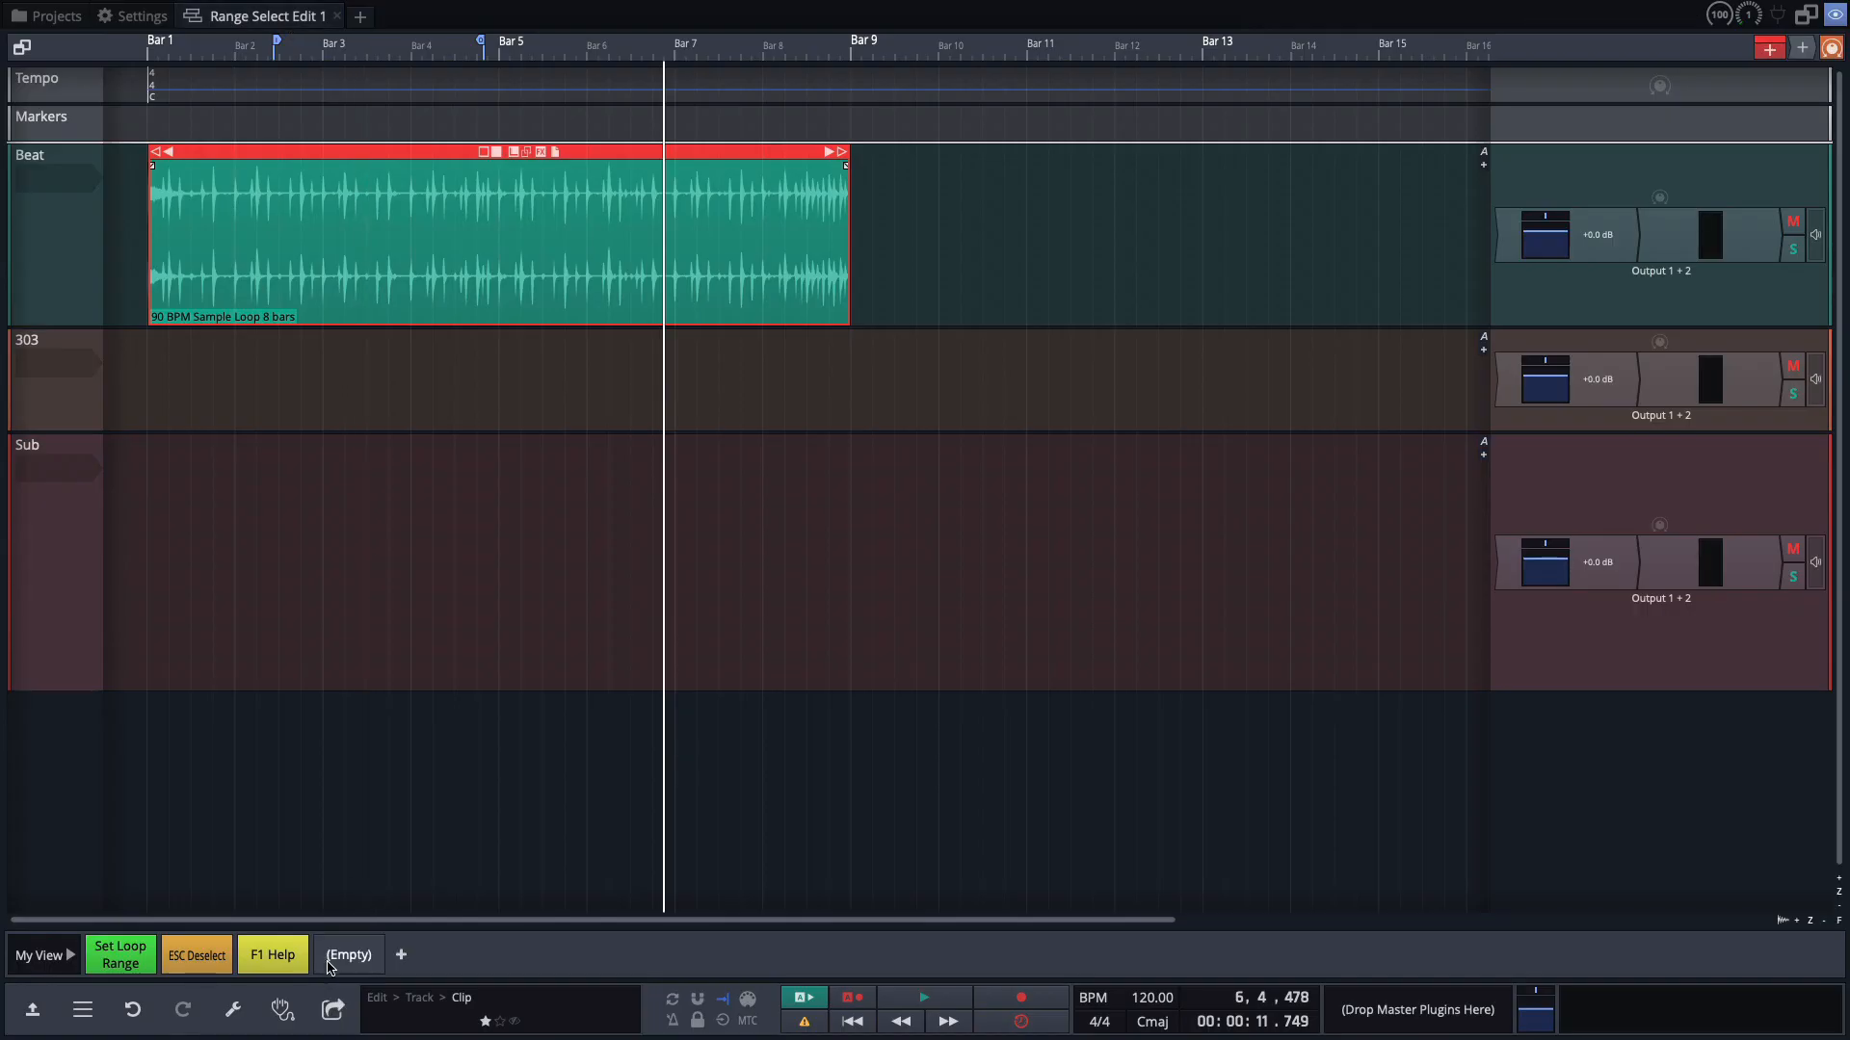
Rename the empty quick action to 'F2 Settings'.
right_click(348, 955)
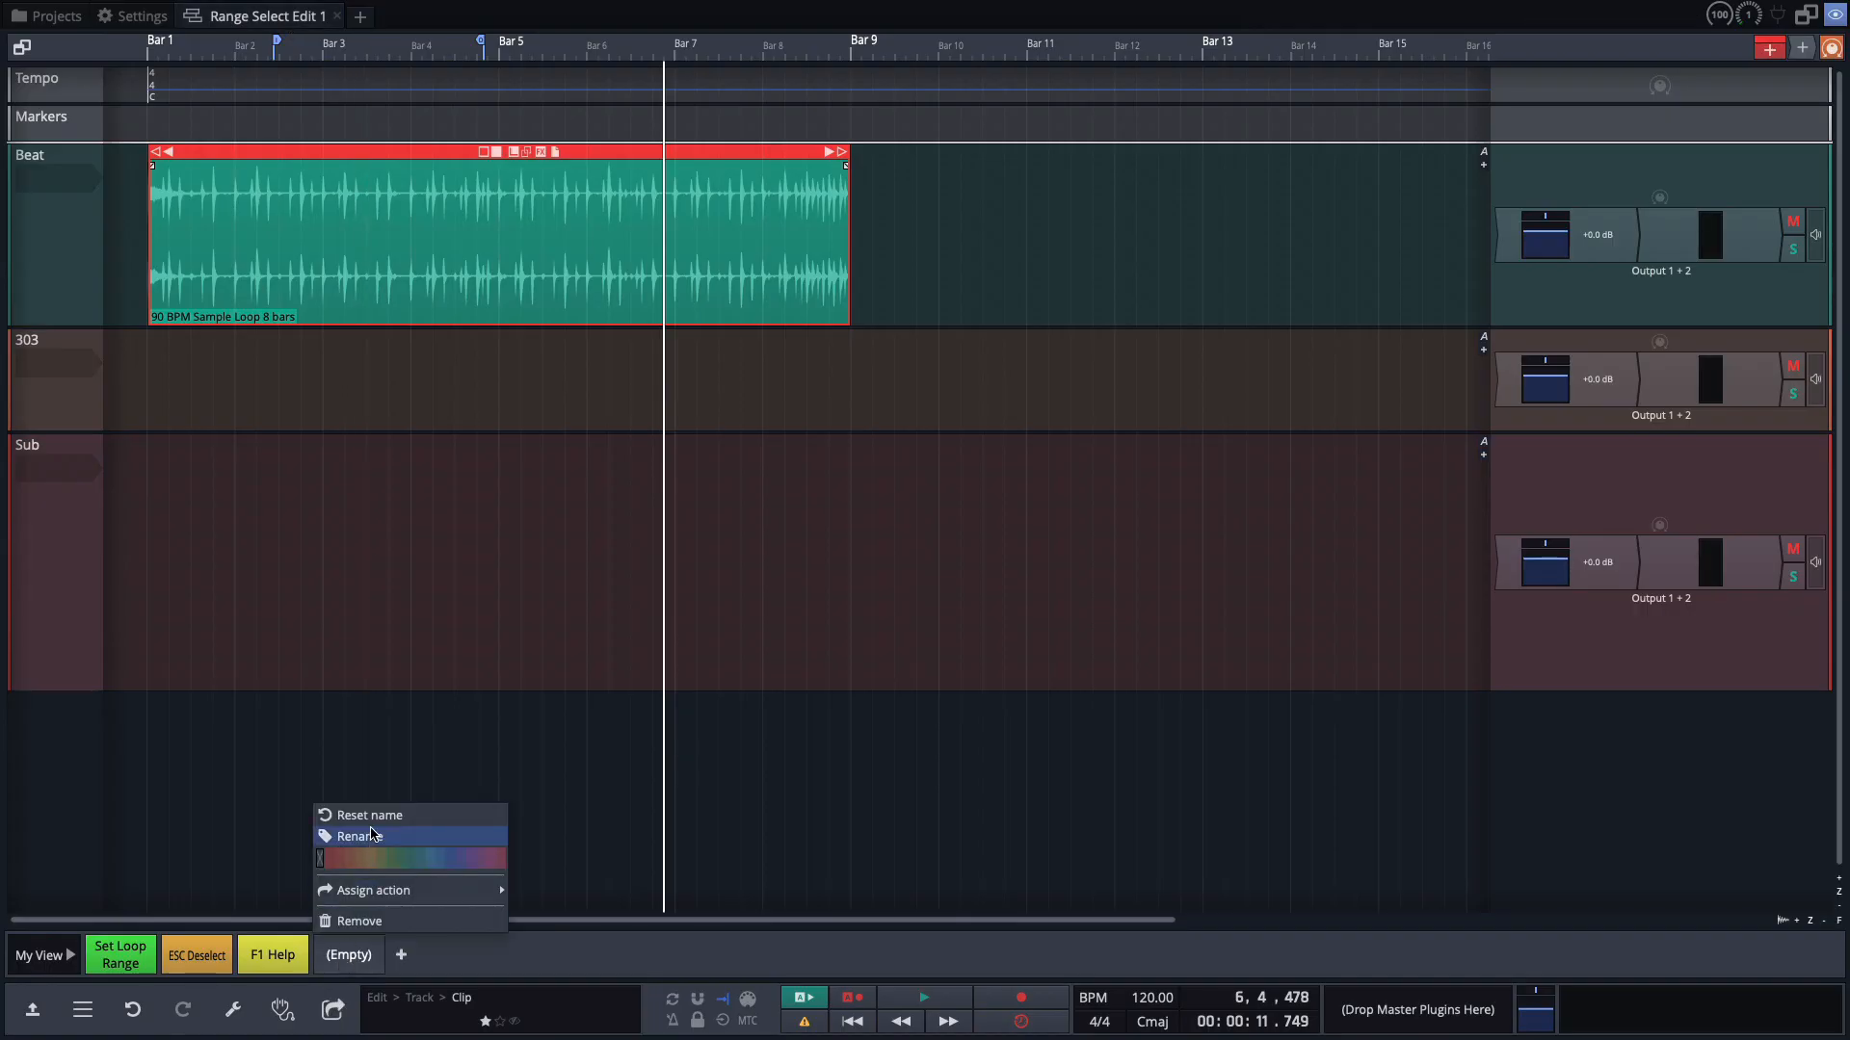
click(358, 836)
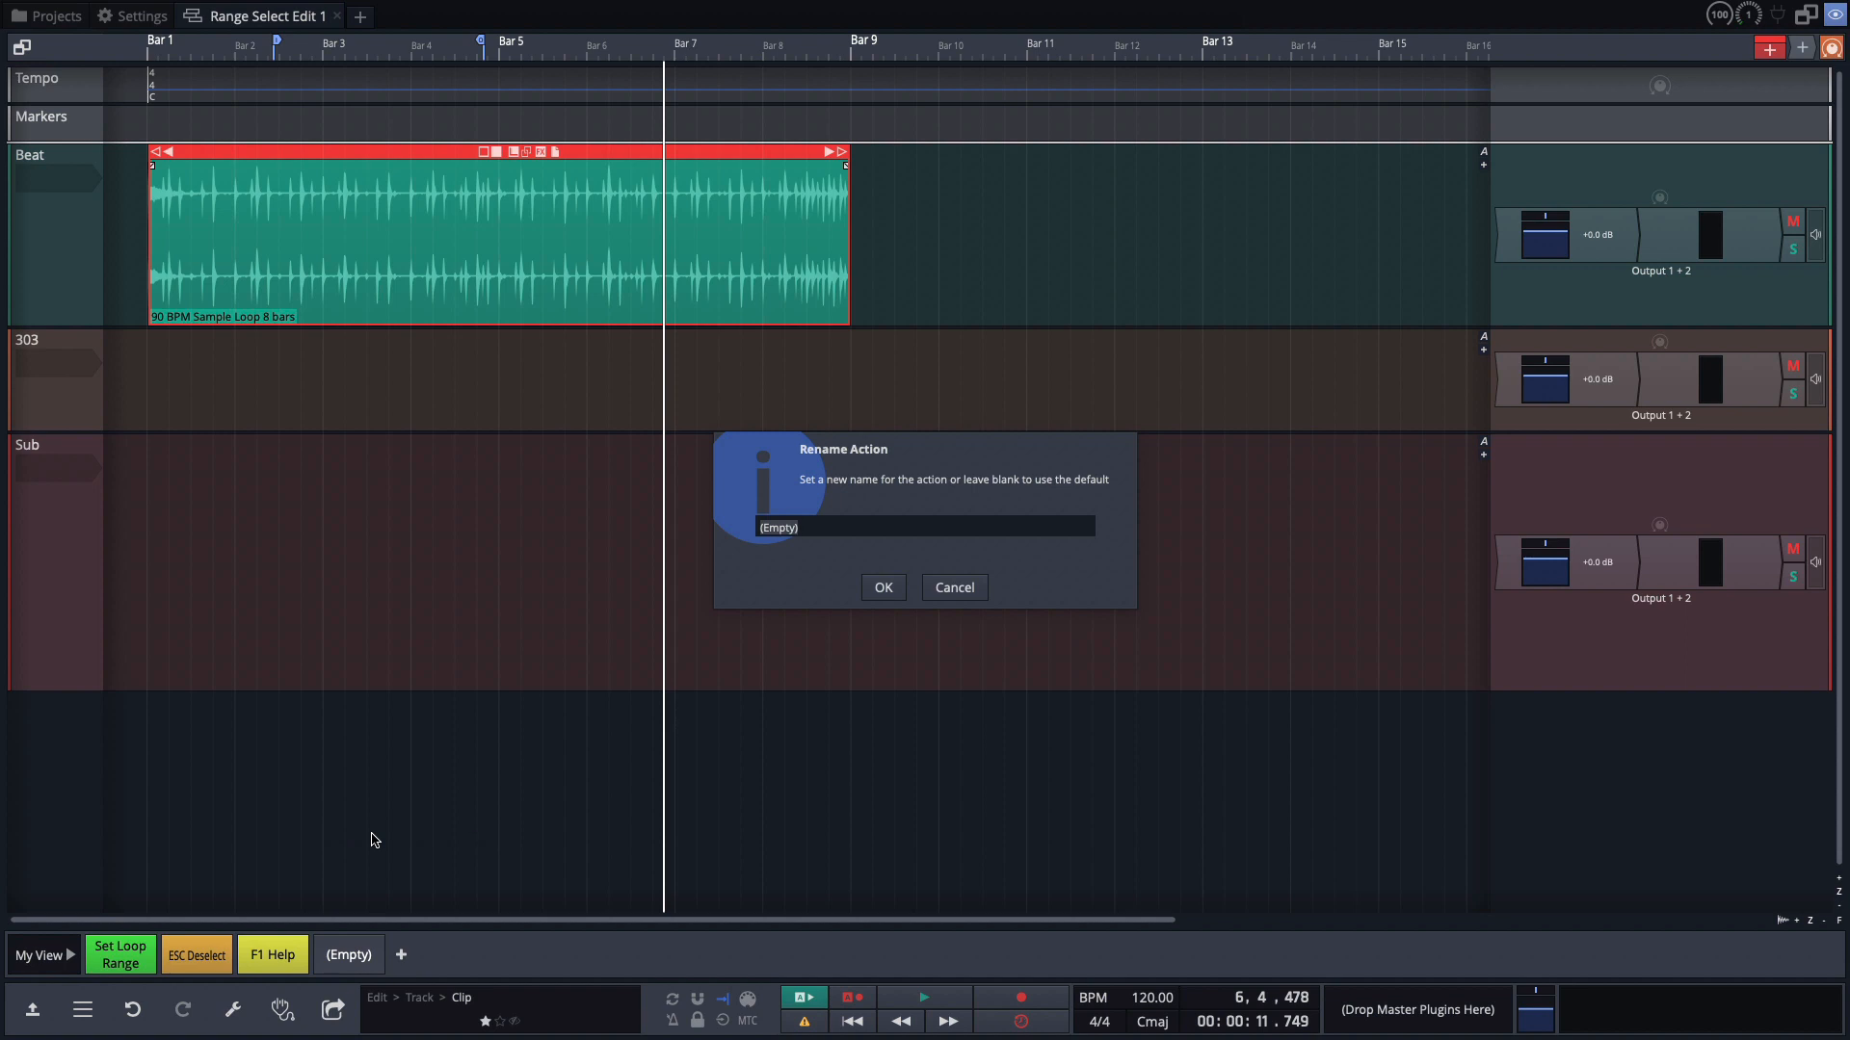
text(F)
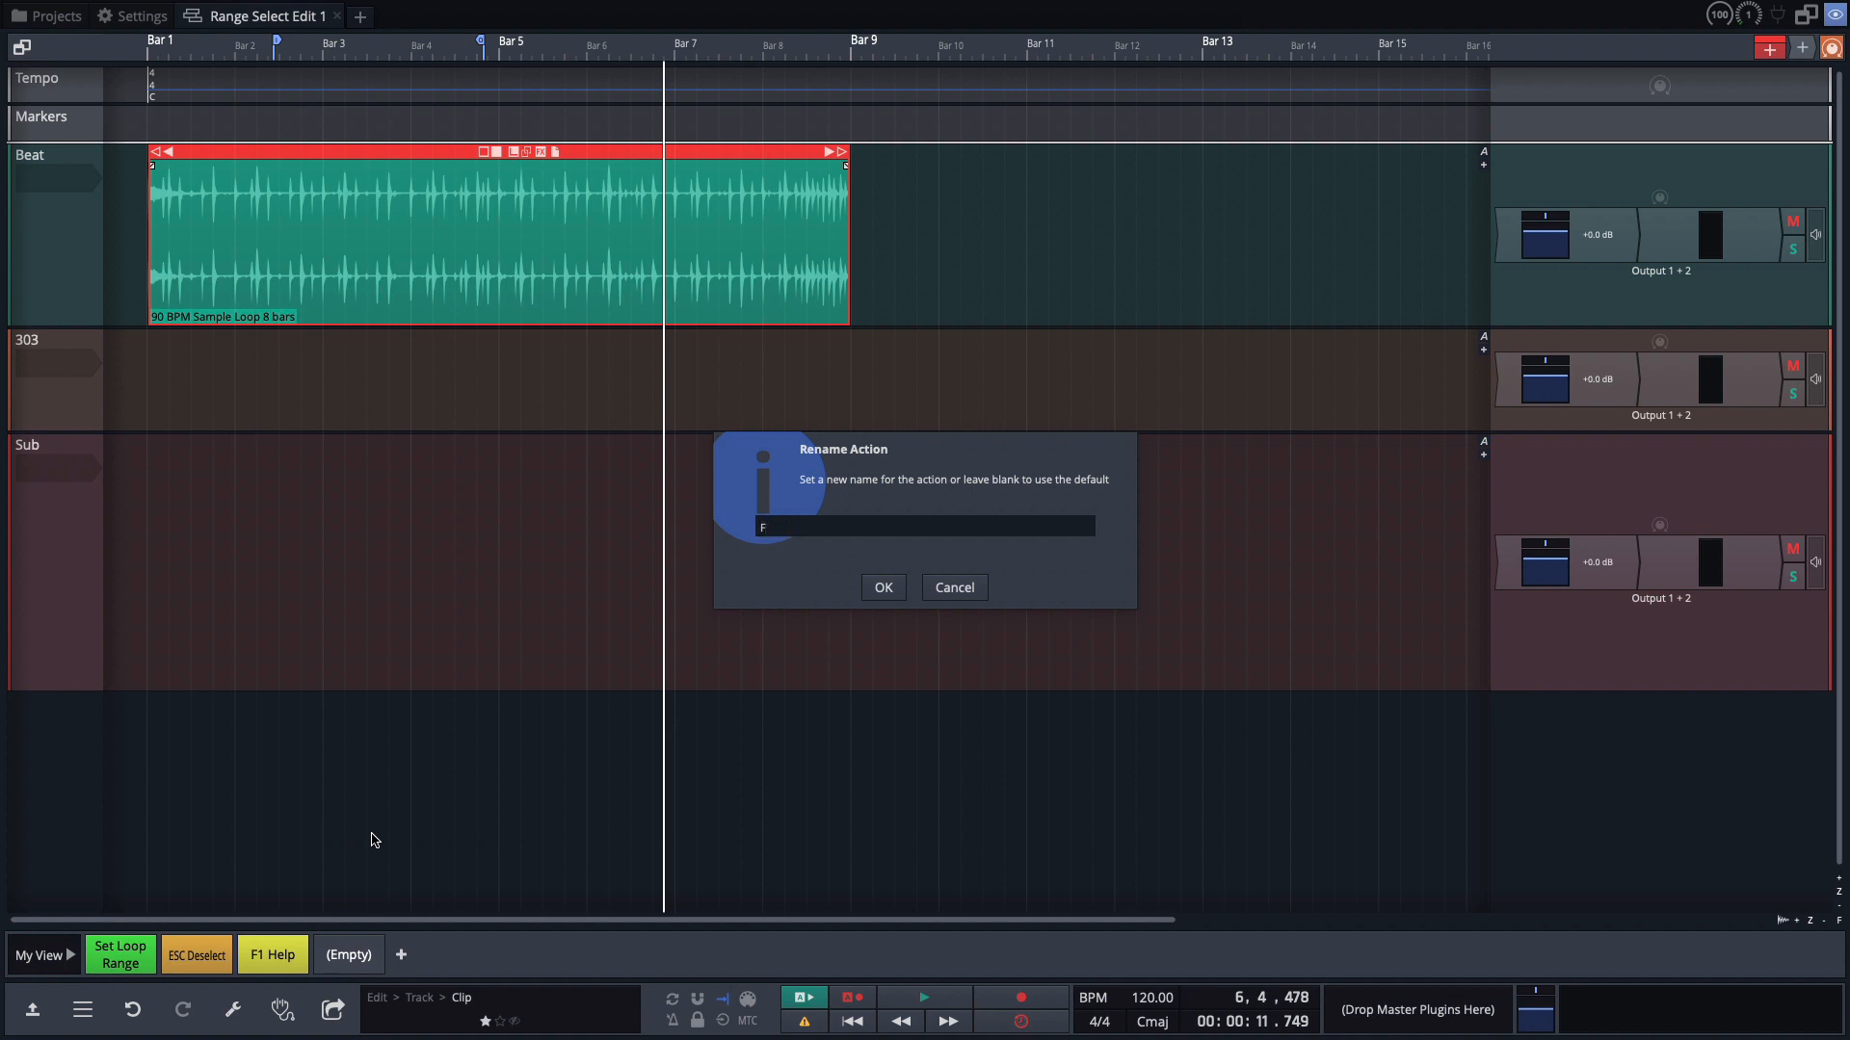
text(2 Settings)
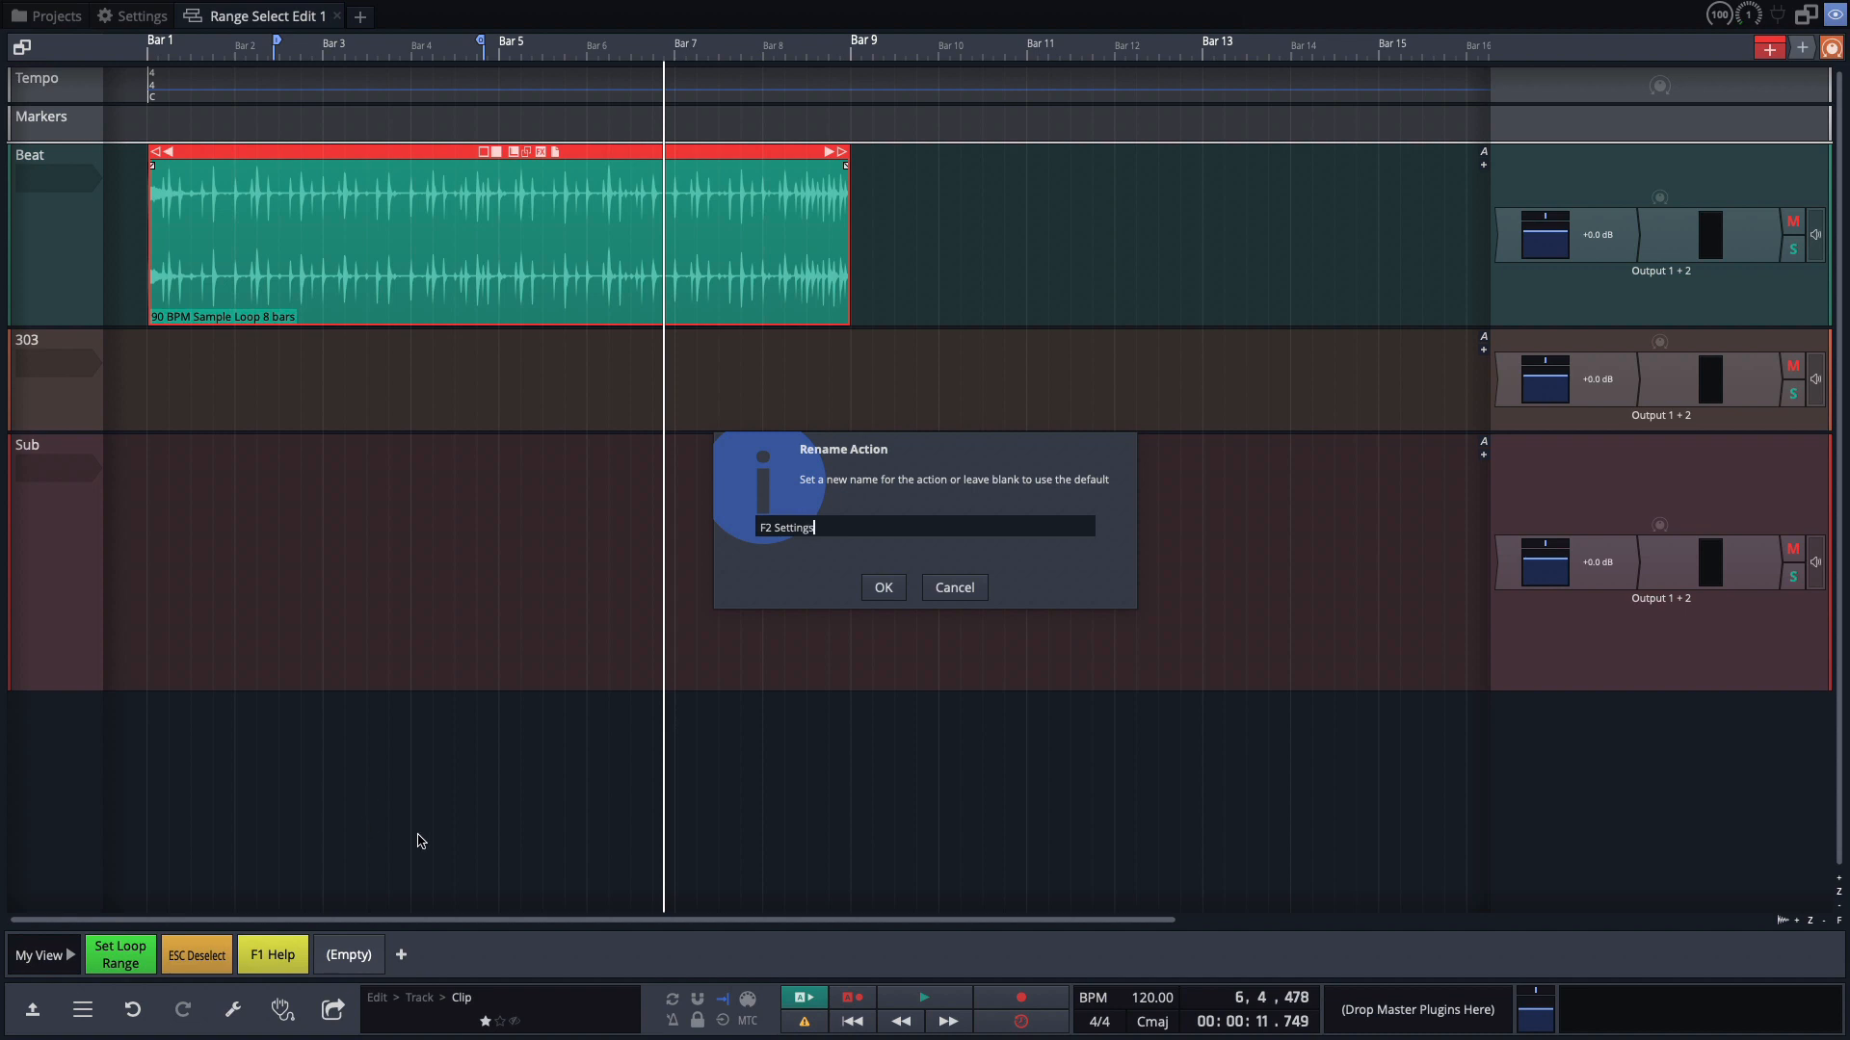
click(882, 588)
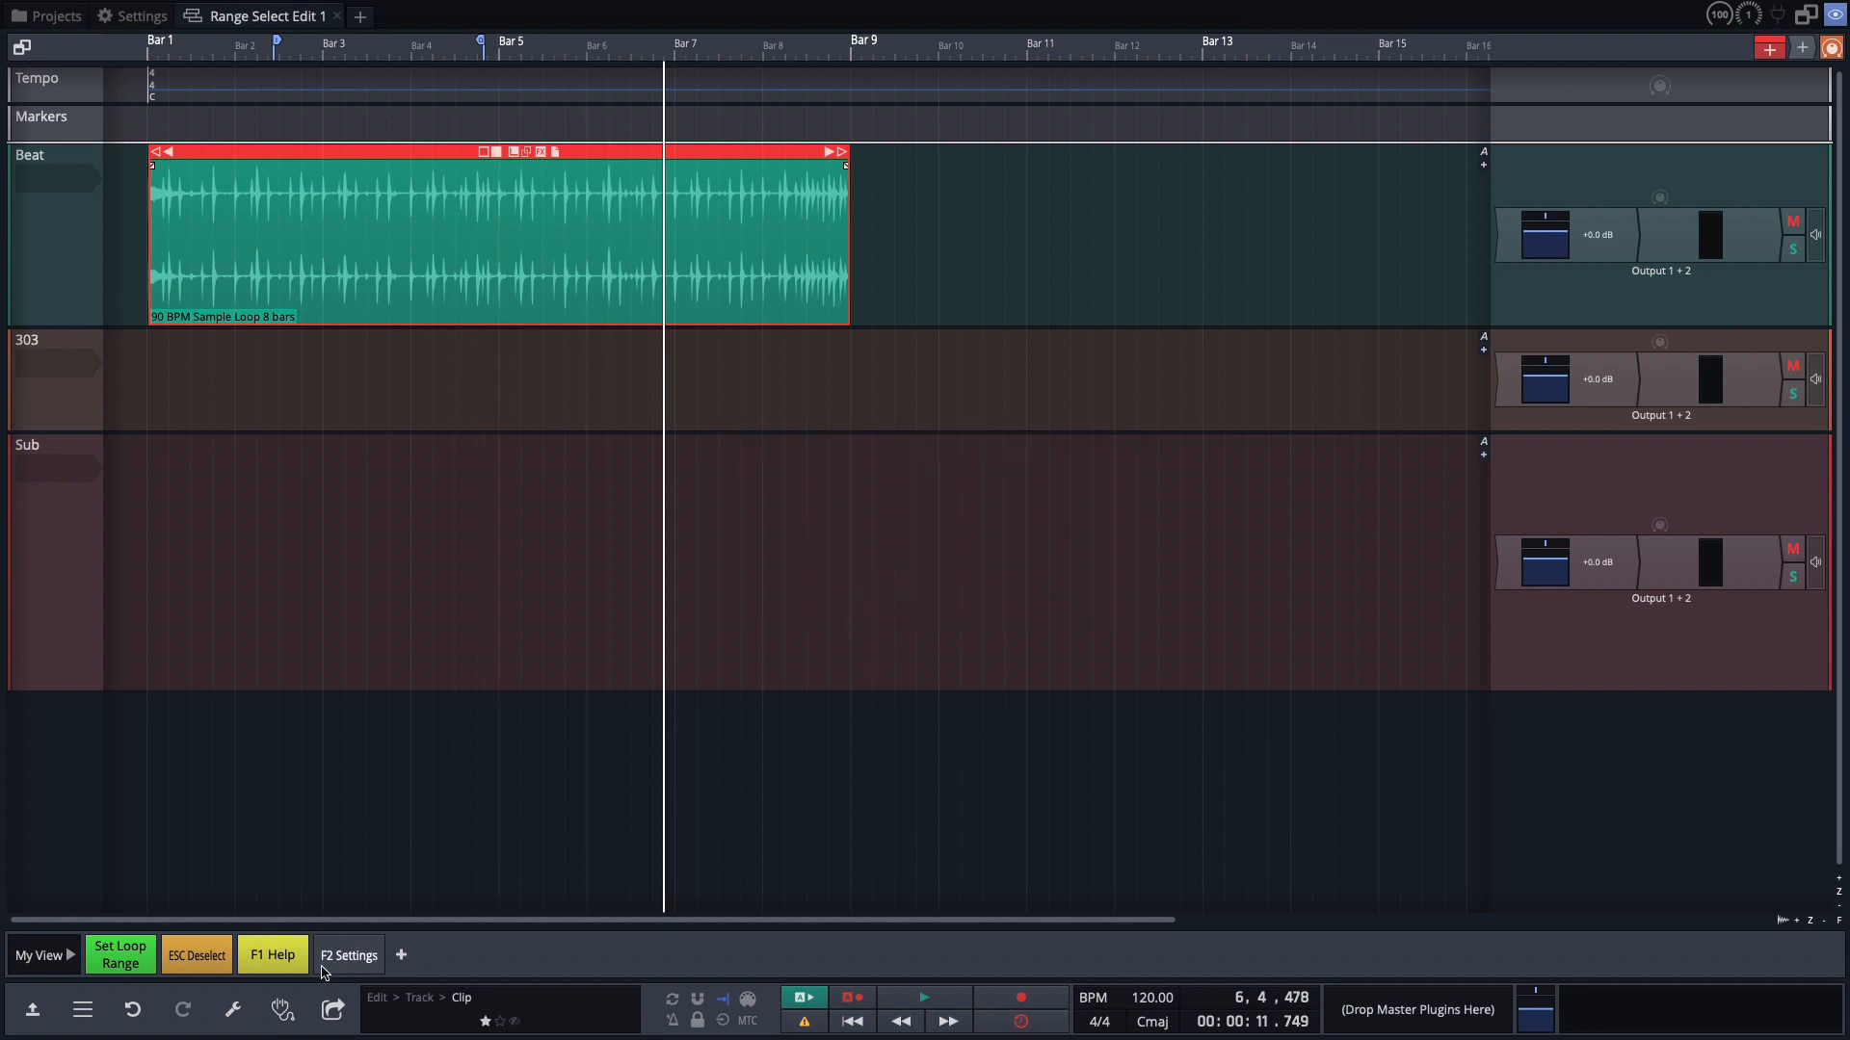
Assign the F2 Settings button the Application command Go to Settings tab.
right_click(348, 954)
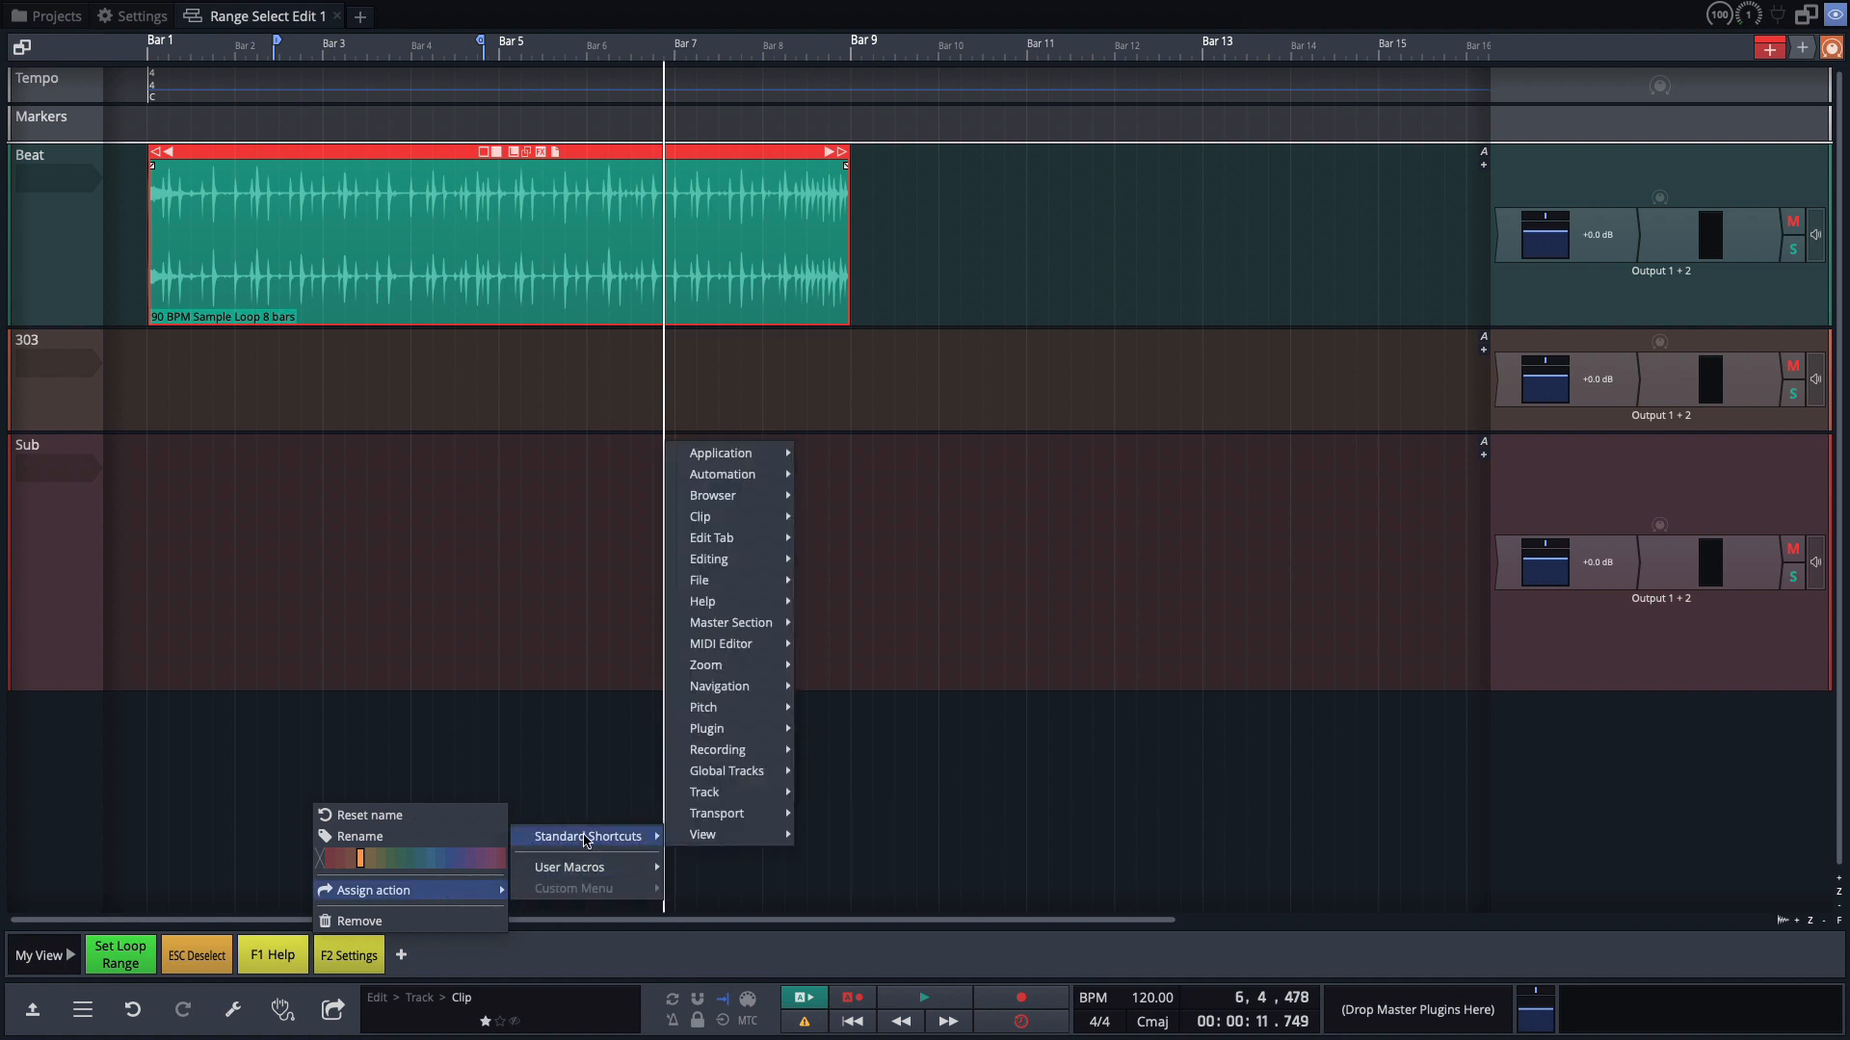
mouse_move(846, 612)
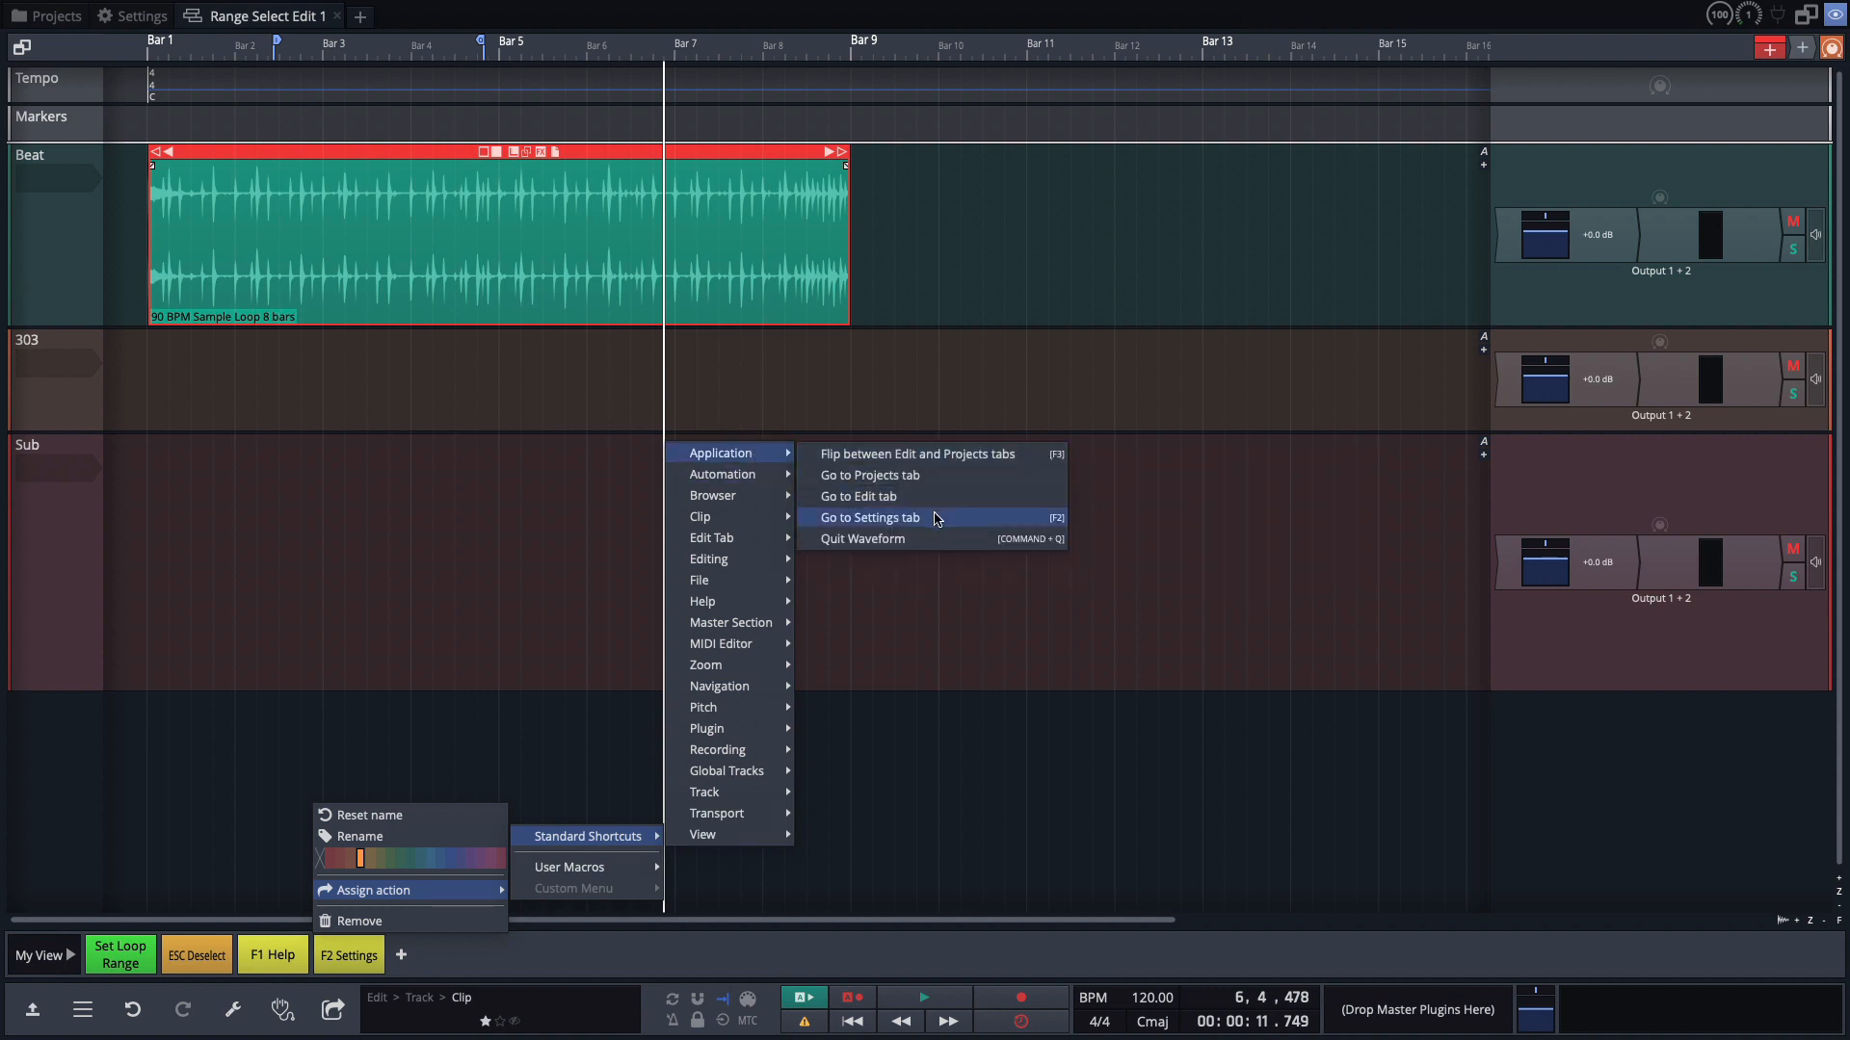
mouse_move(1060, 522)
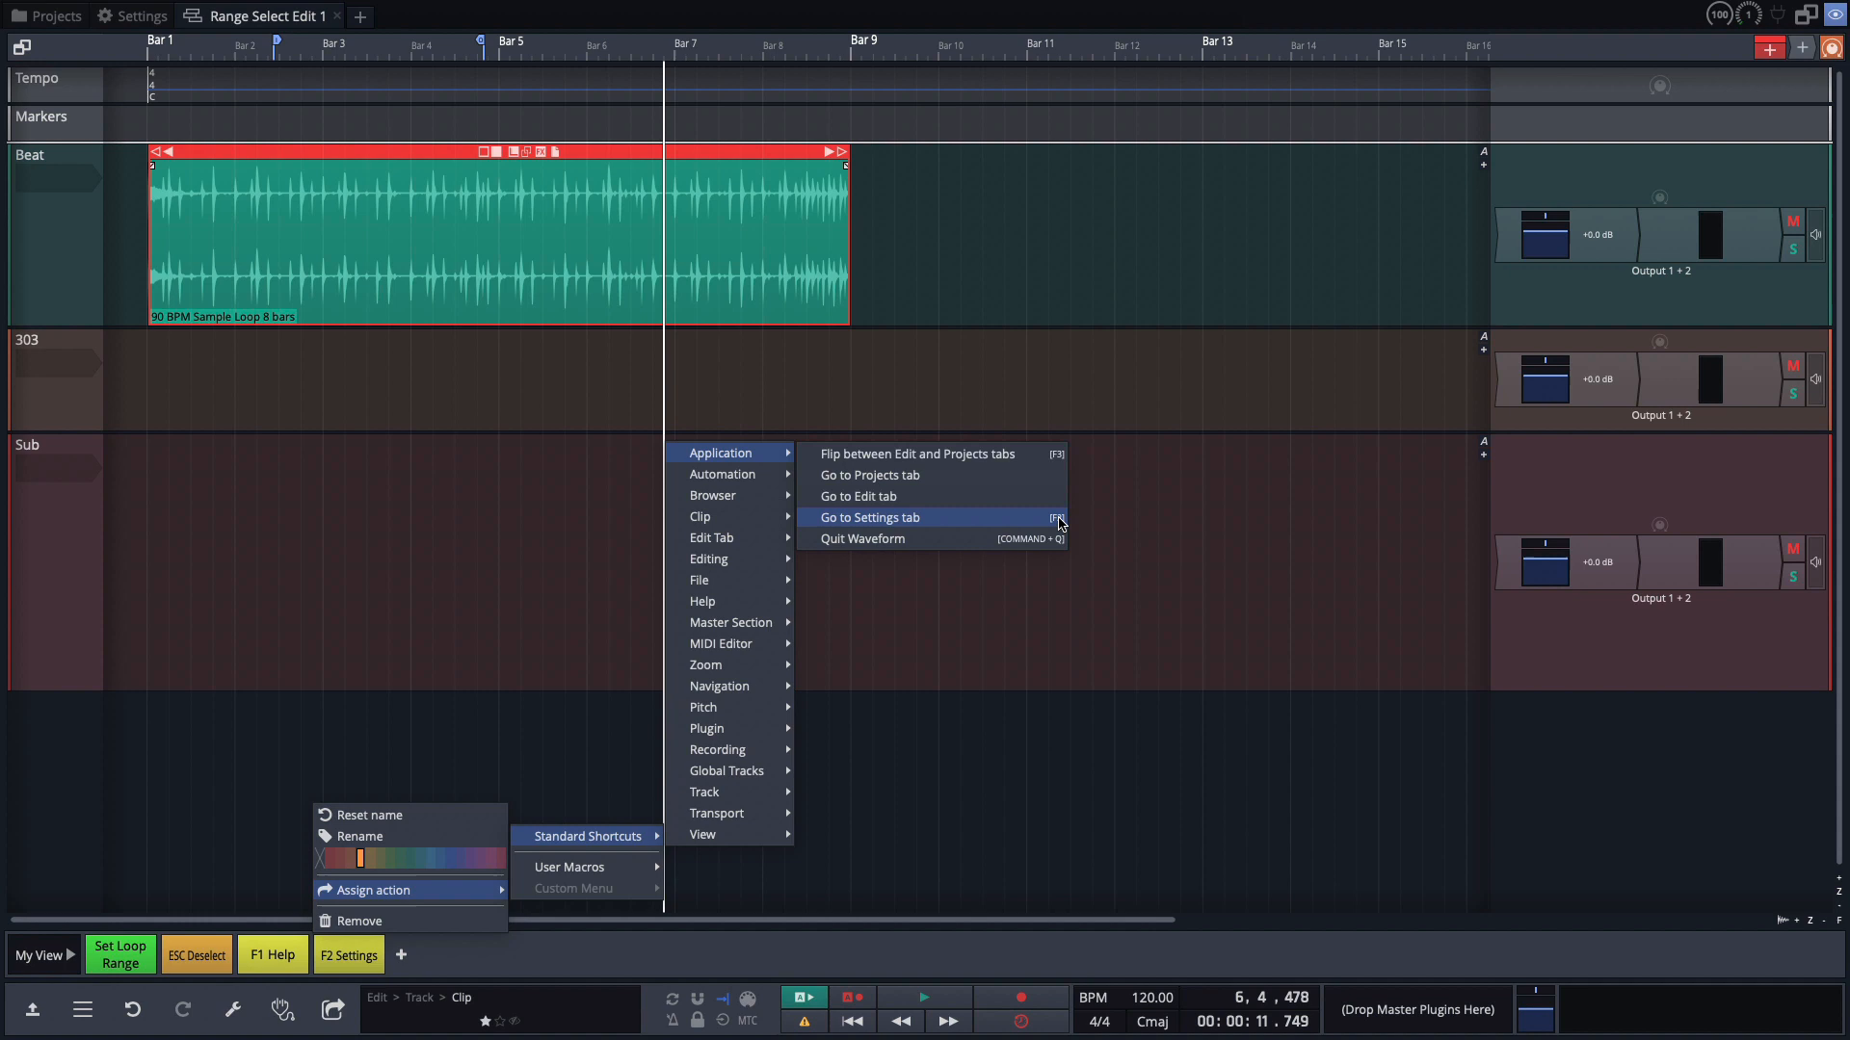
click(555, 866)
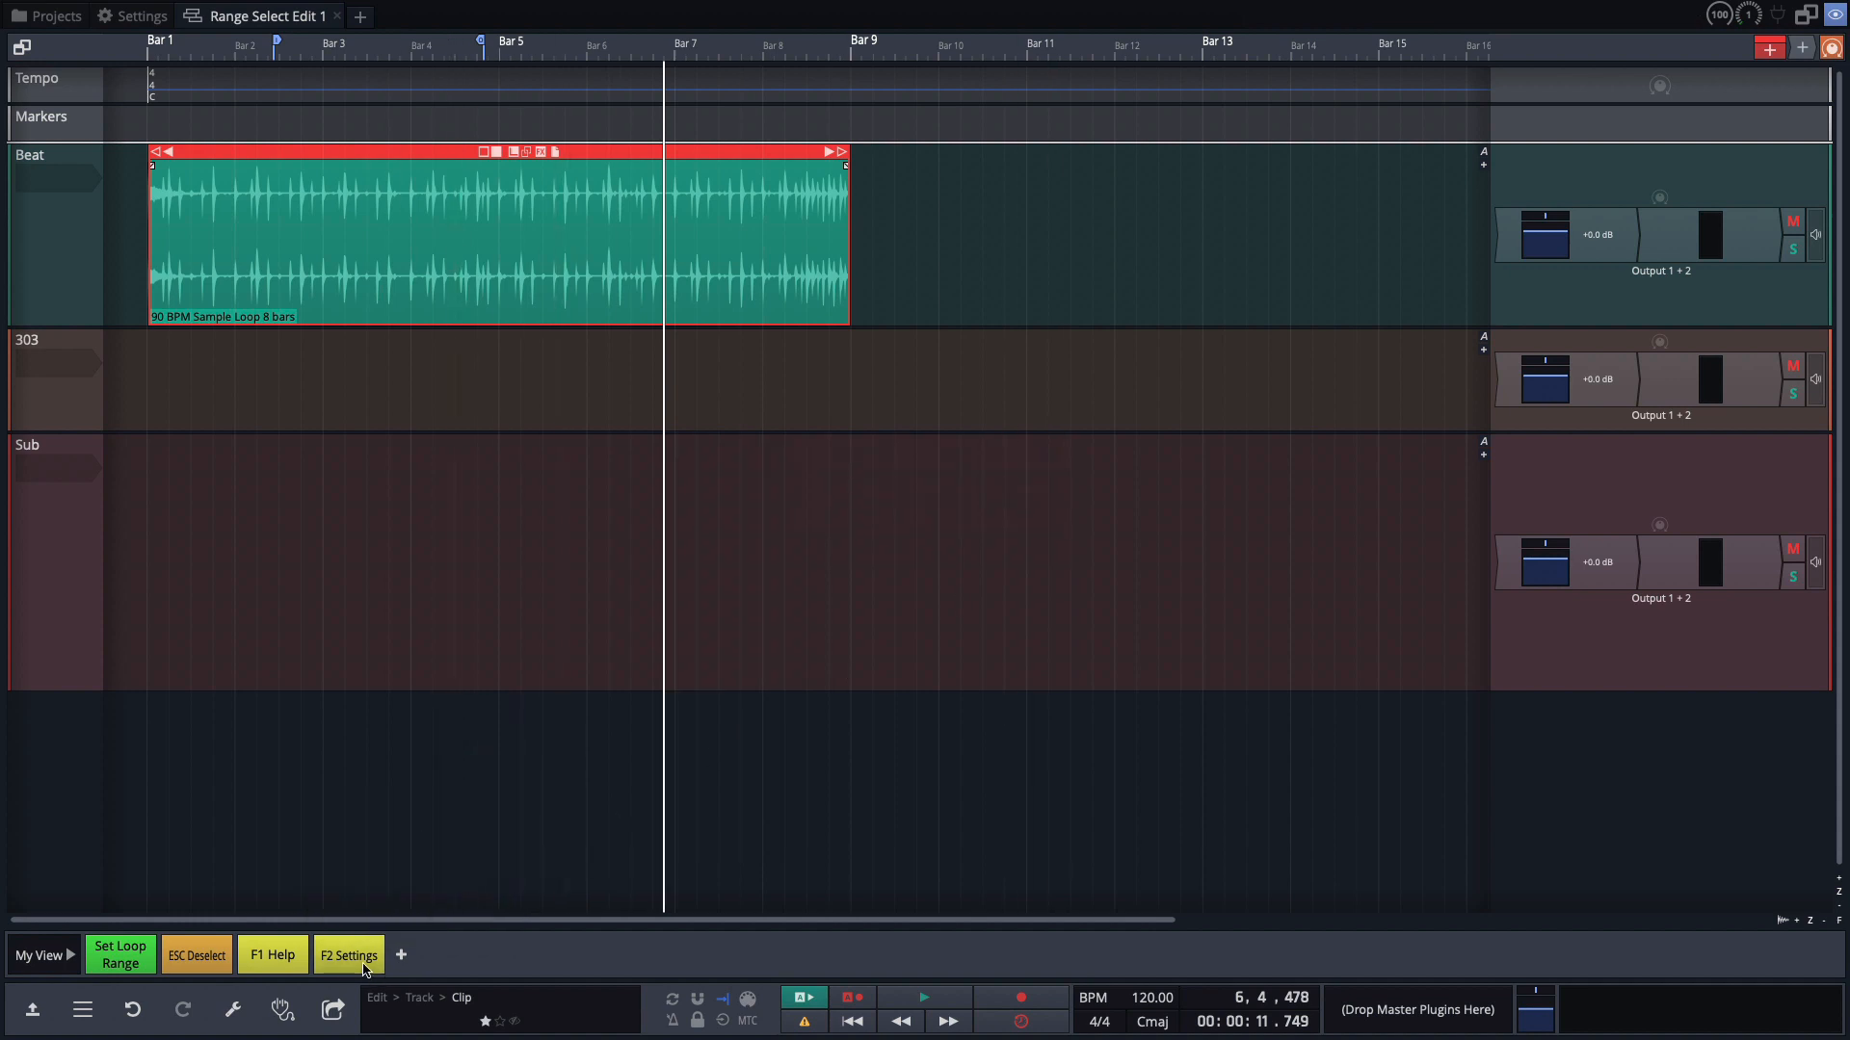
click(347, 955)
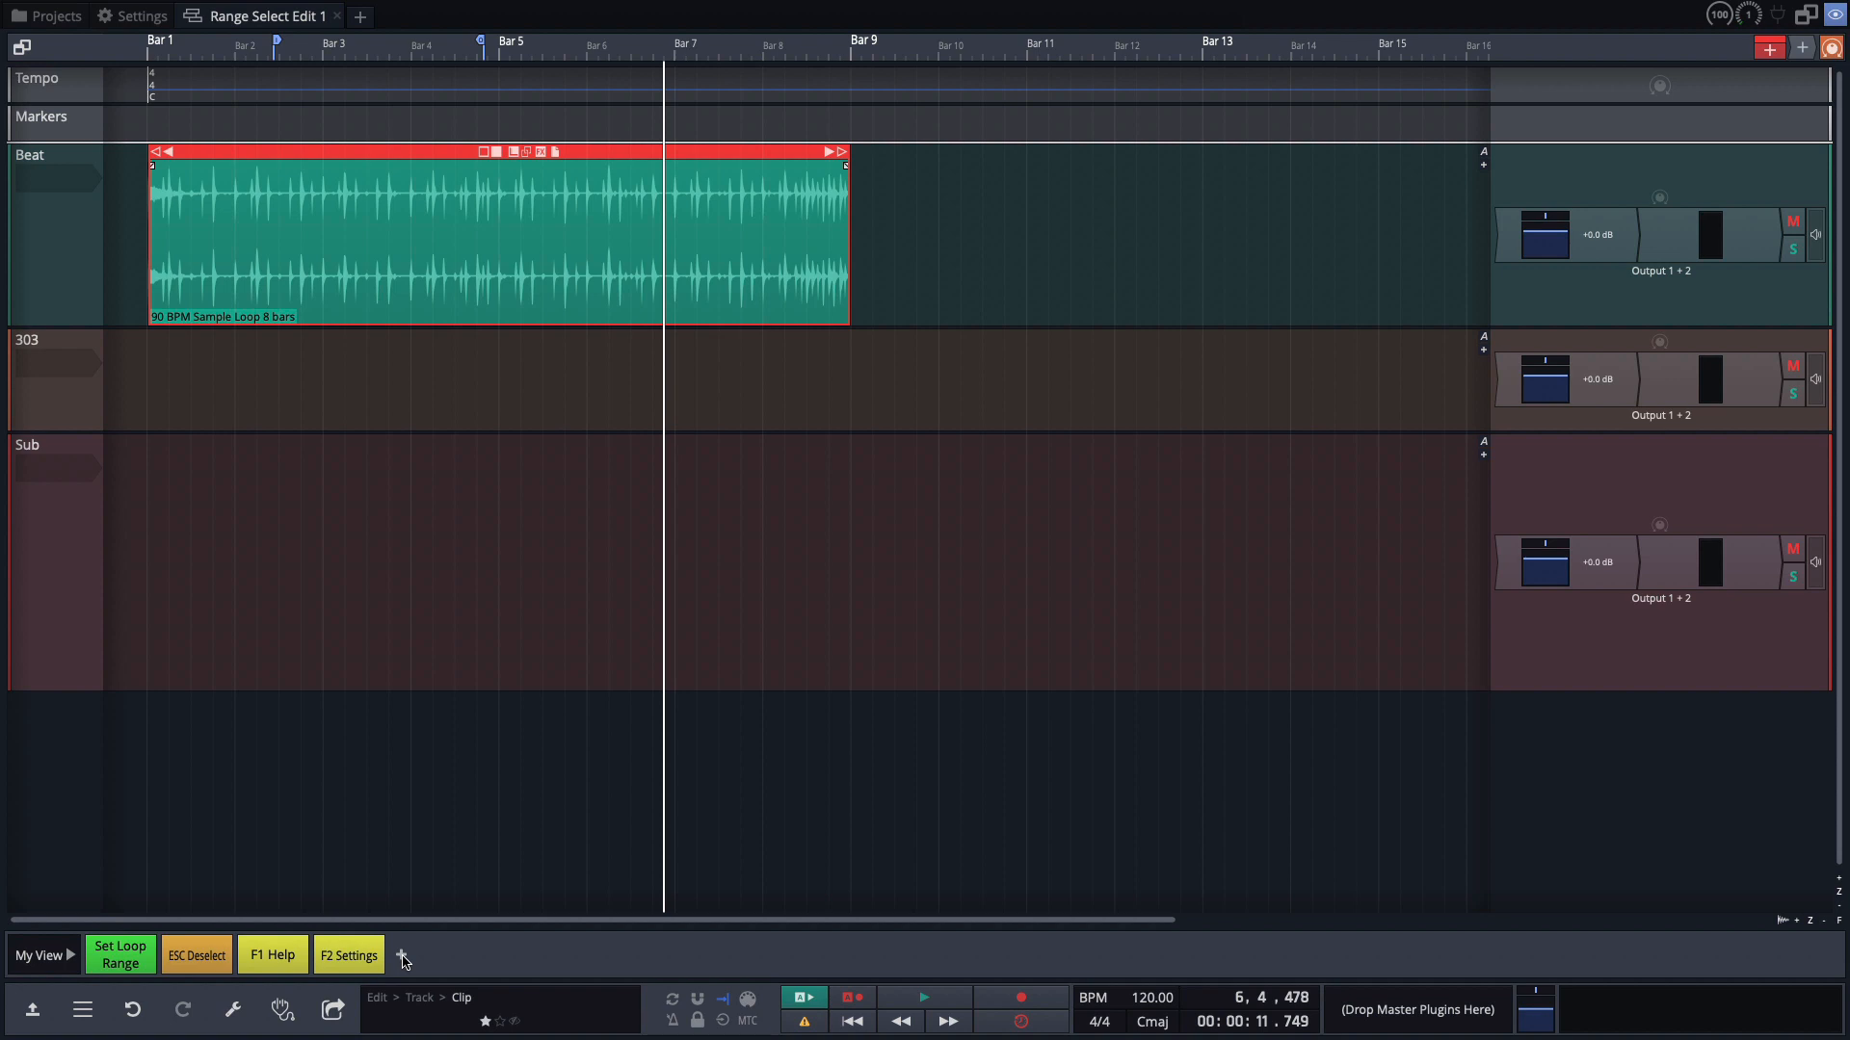
Name the next new action, continuing the F3 Projects to F12 Rename Track buttons.
right_click(403, 956)
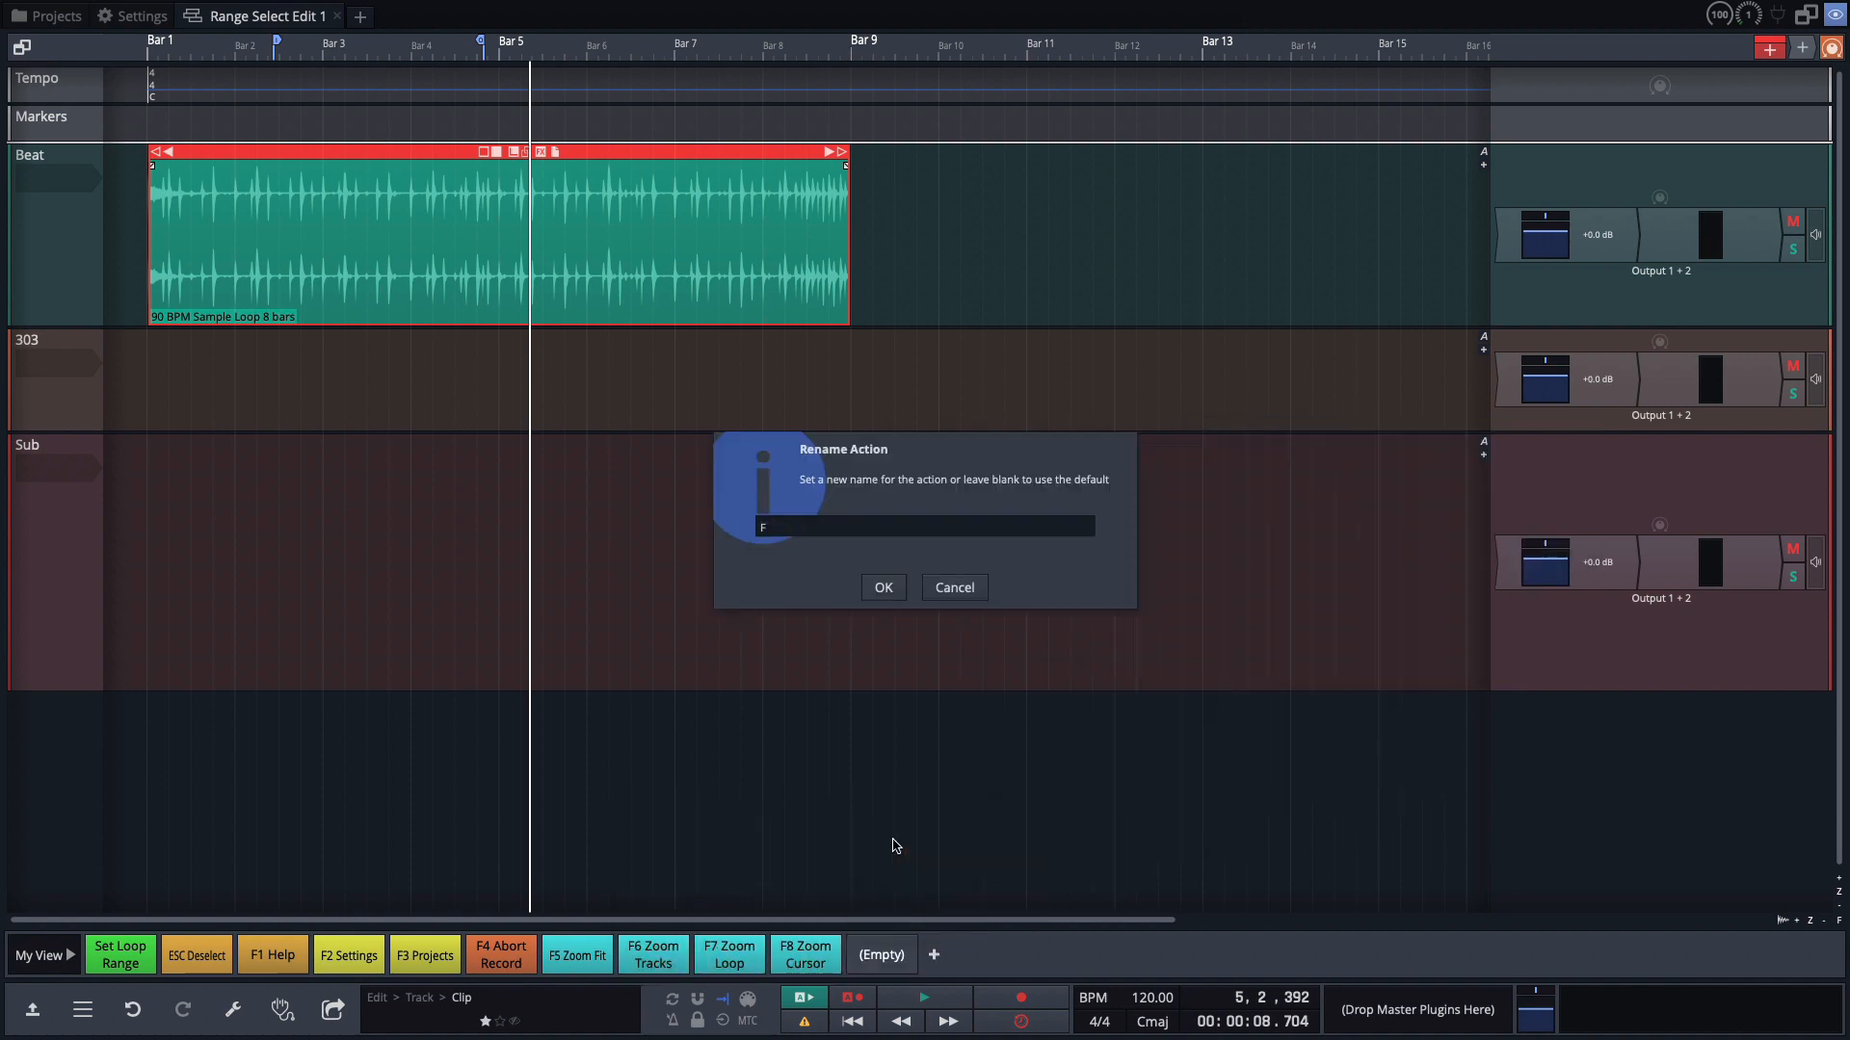
click(882, 587)
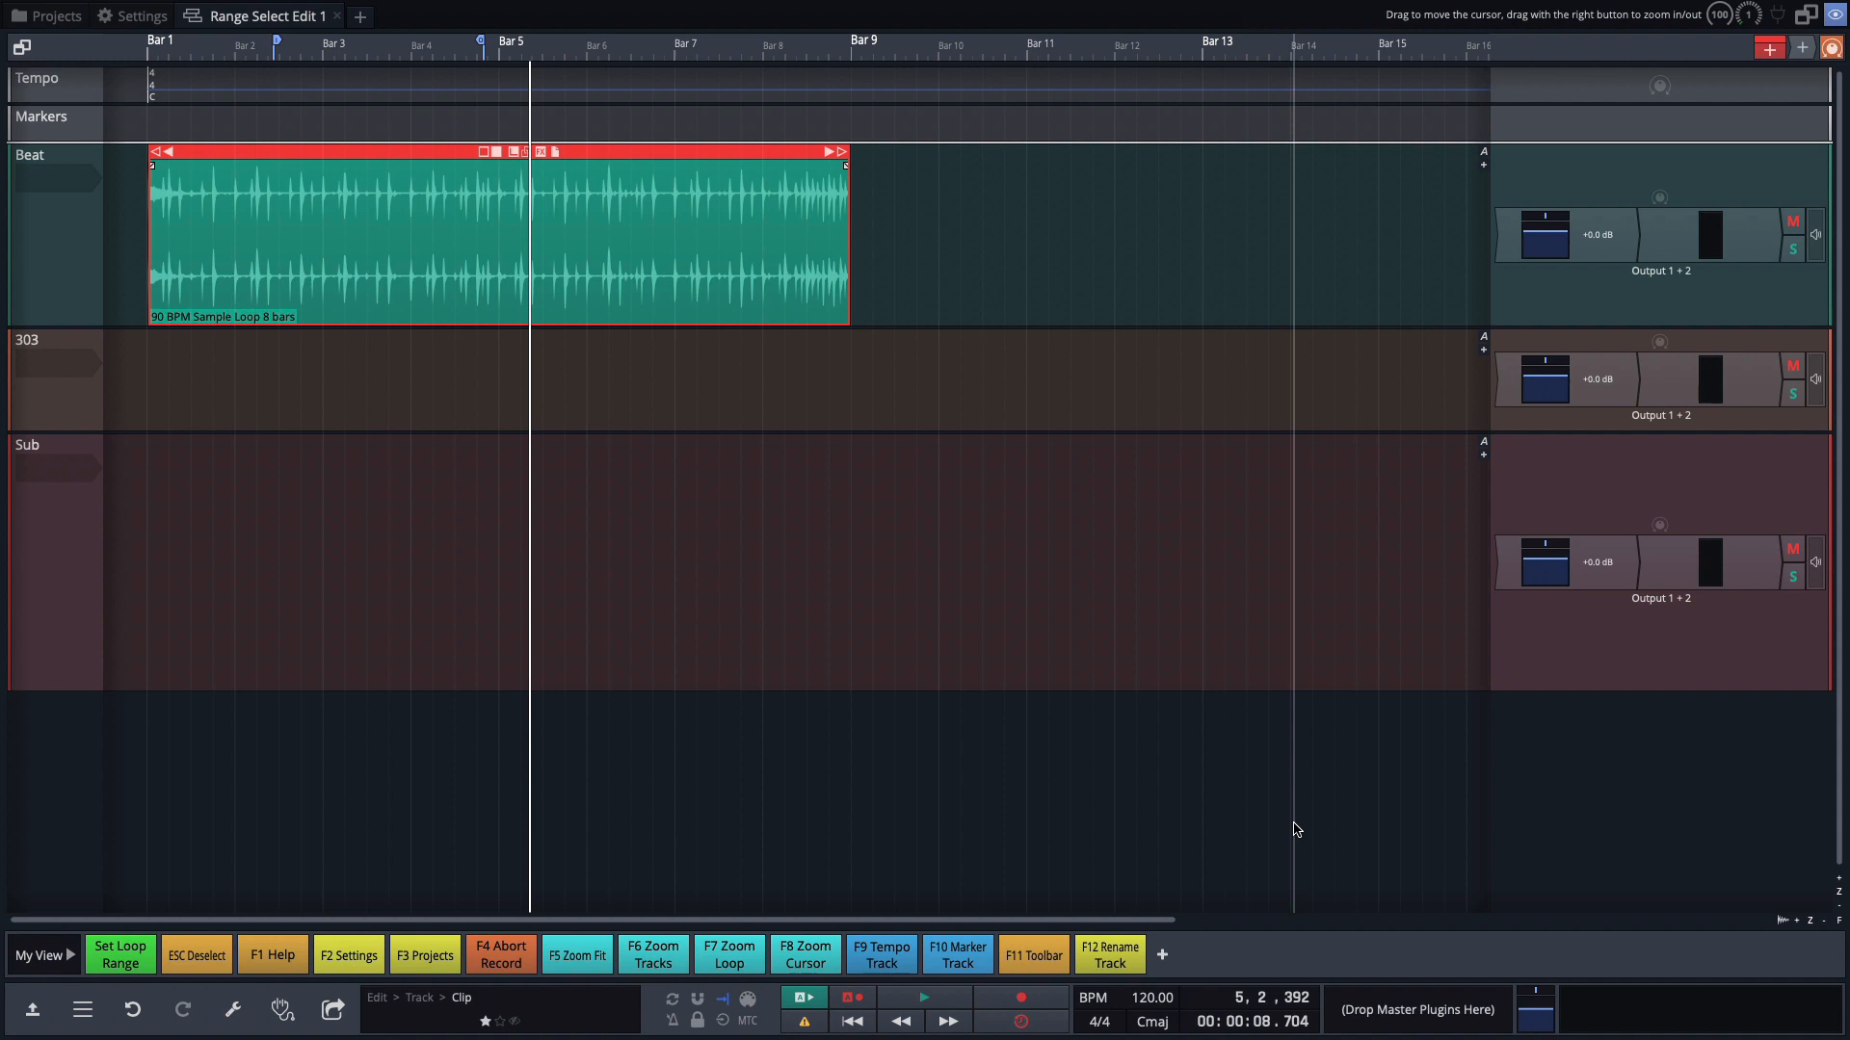
mouse_move(214, 823)
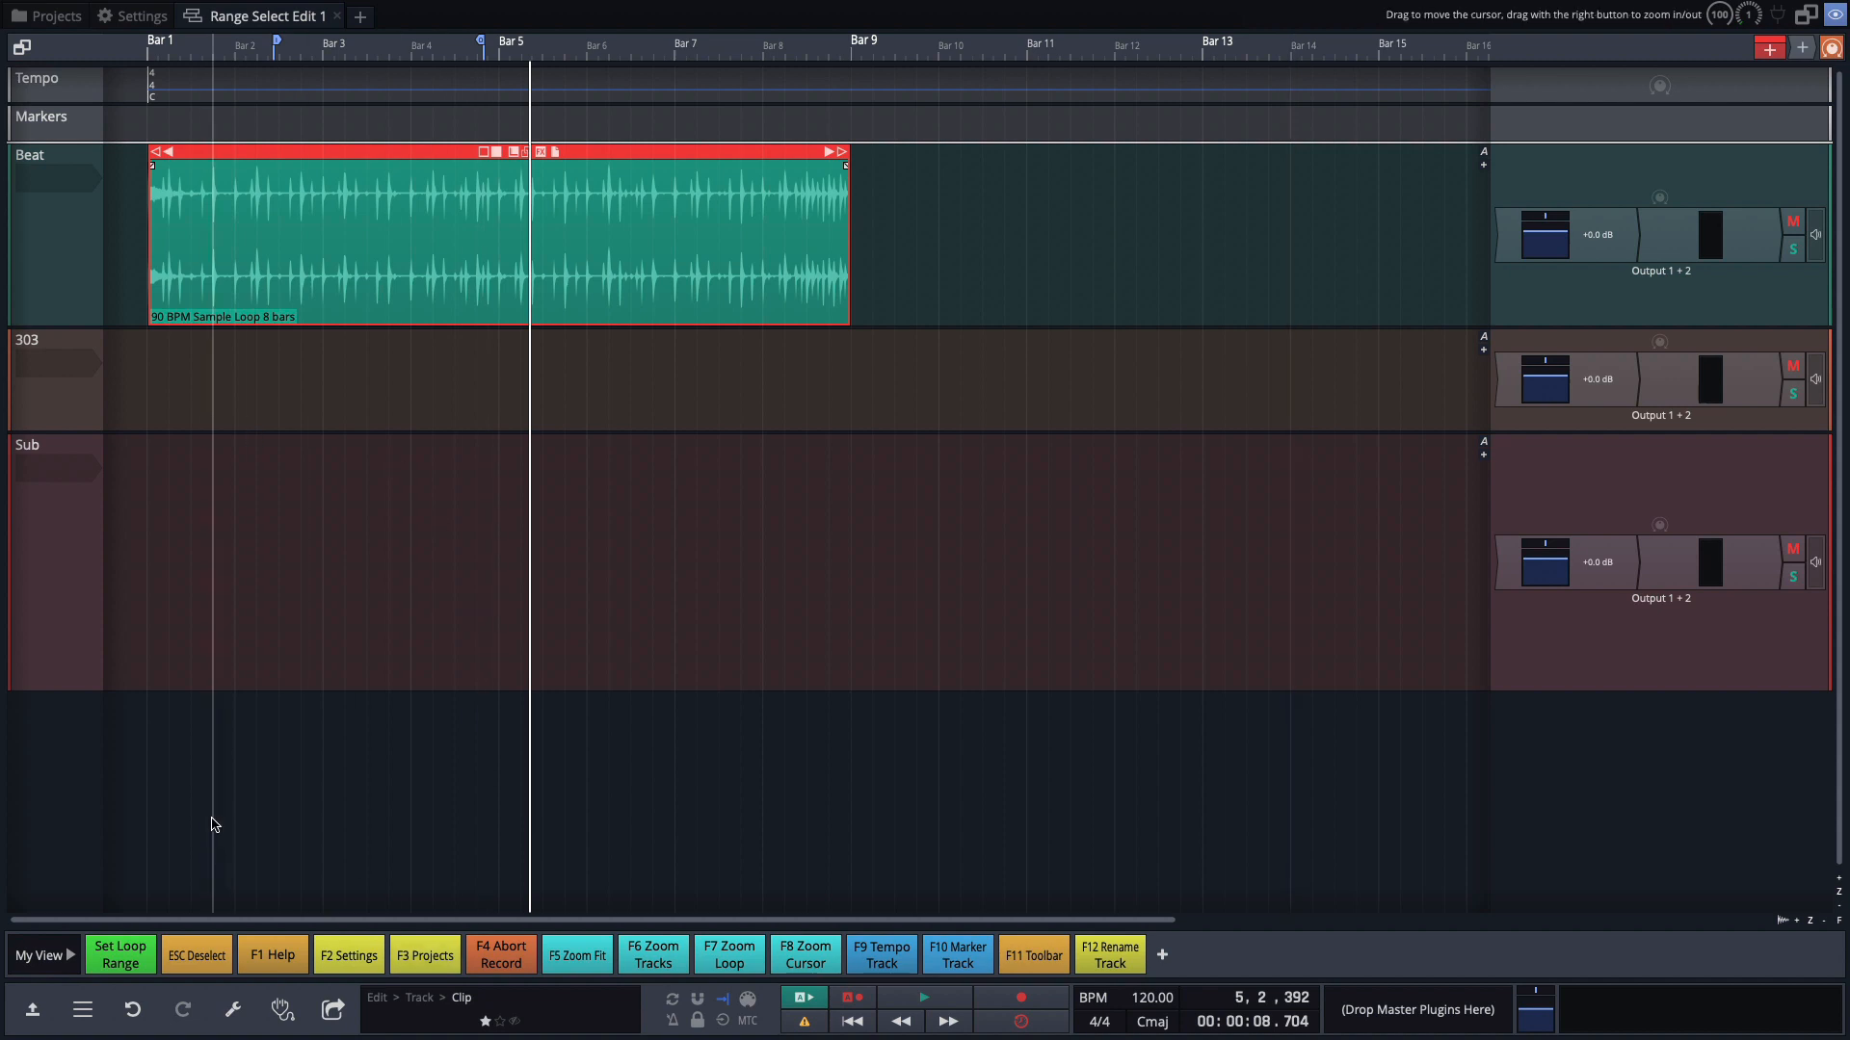
mouse_move(119, 954)
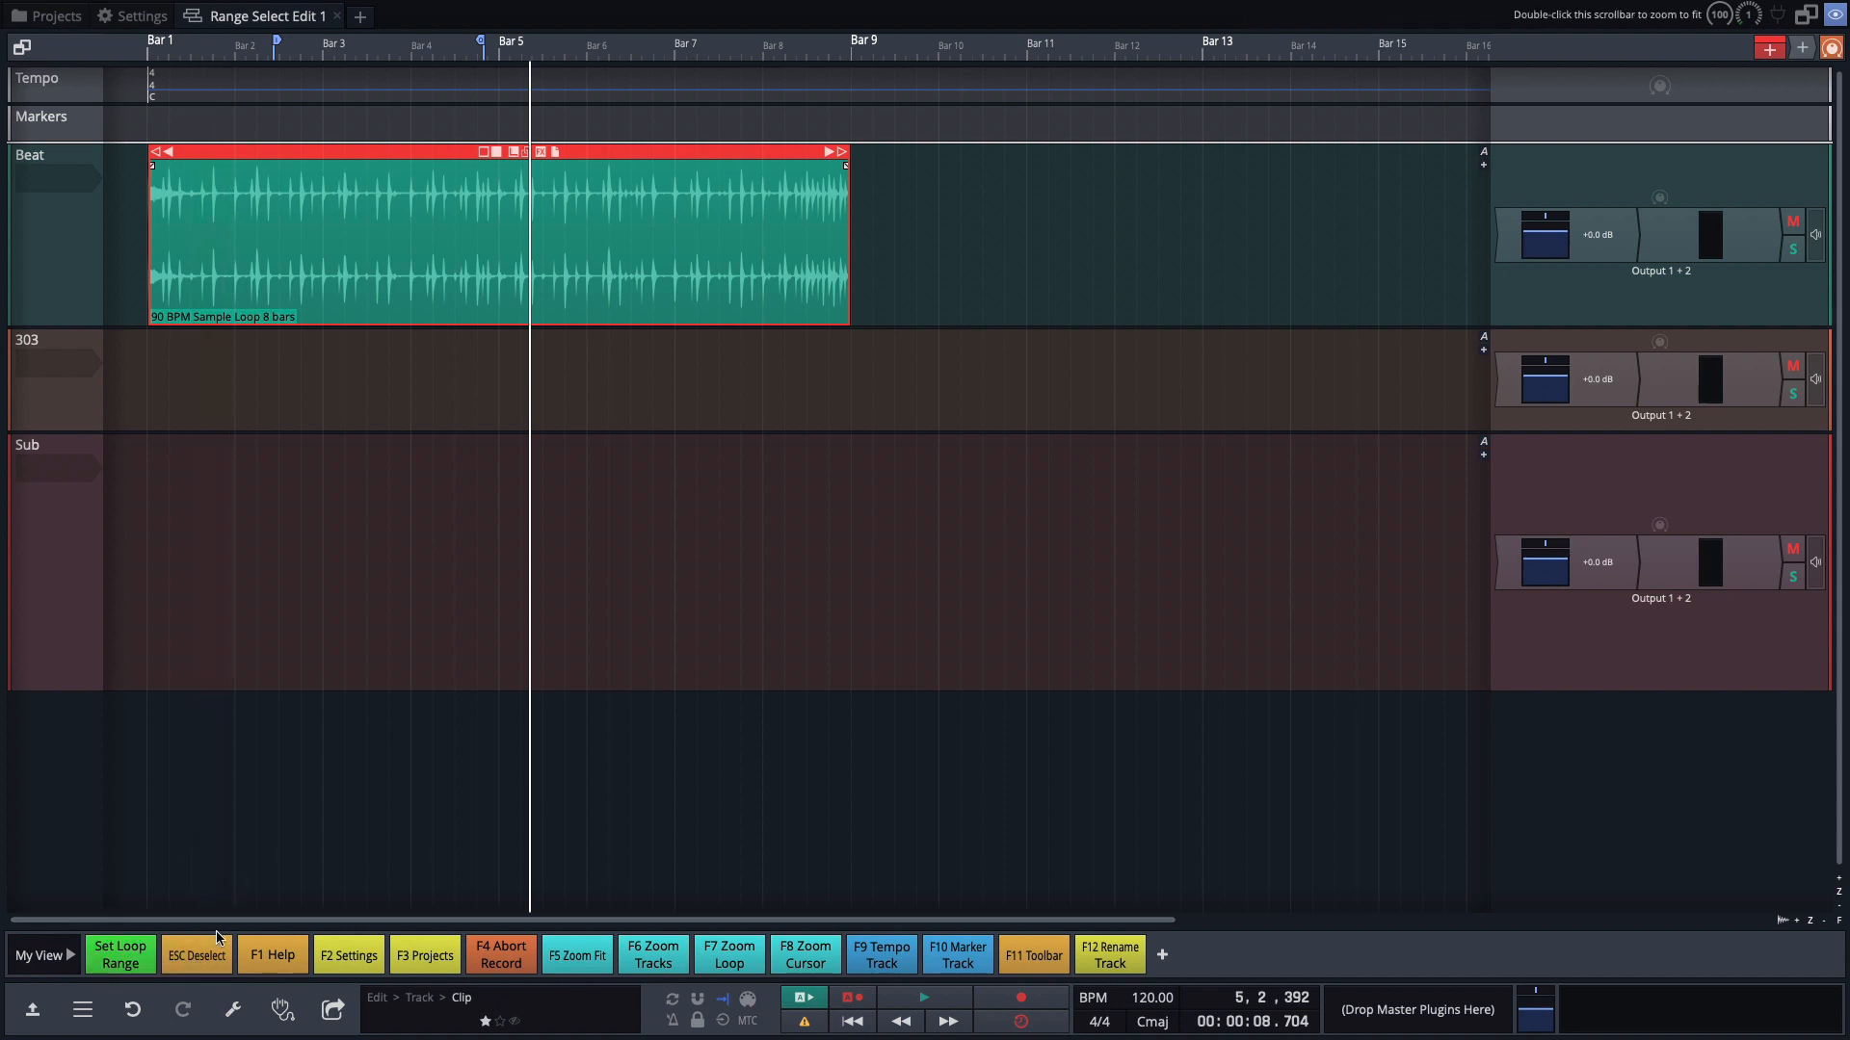
mouse_move(206, 960)
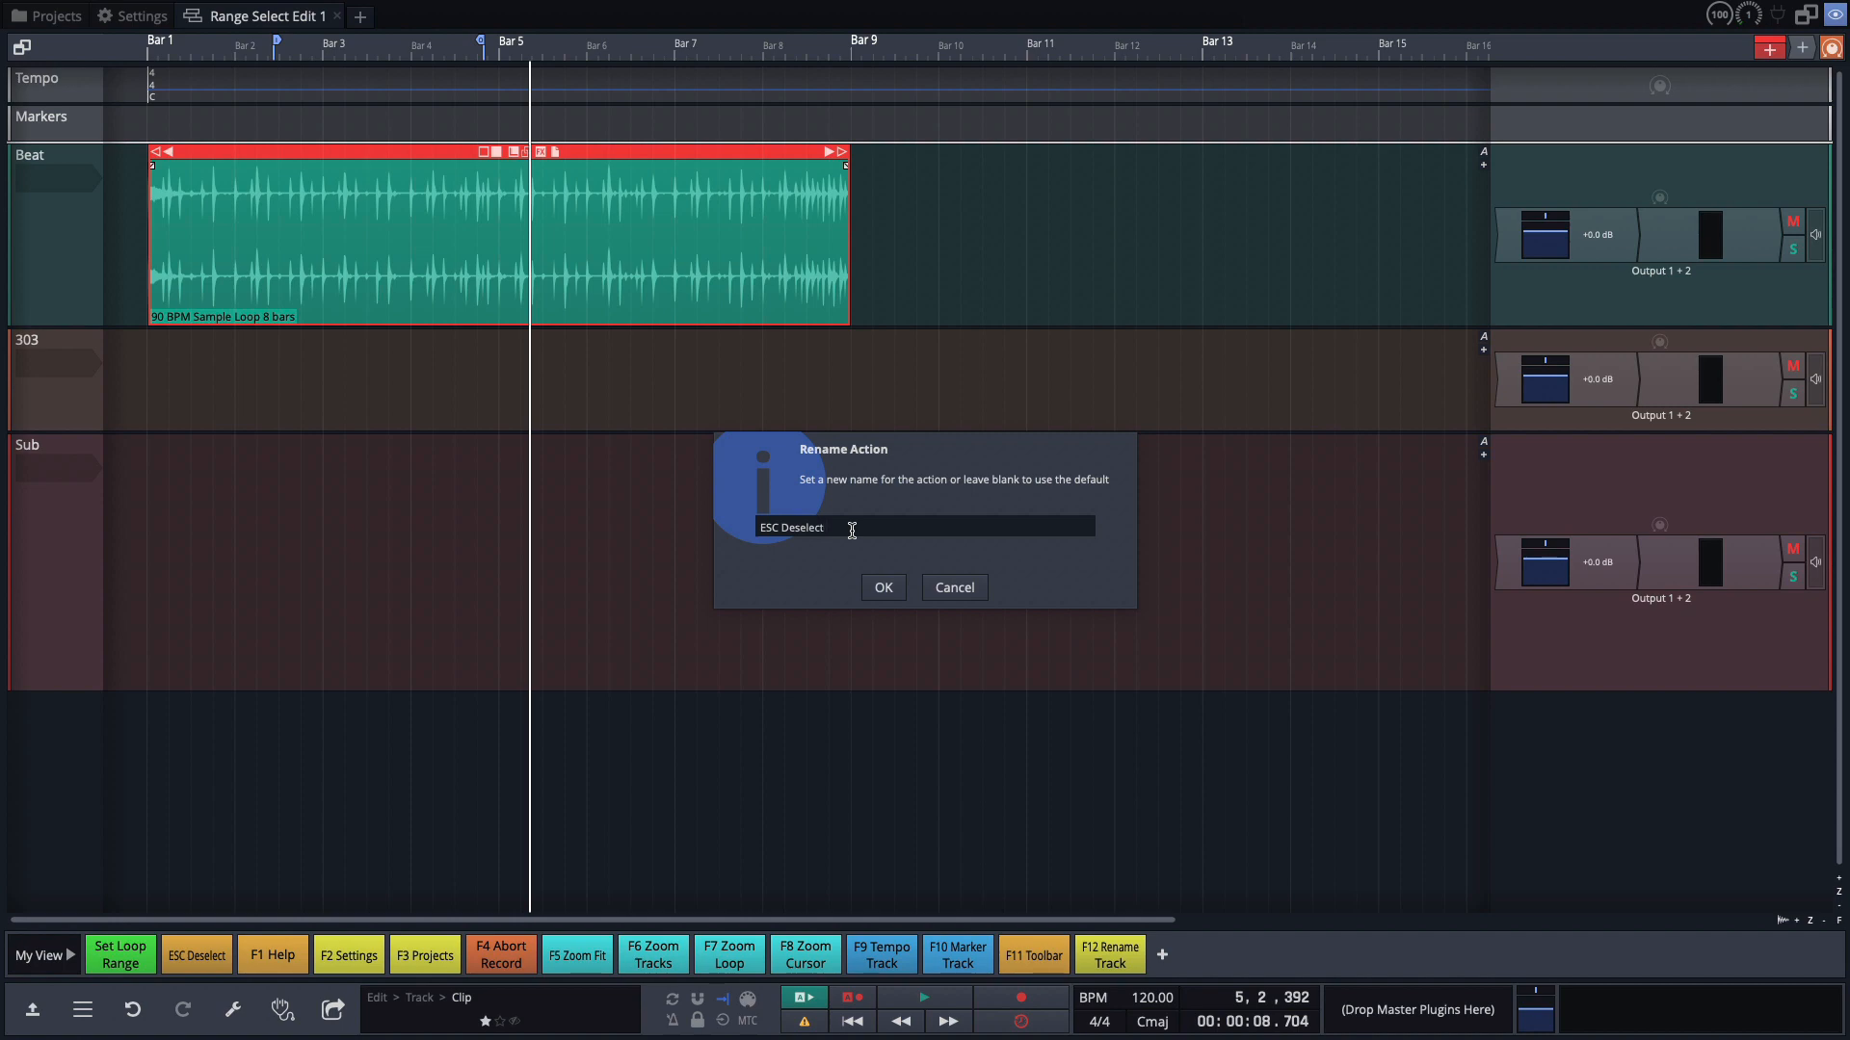
Rename the actions to 'ESC Deselect All' and 'F2 Setting Tab'.
text(All)
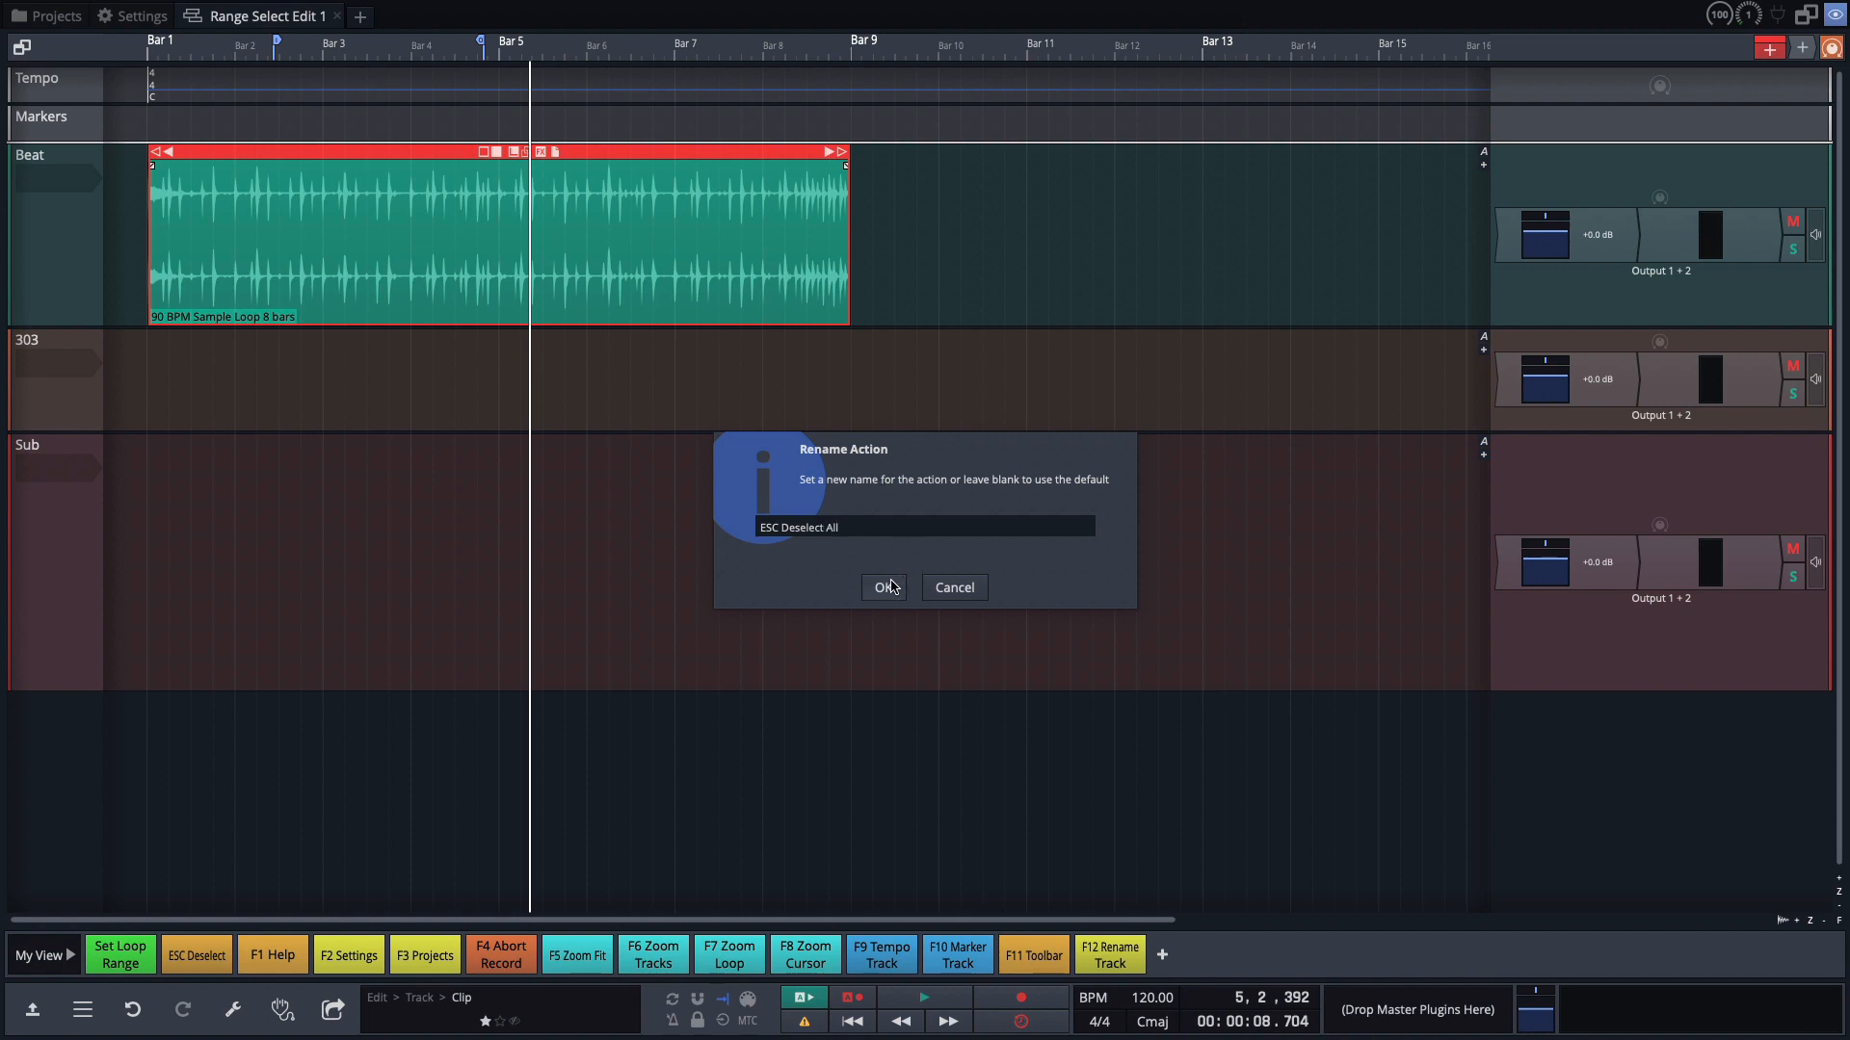
click(884, 587)
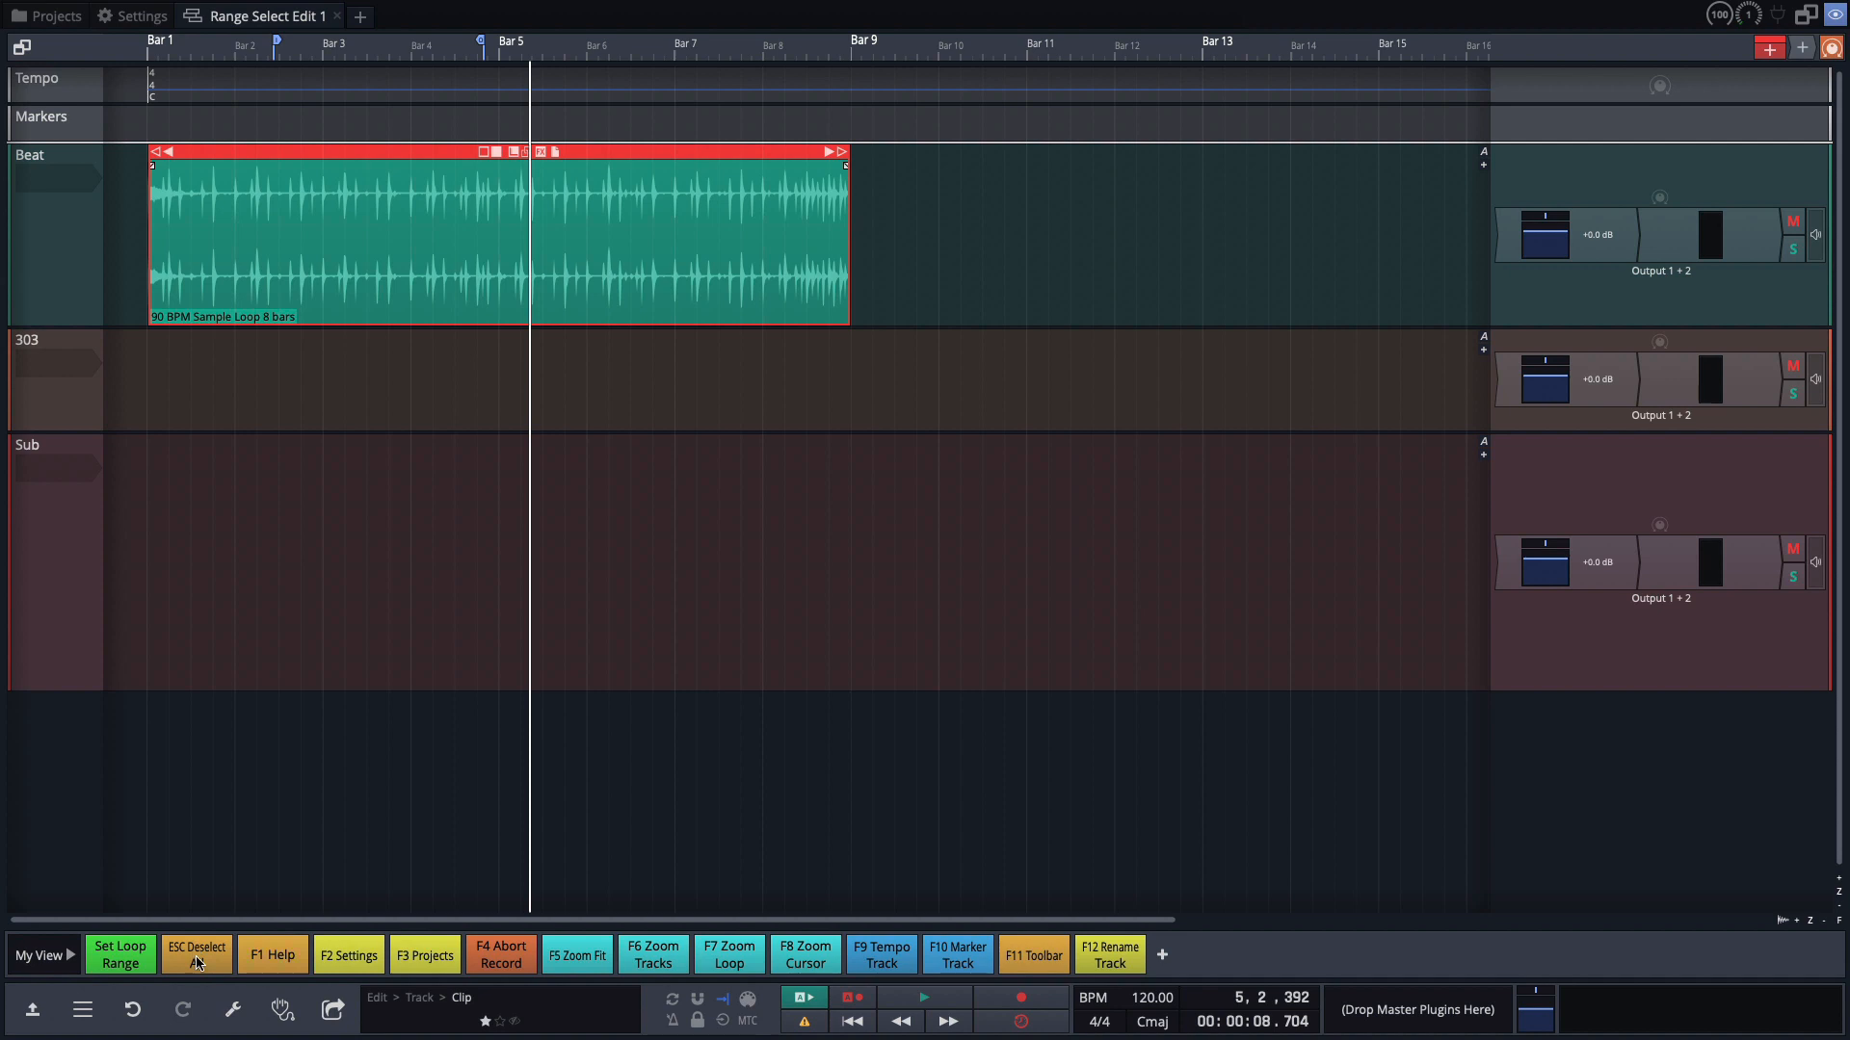
right_click(348, 955)
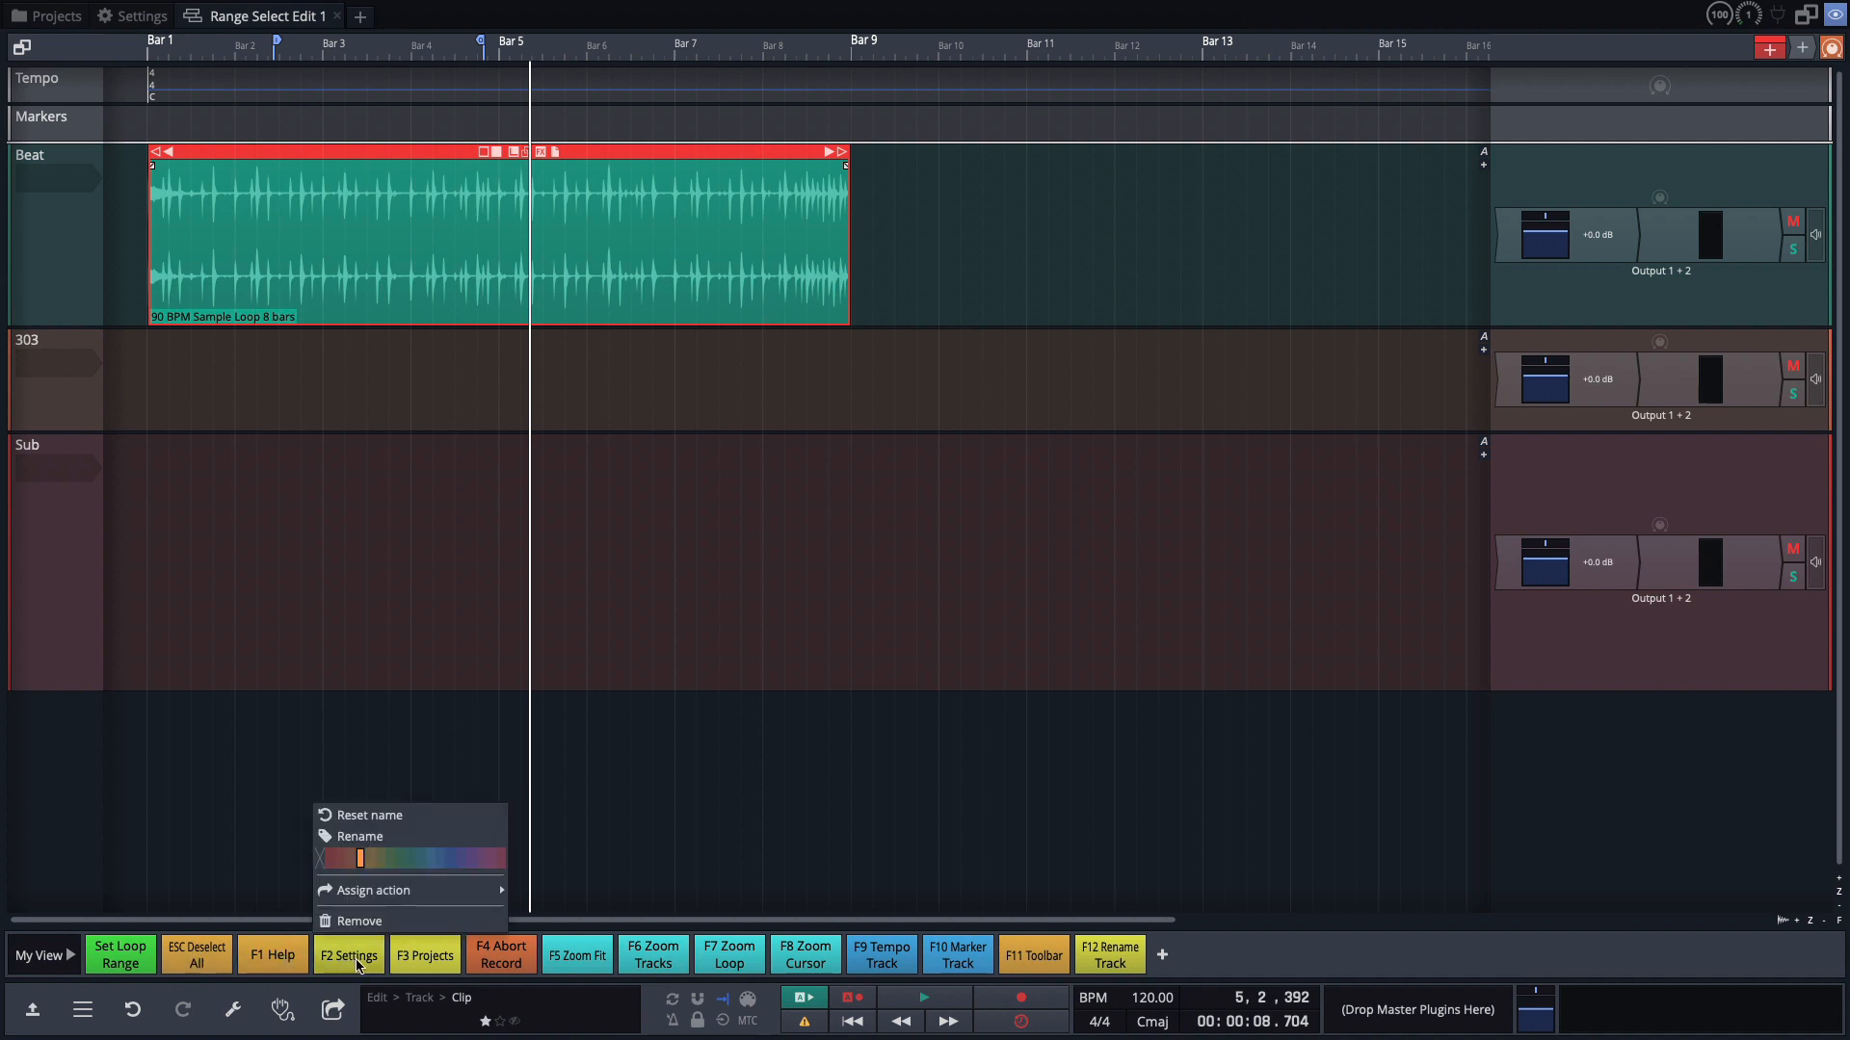
click(360, 836)
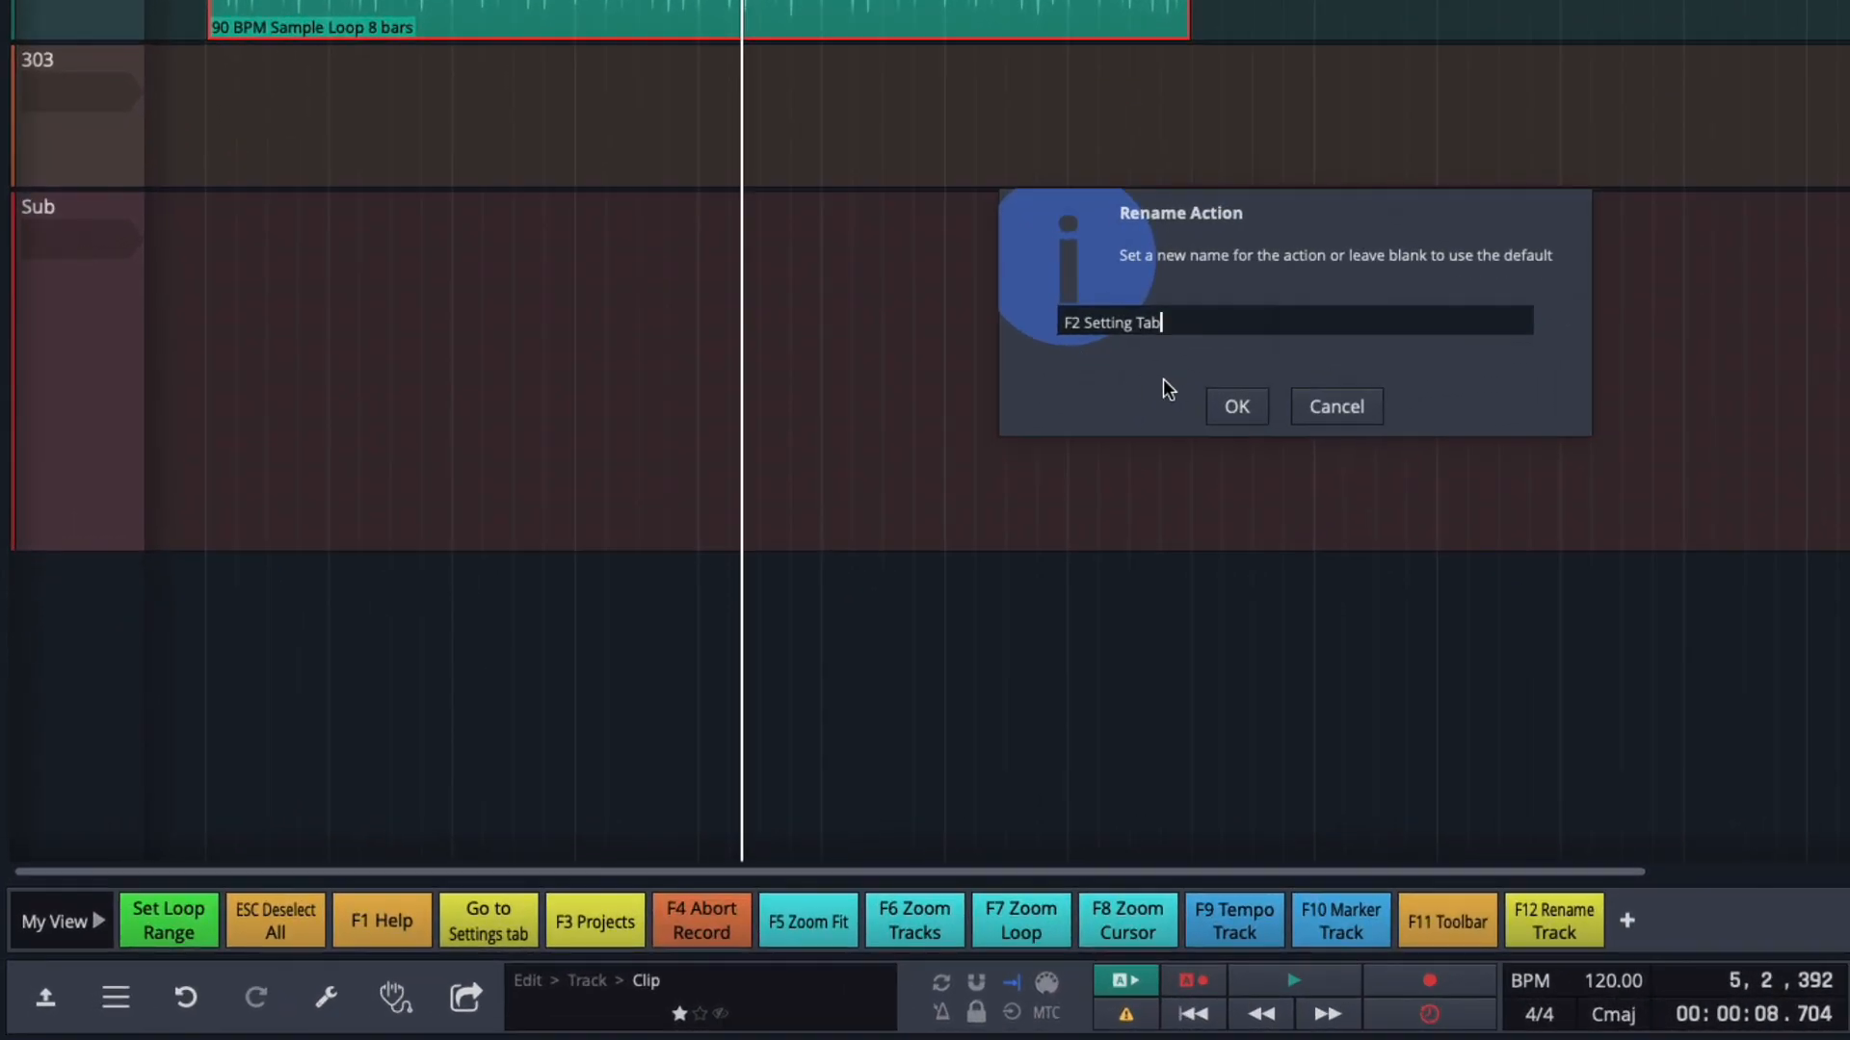
click(1235, 405)
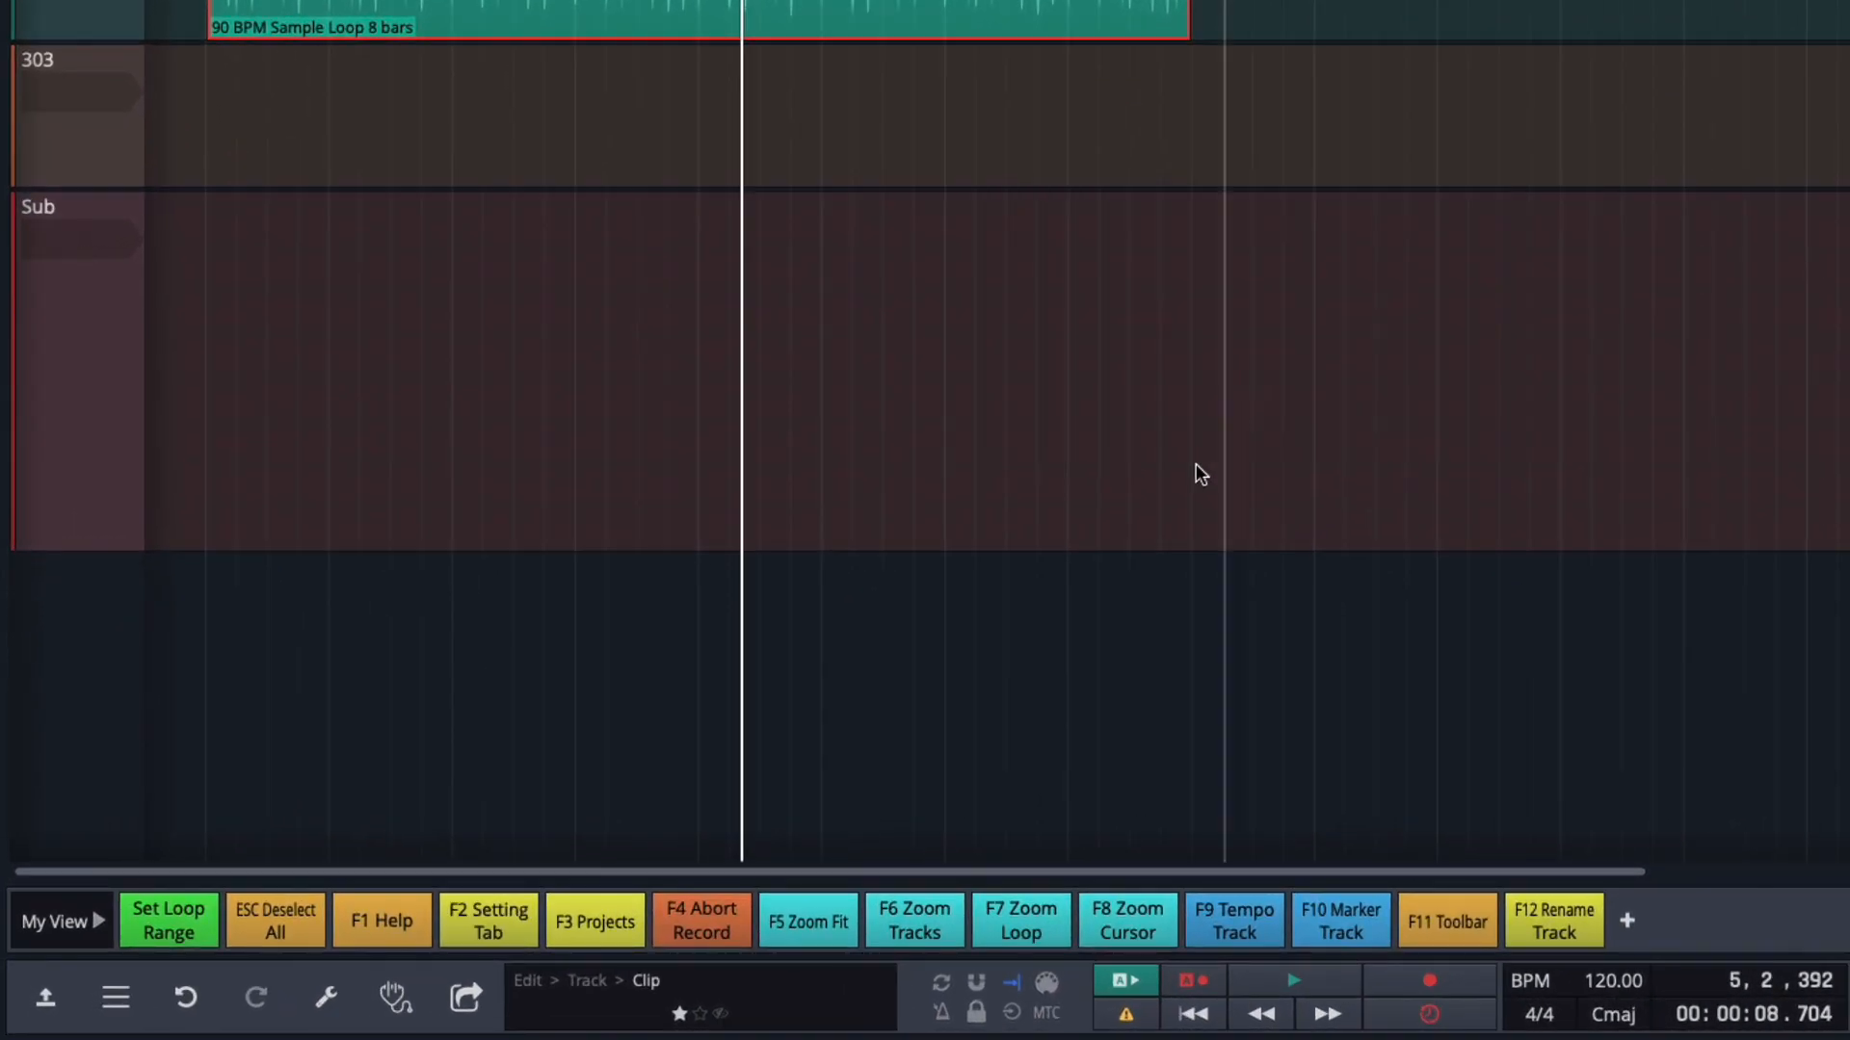
mouse_move(521, 952)
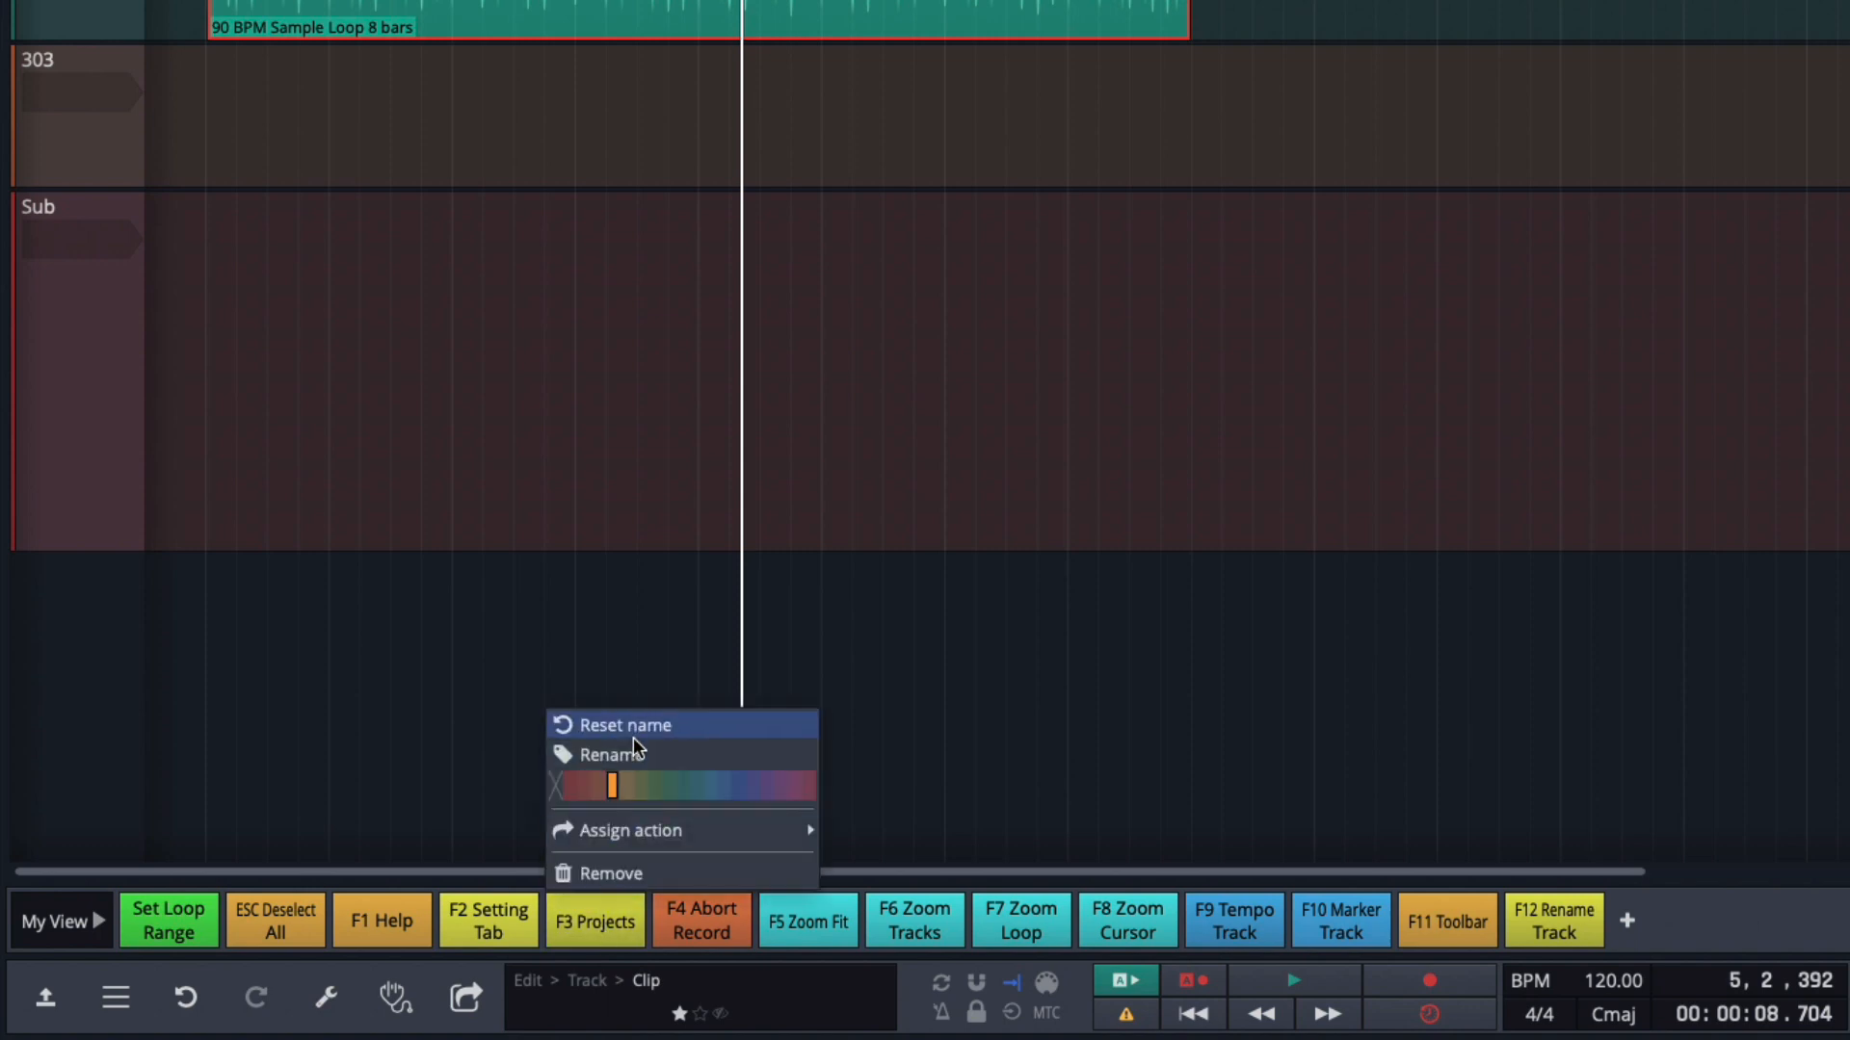
Rename the F3 Projects action to 'F3 Projects Tab'.
click(611, 755)
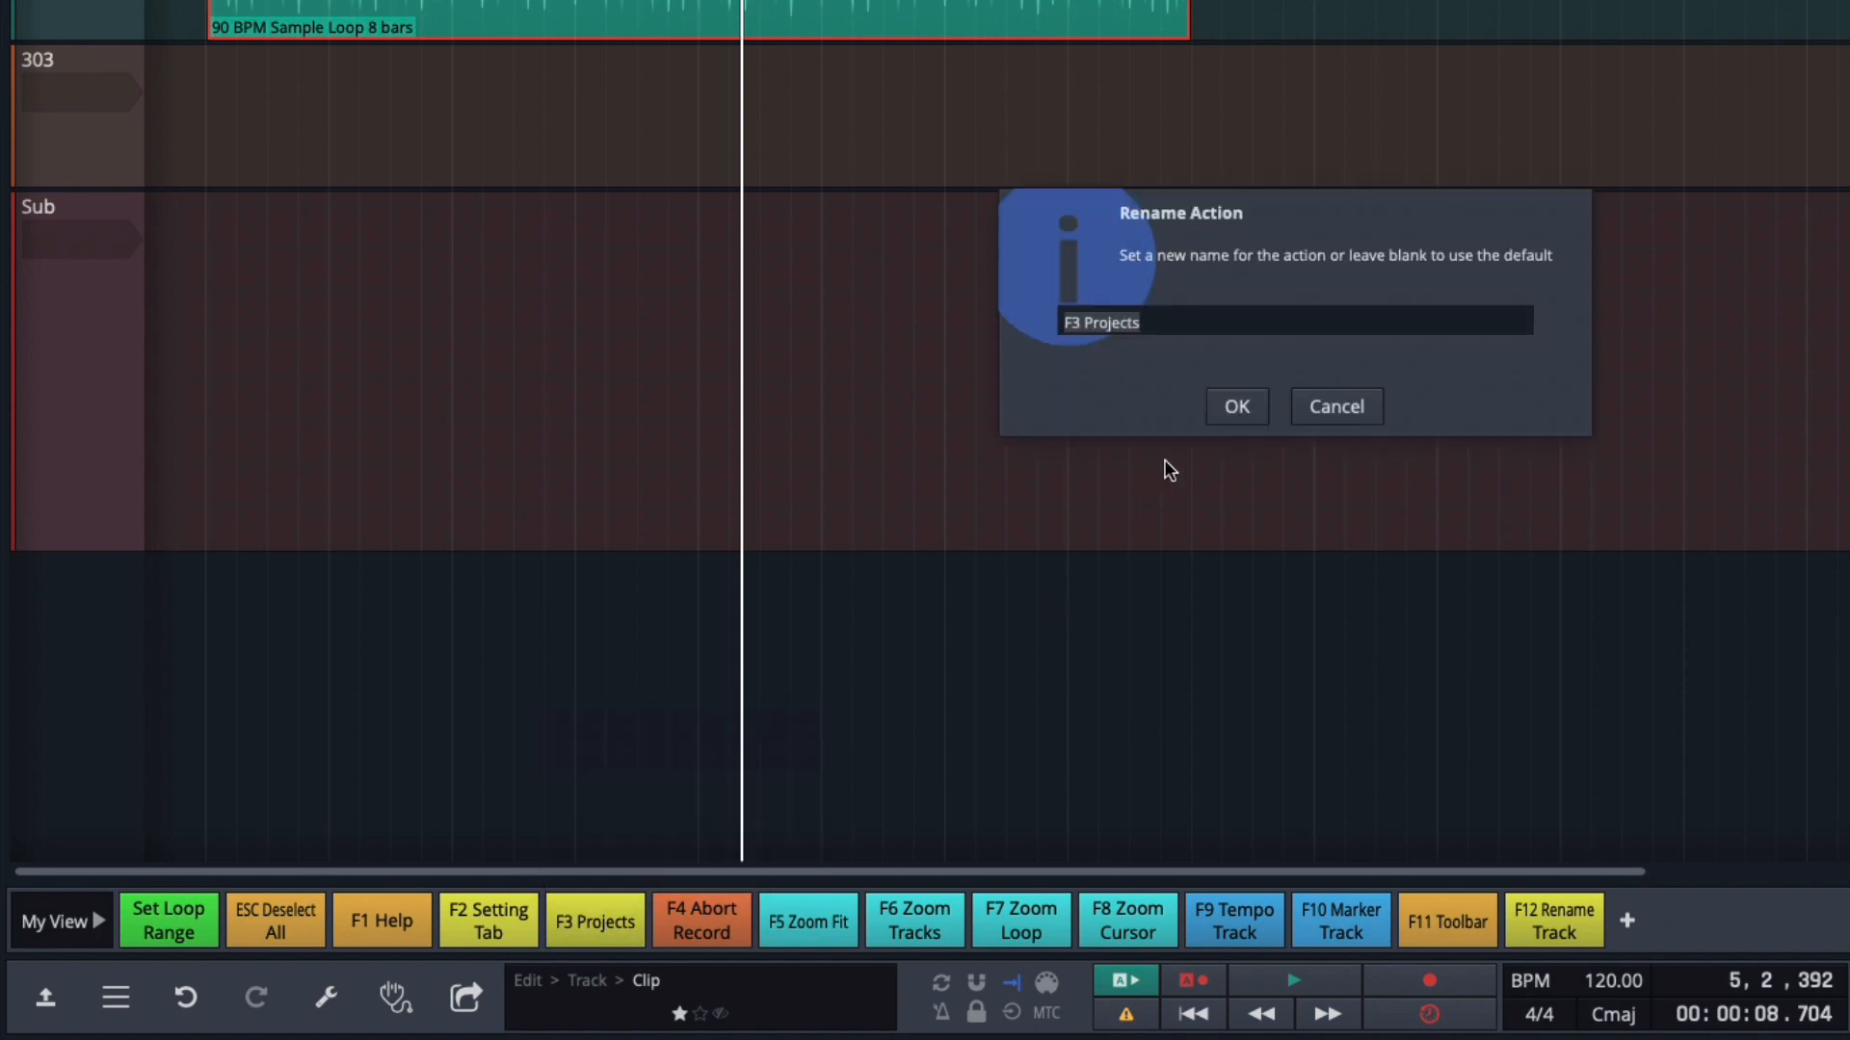
text(T)
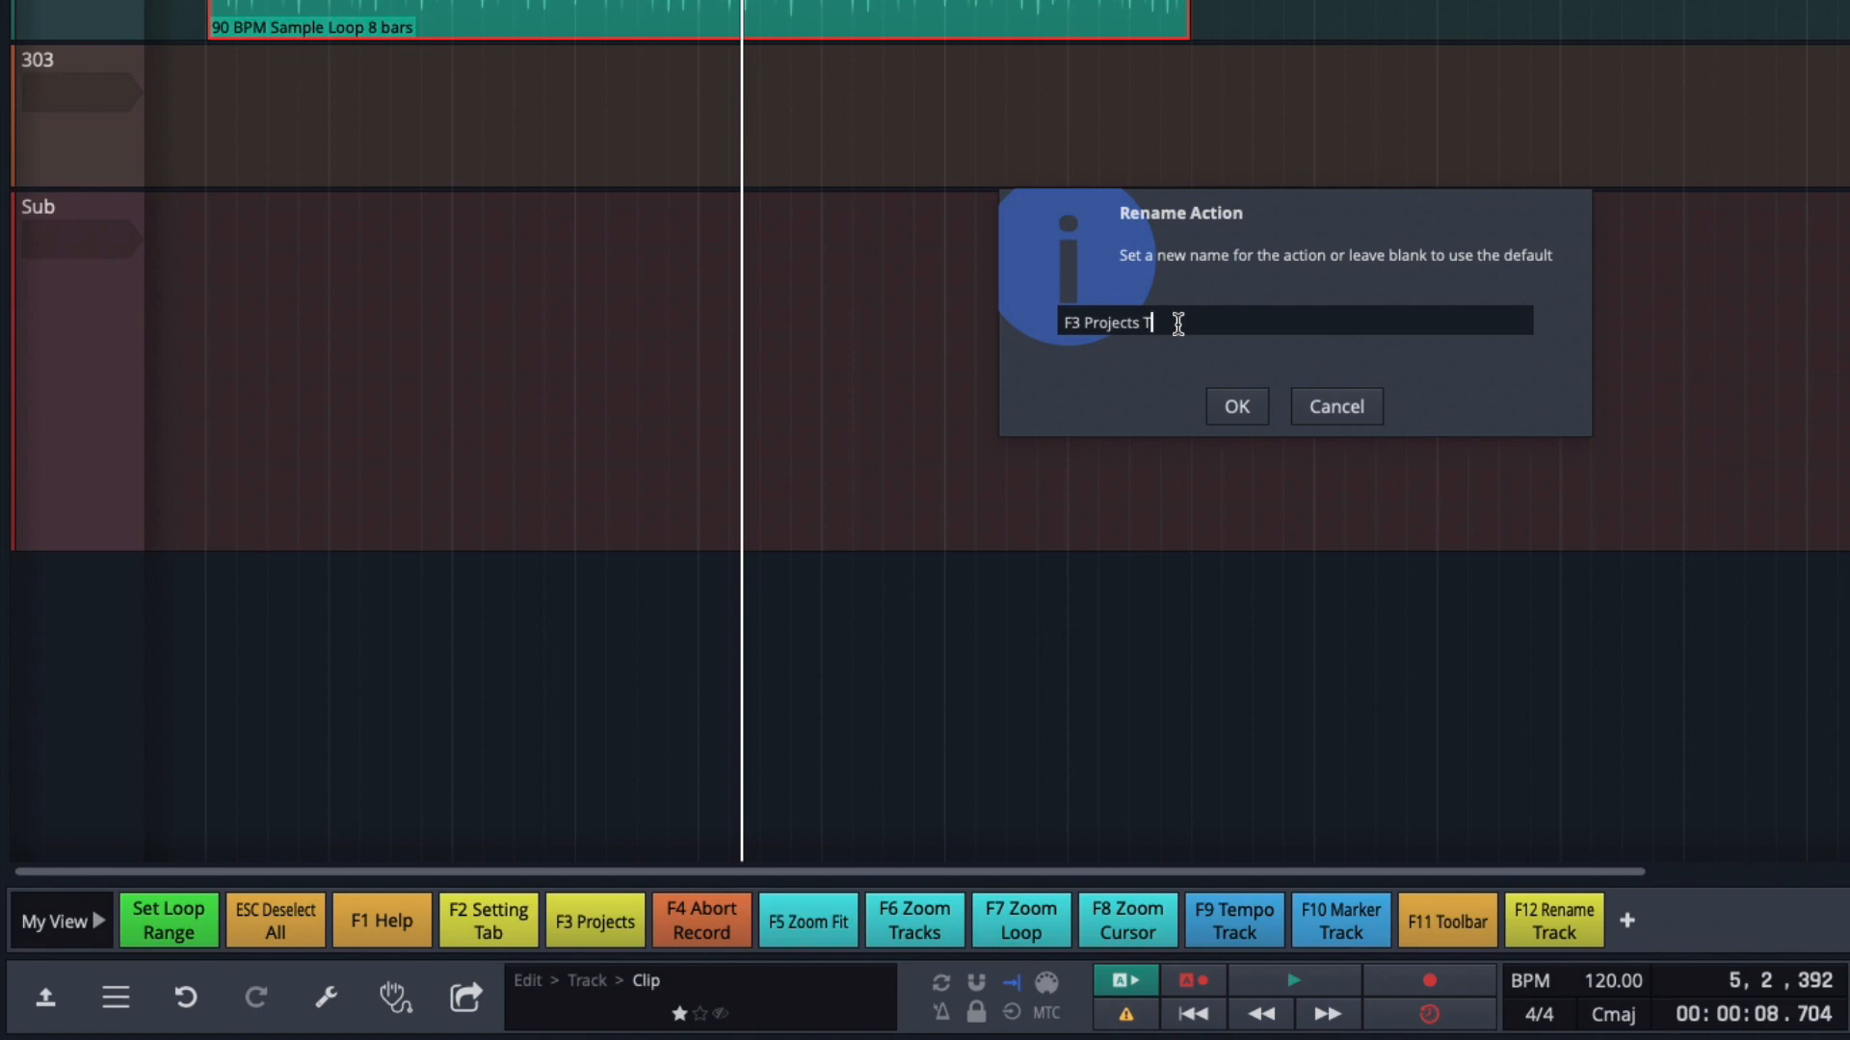
click(1235, 405)
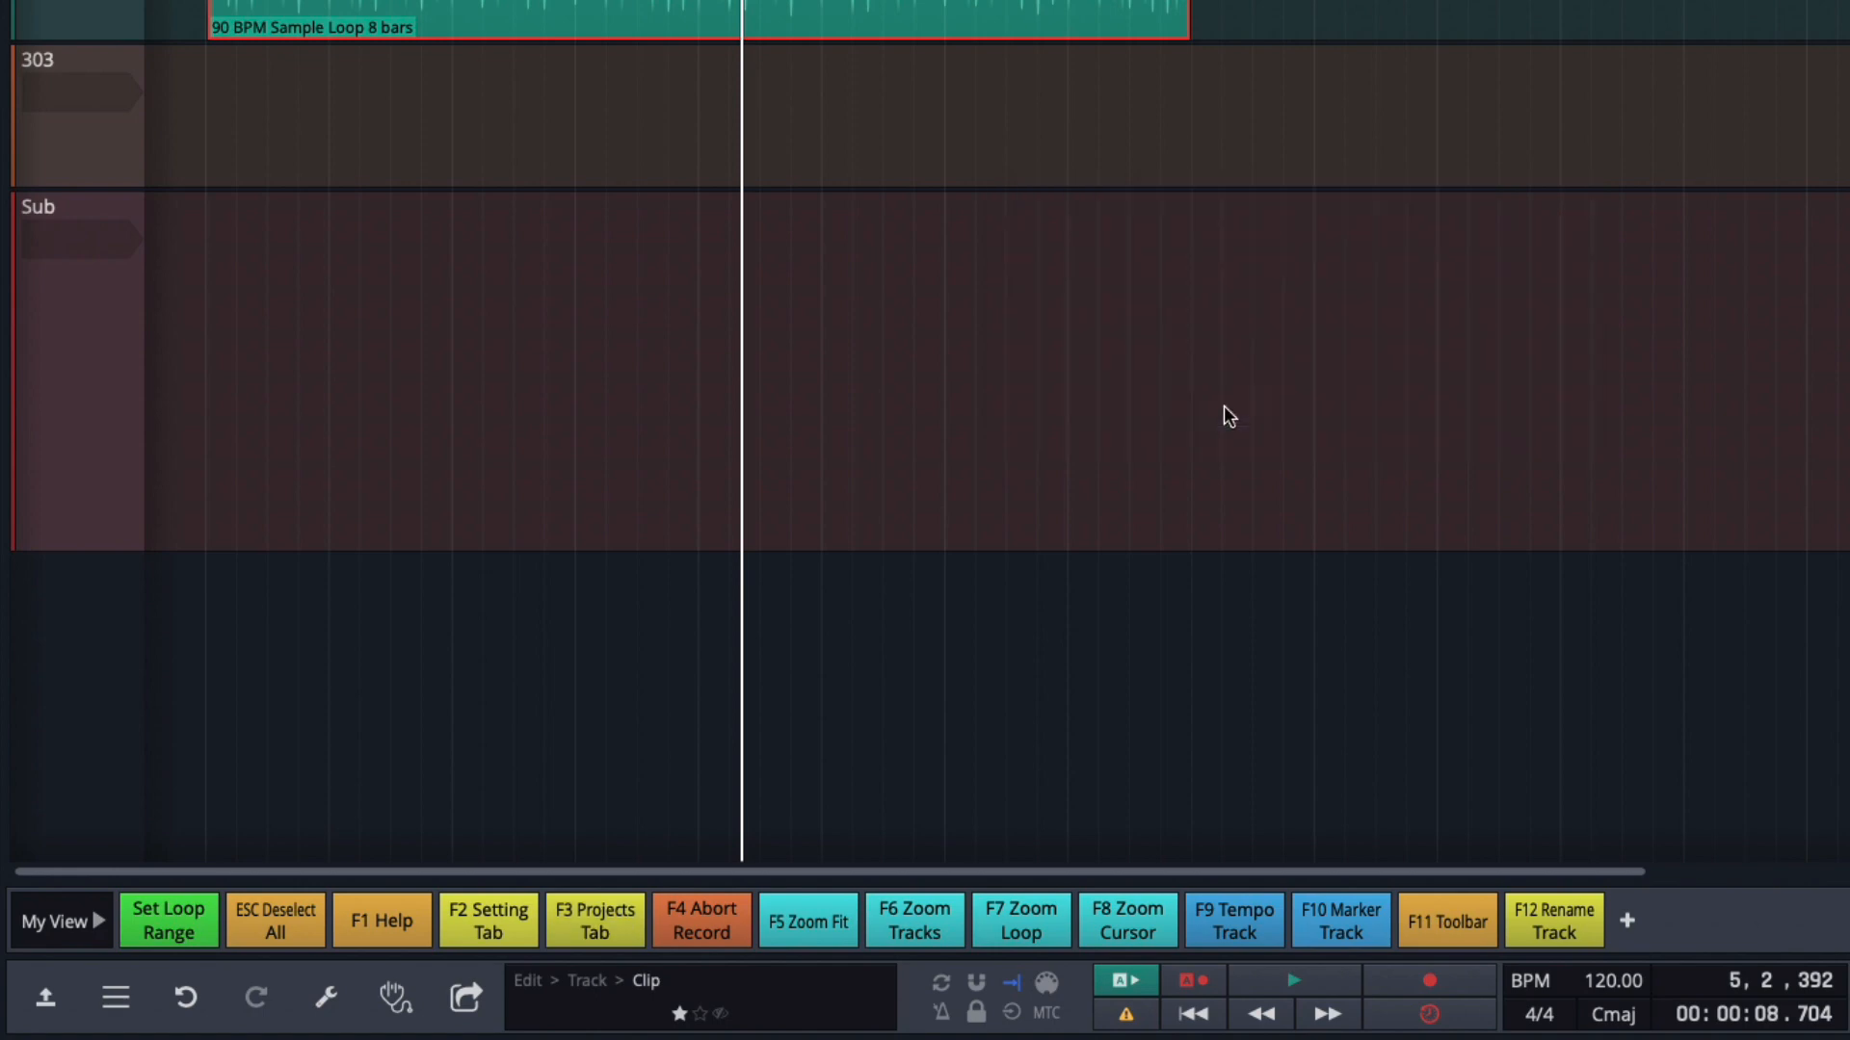
mouse_move(761, 865)
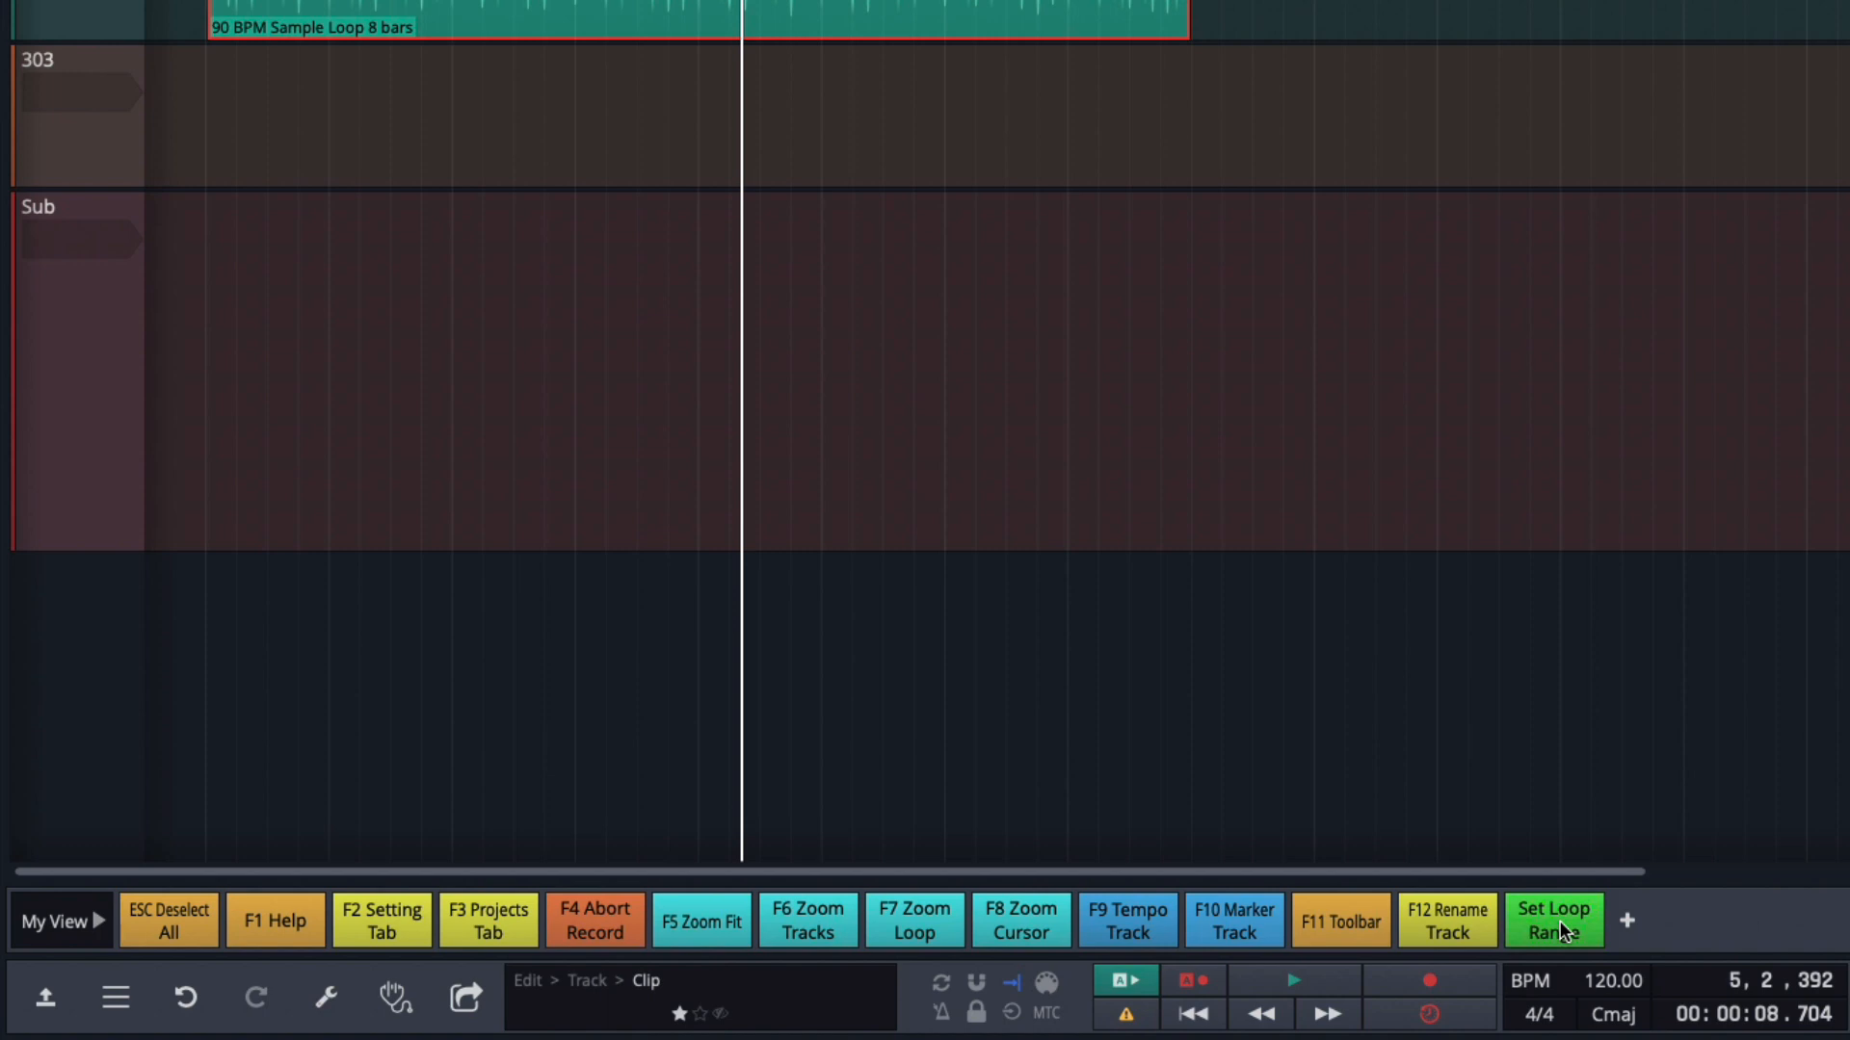
mouse_move(1627, 934)
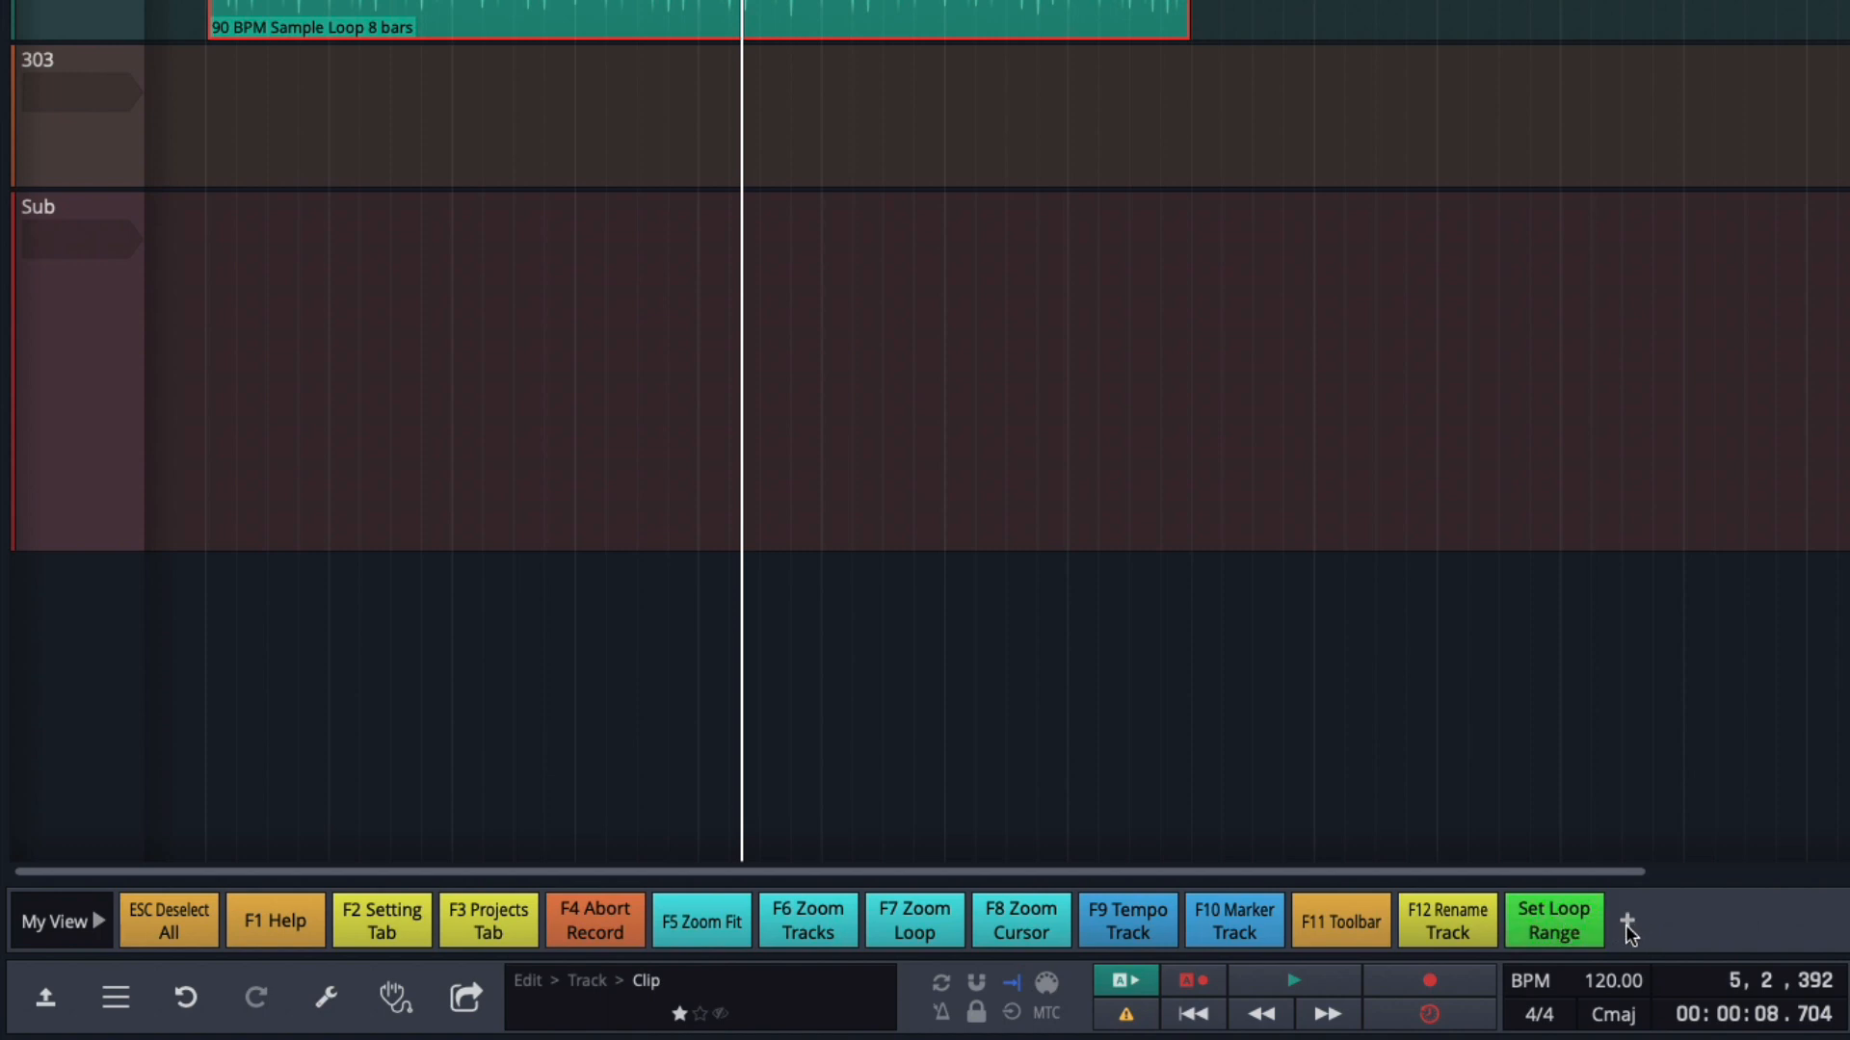
Rename the (Empty) slot after F12 Rename Track to '*' as a spacer button.
click(1625, 923)
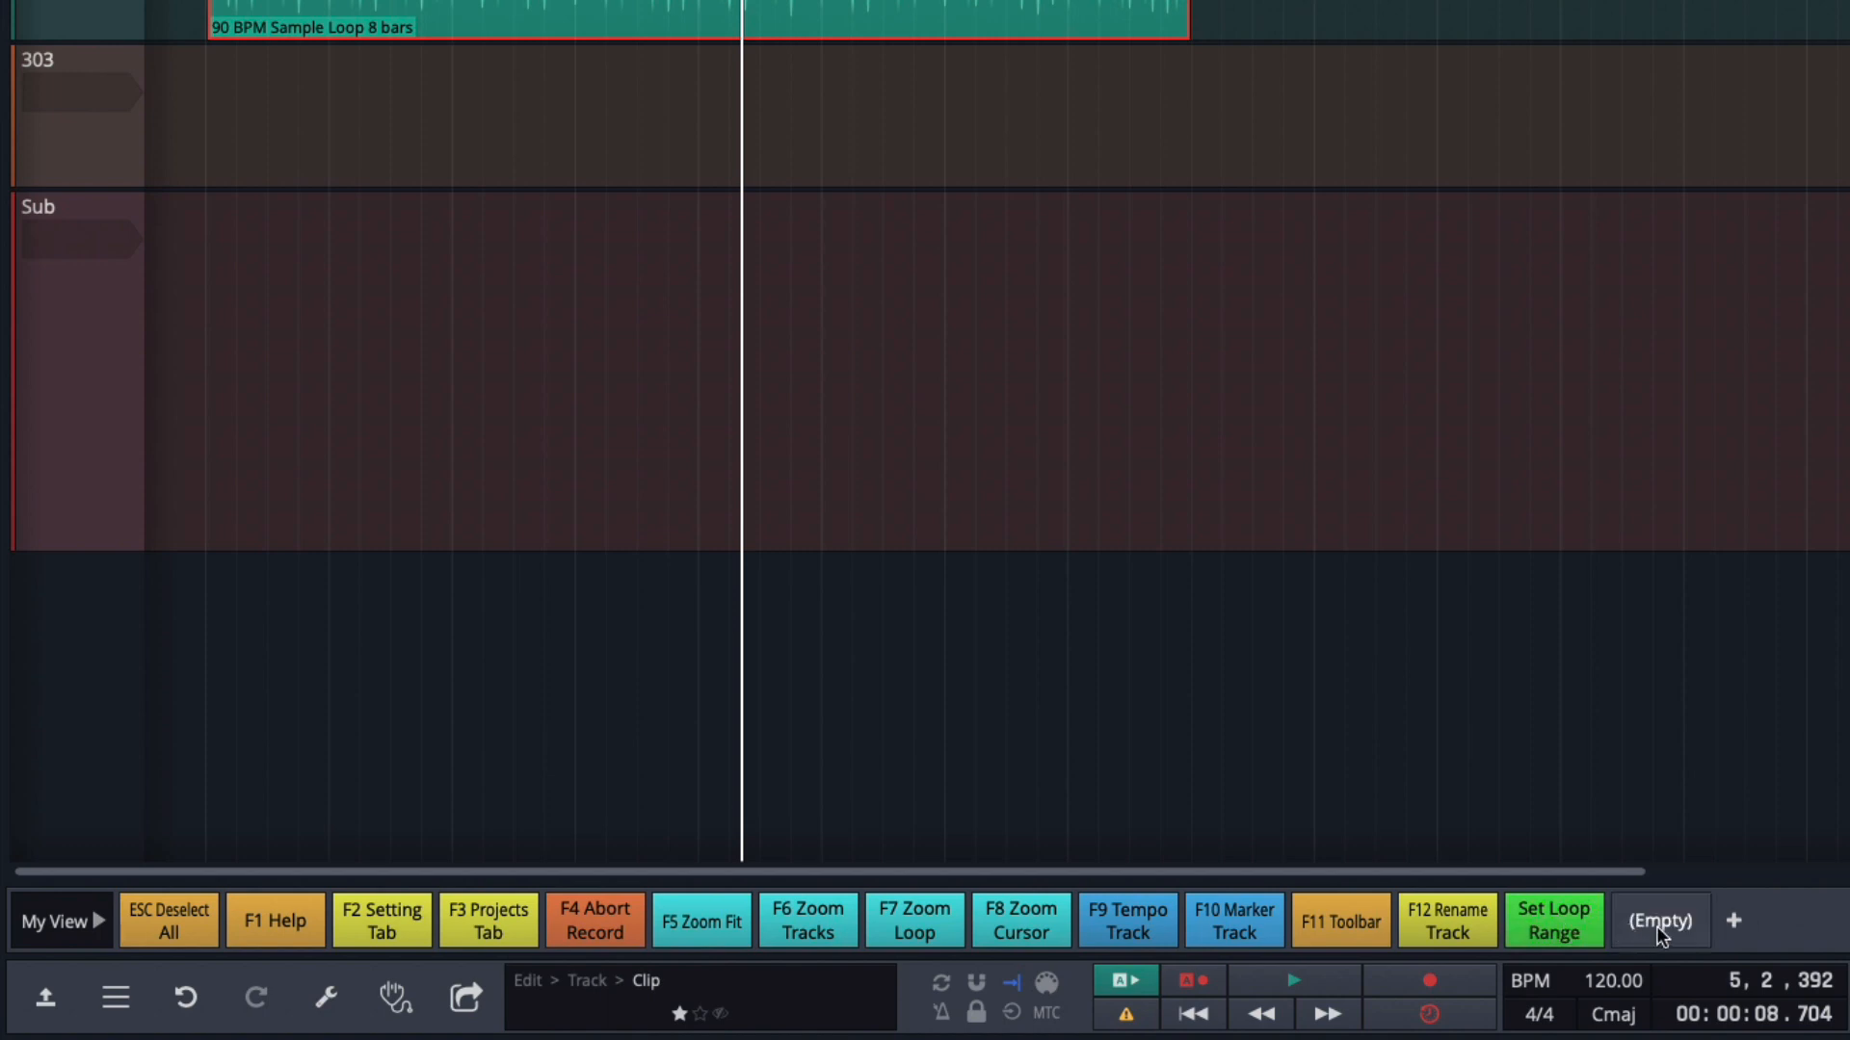
right_click(1659, 920)
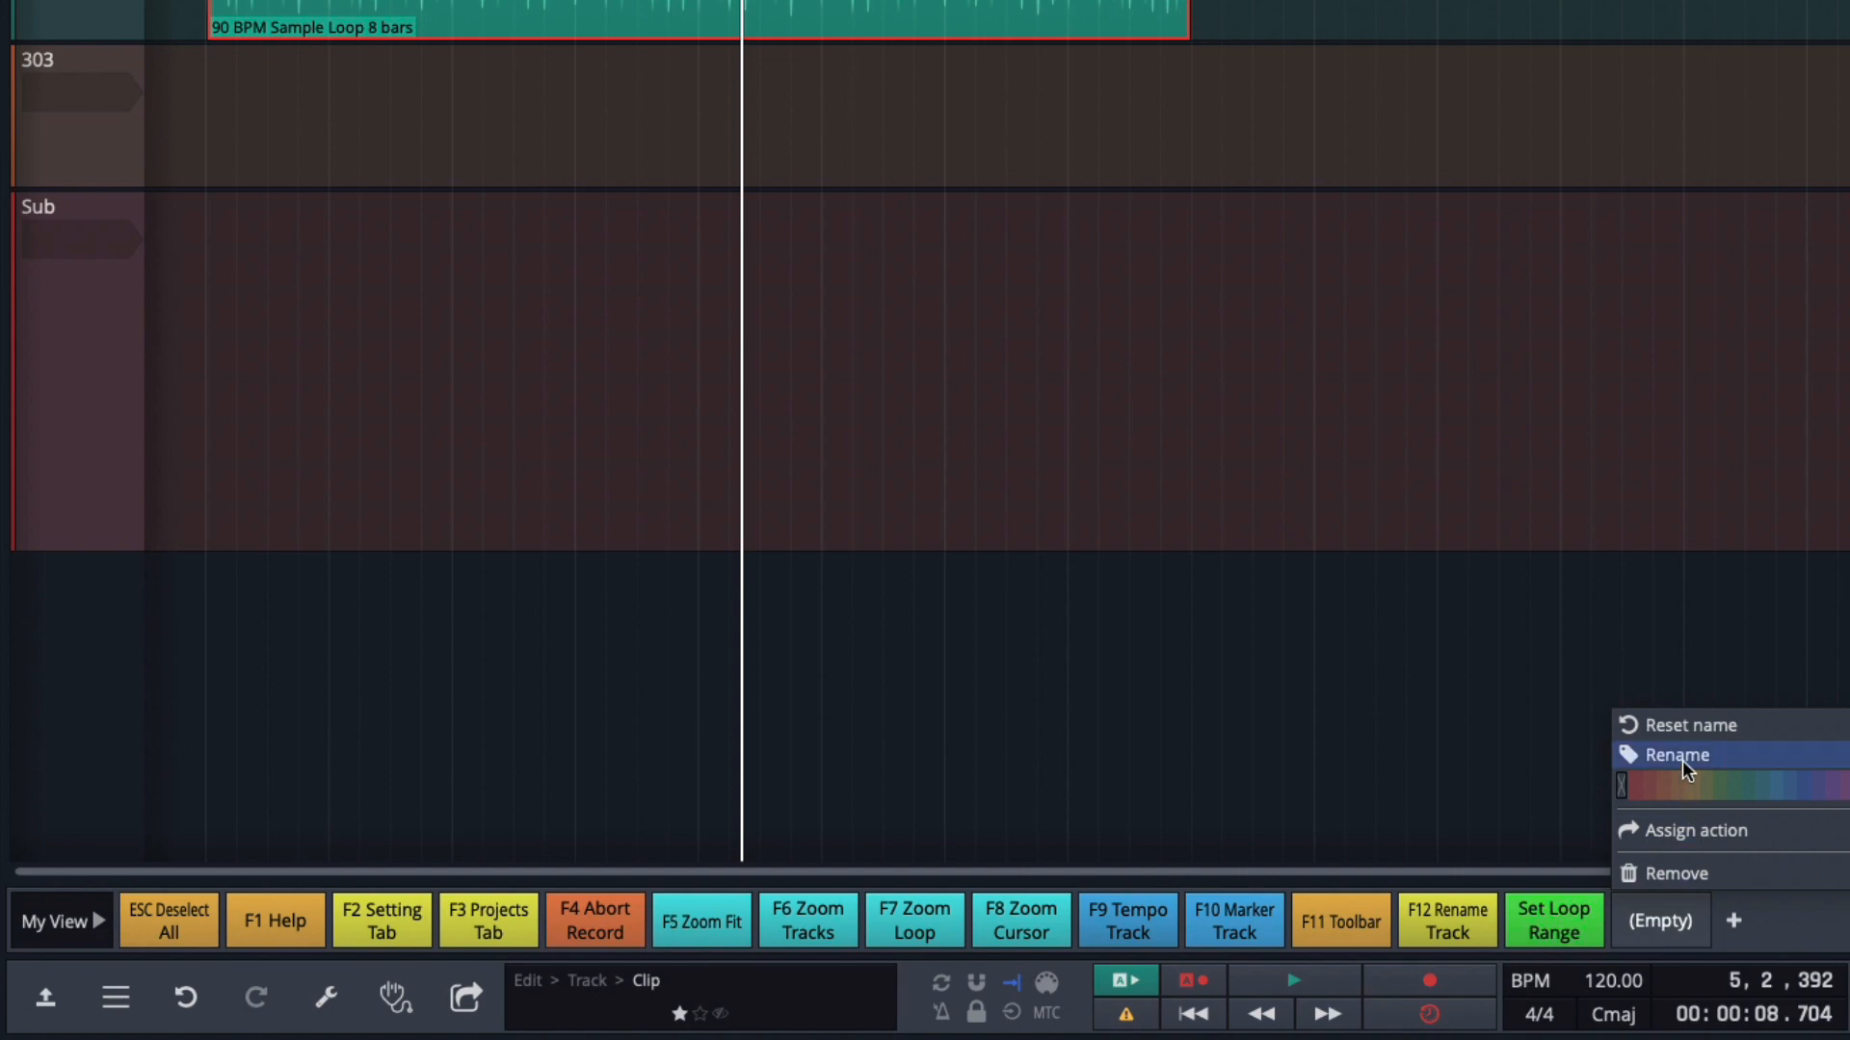
mouse_move(1687, 731)
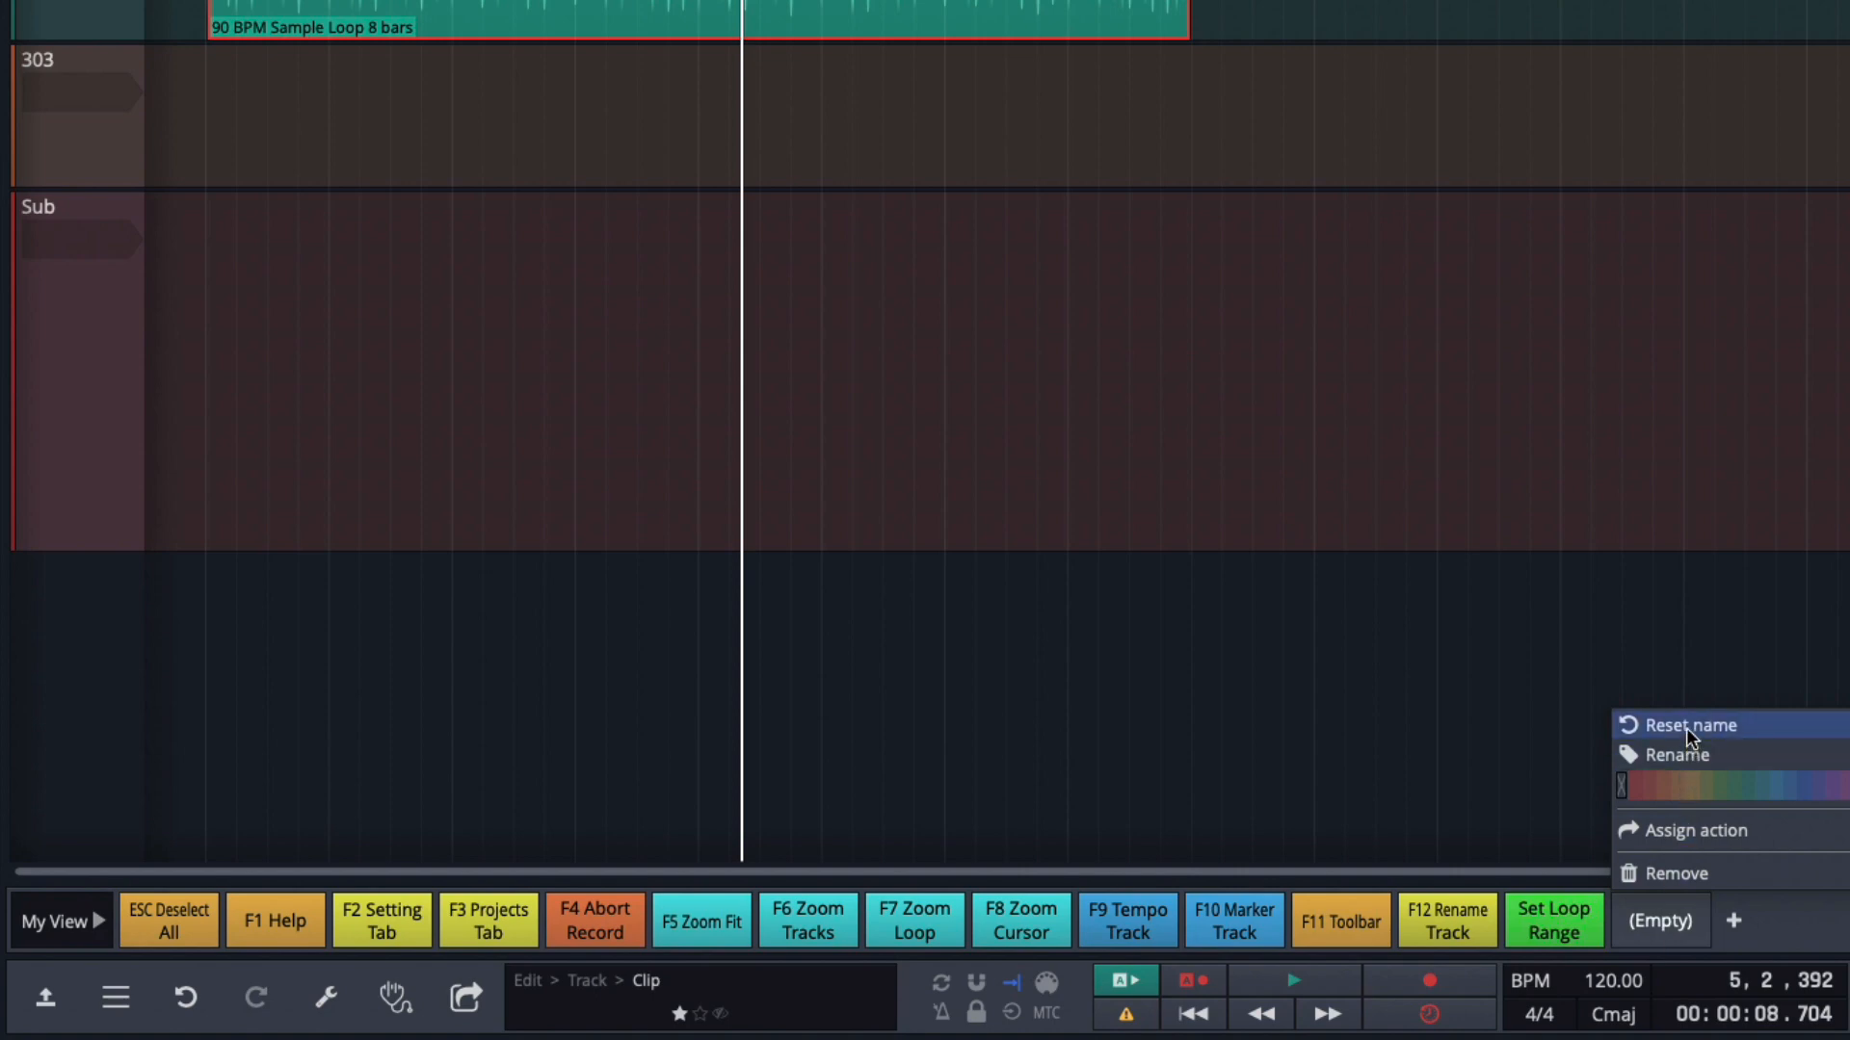
click(1675, 754)
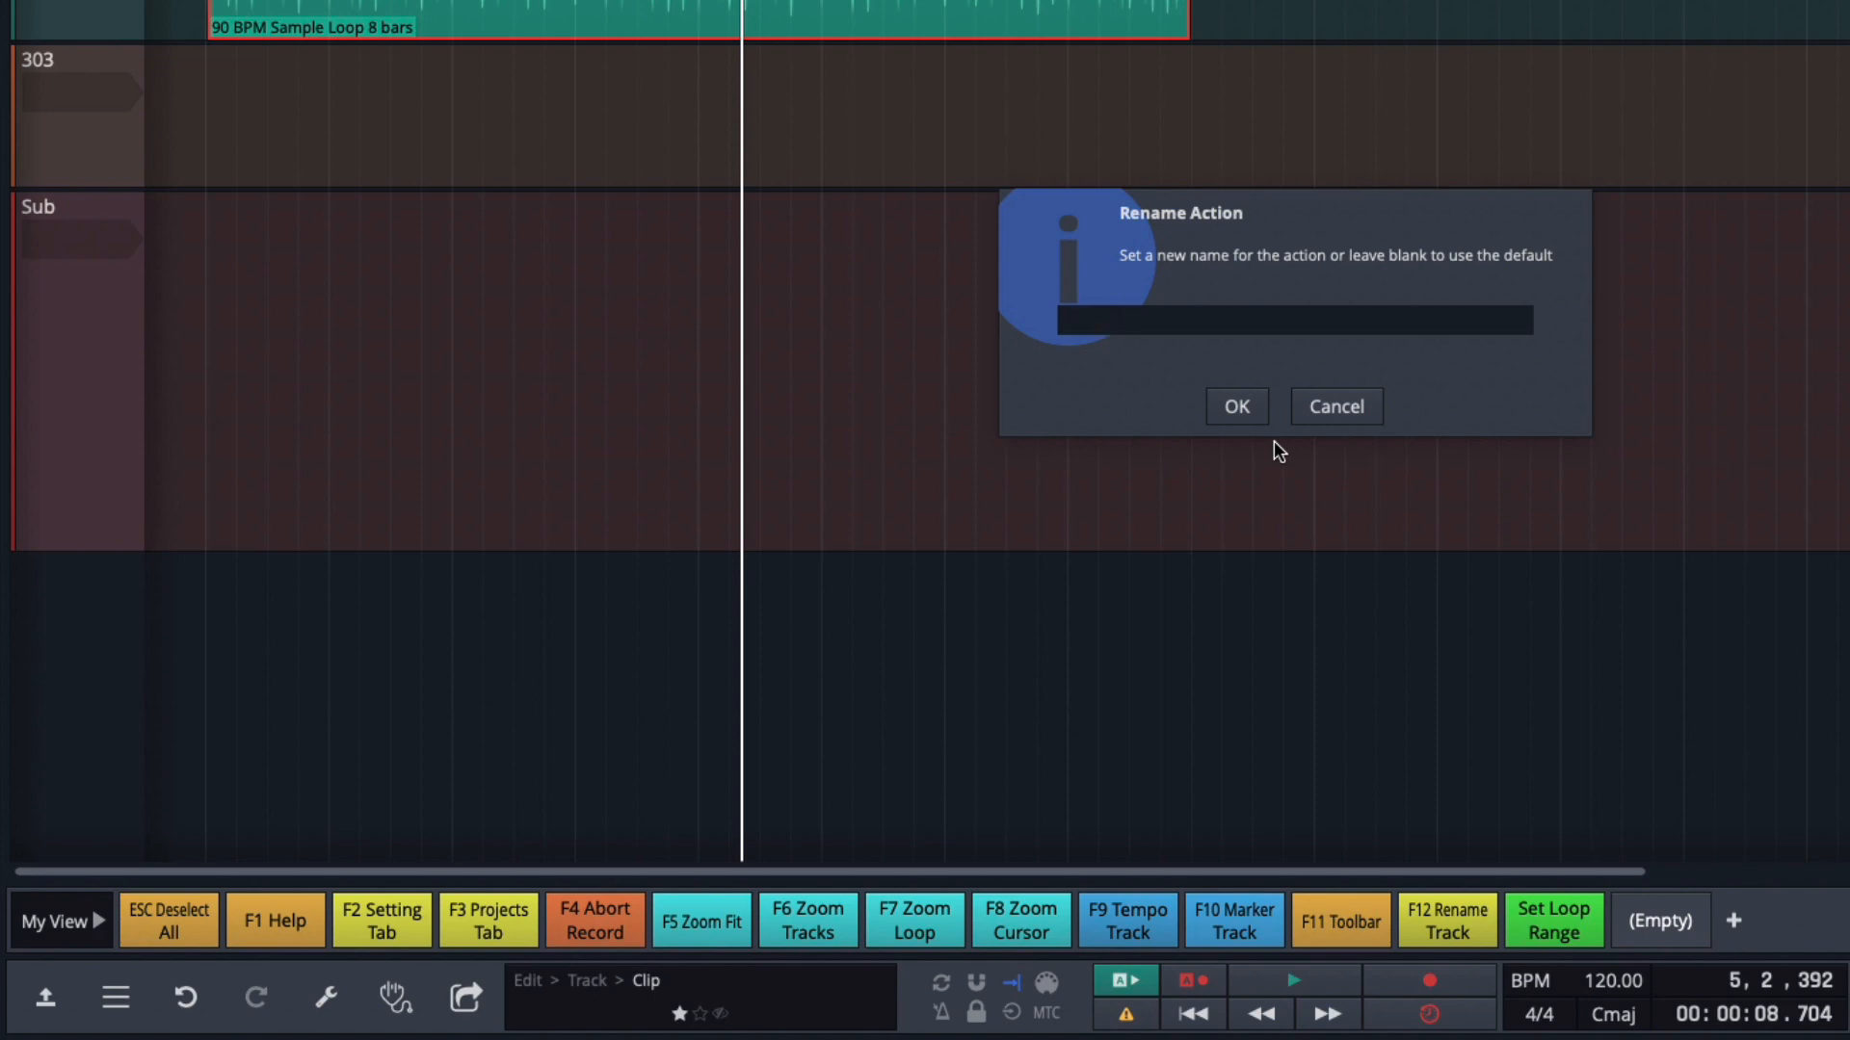
text(*)
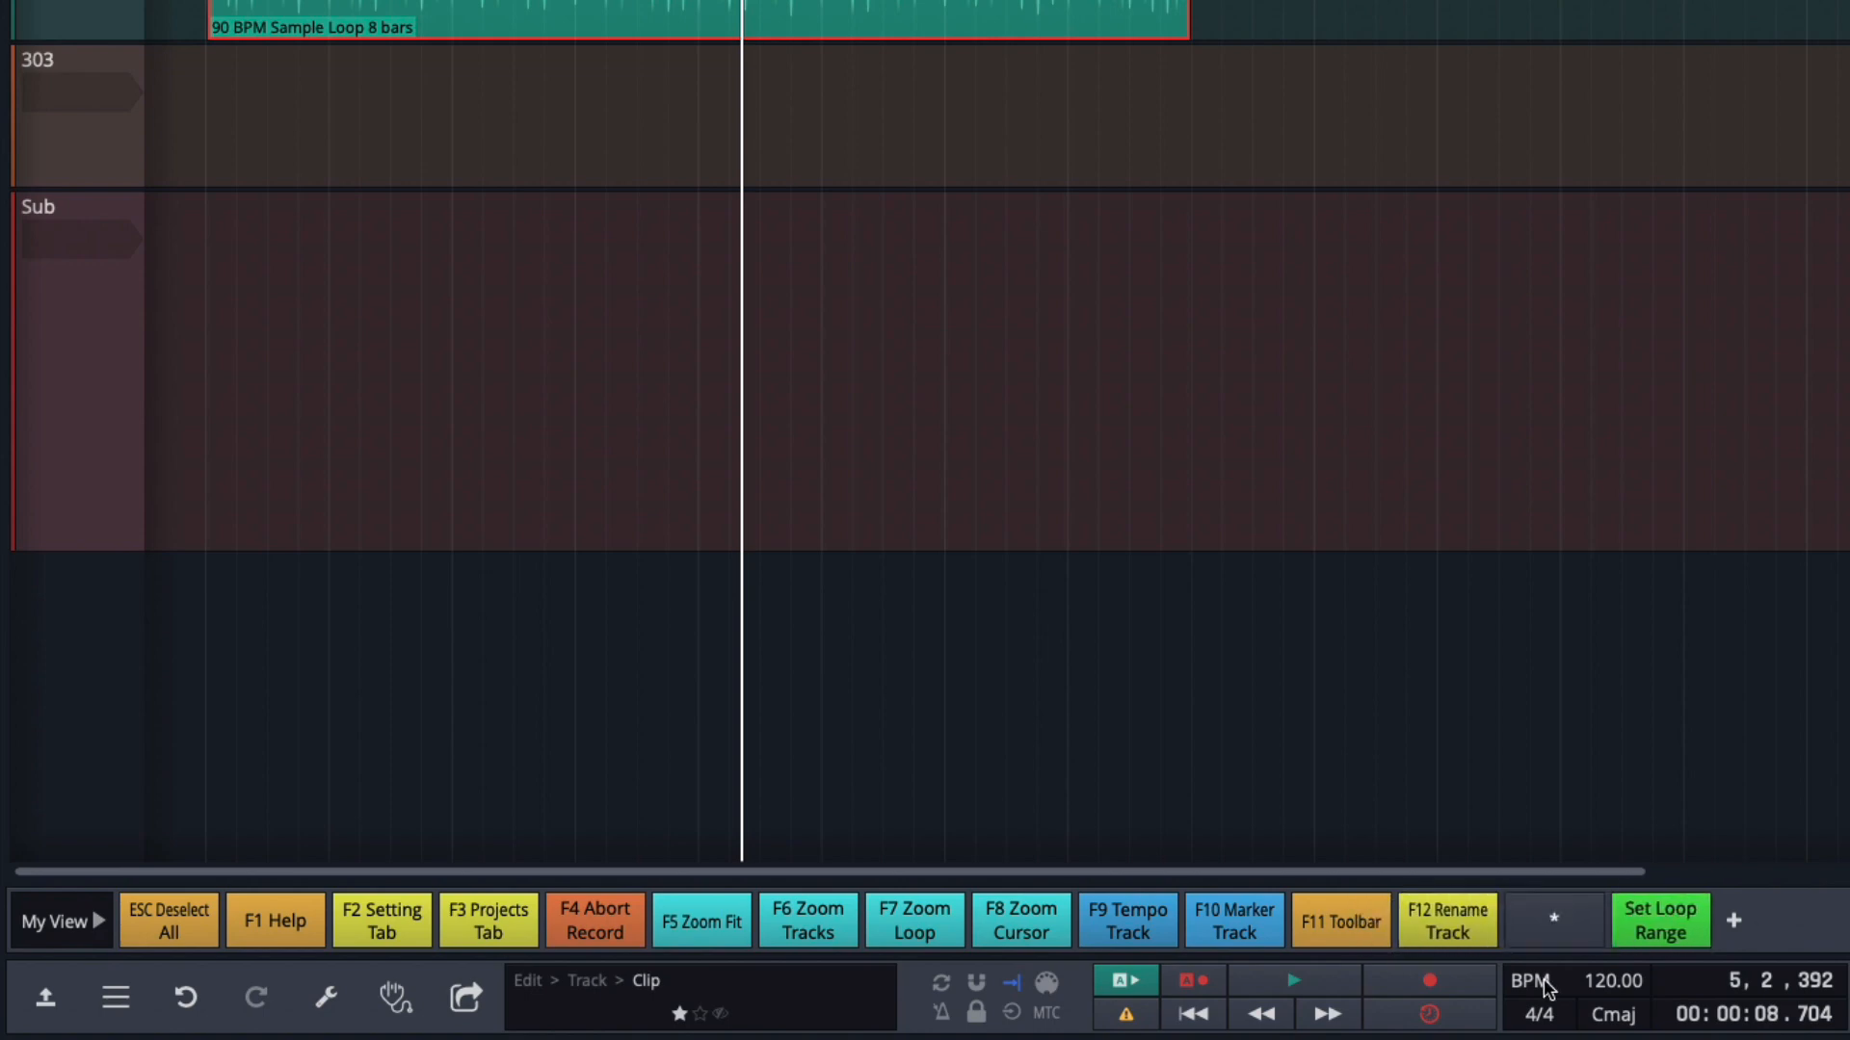
right_click(1552, 920)
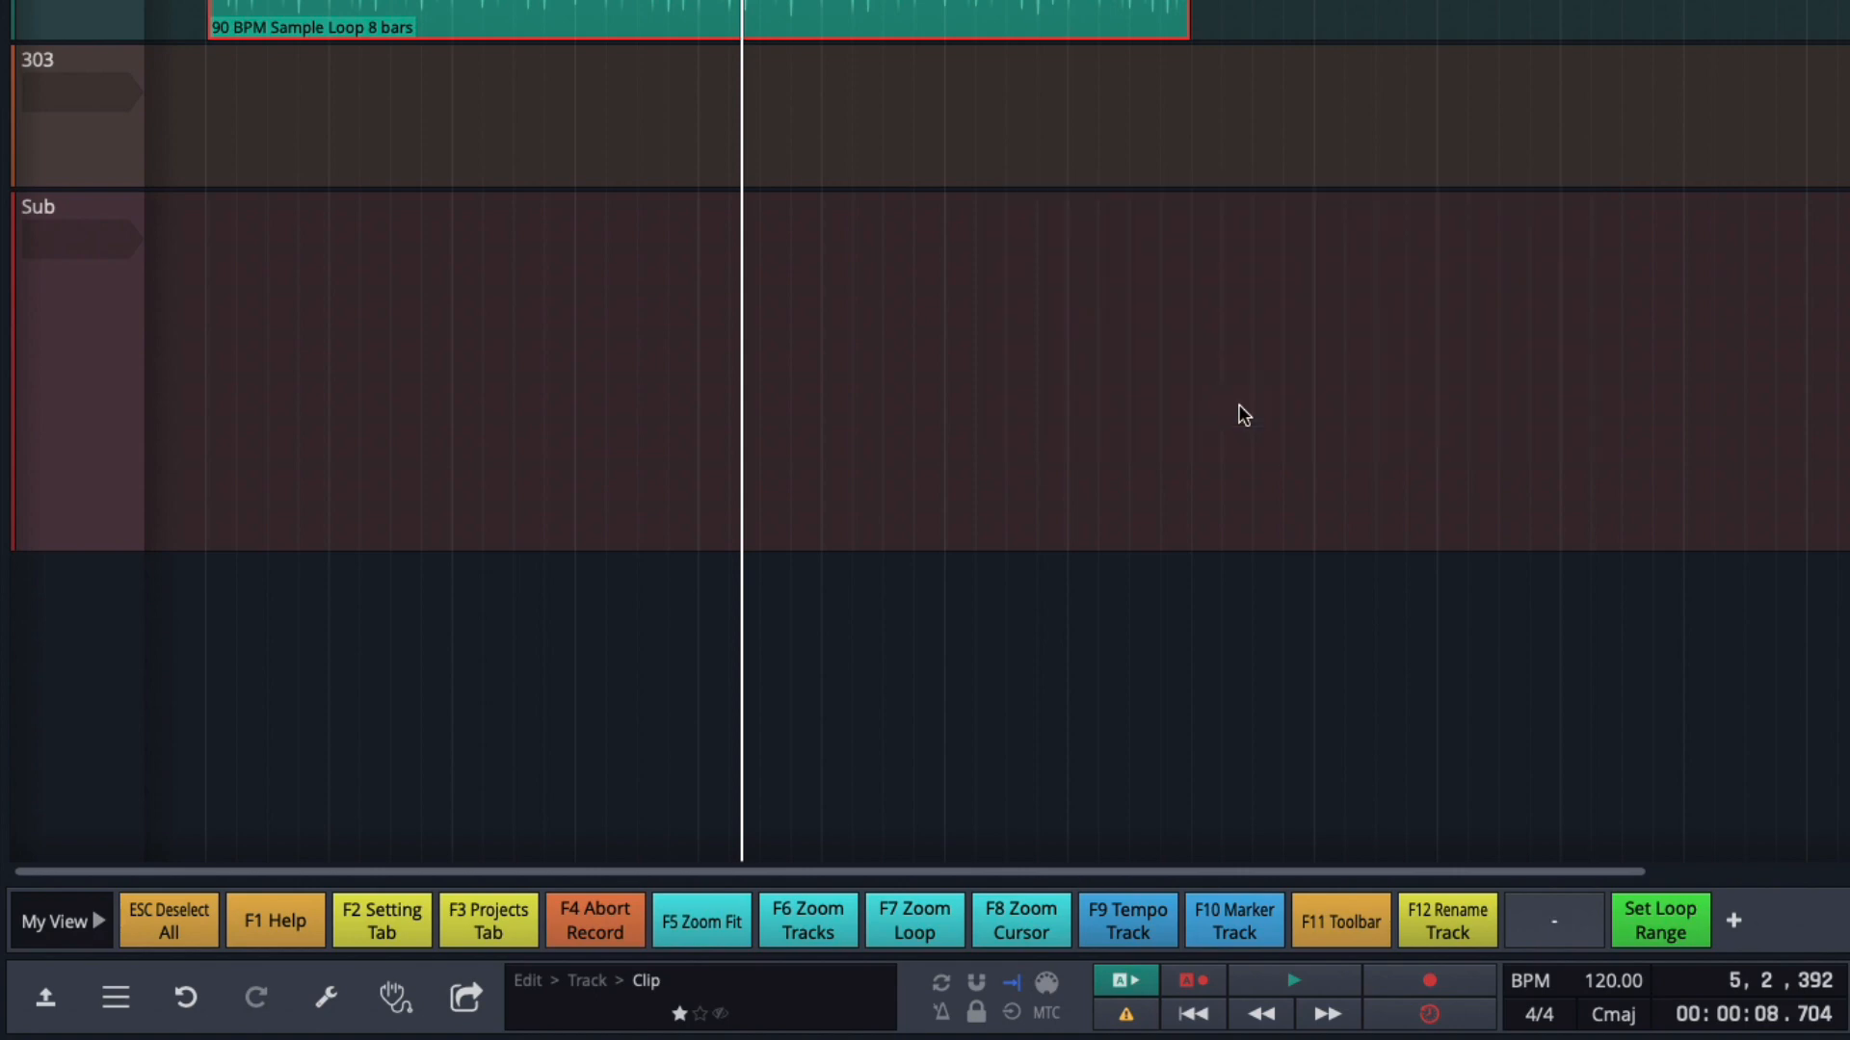
mouse_move(1069, 899)
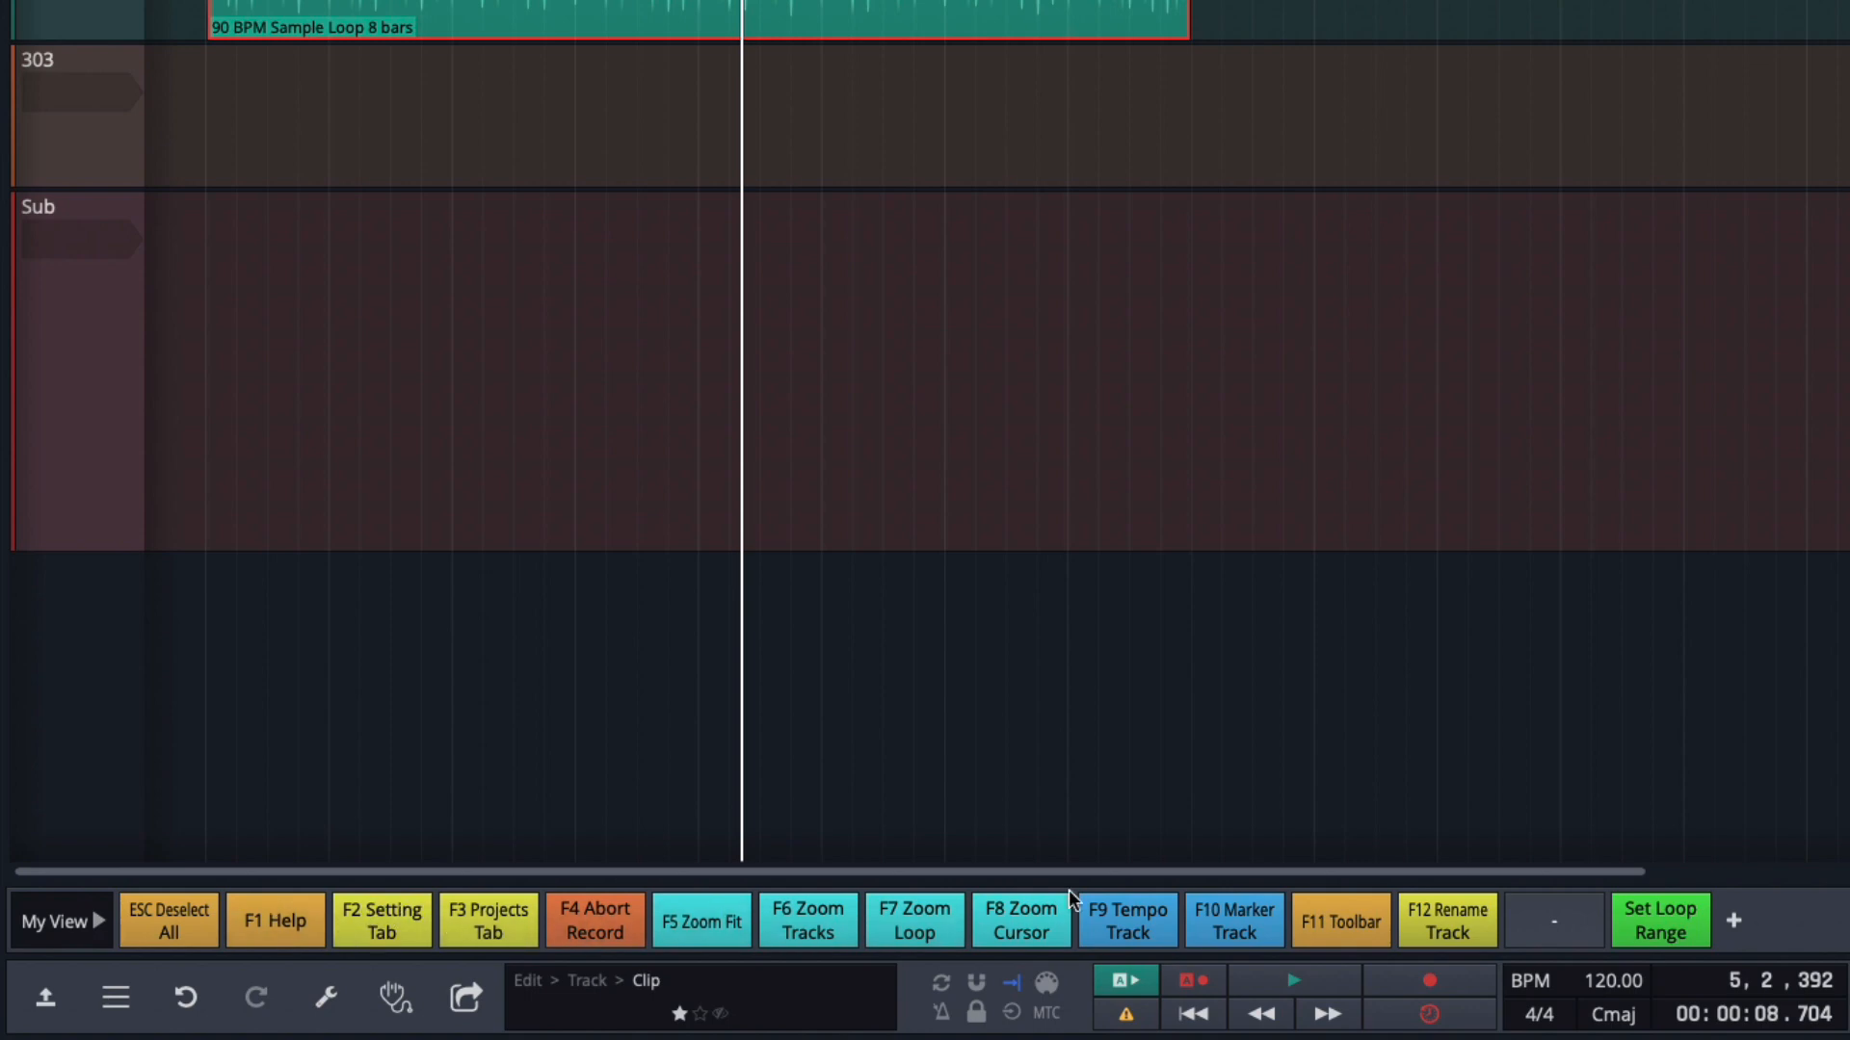
mouse_move(1302, 943)
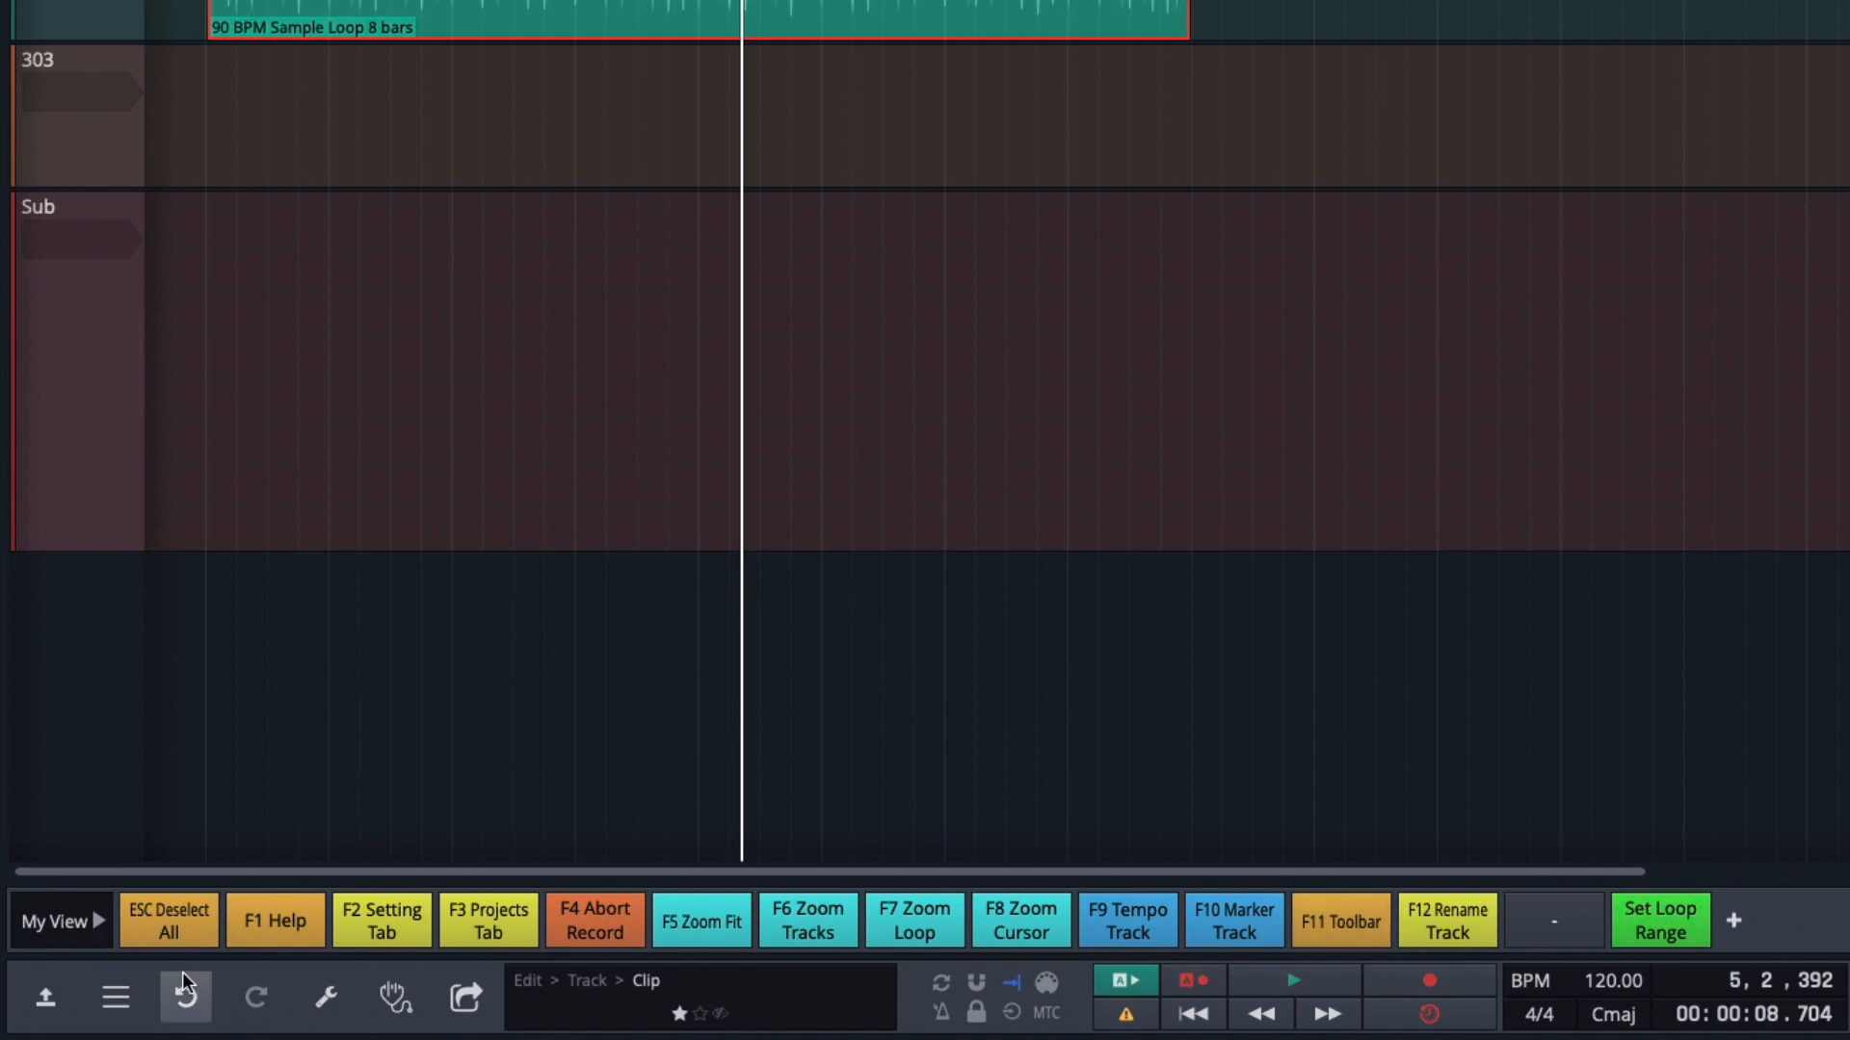
click(53, 921)
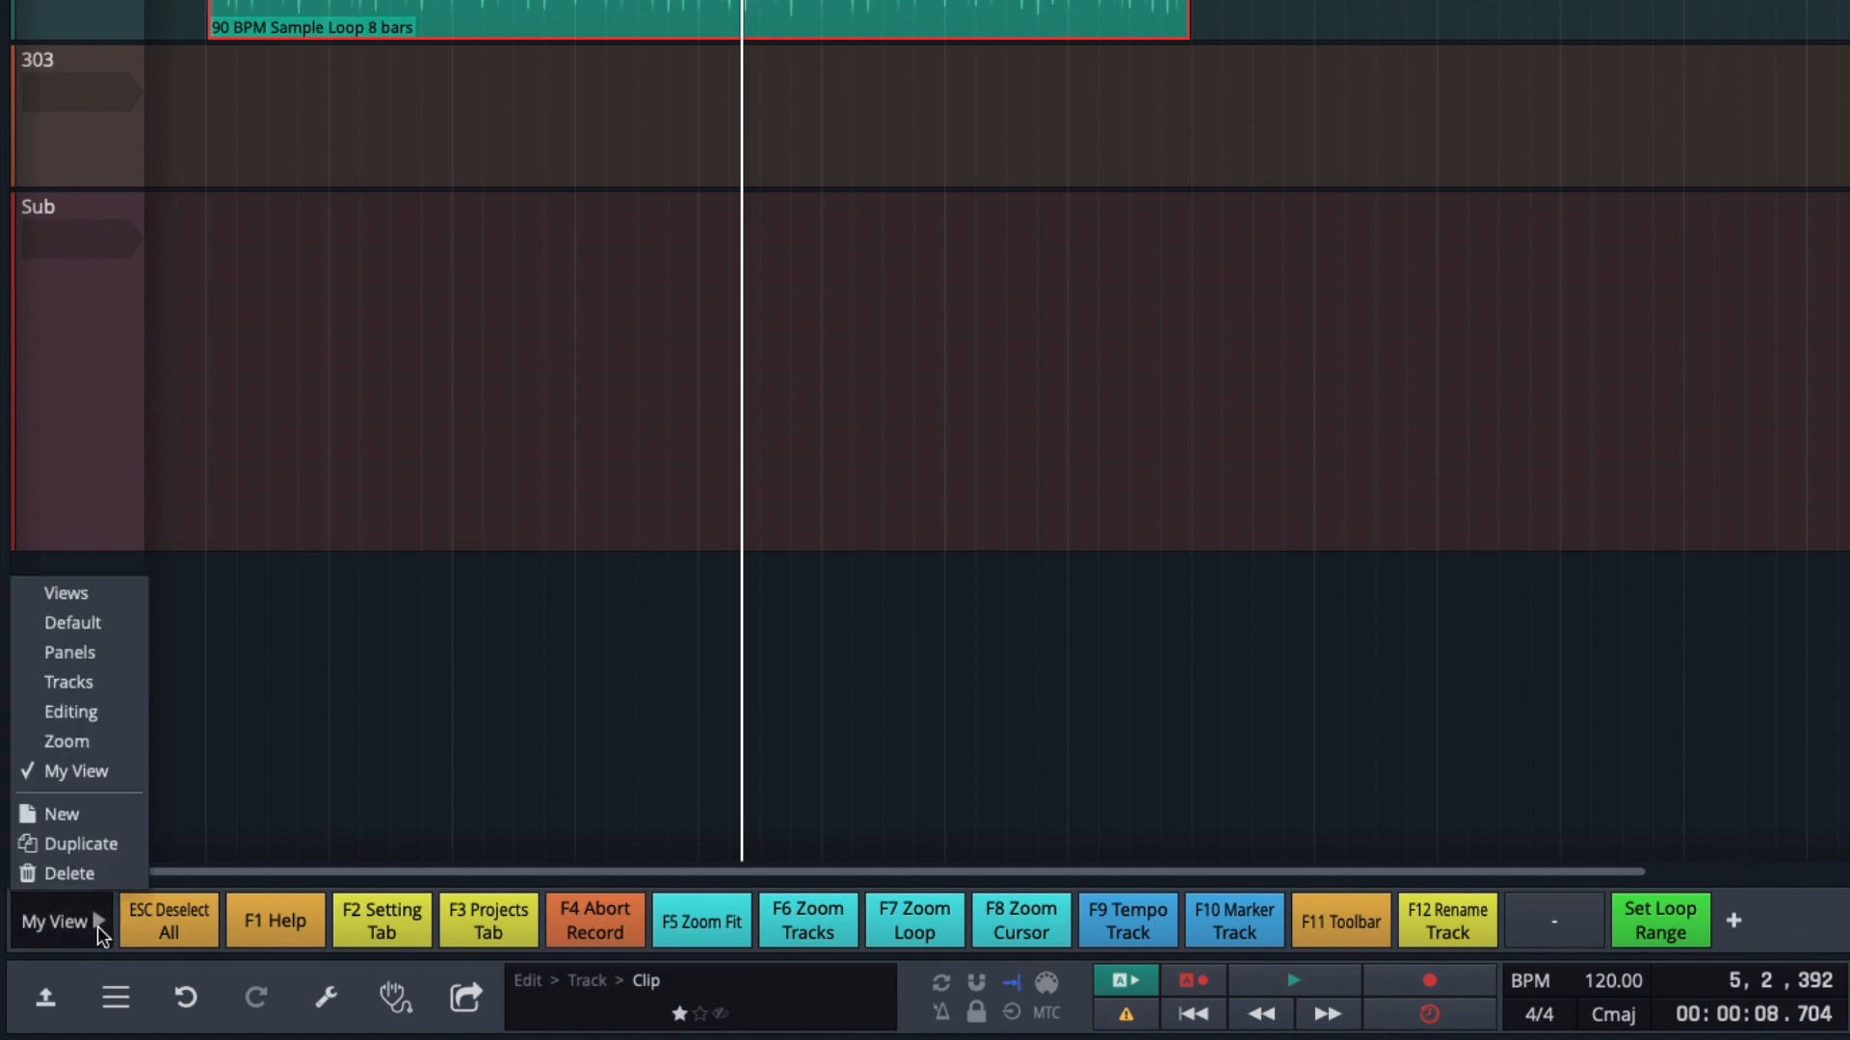
click(67, 740)
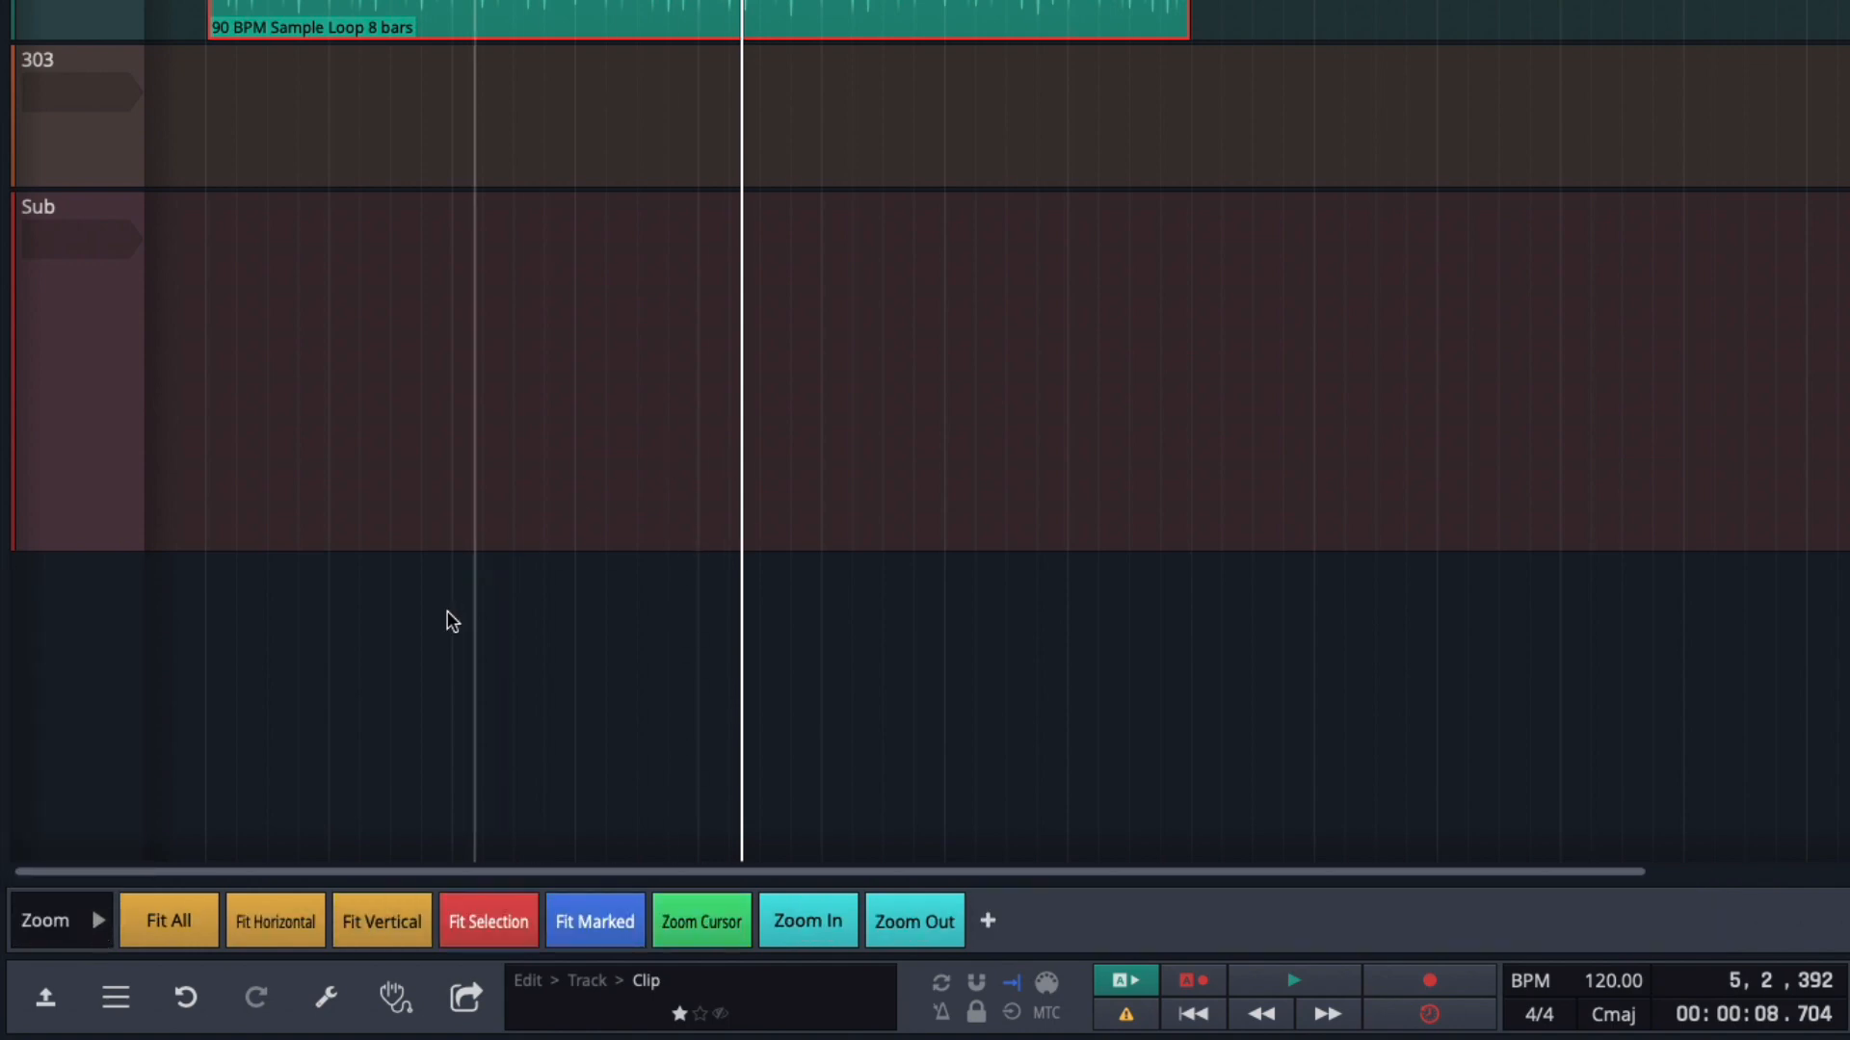
click(47, 921)
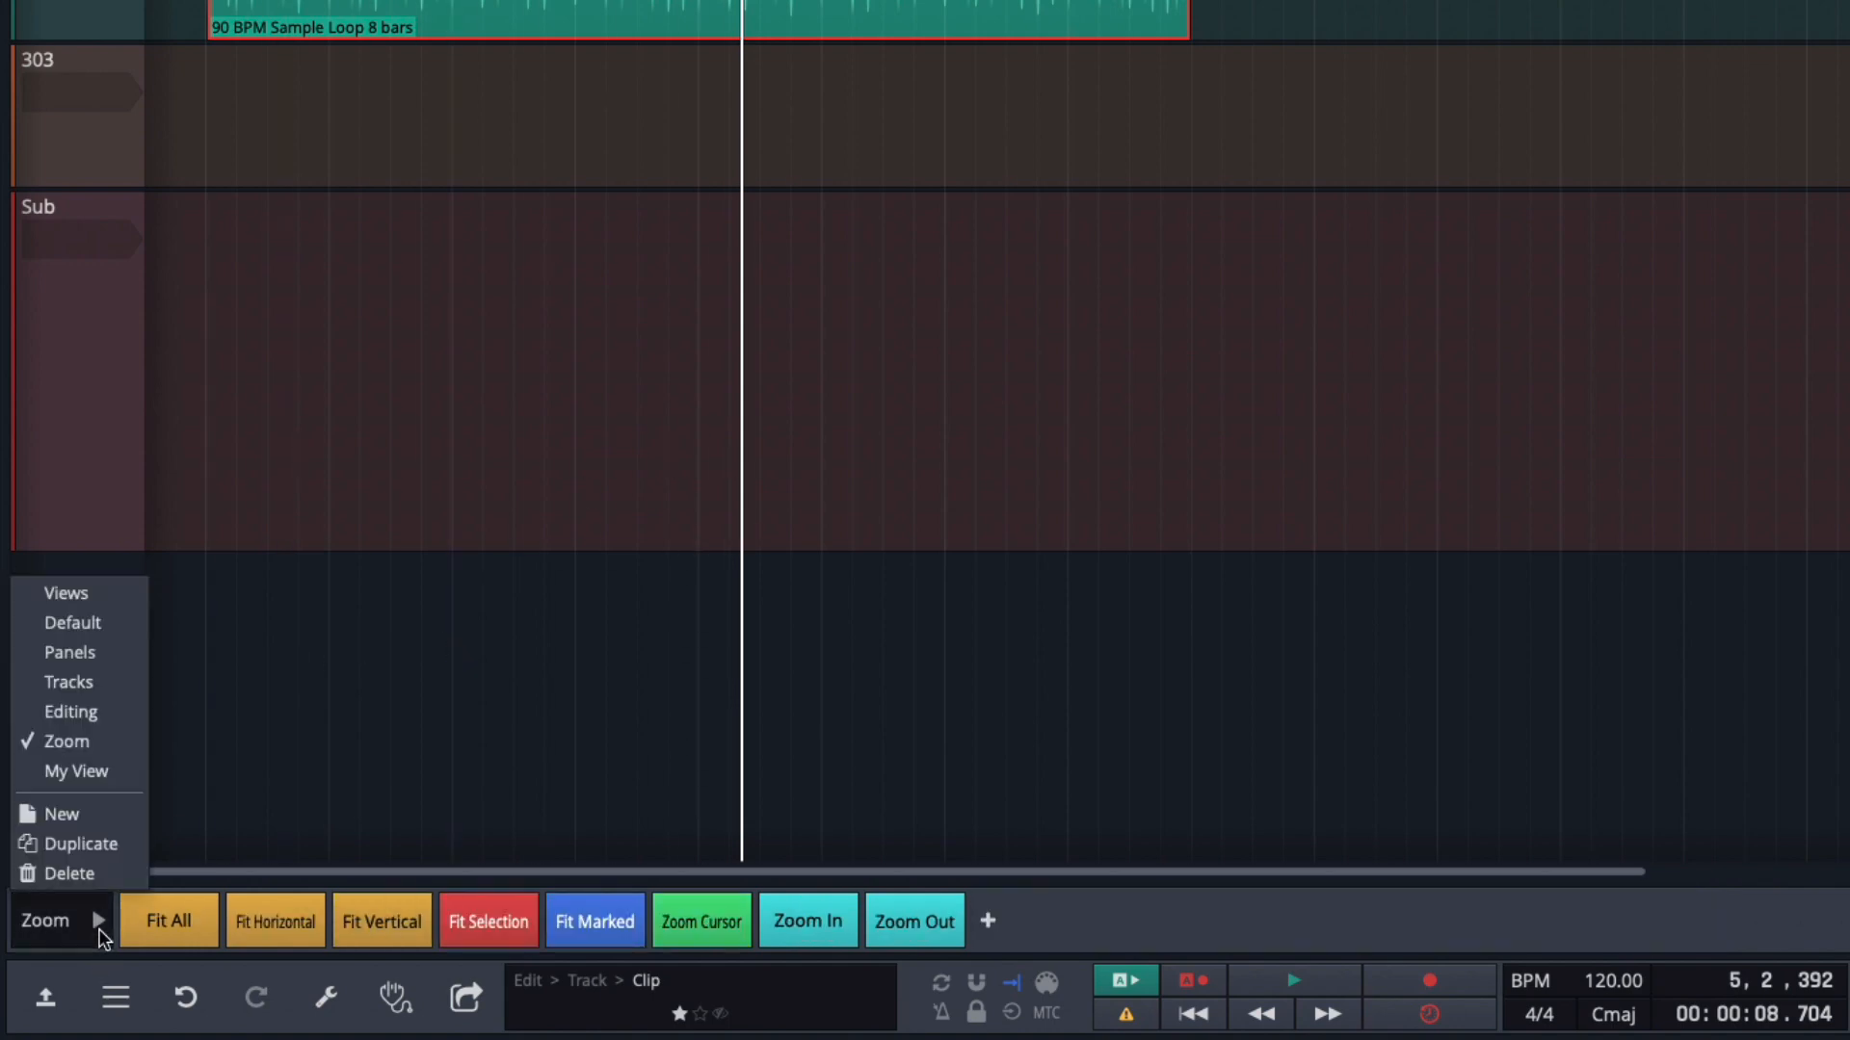
mouse_move(107, 824)
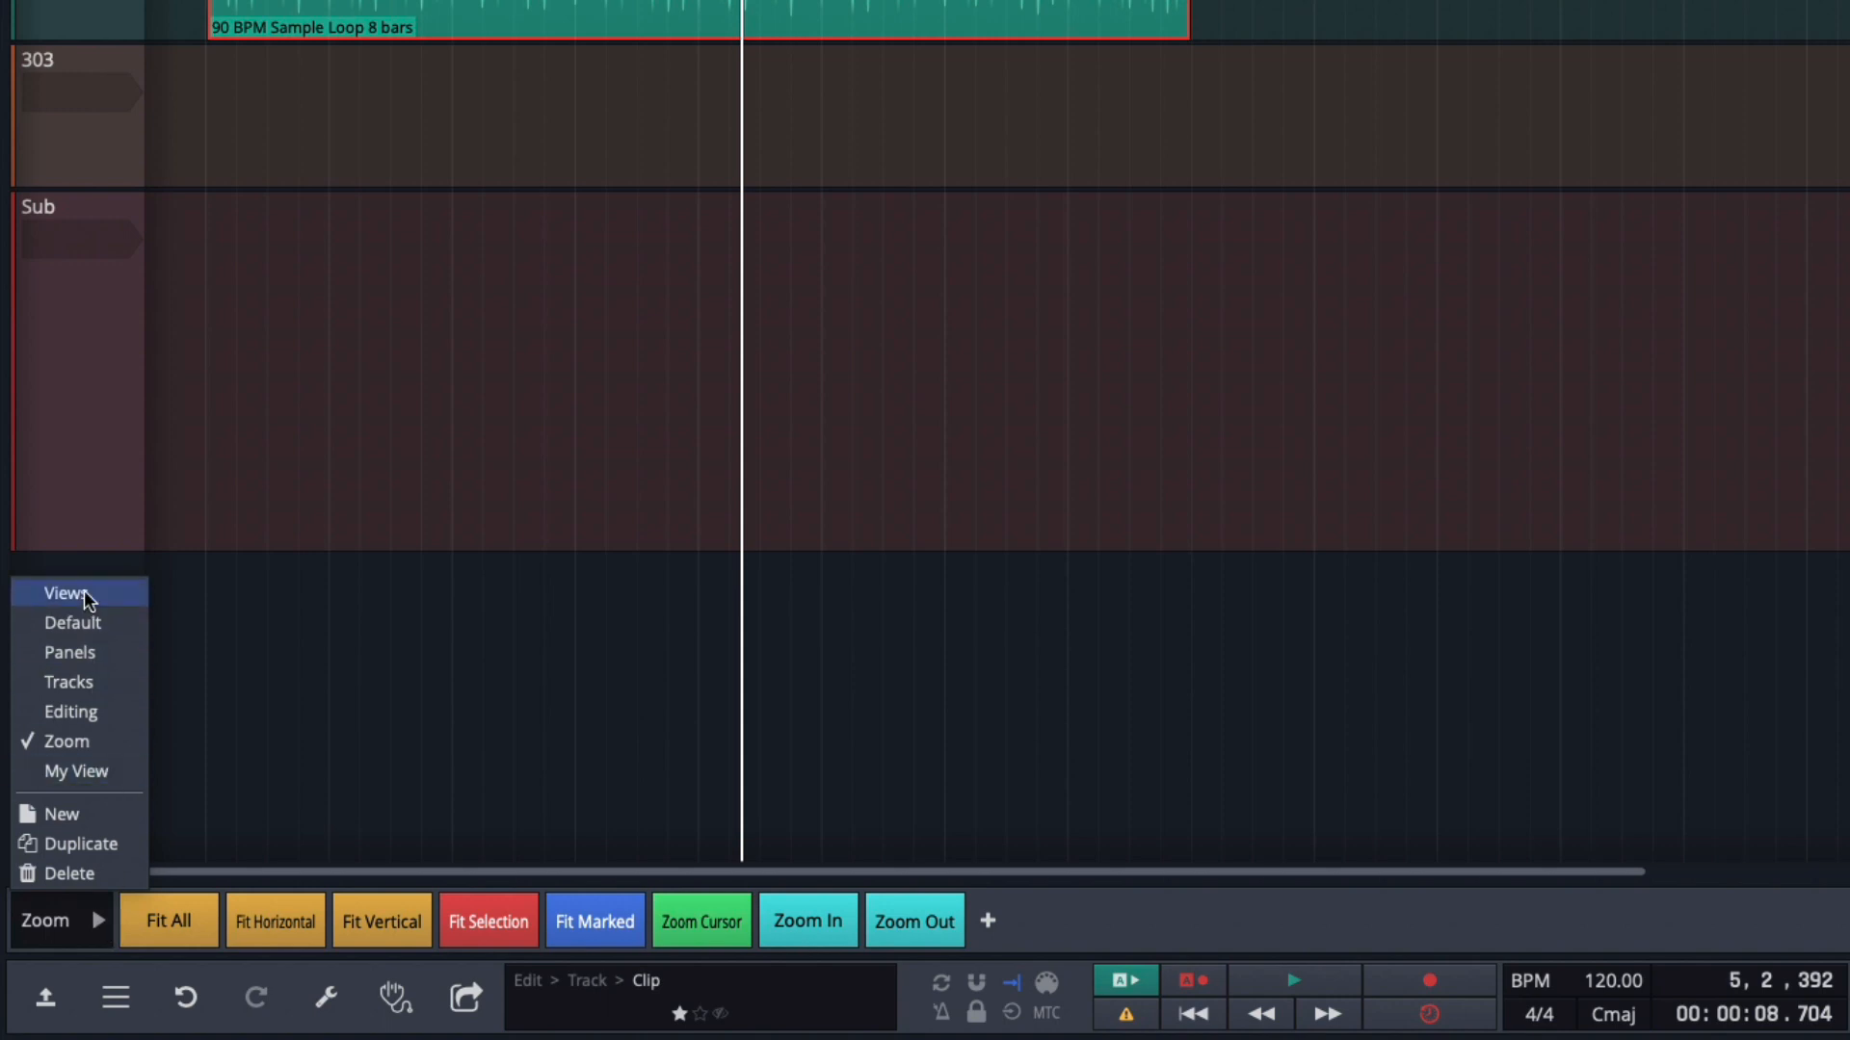
mouse_move(98, 771)
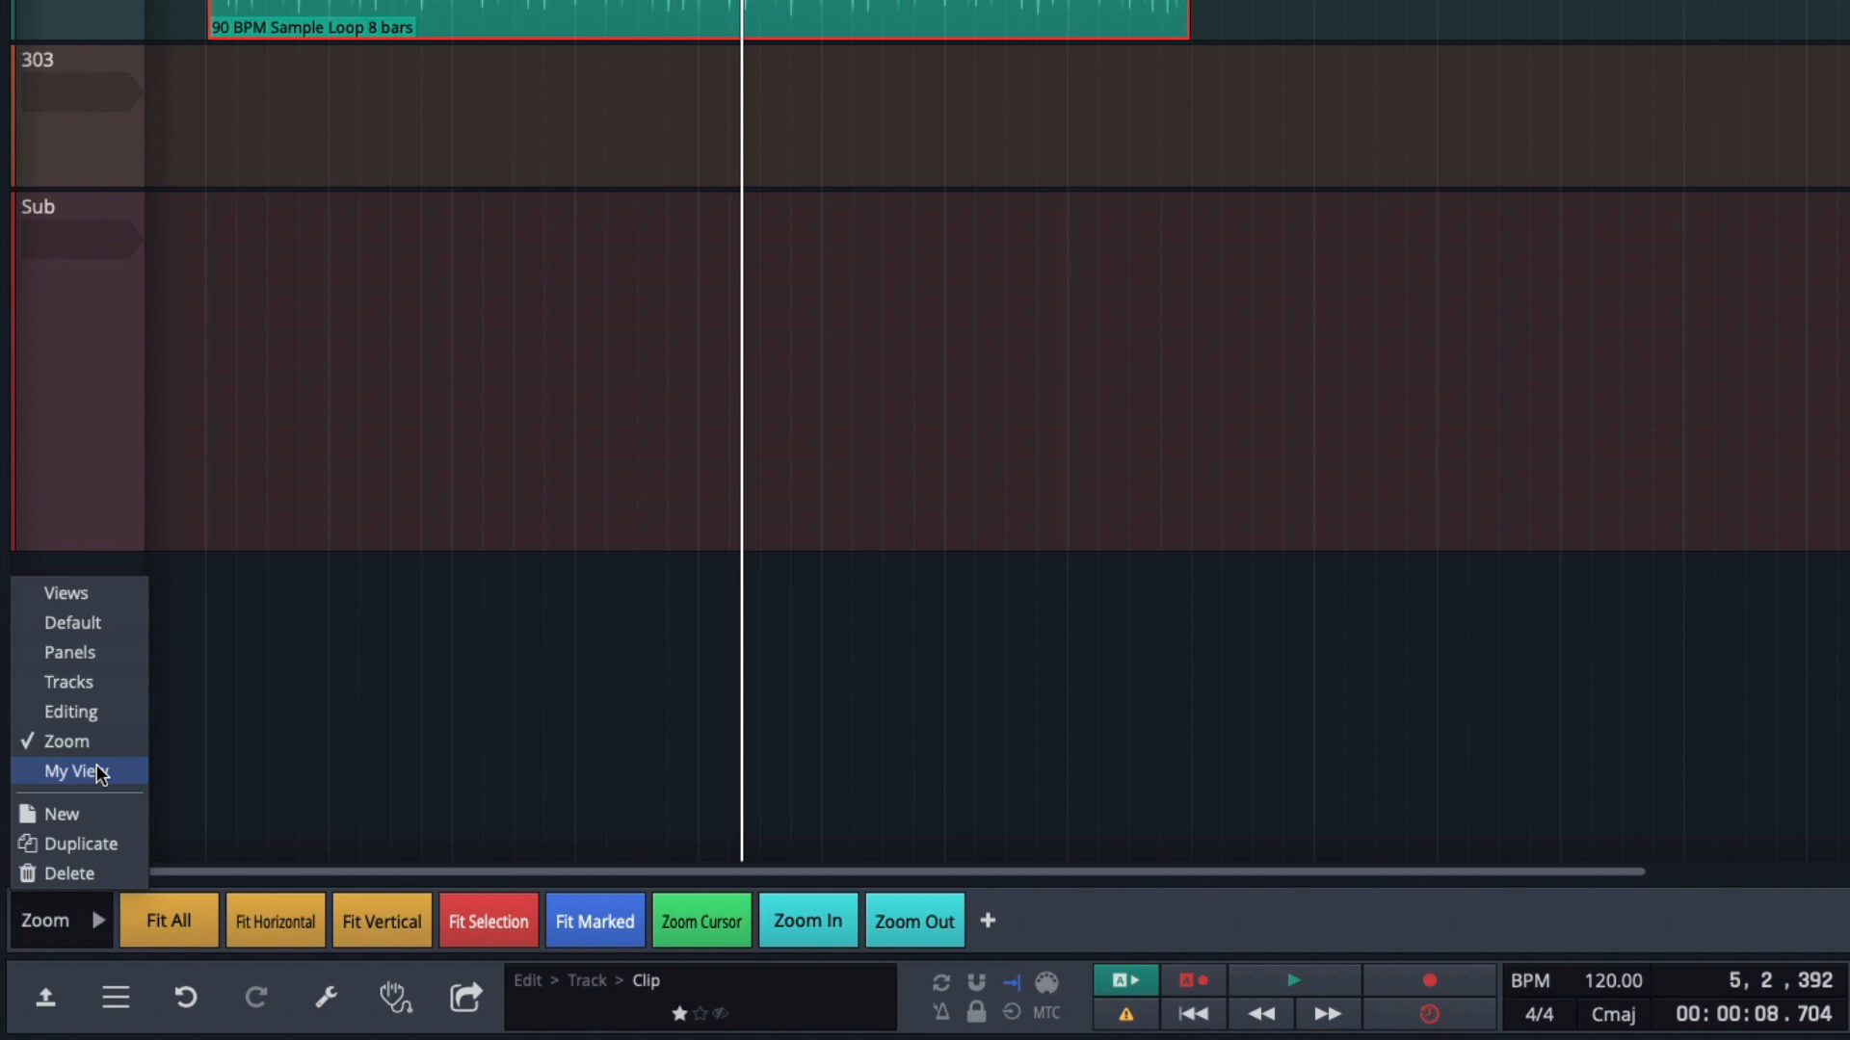
click(73, 772)
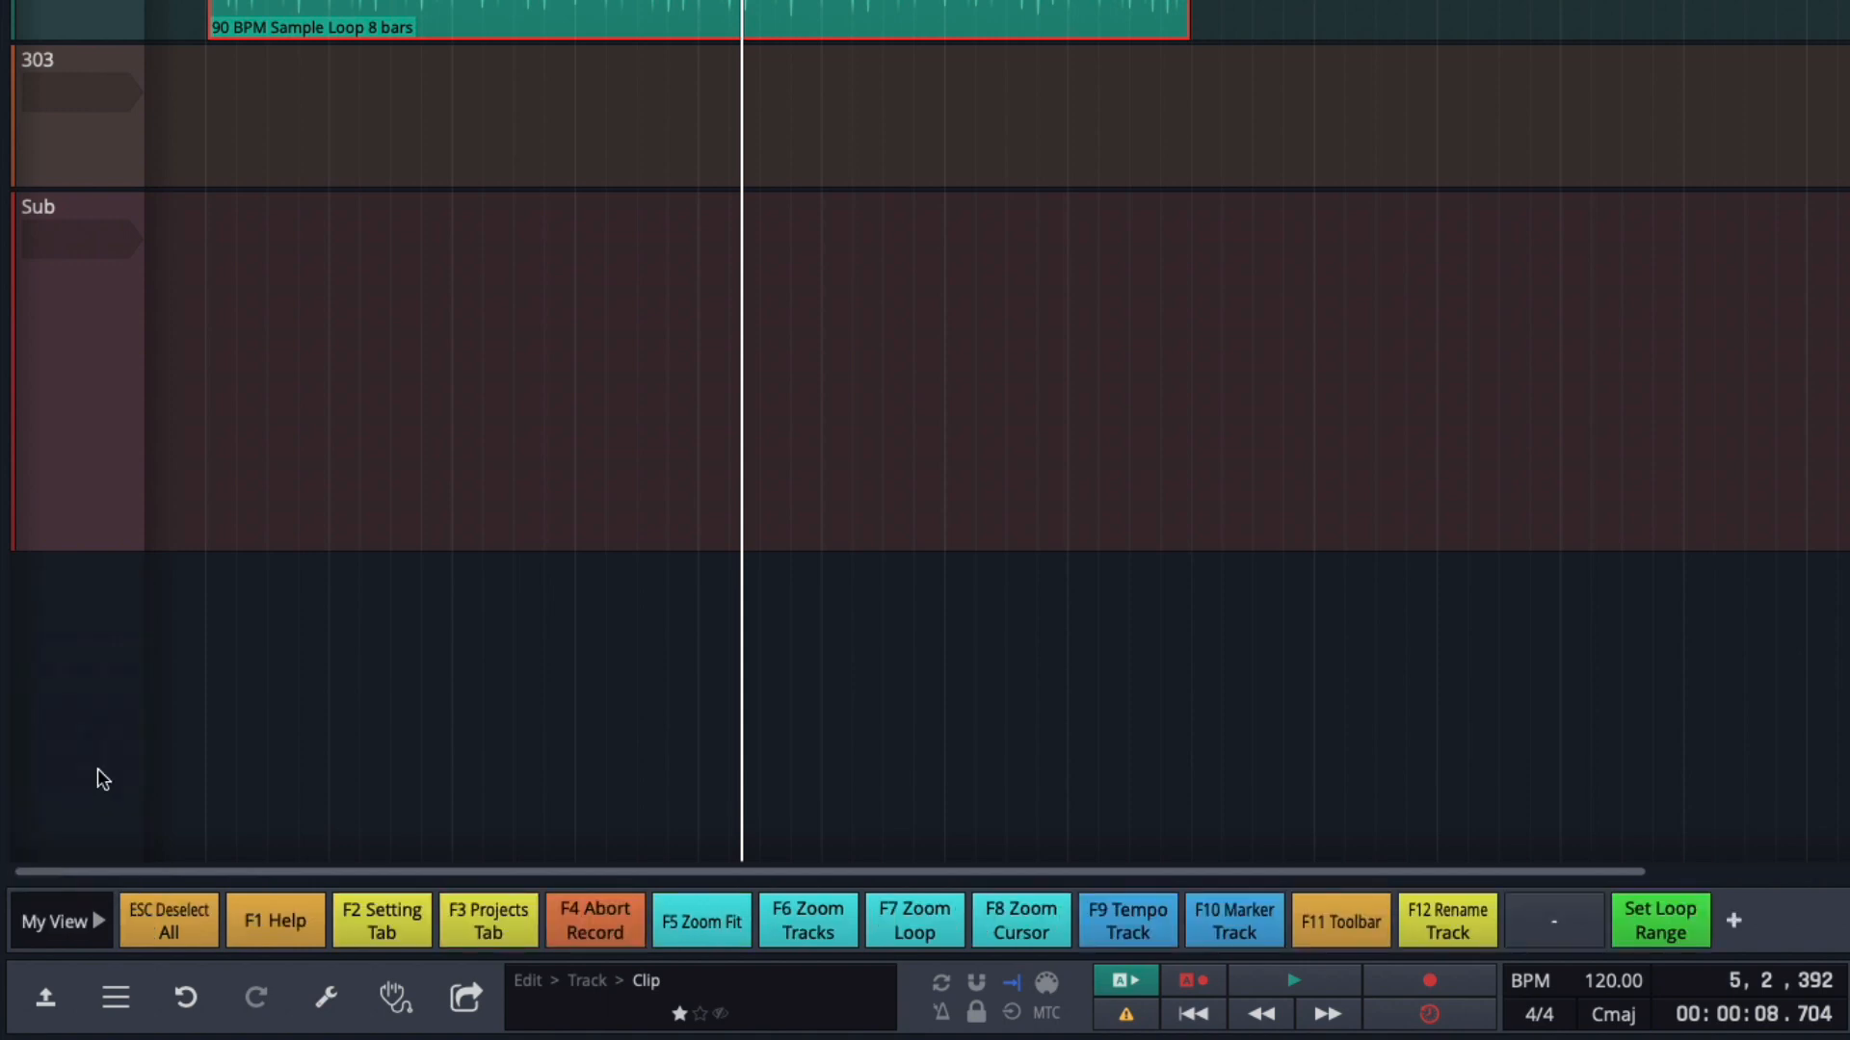
mouse_move(47, 930)
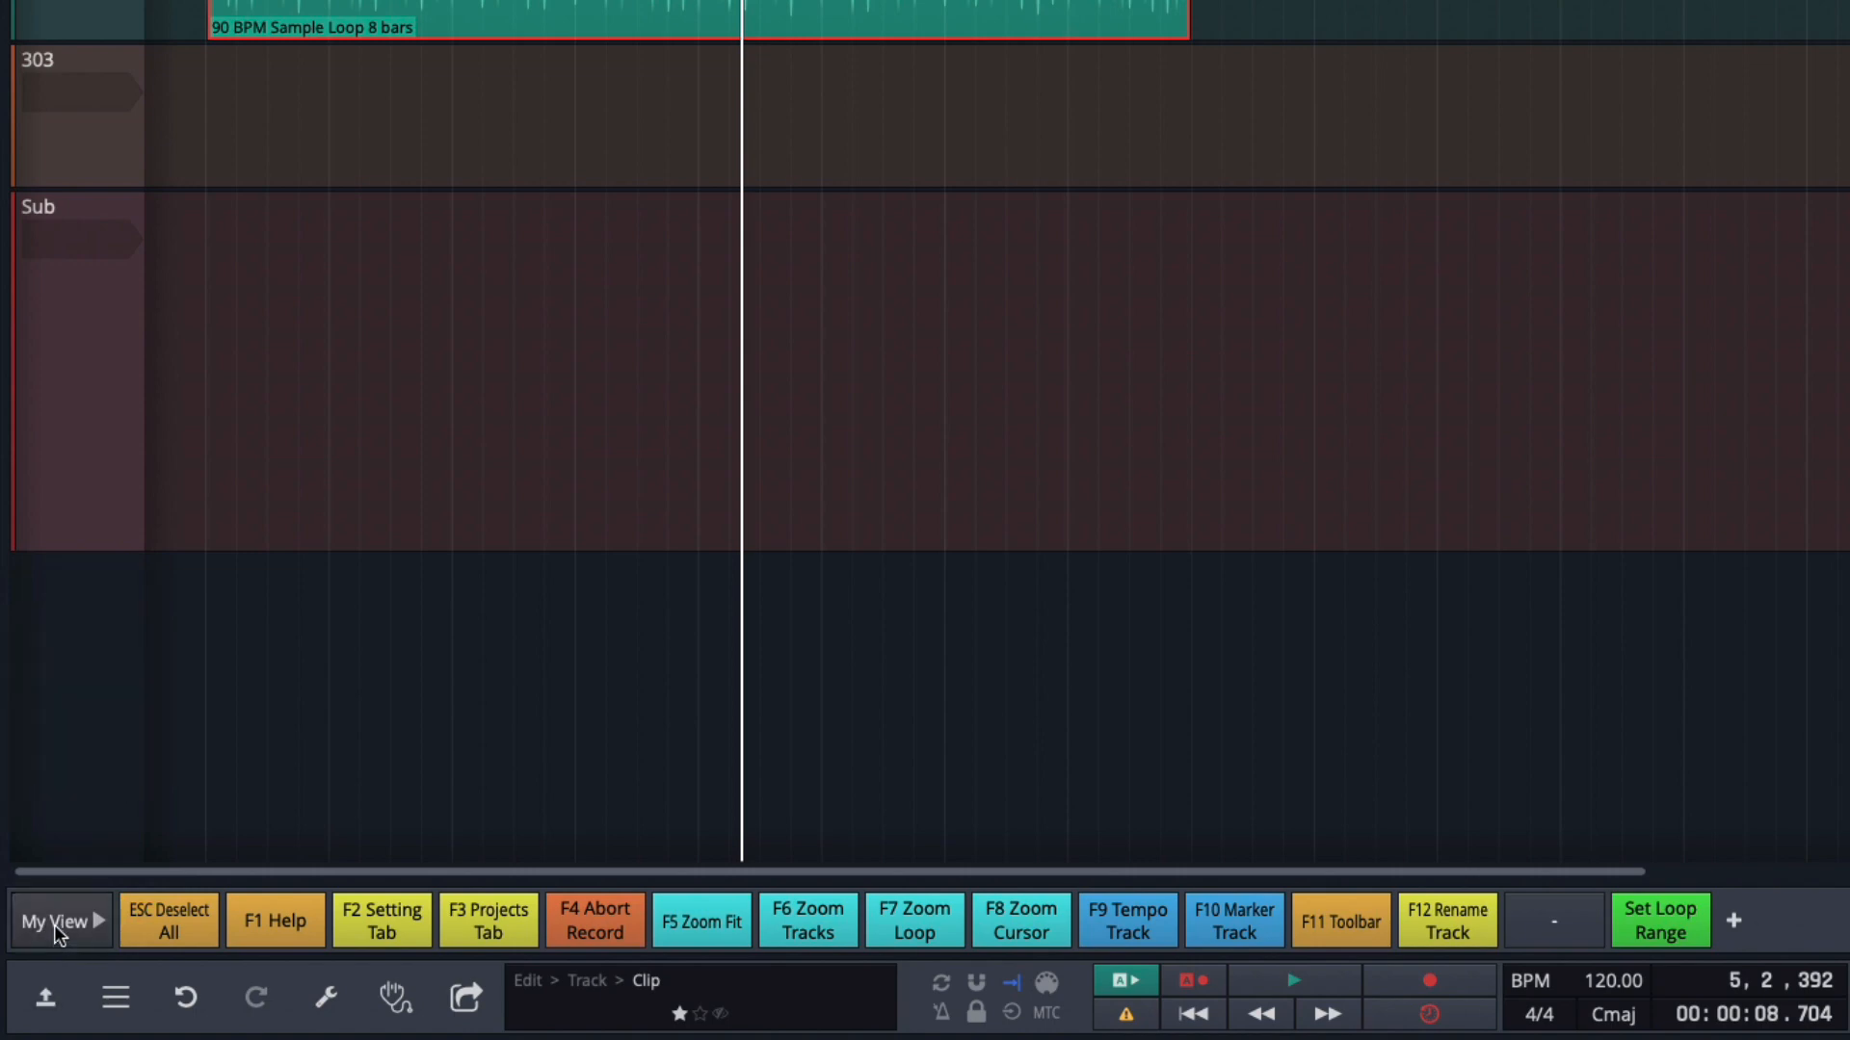
mouse_move(17, 944)
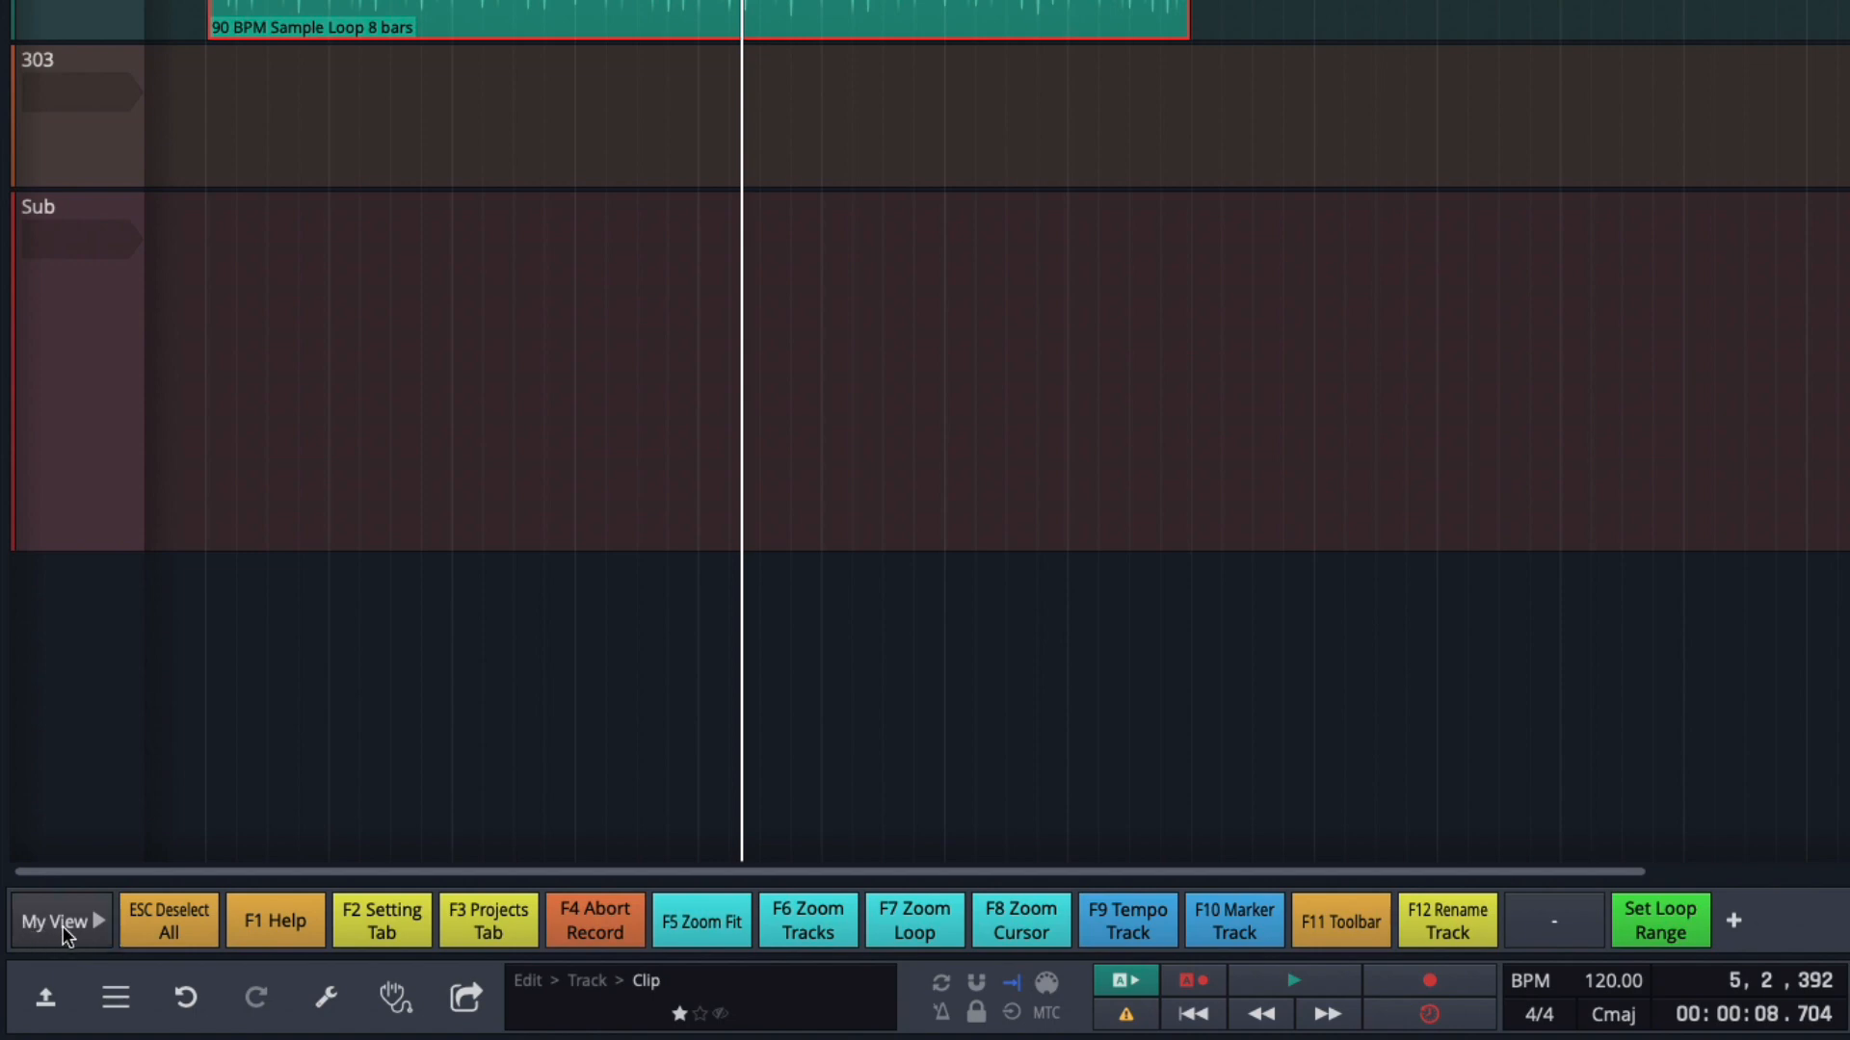
Add a new quick actions set named 'Function Keys' and confirm it appears in the set list.
click(57, 921)
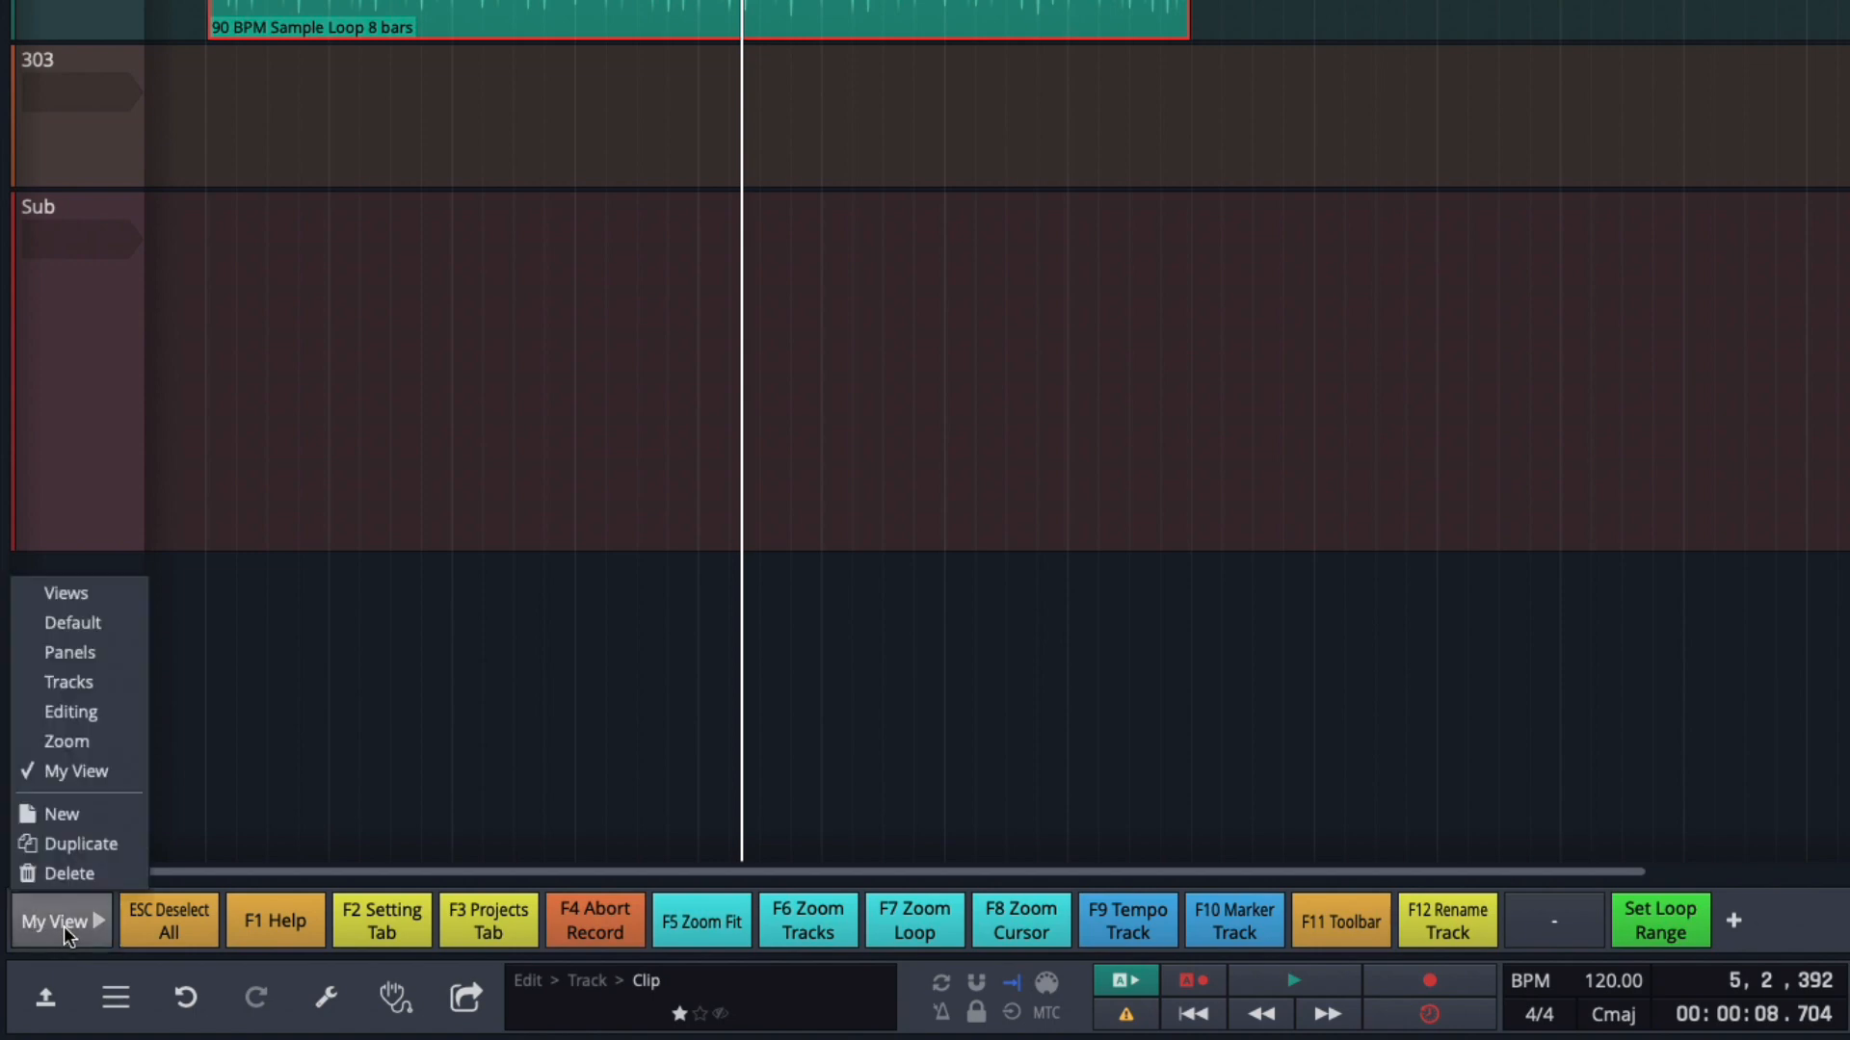
click(60, 813)
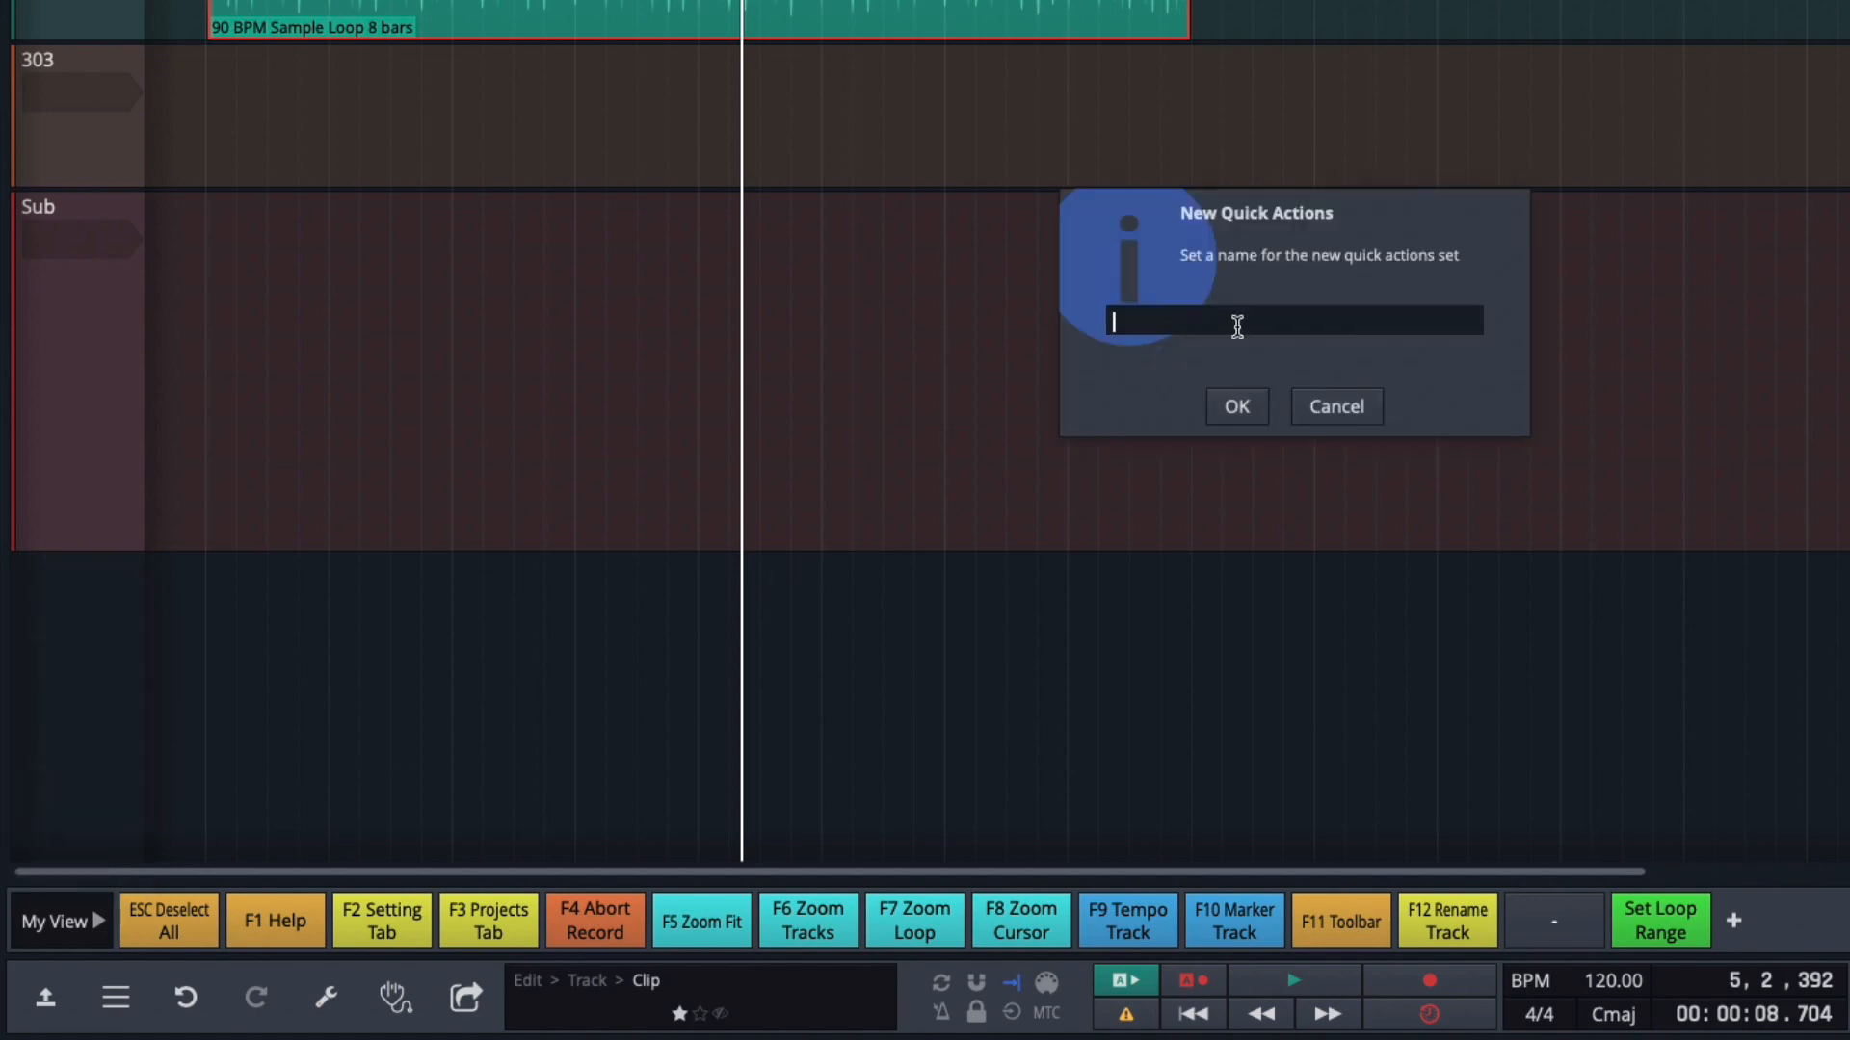
text(Function)
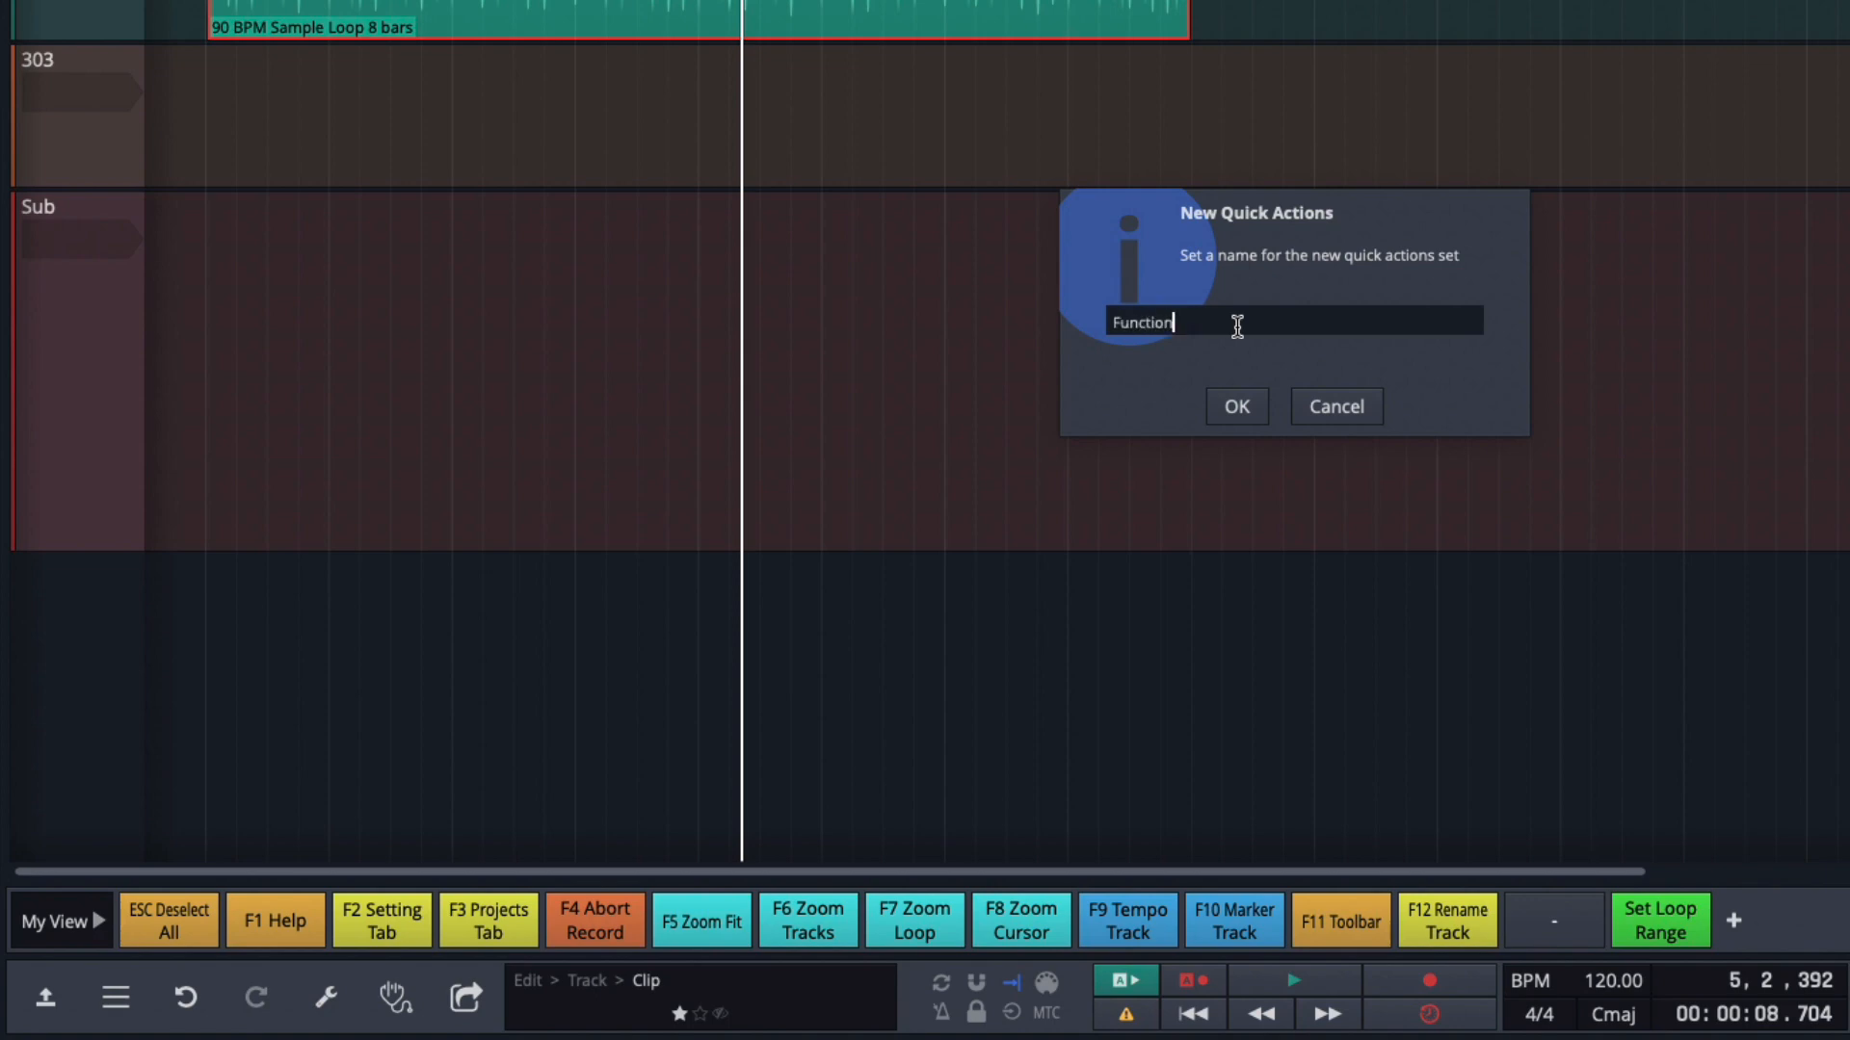
text(Keys)
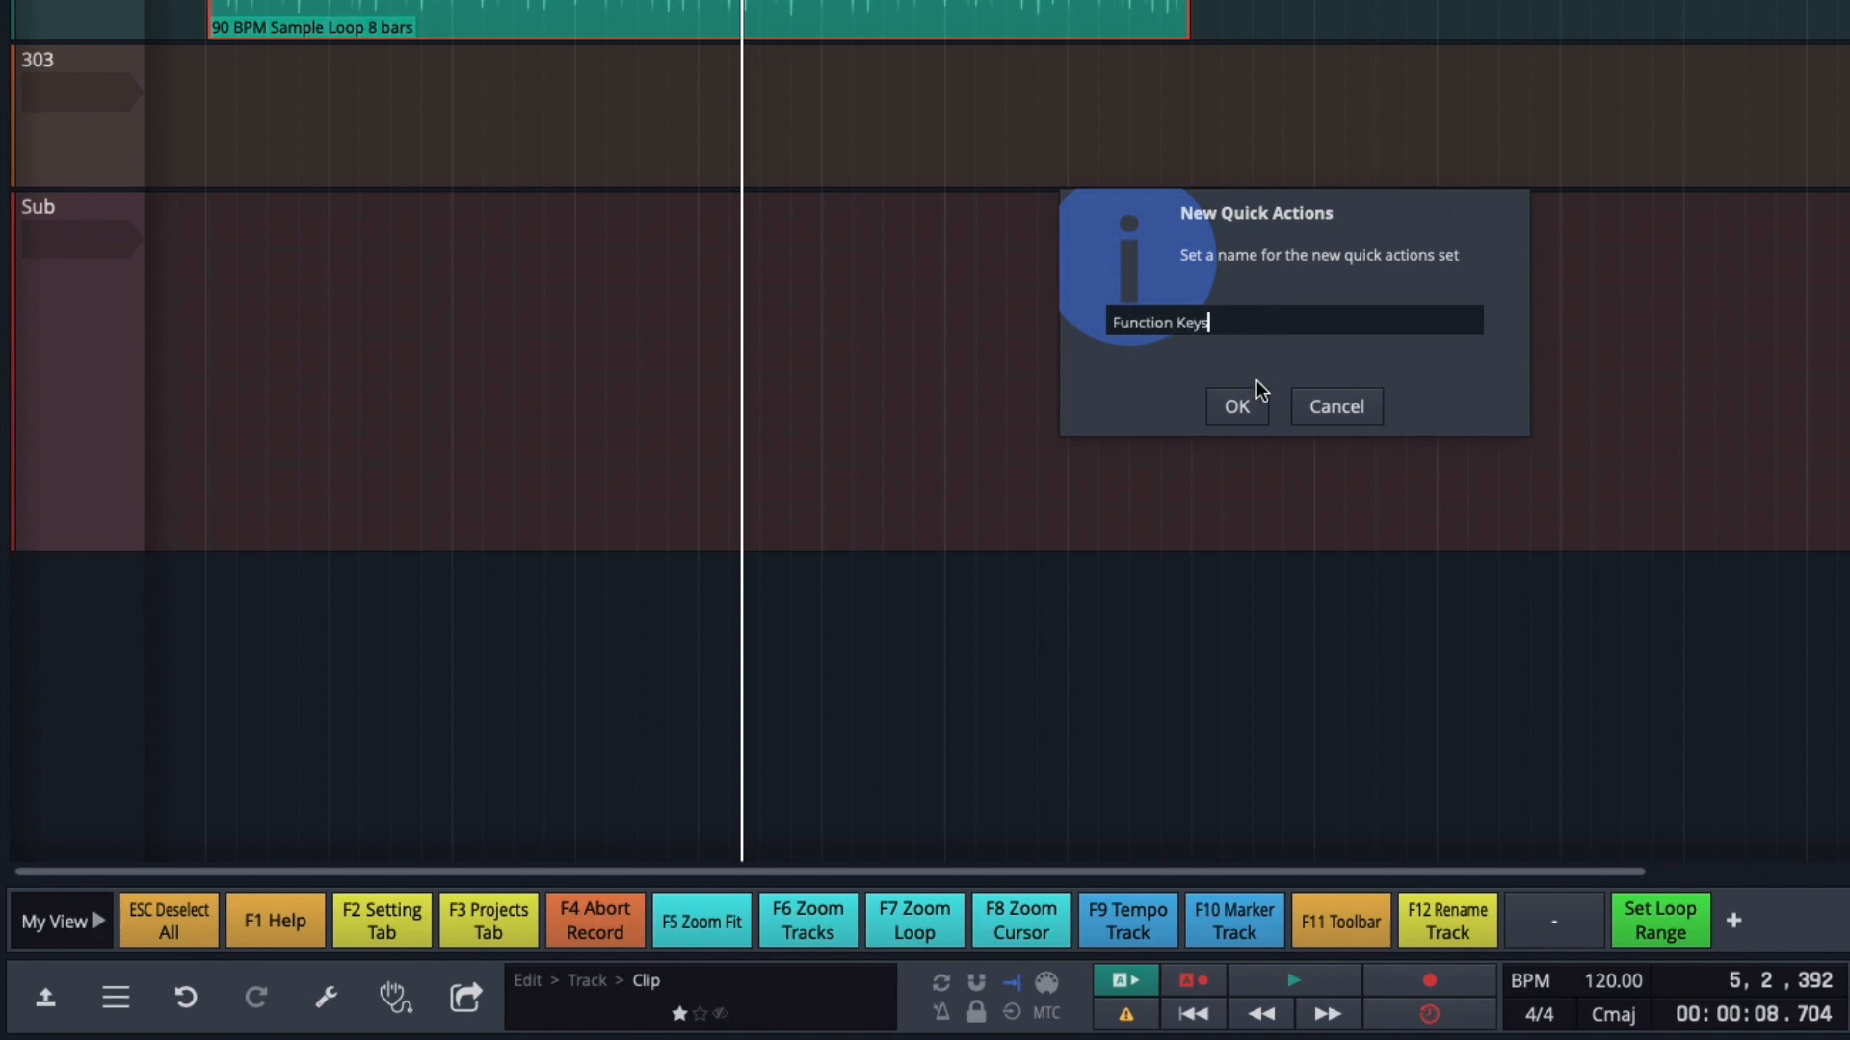
click(1235, 406)
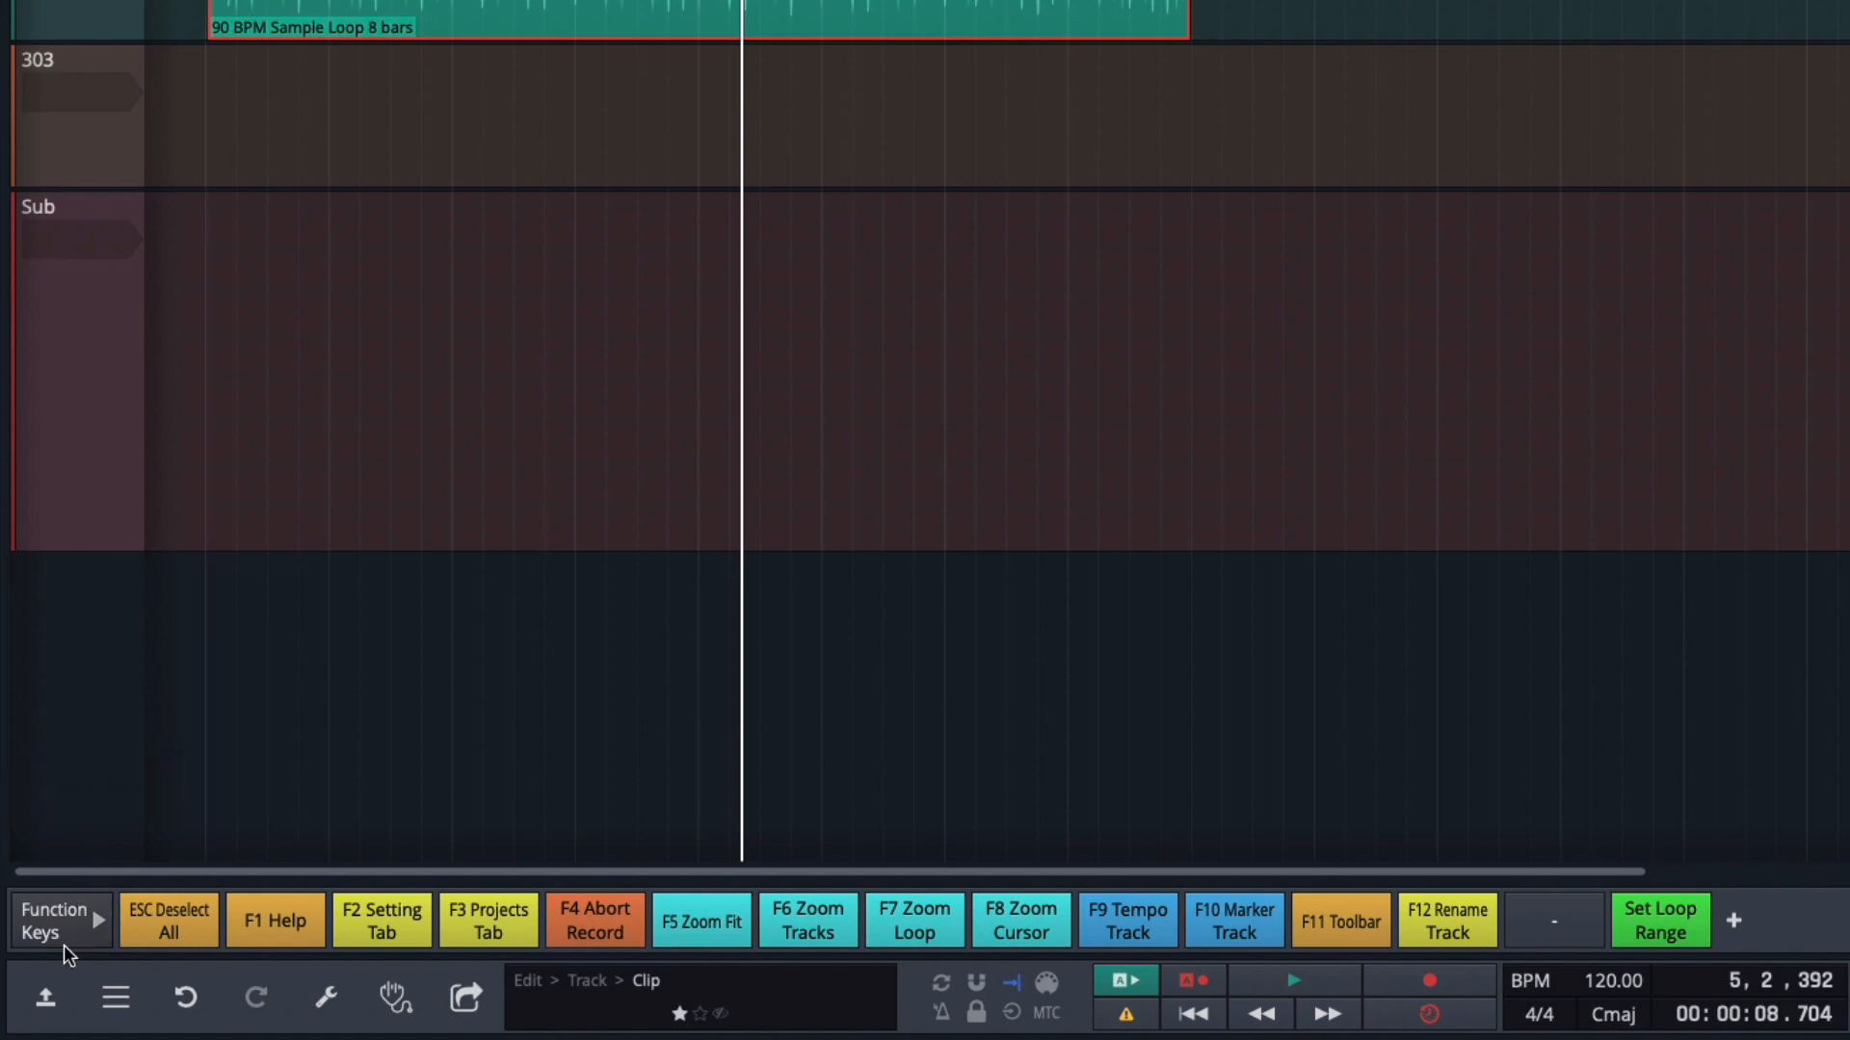
click(53, 920)
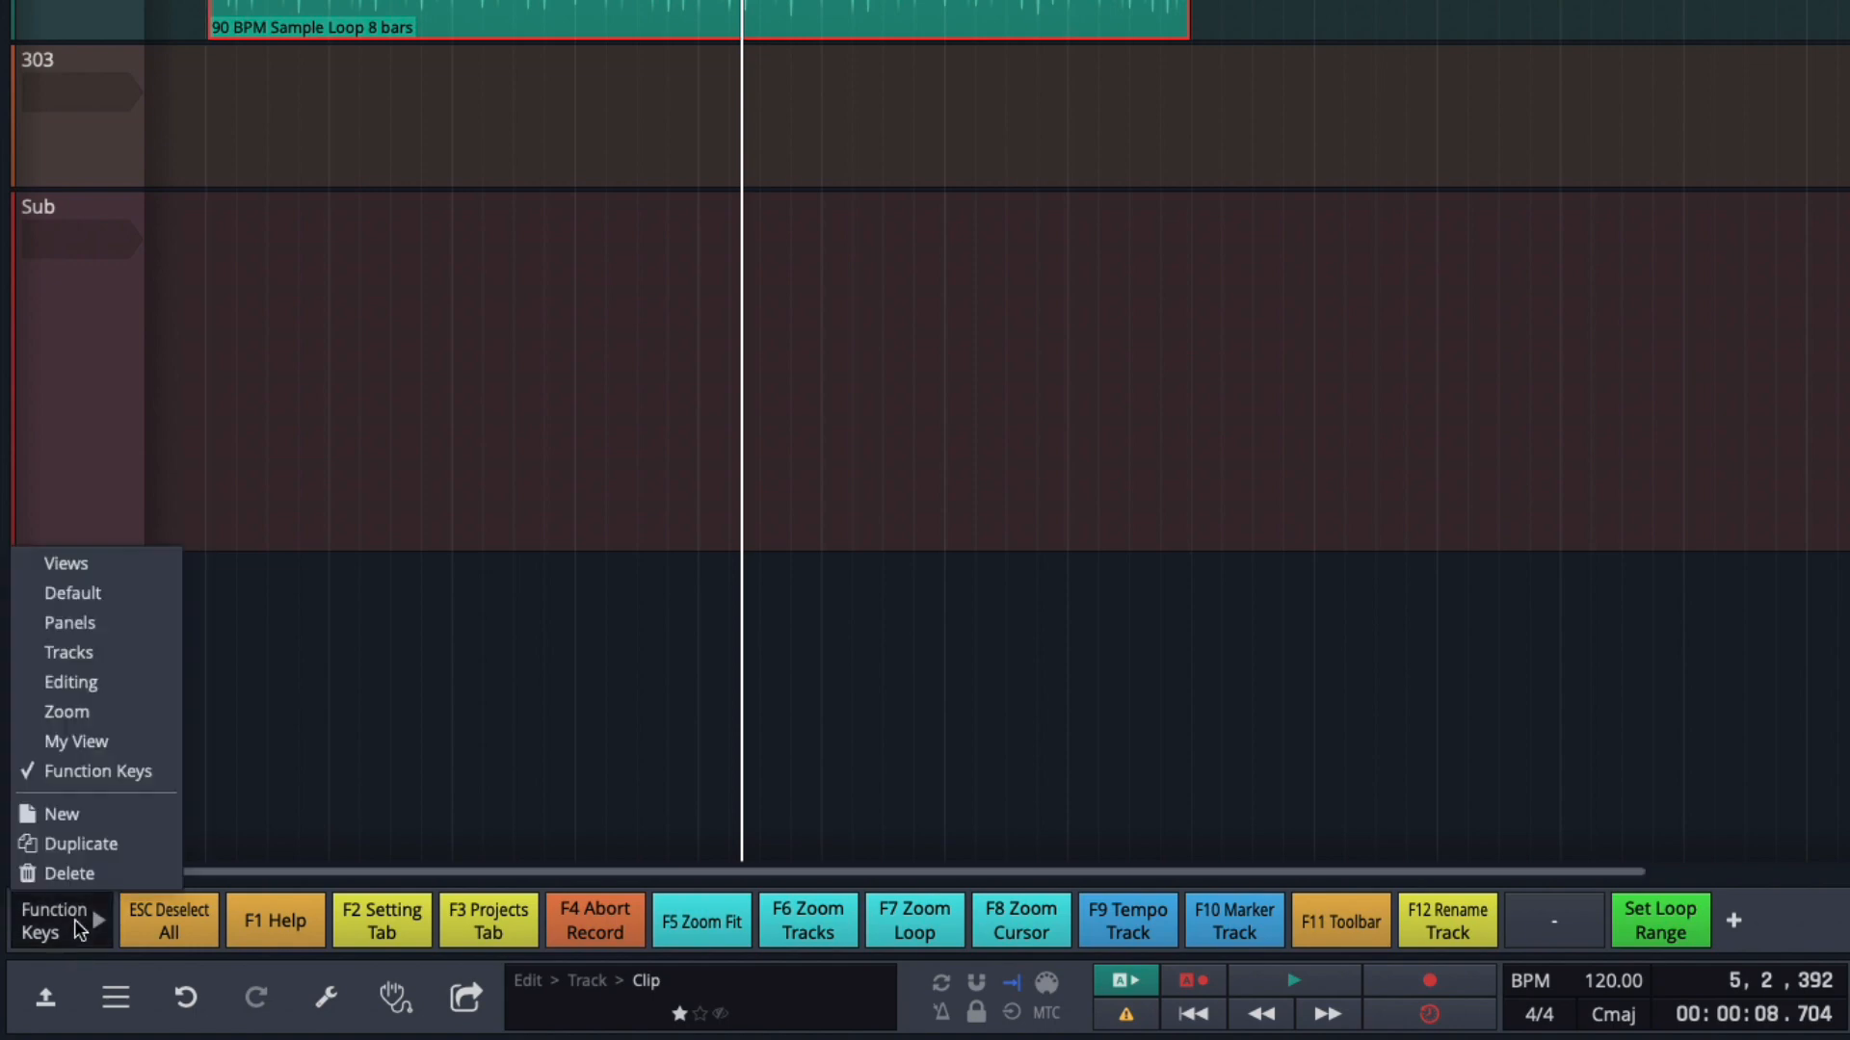
click(75, 741)
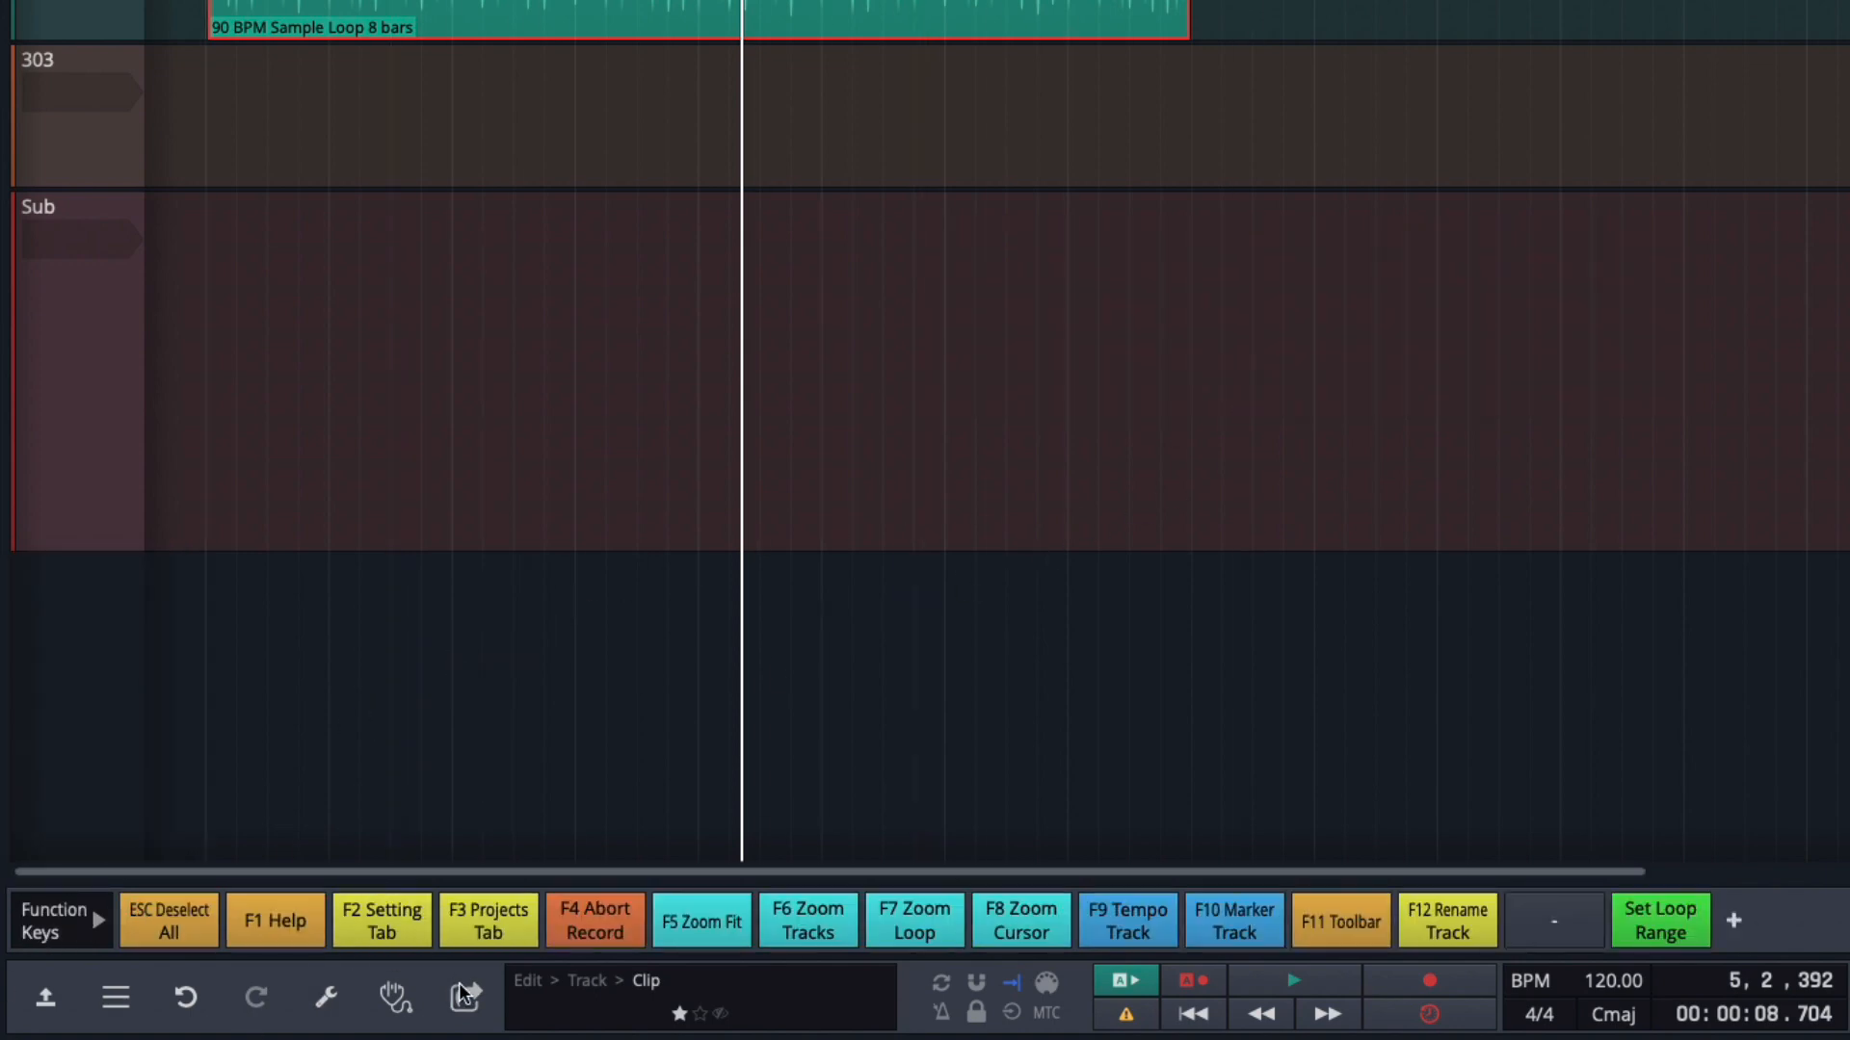
Open the floating Quick Actions window, add a Function Keys row, and remove Panels and Tracks.
click(463, 997)
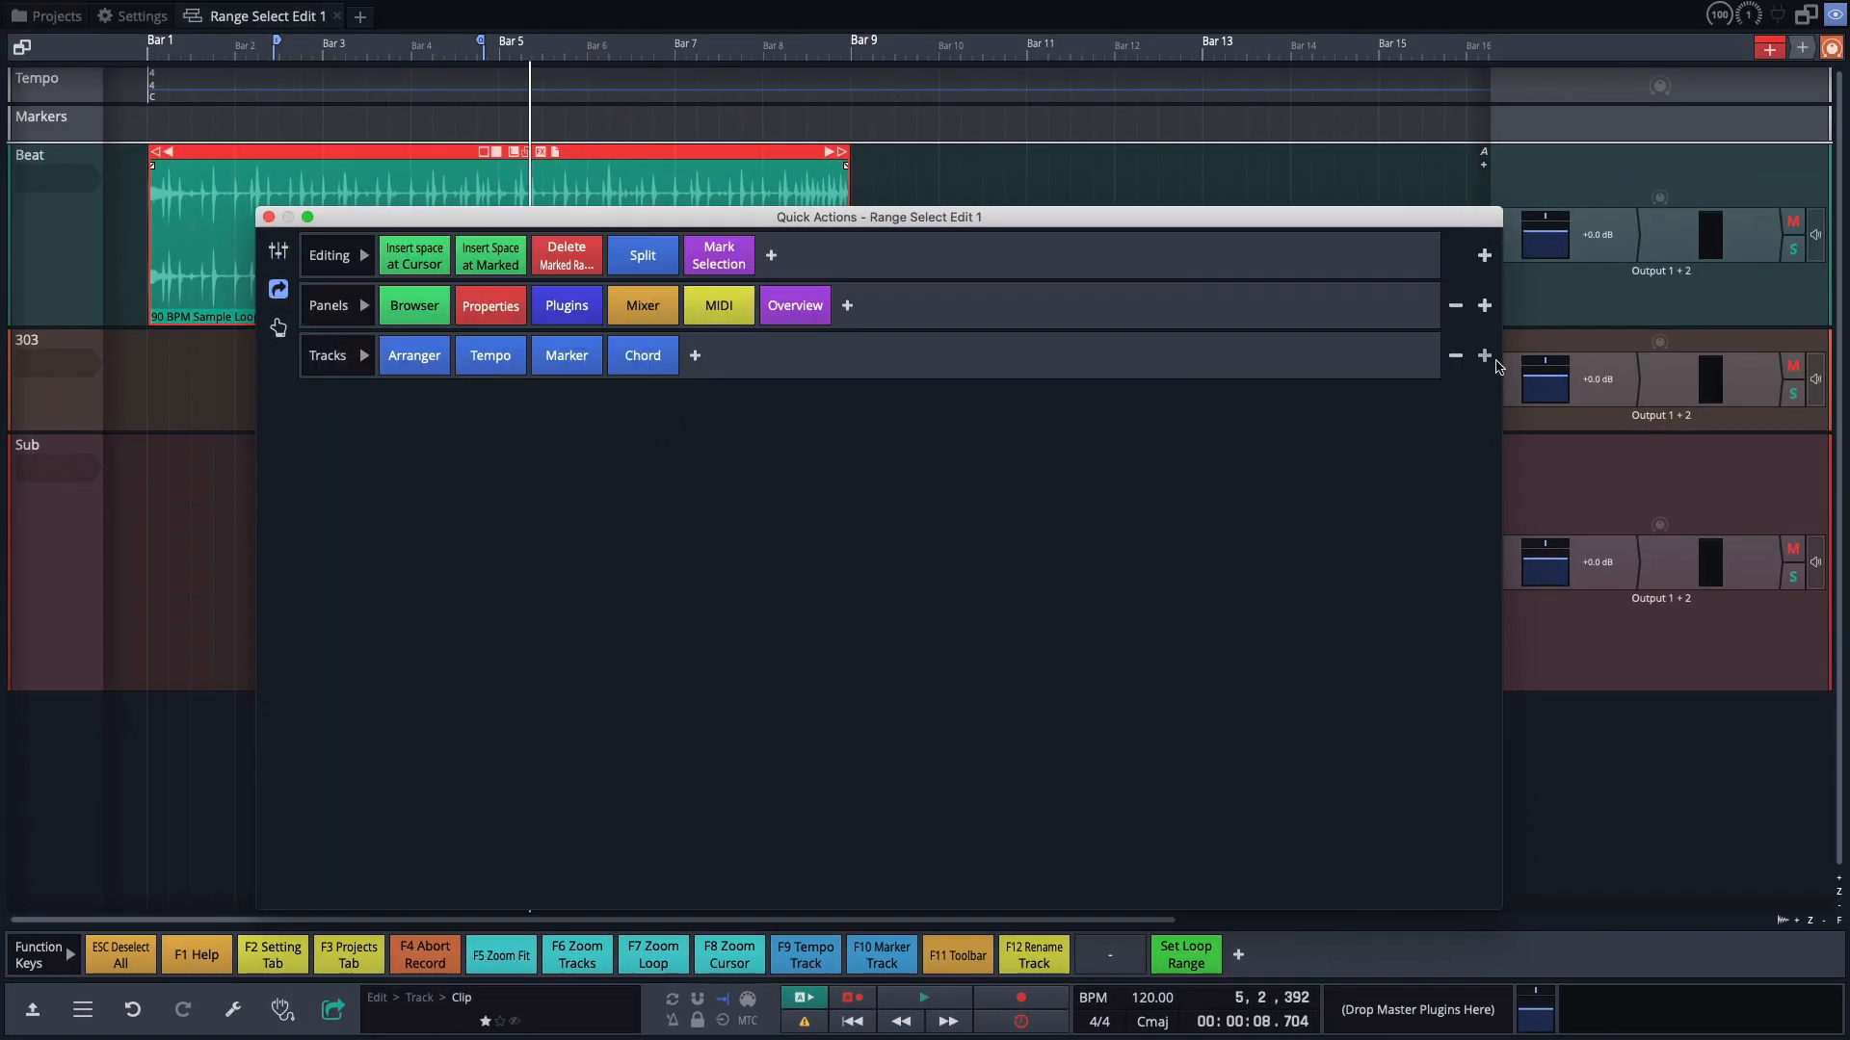
click(1484, 356)
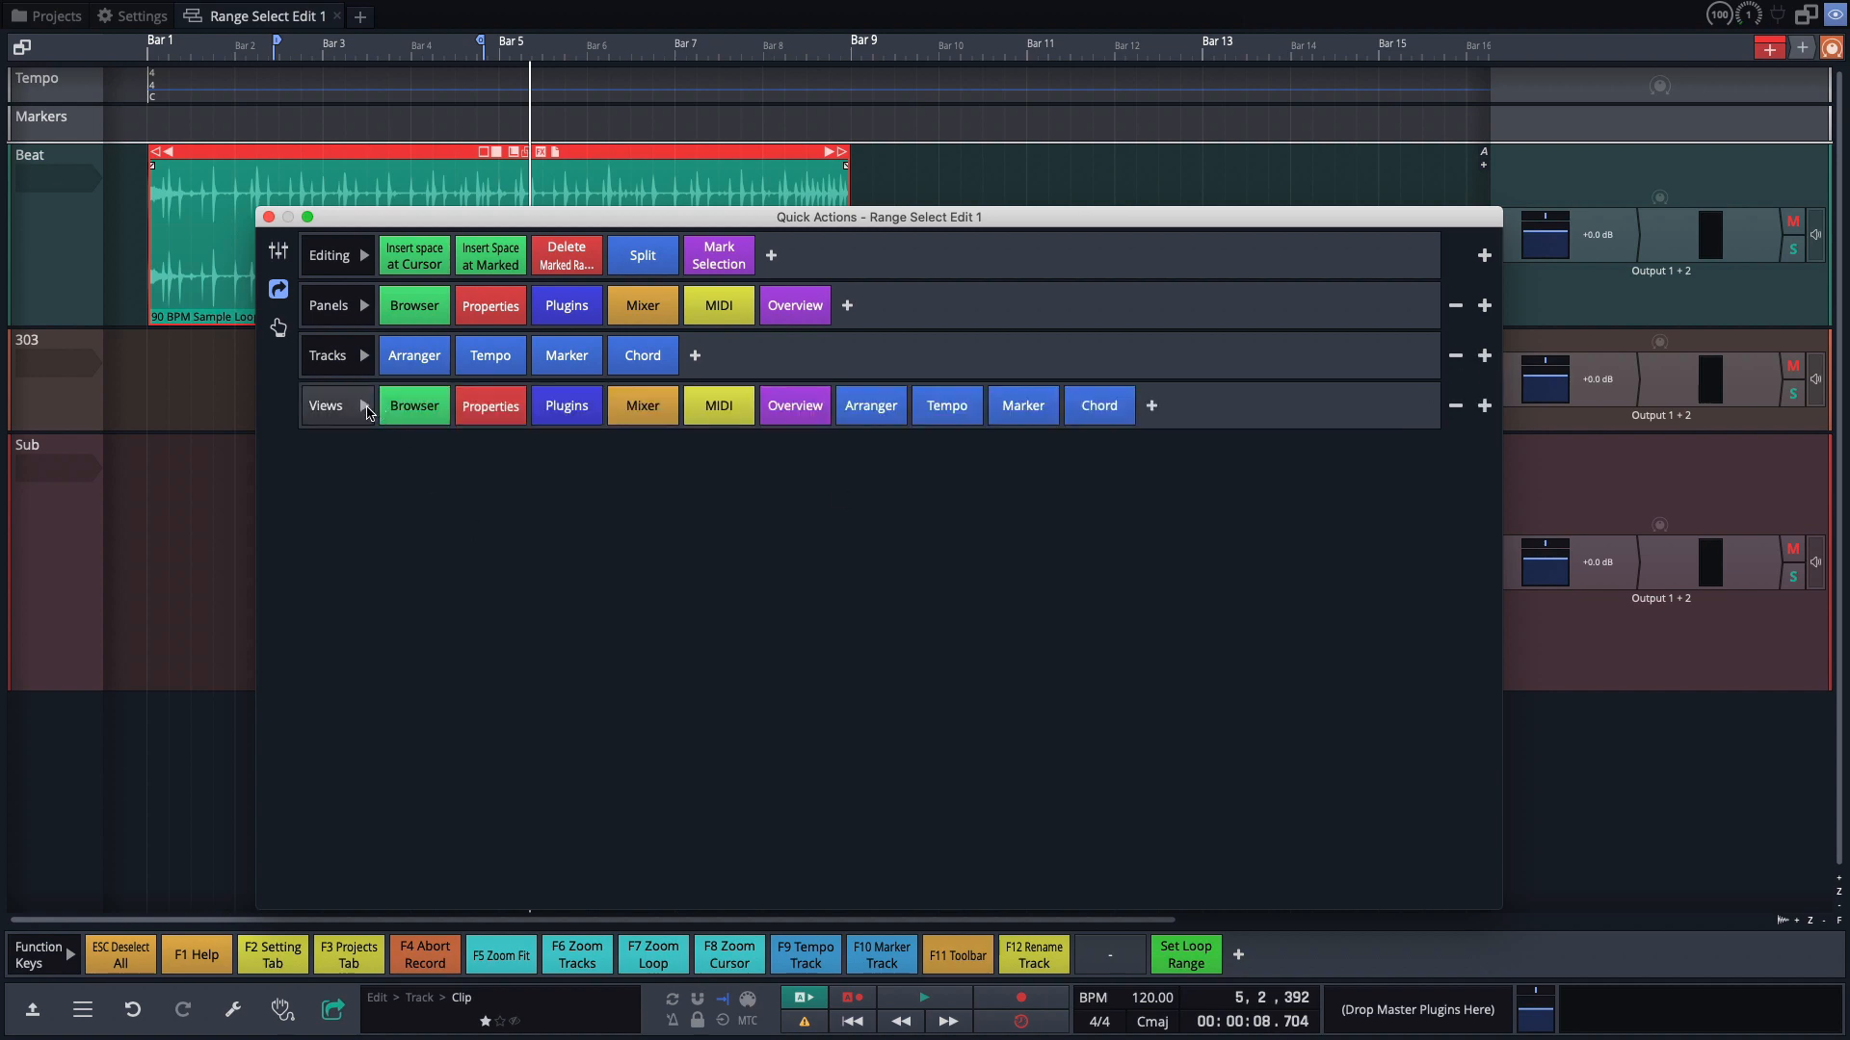
click(337, 404)
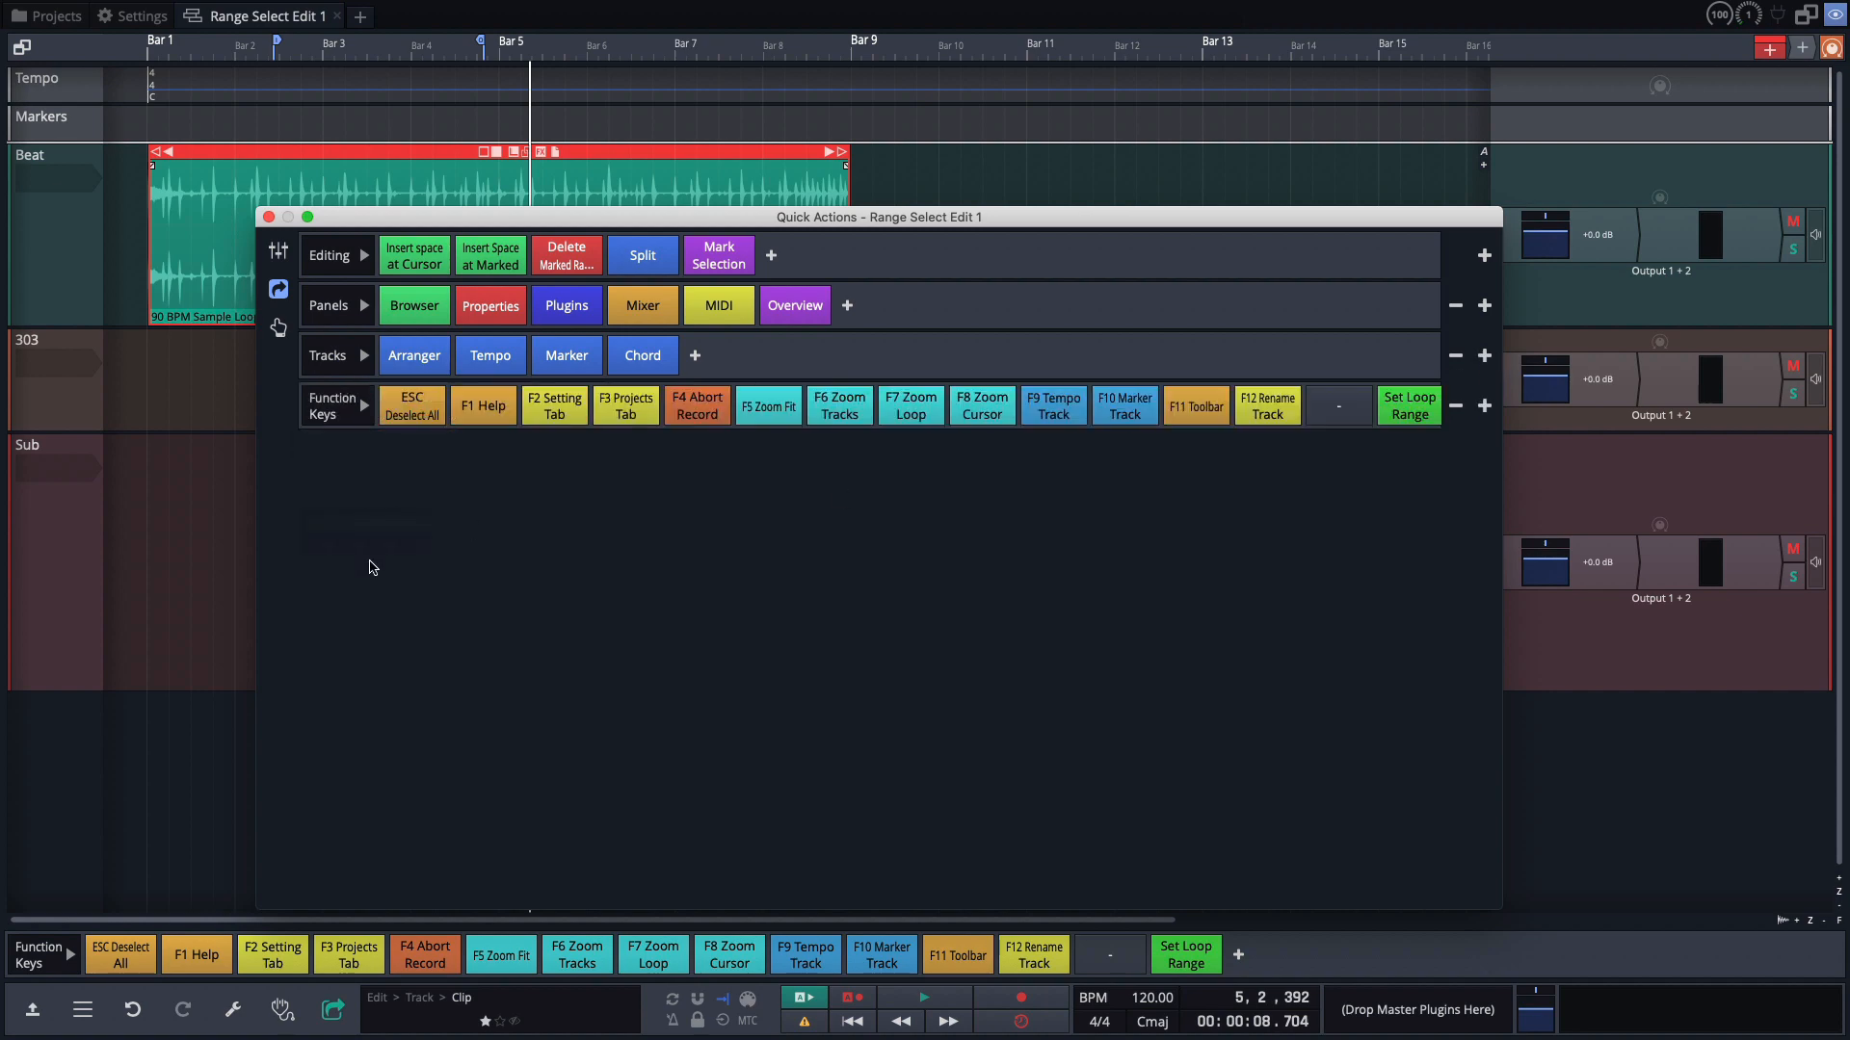
mouse_move(1637, 920)
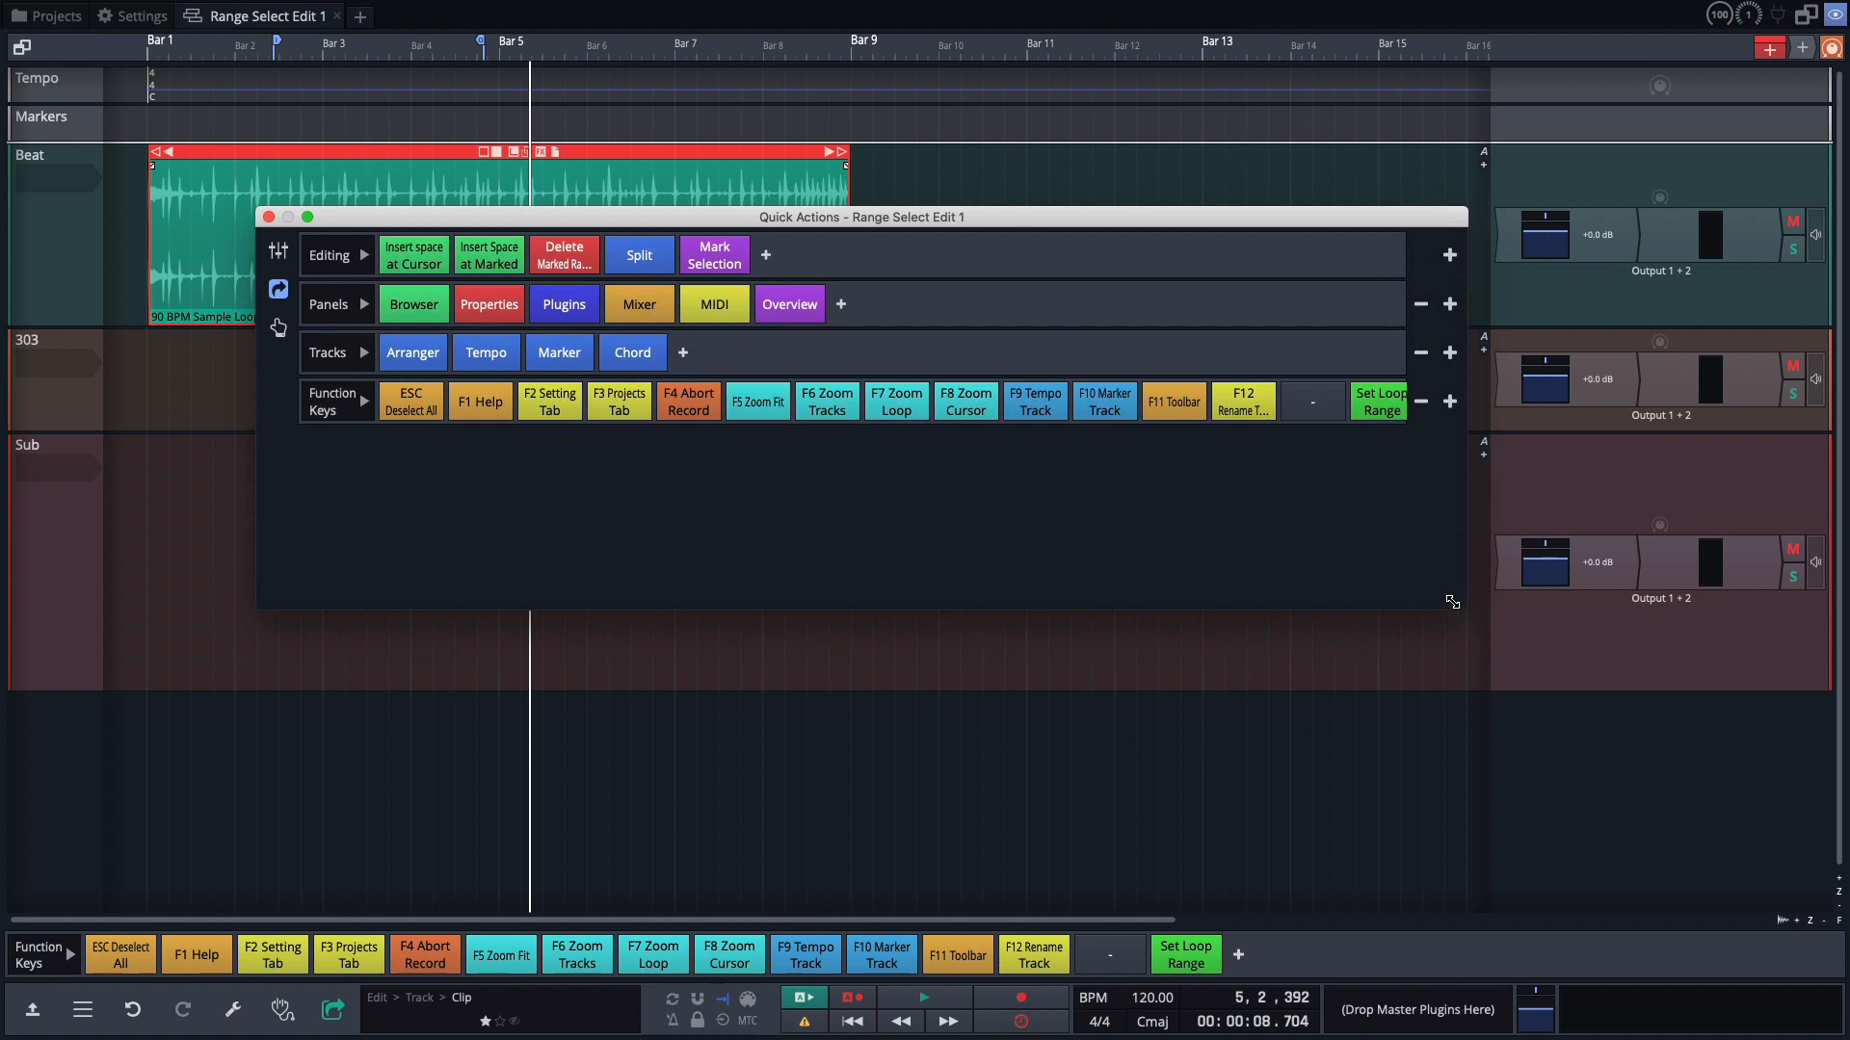
click(1420, 351)
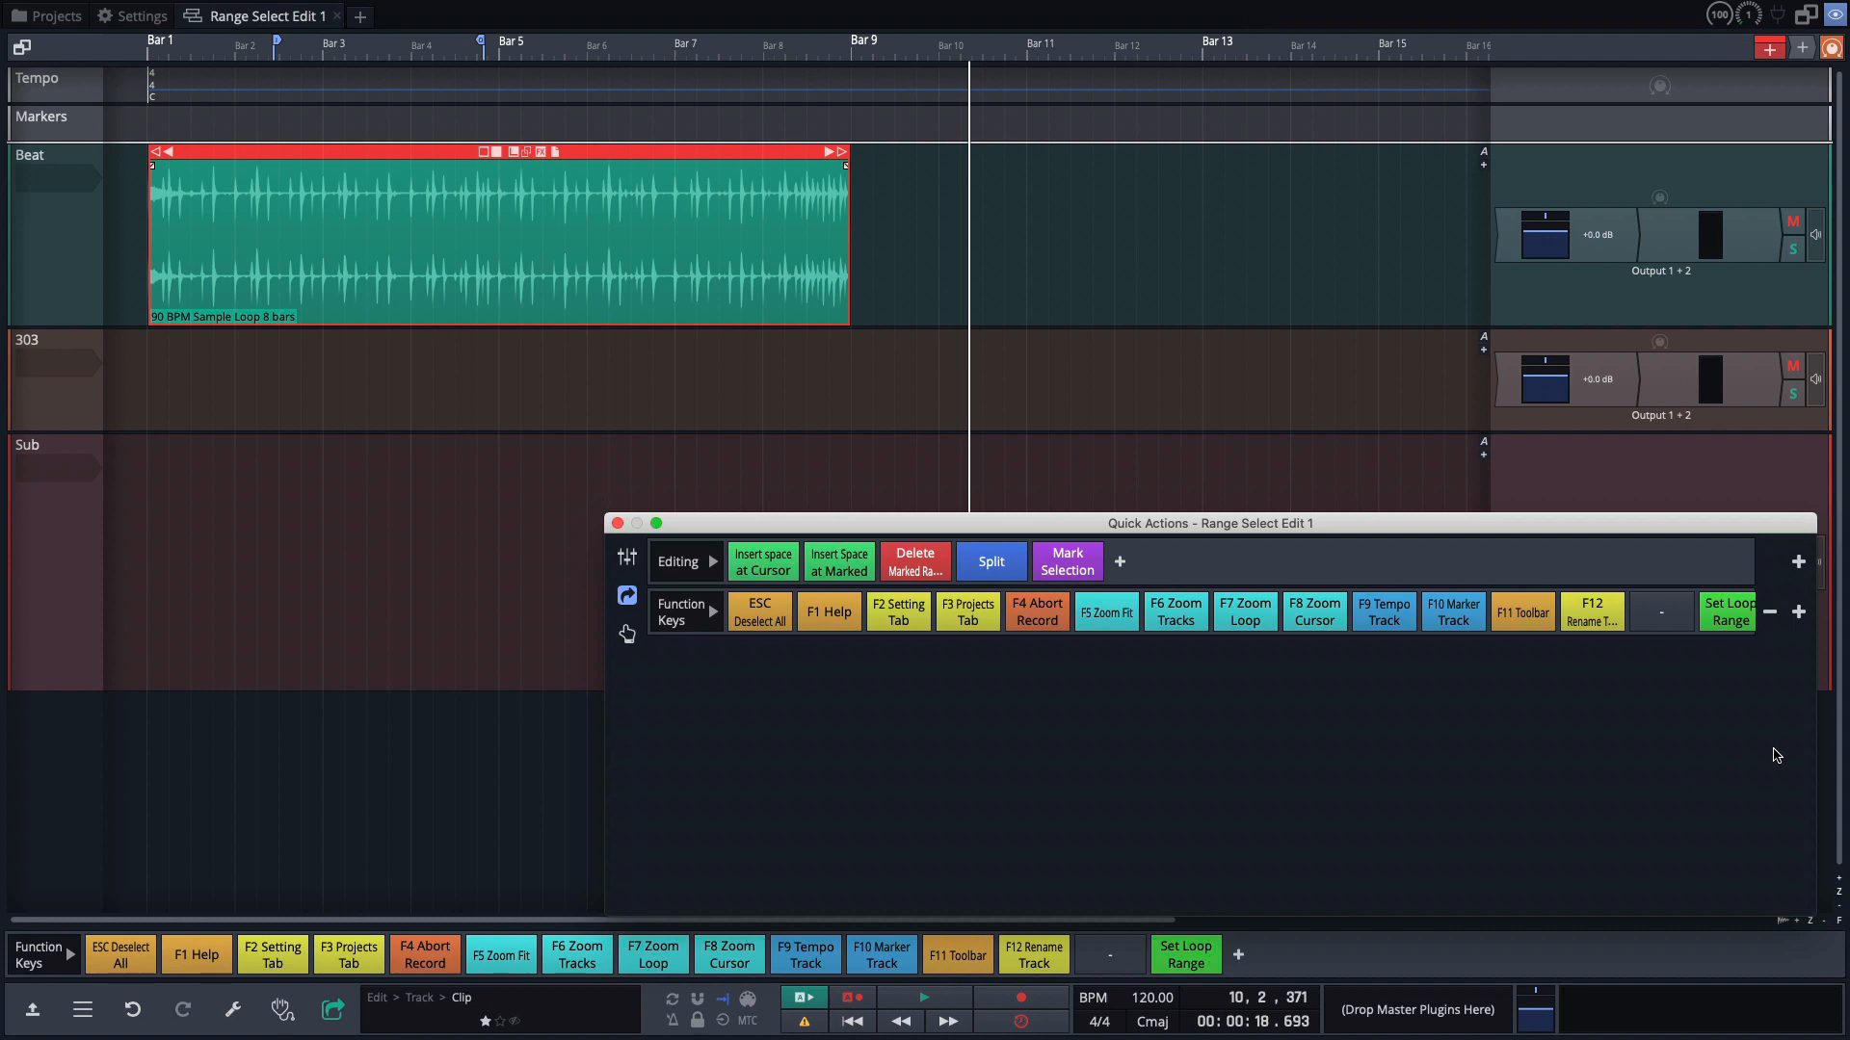
Switch the top row to Function Keys and delete the duplicate Function Keys row.
click(681, 562)
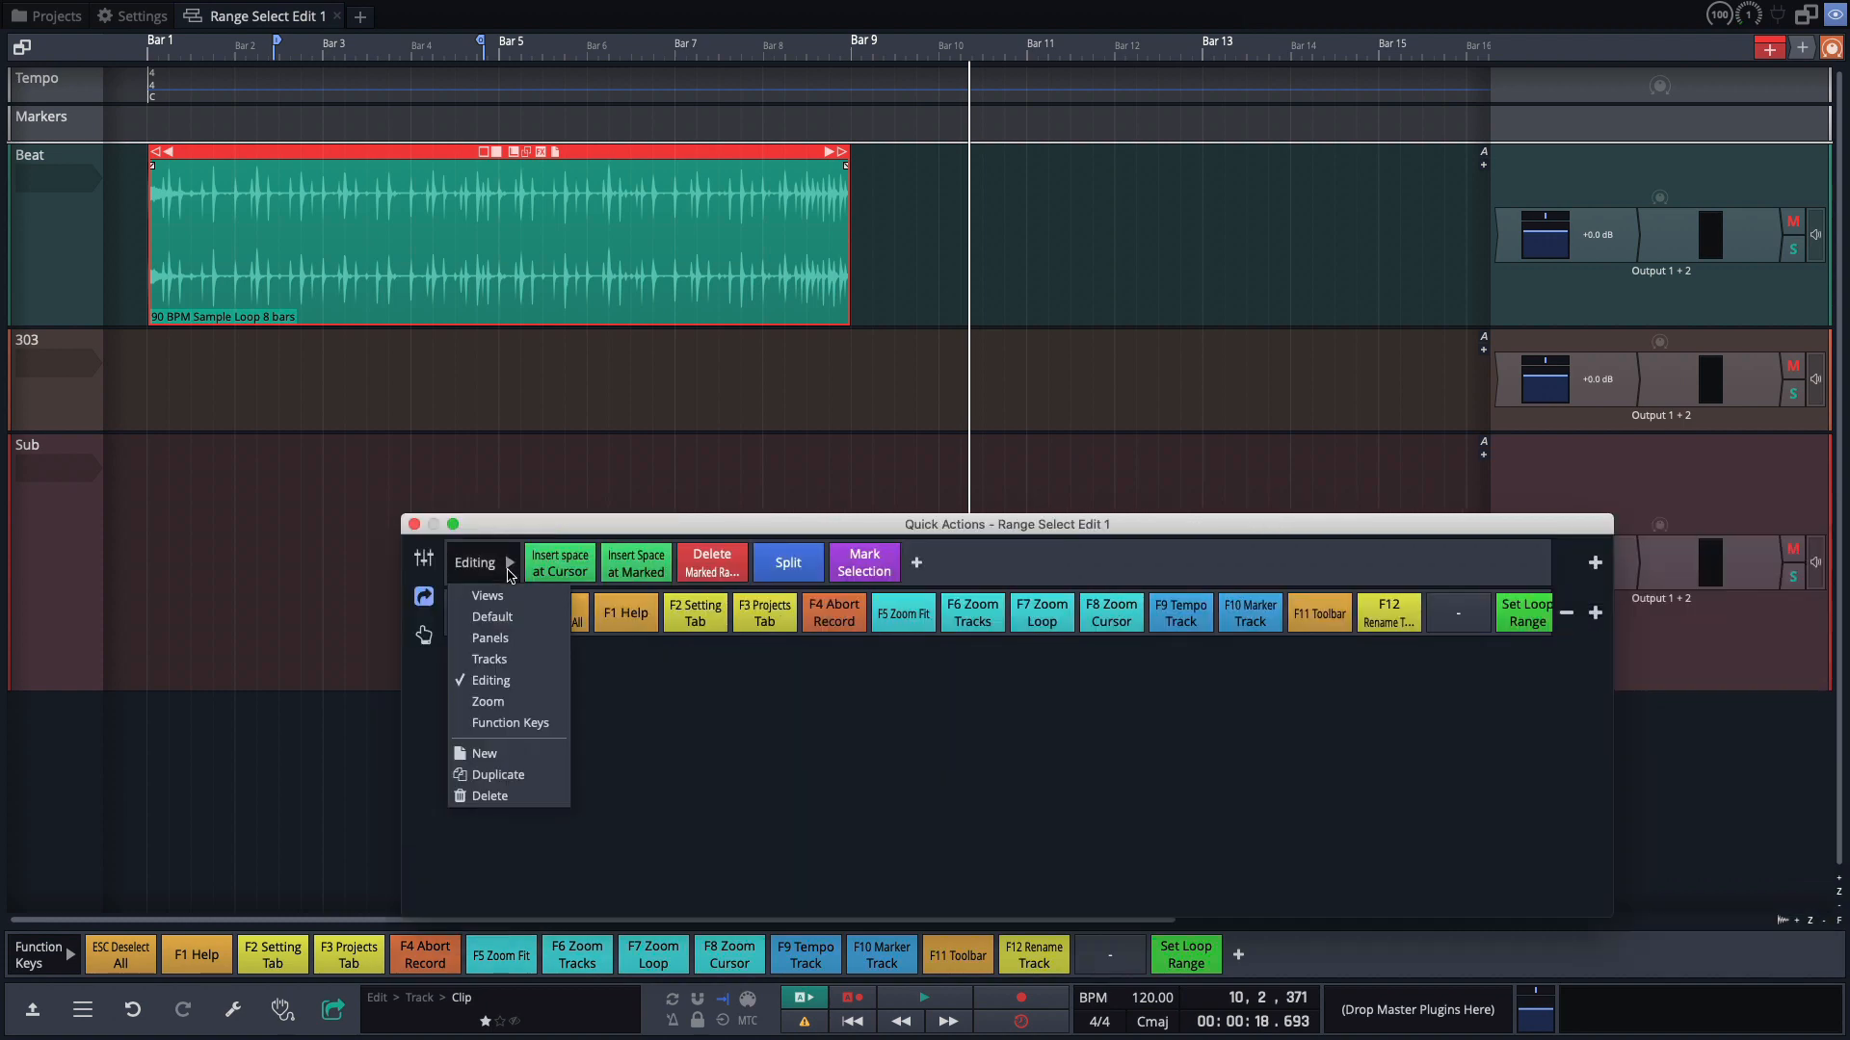
click(500, 721)
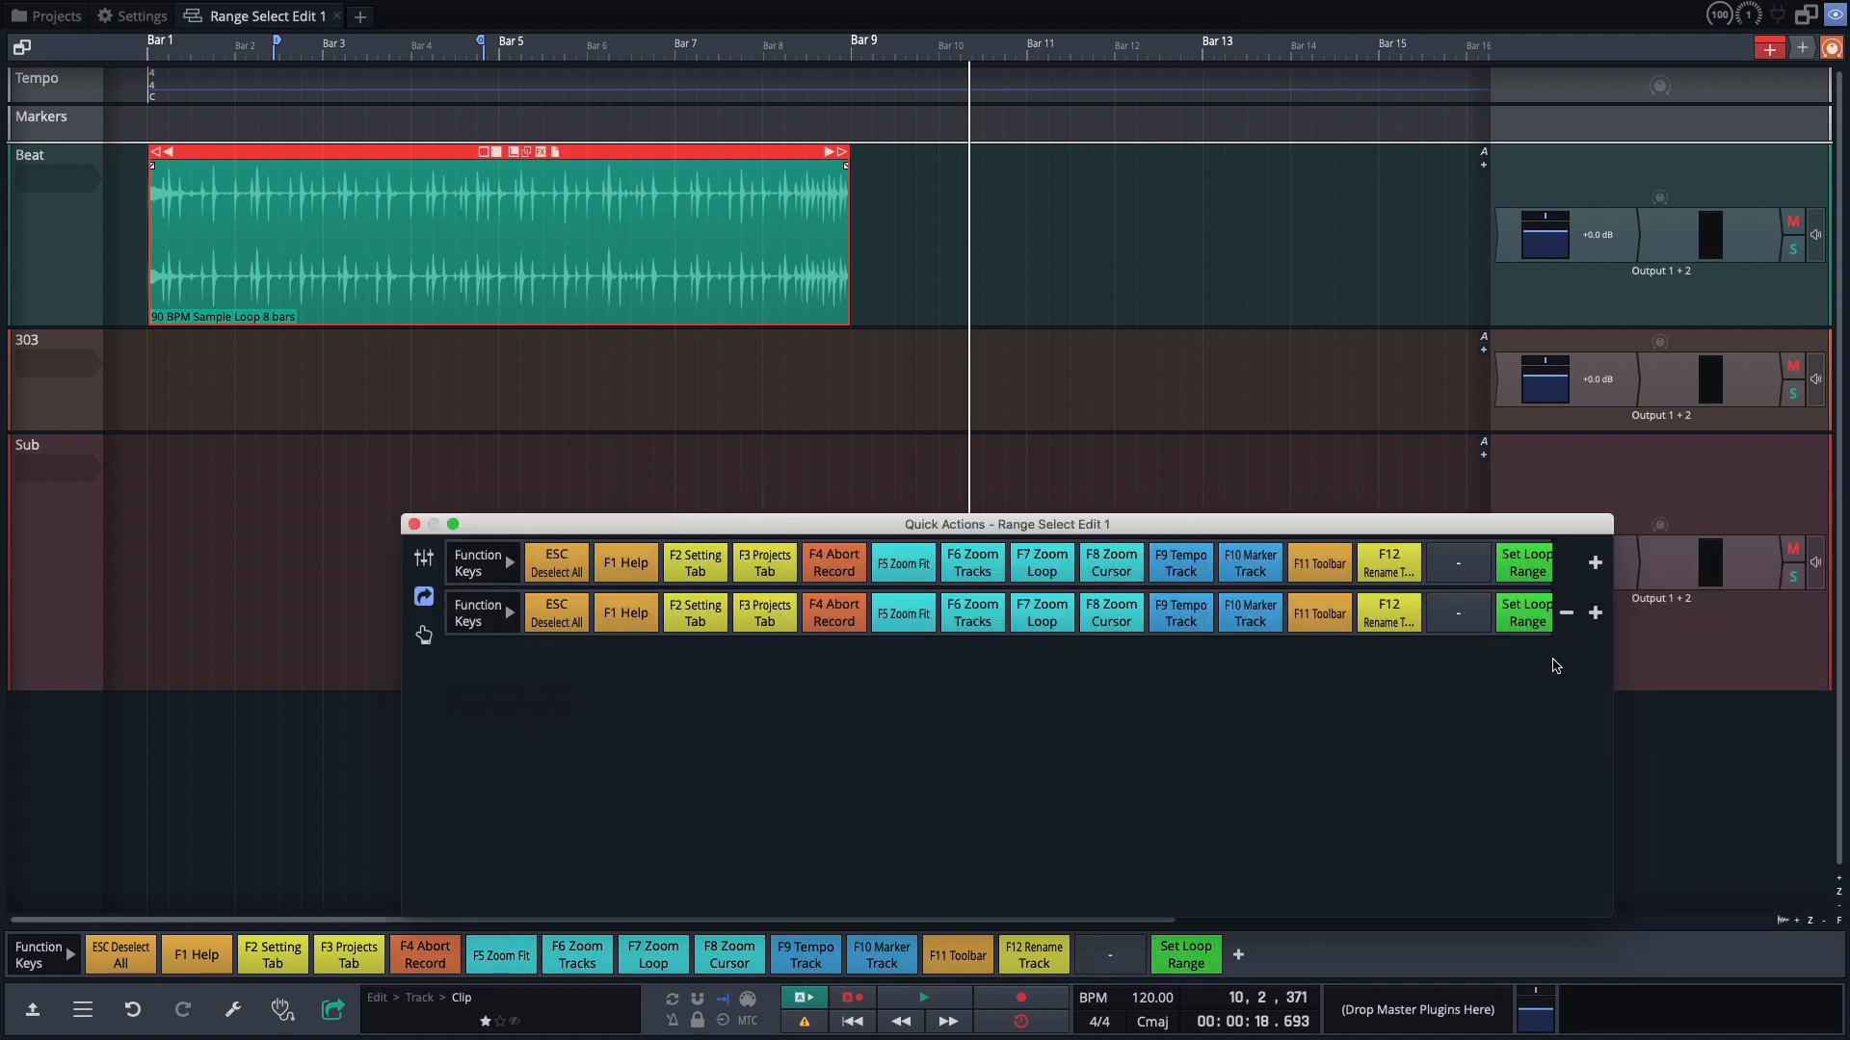
click(1565, 613)
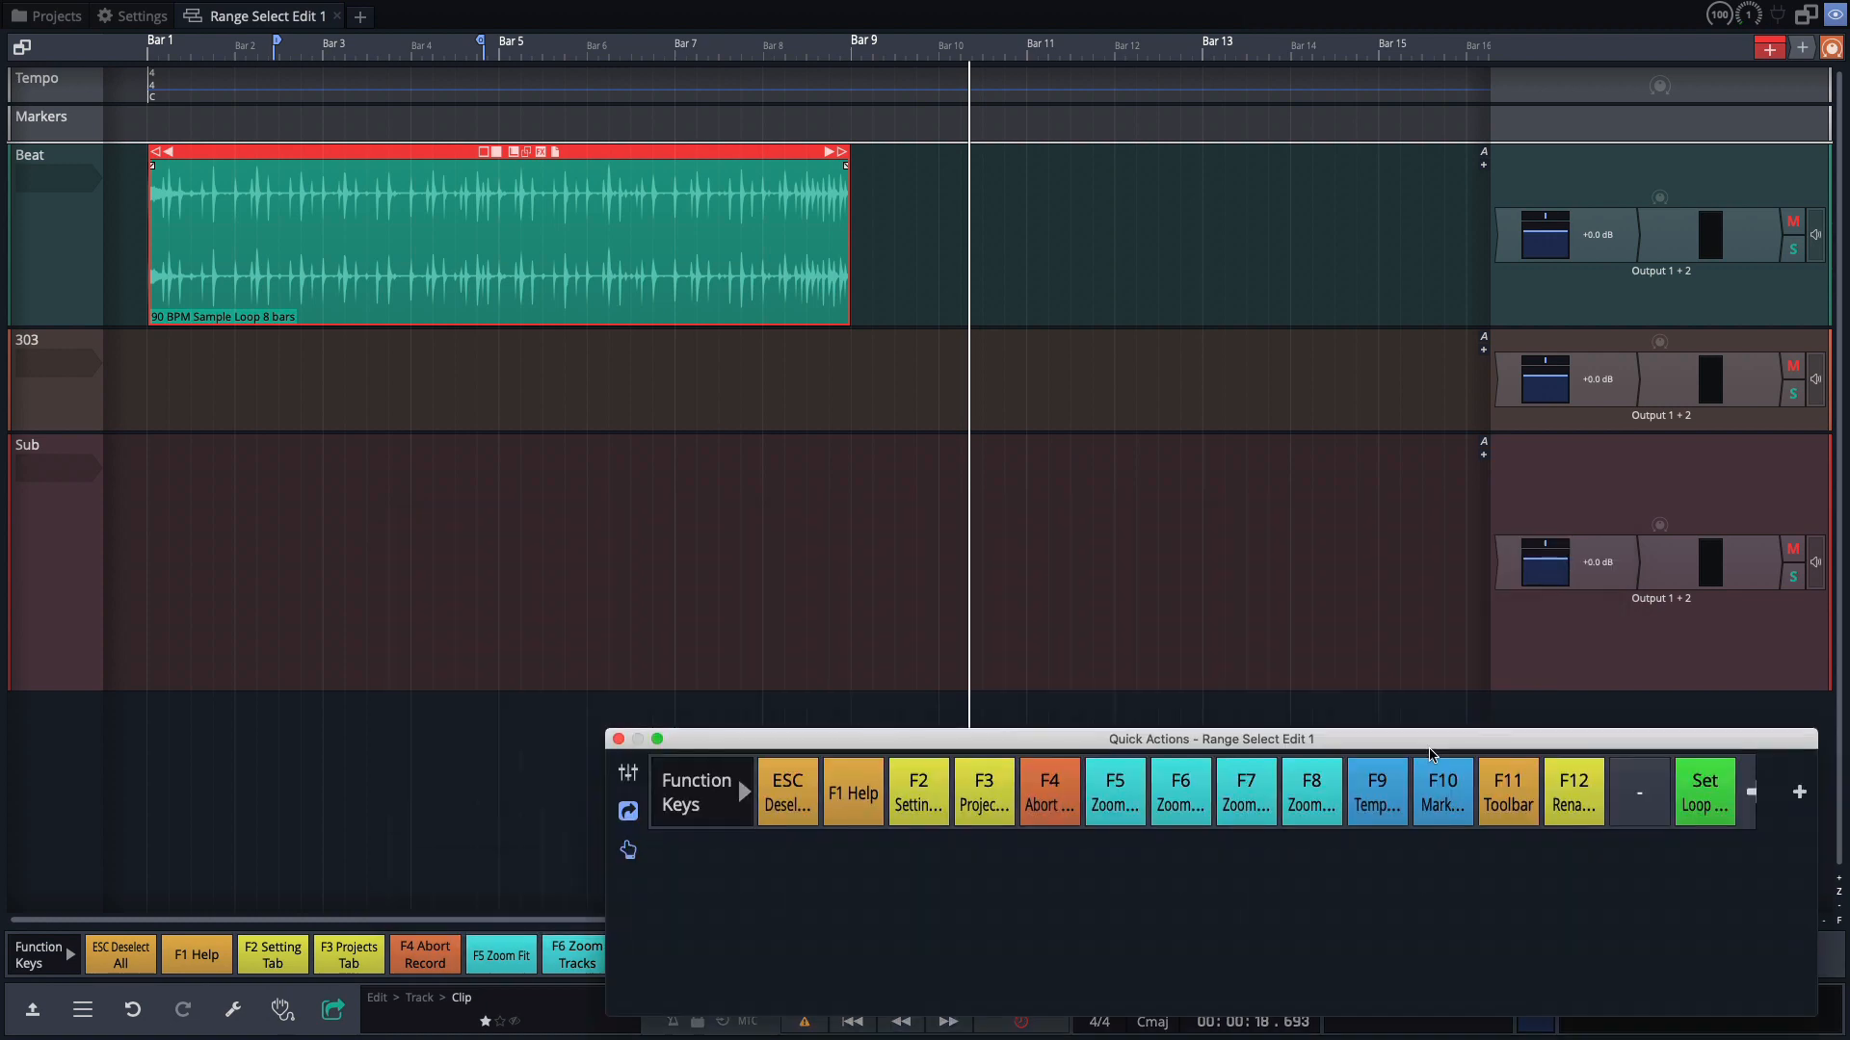
mouse_move(1366, 395)
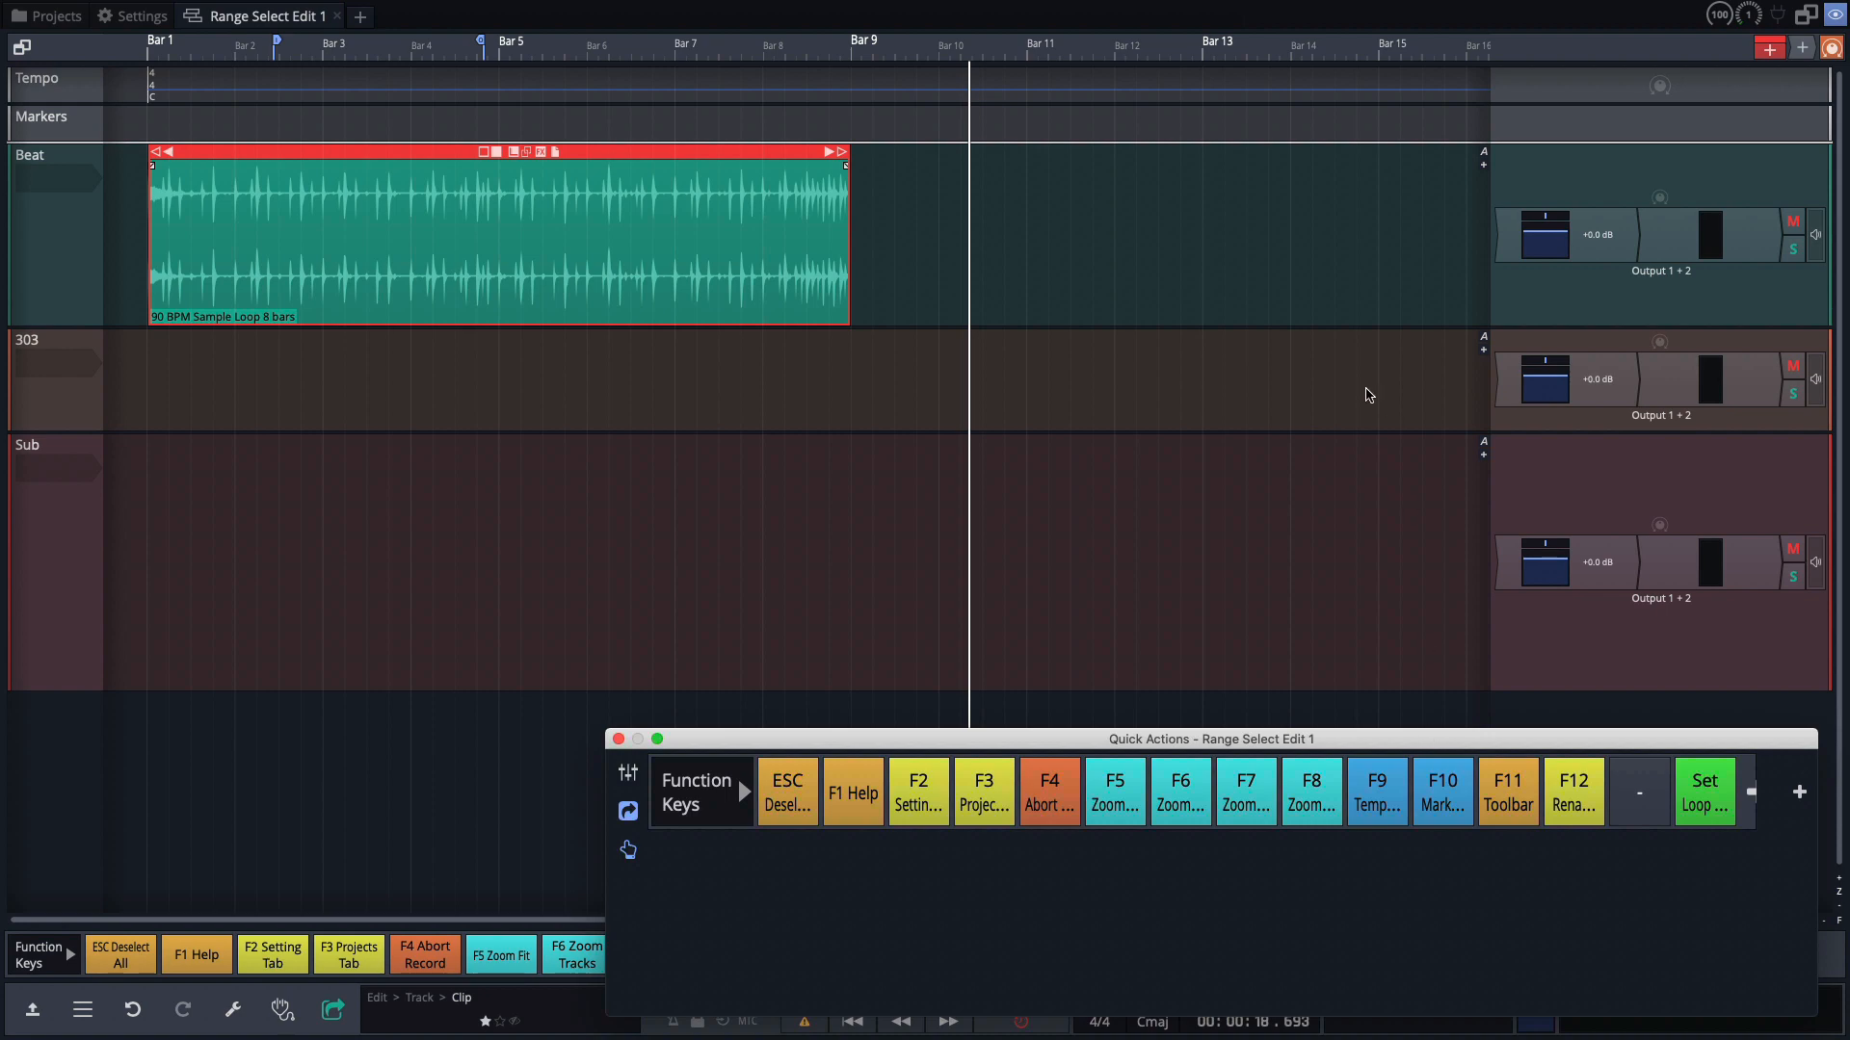